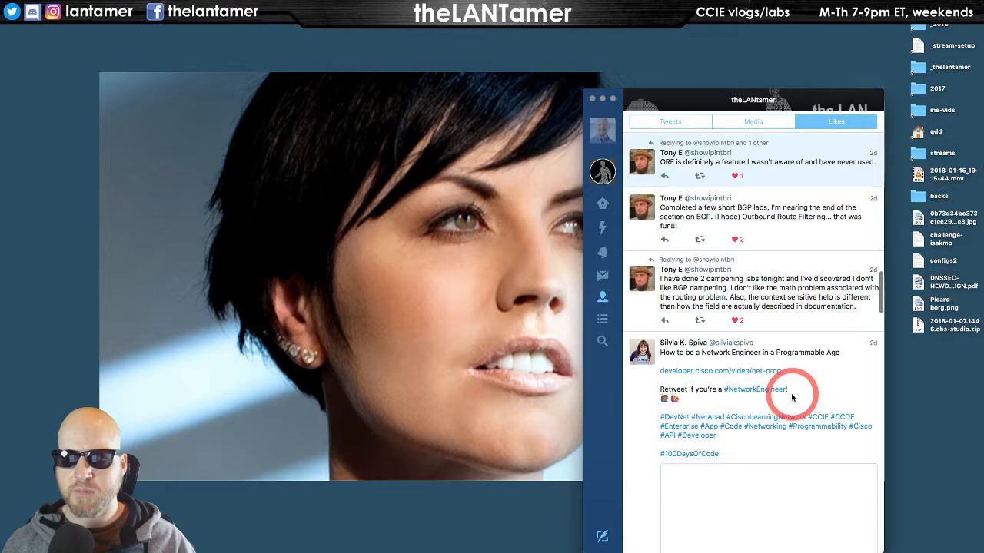
- Scroll the 'DMVPN Explained' article down to its description of the two DMVPN phases
{"action": "scroll", "scroll_direction": "down", "scroll_amount": 3}
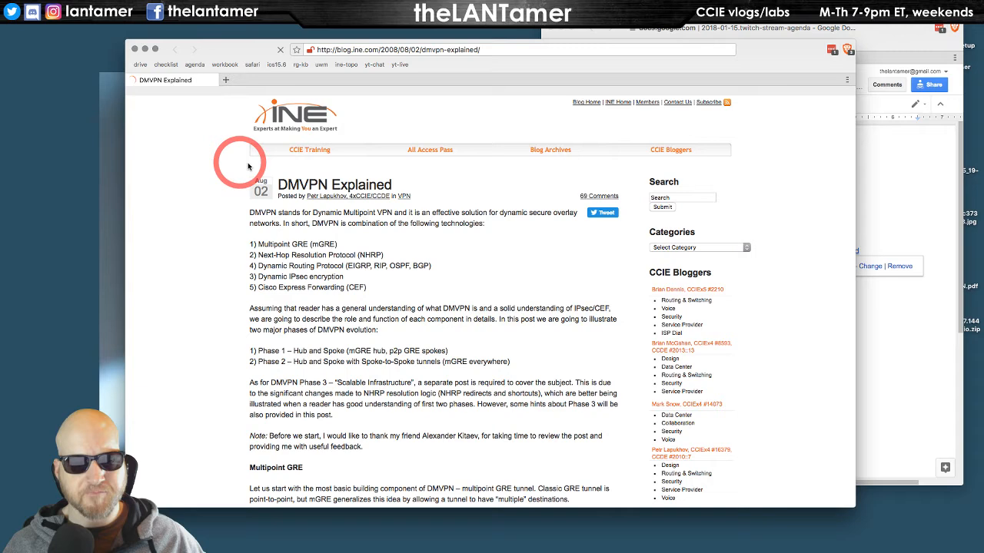
{"action": "mouse_move", "coordinate": [421, 209]}
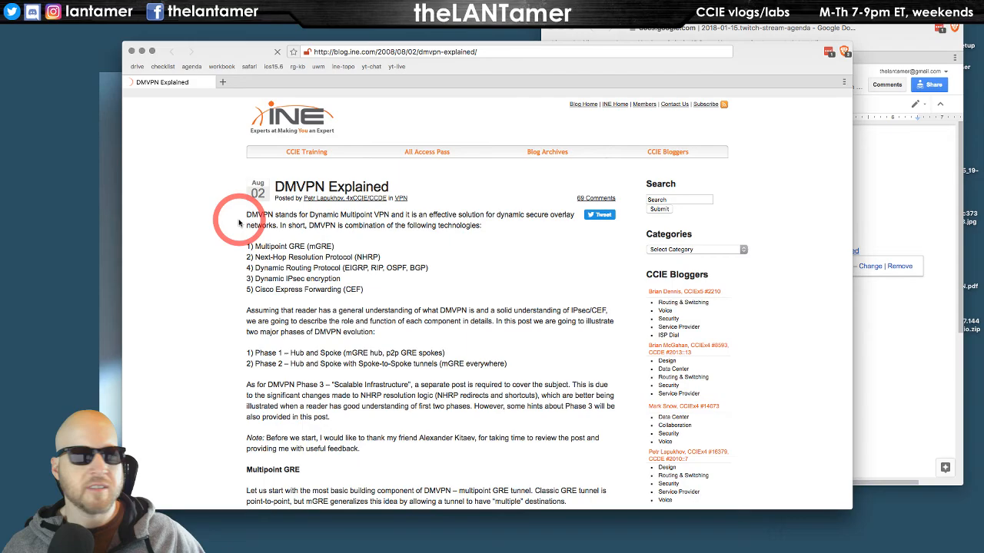
{"action": "scroll", "scroll_direction": "down", "scroll_amount": 3}
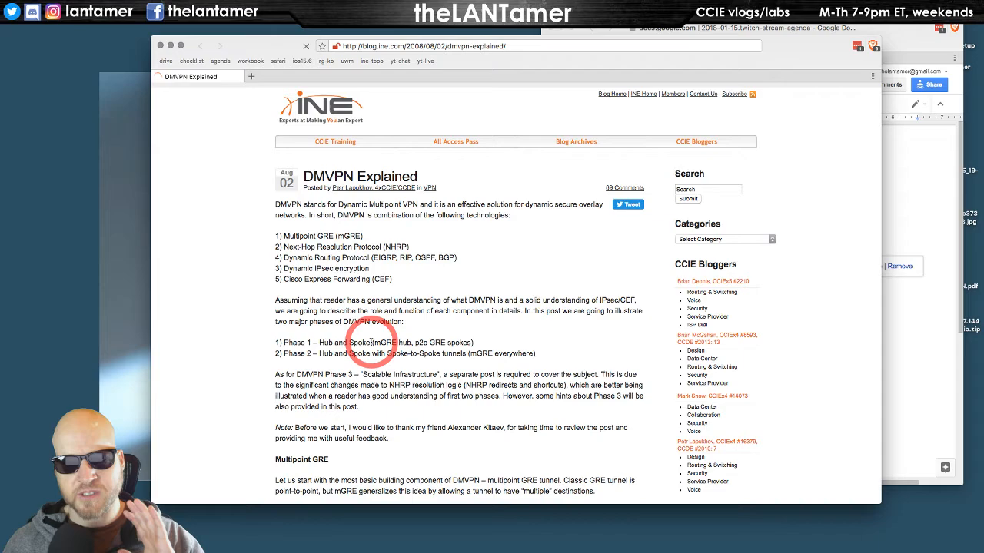
- Skim down to the NHRP resolution debug walkthrough and follow the agenda's DMVPN blog link
{"action": "scroll", "scroll_direction": "down", "scroll_amount": 3}
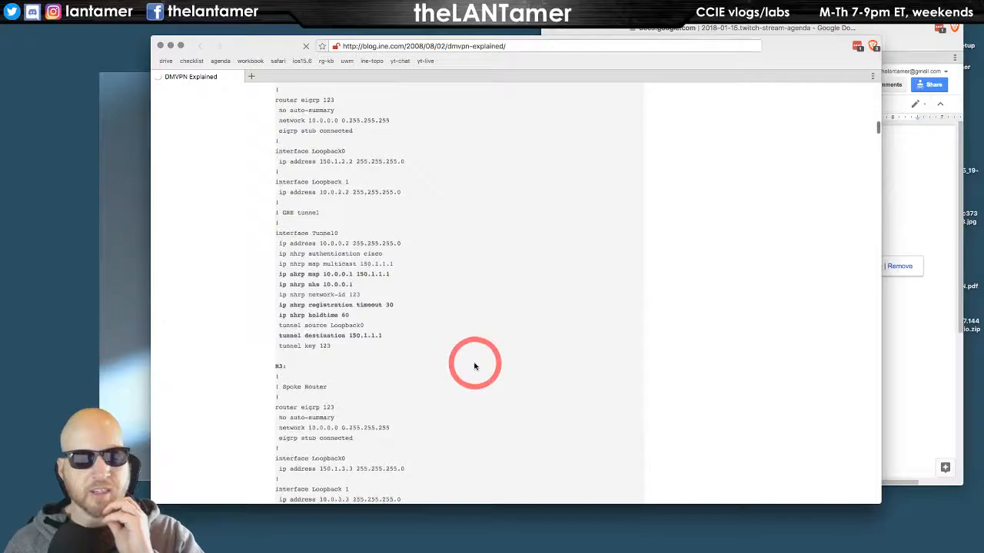
{"action": "scroll", "scroll_direction": "down", "scroll_amount": 3}
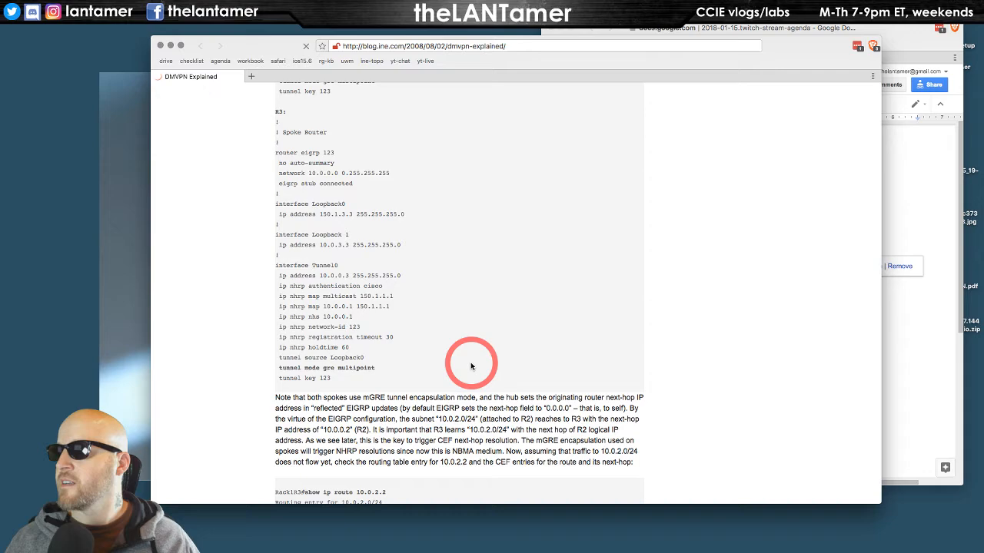
{"action": "scroll", "scroll_direction": "down", "scroll_amount": 3}
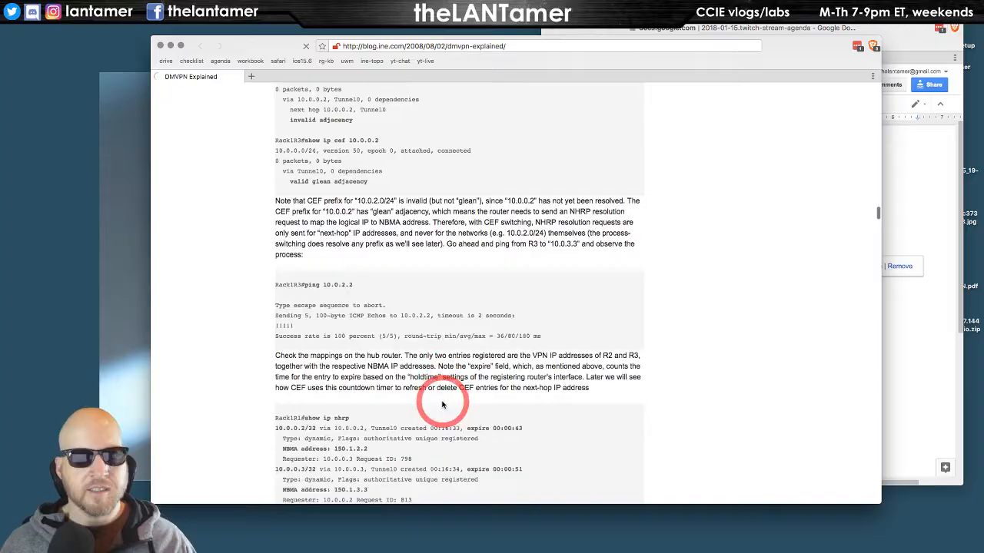
{"action": "scroll", "scroll_direction": "down", "scroll_amount": 3}
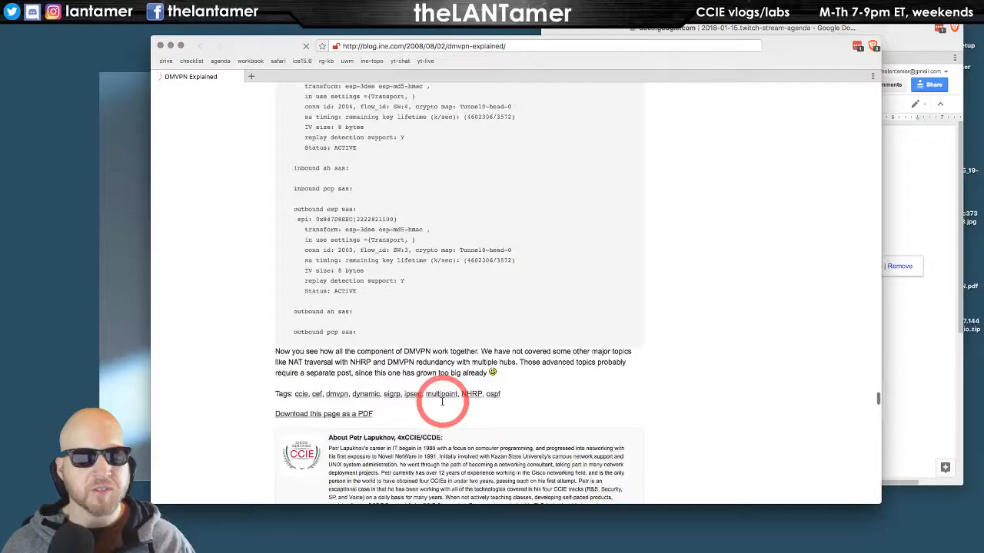
{"action": "scroll", "scroll_direction": "down", "scroll_amount": 3}
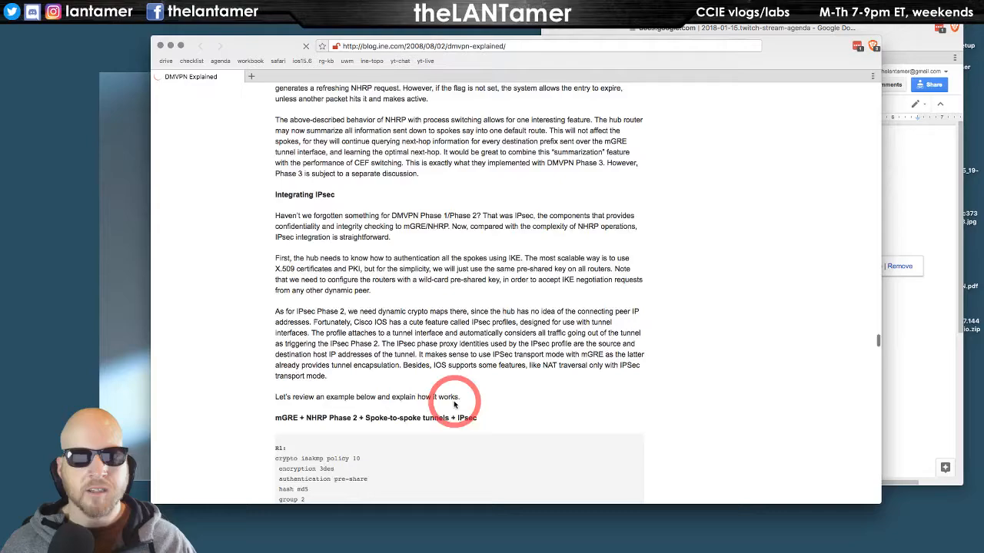
{"action": "scroll", "scroll_direction": "down", "scroll_amount": 3}
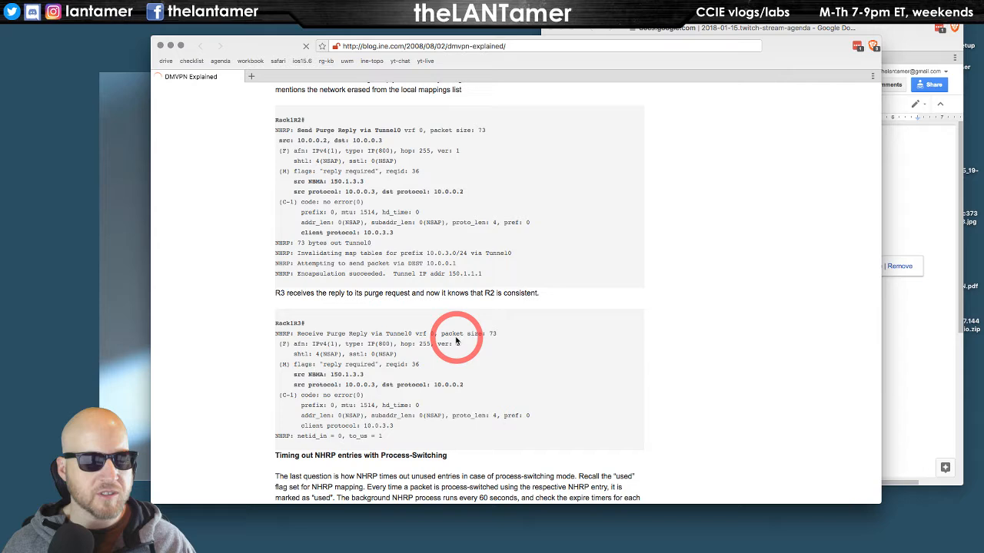
{"action": "mouse_move", "coordinate": [513, 346]}
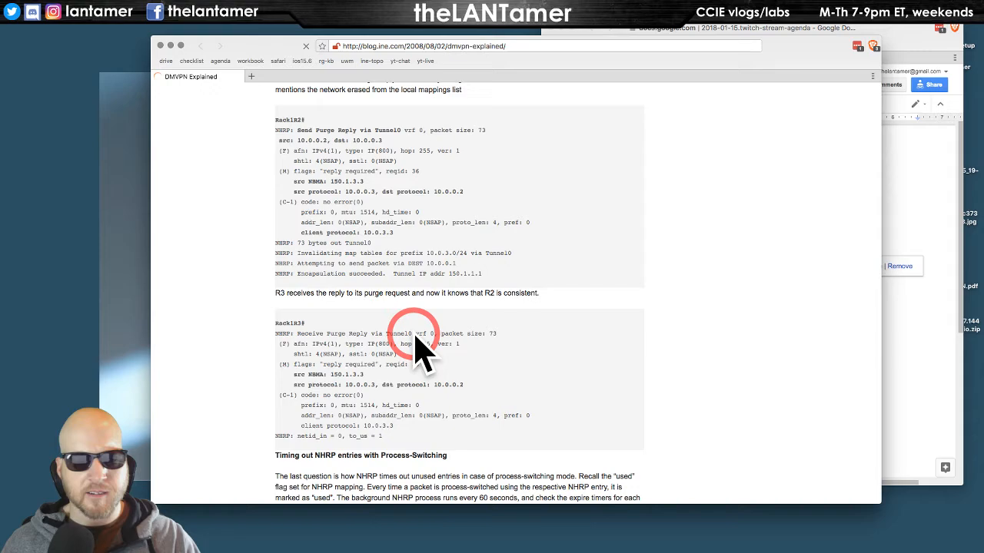
{"action": "scroll", "scroll_direction": "down", "scroll_amount": 3}
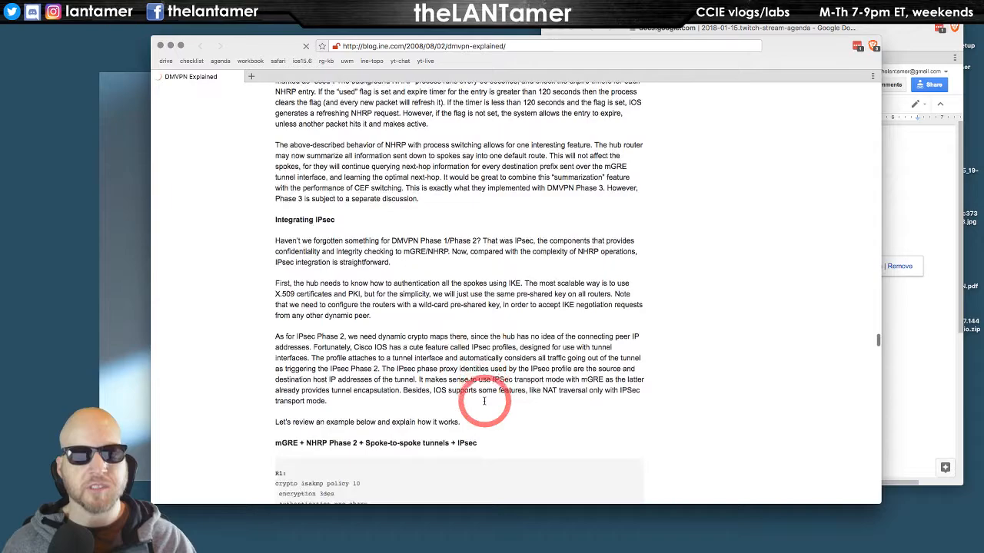
{"action": "scroll", "scroll_direction": "down", "scroll_amount": 3}
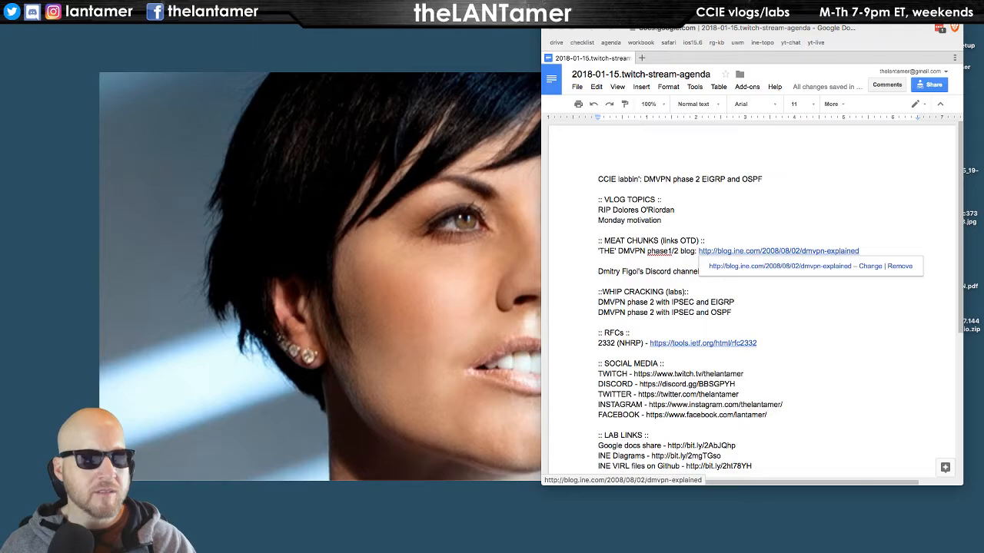
{"action": "left_click", "coordinate": [784, 251]}
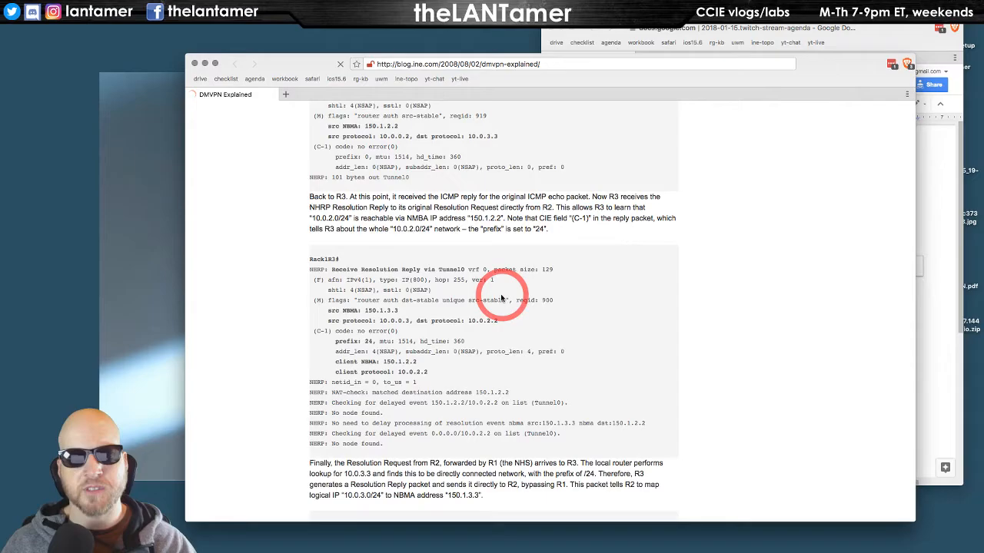
{"action": "scroll", "scroll_direction": "down", "scroll_amount": 3}
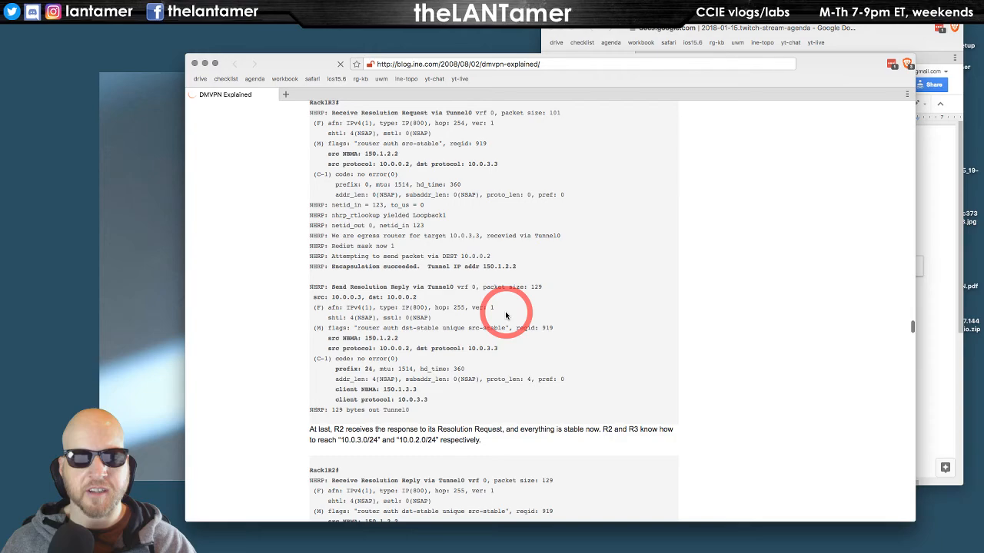
{"action": "scroll", "scroll_direction": "down", "scroll_amount": 3}
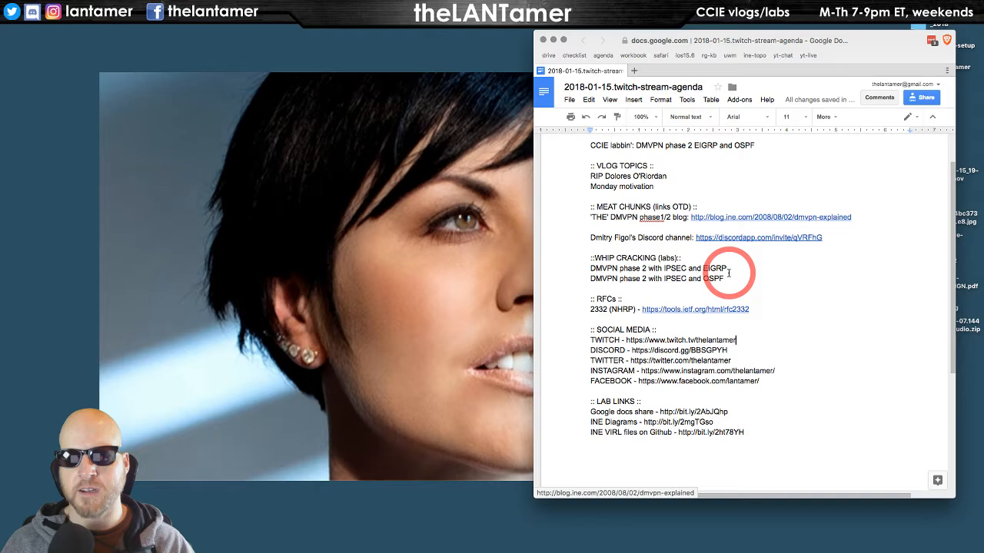
{"action": "left_click_drag", "start_coordinate": [591, 268], "coordinate": [719, 278]}
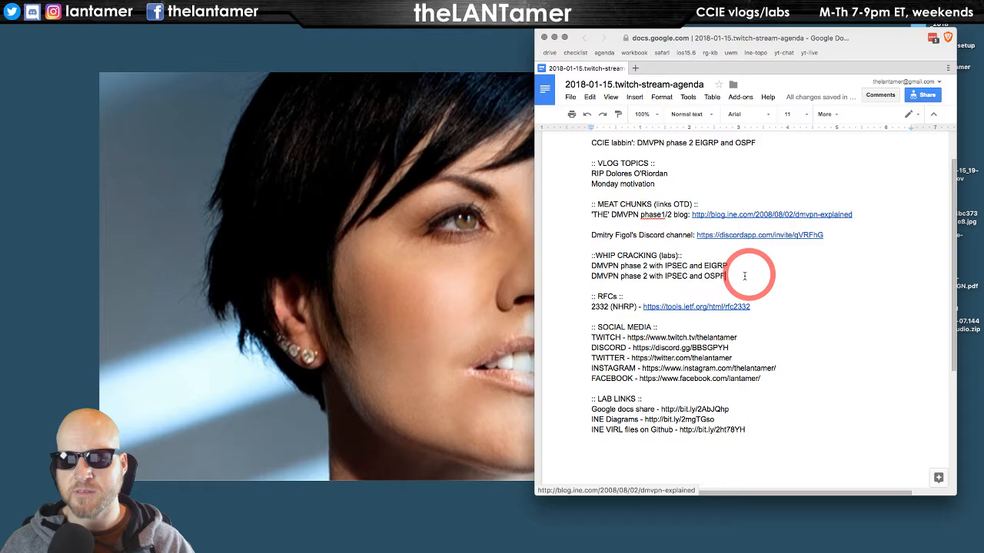
{"action": "scroll", "scroll_direction": "down", "scroll_amount": 3}
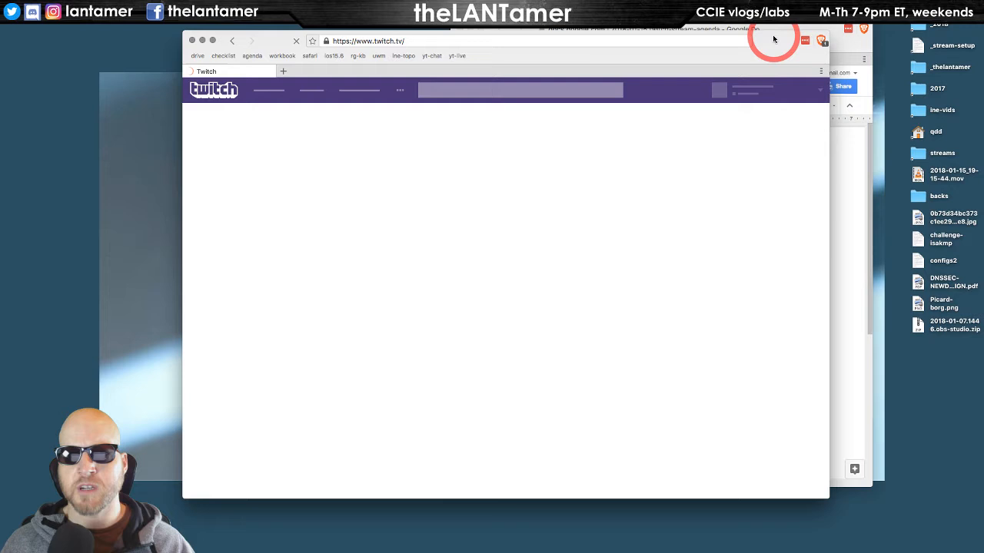
- Go to the streamer's own Twitch channel via the avatar menu and scroll its panels
{"action": "left_click", "coordinate": [720, 89]}
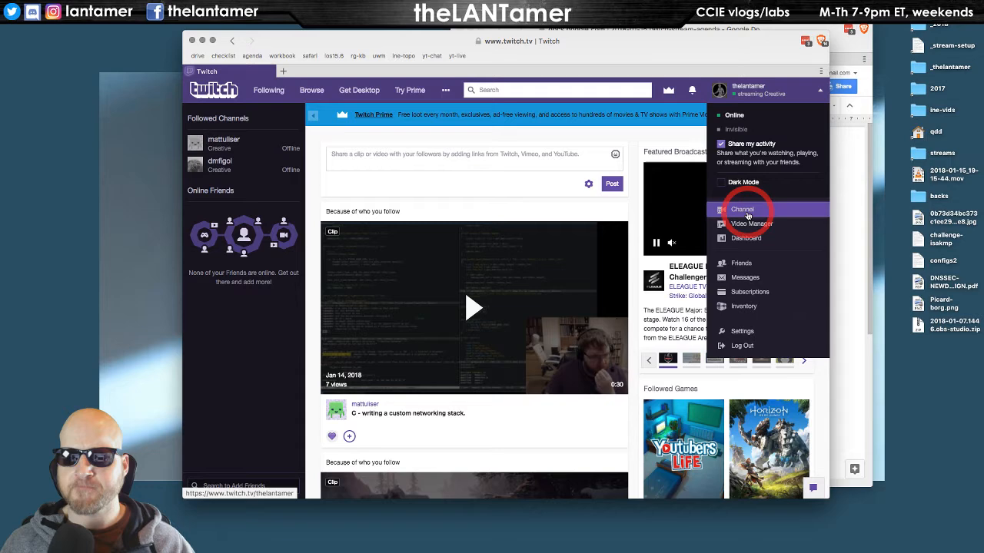
{"action": "left_click", "coordinate": [741, 209]}
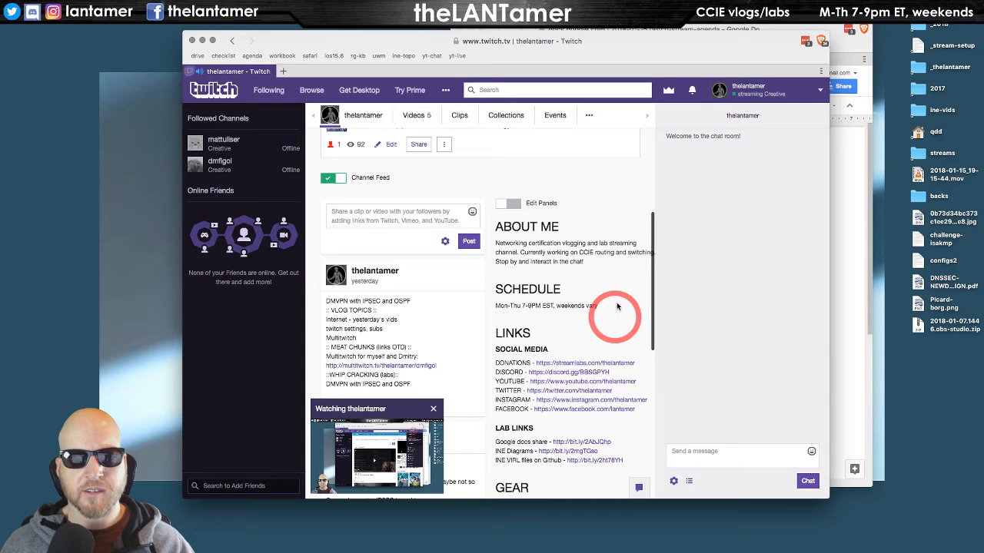
{"action": "scroll", "scroll_direction": "down", "scroll_amount": 3}
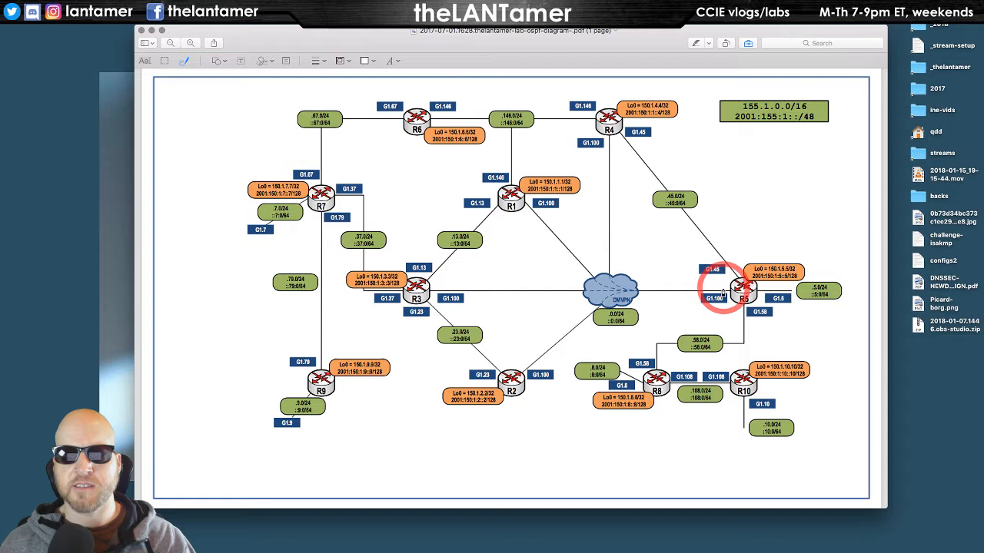
- Sketch a purple freehand tunnel curve from R5 toward a spoke router with the Sketch tool
{"action": "left_click", "coordinate": [515, 206]}
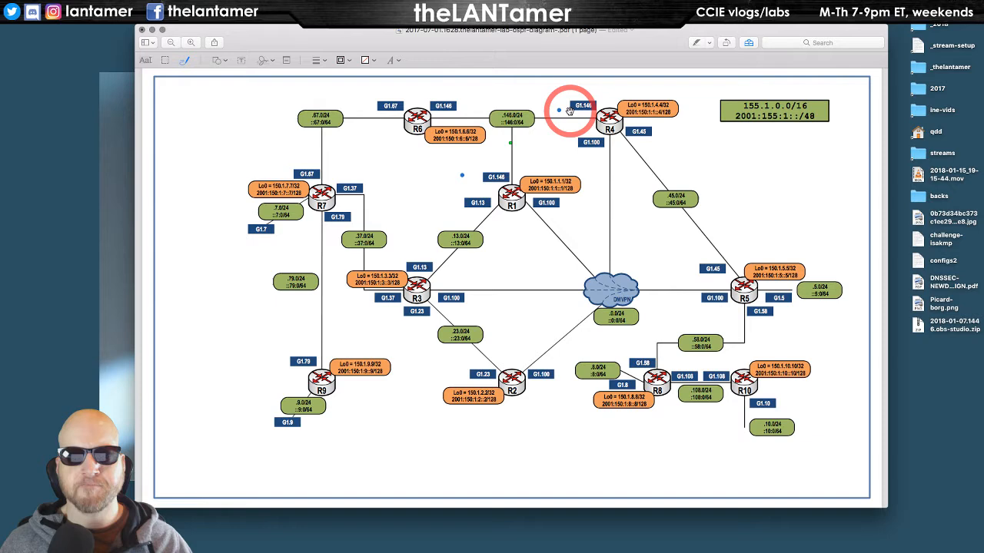
{"action": "left_click_drag", "start_coordinate": [561, 100], "coordinate": [700, 123]}
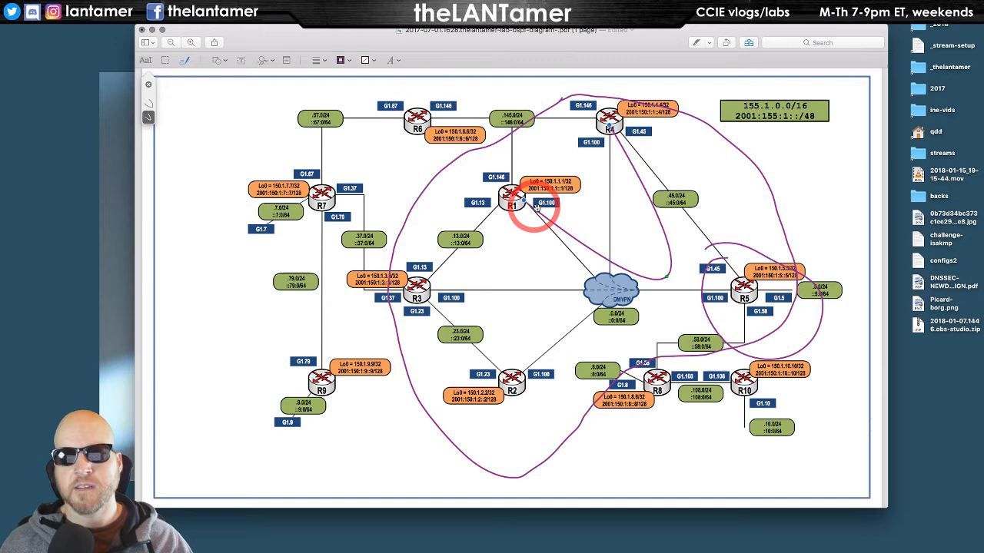
- Place a text box in the diagram's top-left corner for the red 'Phase 2:' heading
{"action": "left_click", "coordinate": [627, 135]}
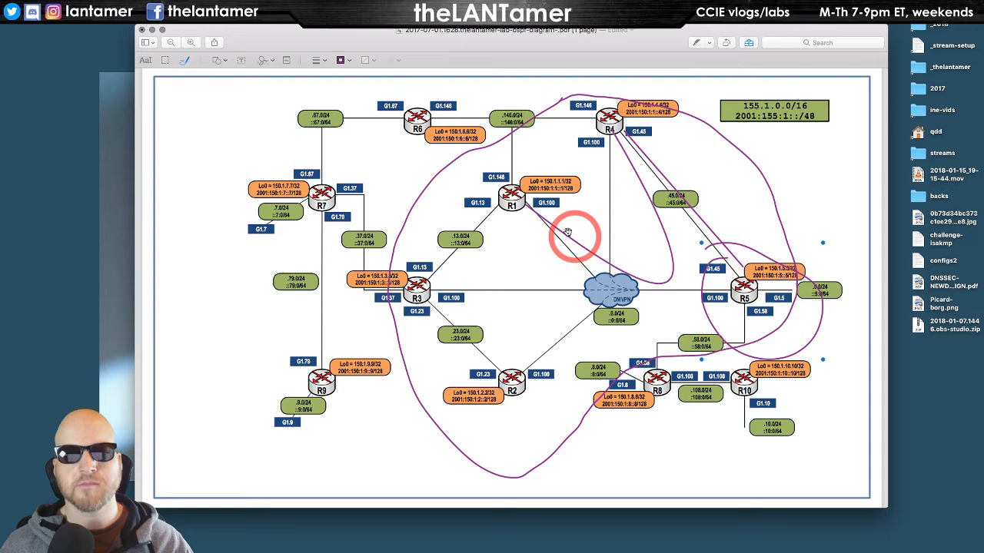
{"action": "mouse_move", "coordinate": [628, 154]}
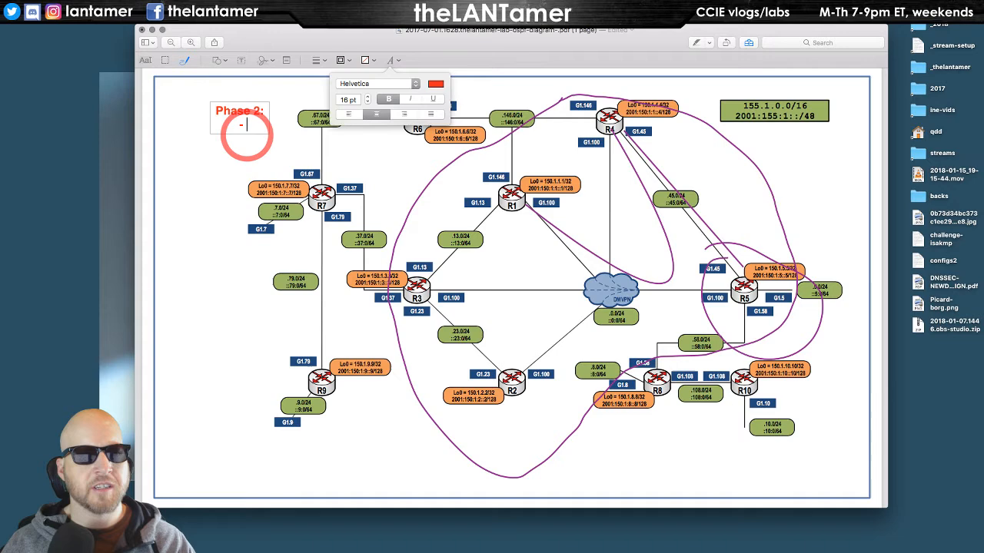
- Enter 'spoke-to-spoke' and 'hub does not modify next-hop' into the Phase 2 text box
{"action": "type", "text": "spoke-to-spoke"}
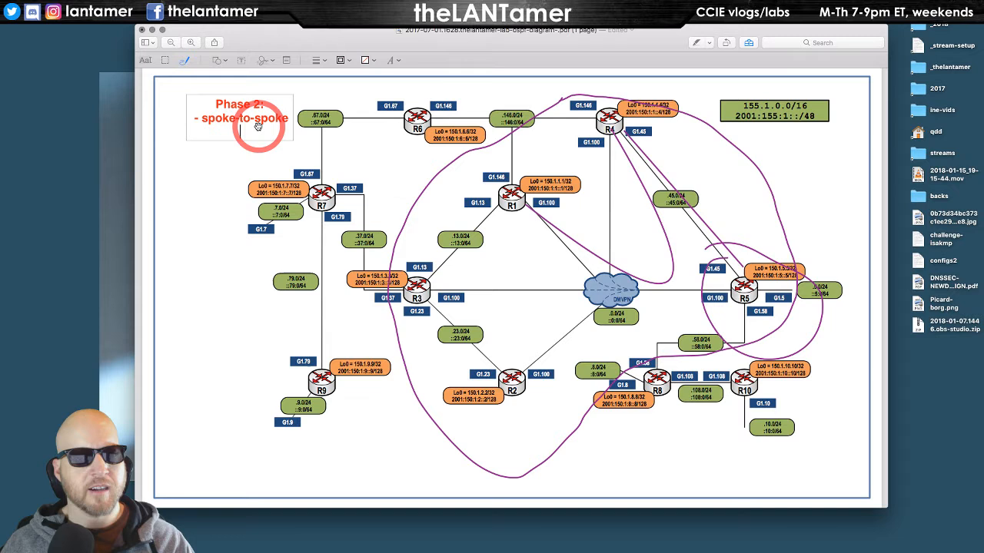
{"action": "type", "text": "hub does not modify next-hop"}
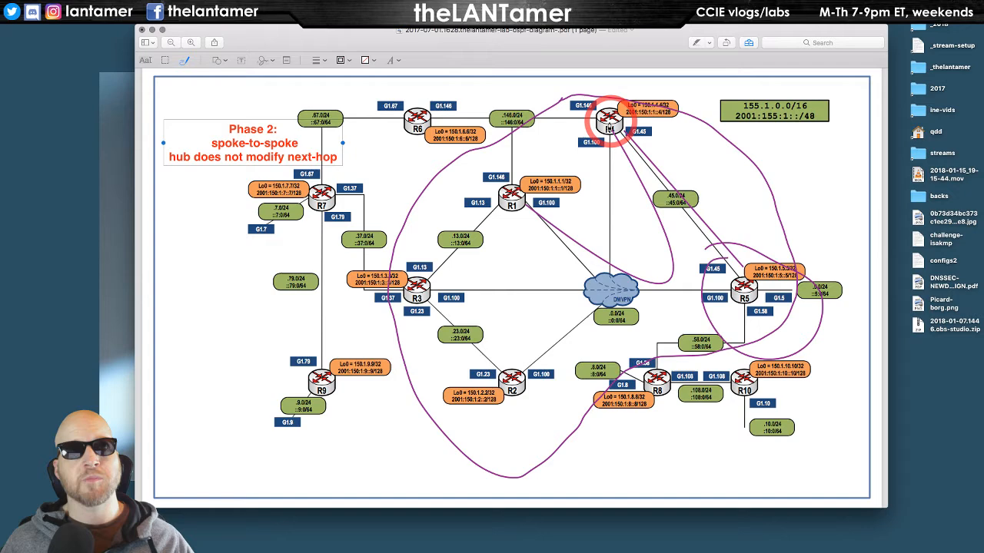
{"action": "mouse_move", "coordinate": [663, 48]}
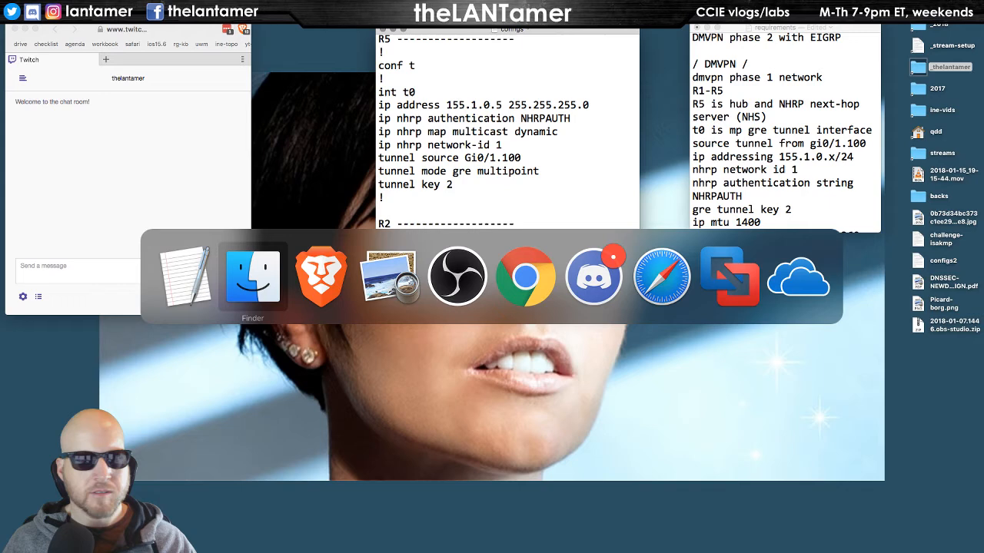
- Switch to TextEdit and bring the DMVPN task notes window forward
{"action": "left_click", "coordinate": [252, 277]}
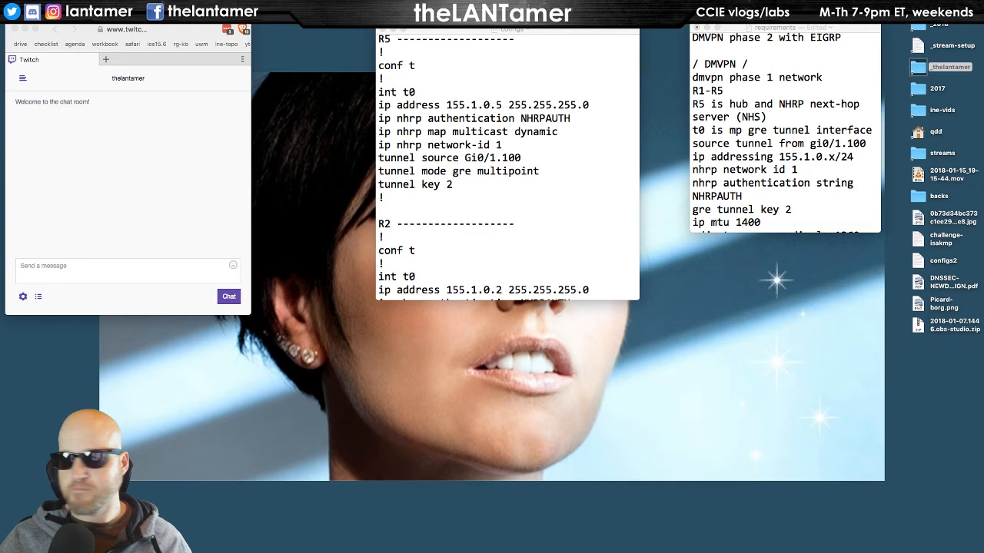
{"action": "left_click", "coordinate": [406, 206]}
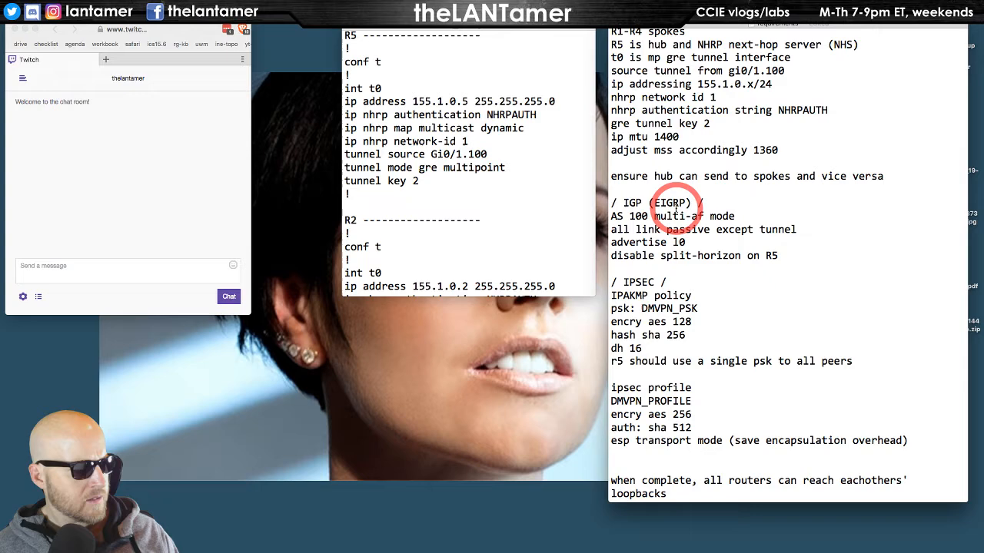
{"action": "mouse_move", "coordinate": [801, 237]}
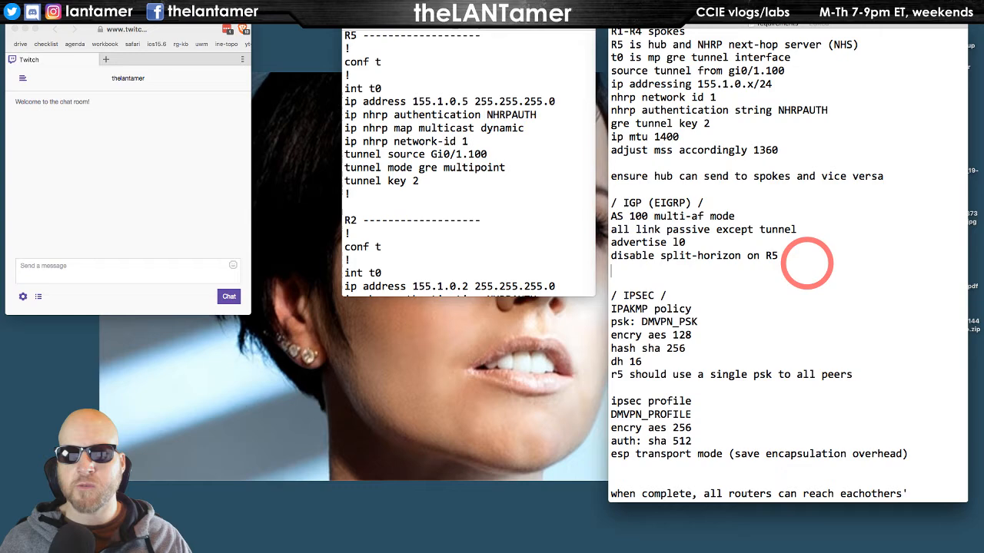
- Add the EIGRP task line 'disable next hop on hub' below the split-horizon line
{"action": "type", "text": "disable next hop on hub"}
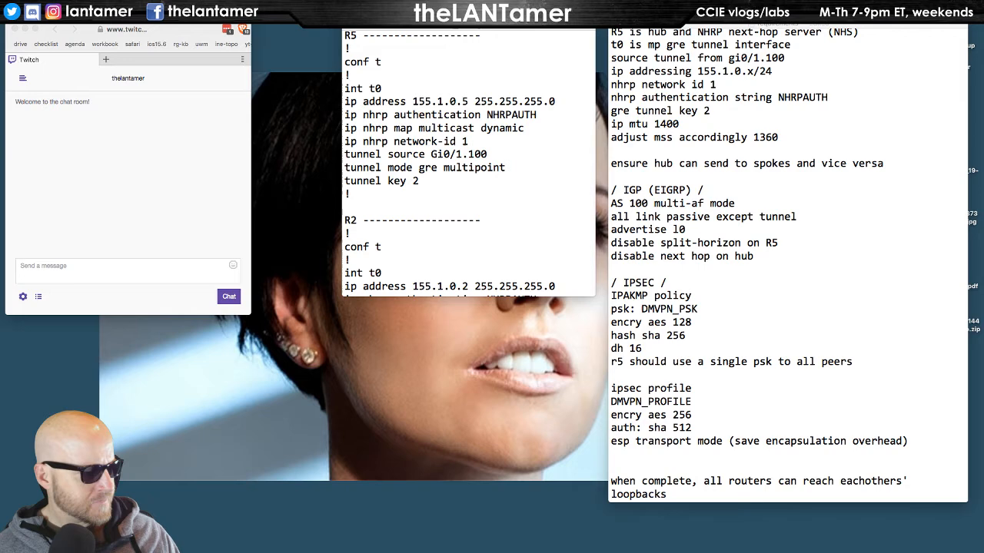
{"action": "left_click", "coordinate": [741, 314]}
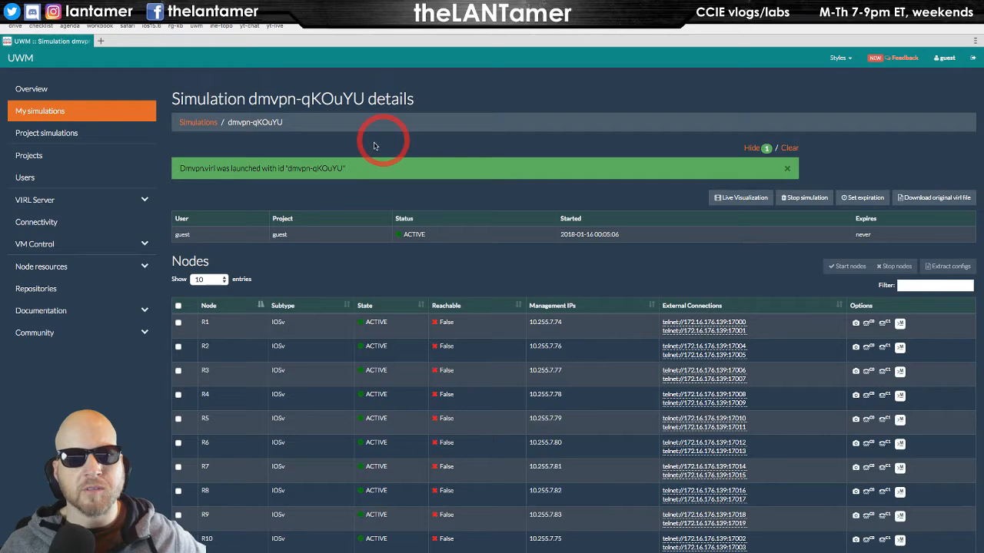
{"action": "mouse_move", "coordinate": [452, 335]}
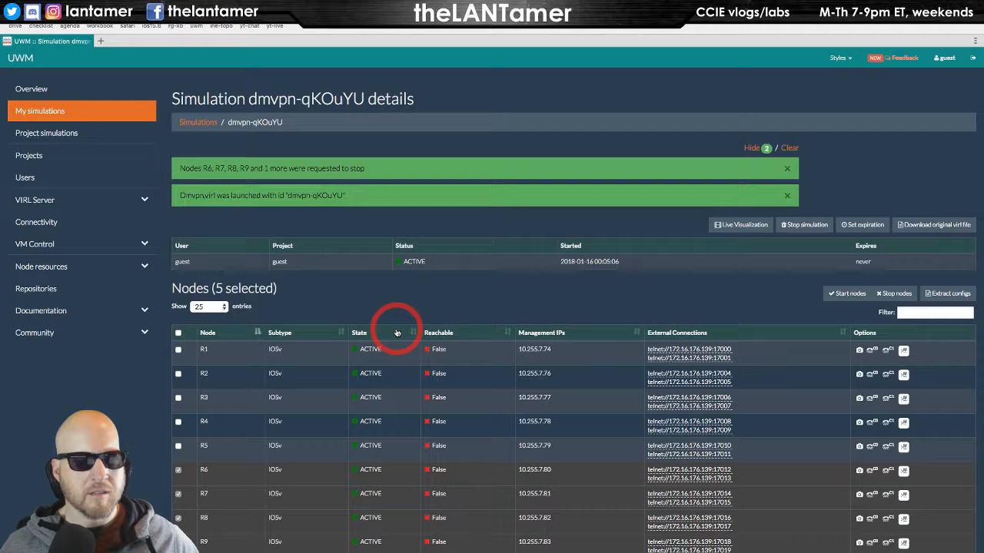
- Scroll the dmvpn simulation's Nodes table down to routers R6 through R10
{"action": "scroll", "scroll_direction": "down", "scroll_amount": 3}
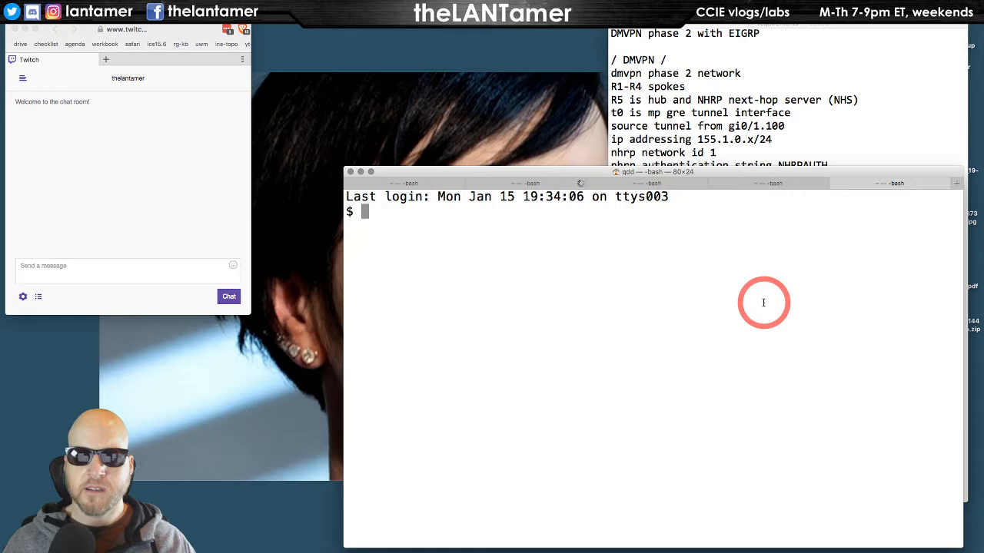
- Start the telnet command to R5's console port on the VIRL server
{"action": "type", "text": "te"}
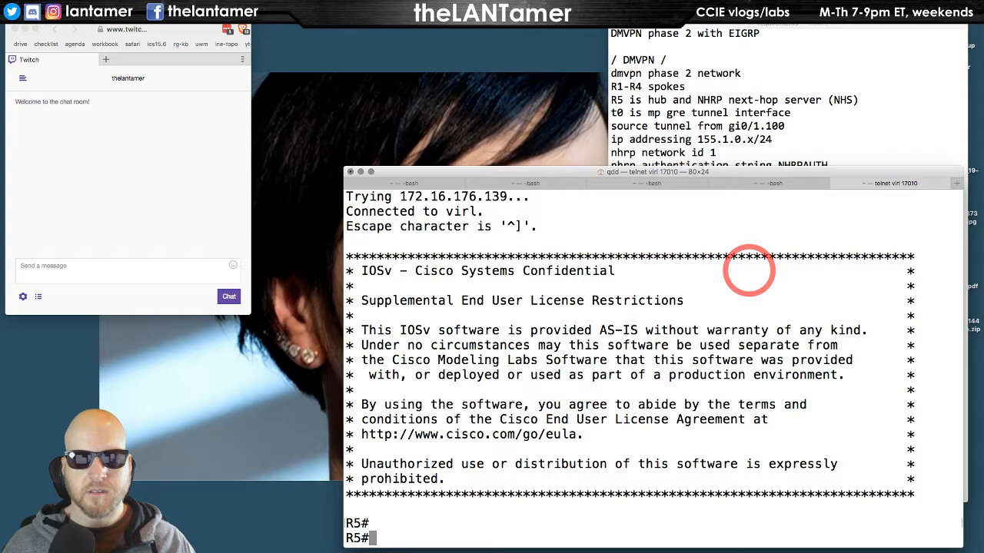
- Give R5's Tunnel0 address 155.1.0.5, multipoint GRE mode and NHRP network-id 1
{"action": "type", "text": "conf t"}
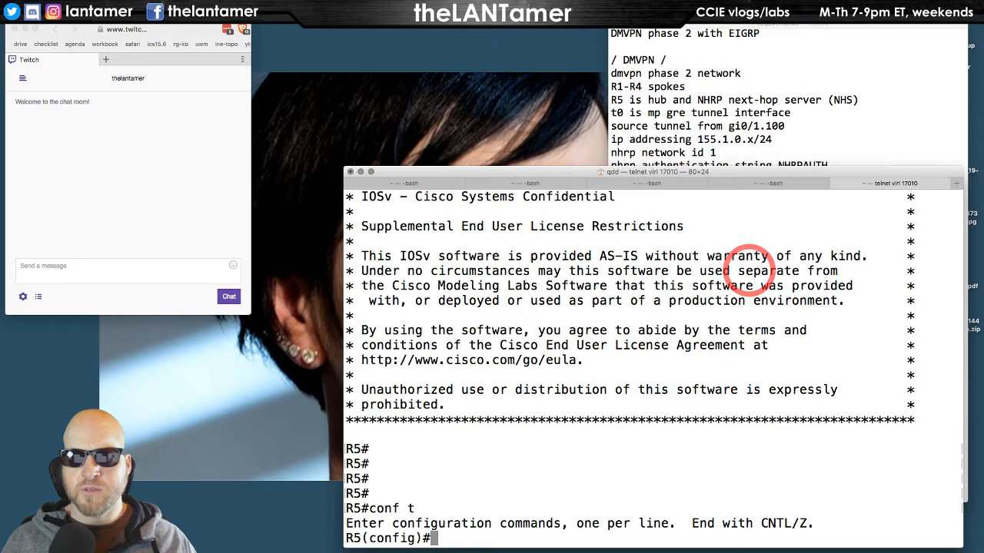
{"action": "type", "text": "int t0"}
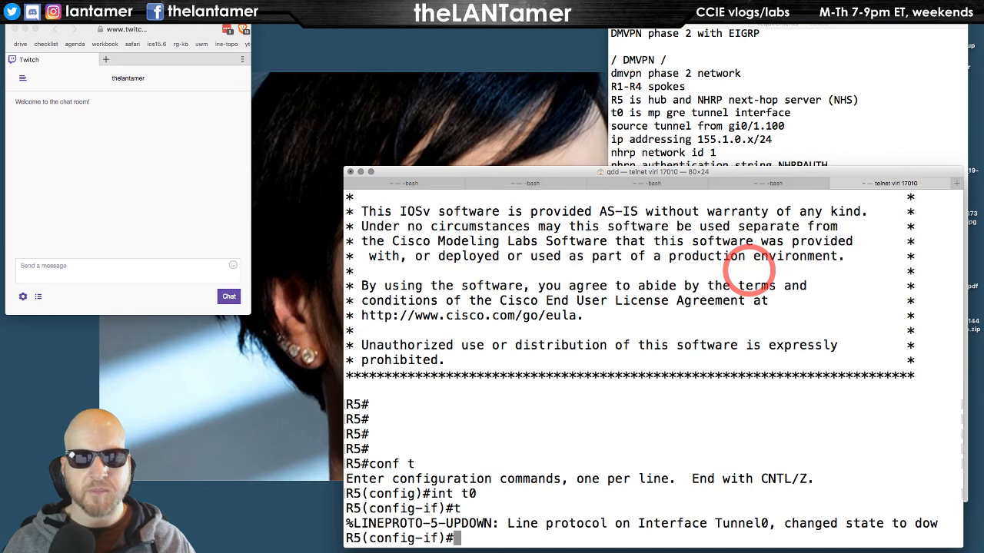
{"action": "type", "text": "ip address 155.1.0.5 255.255.255.0"}
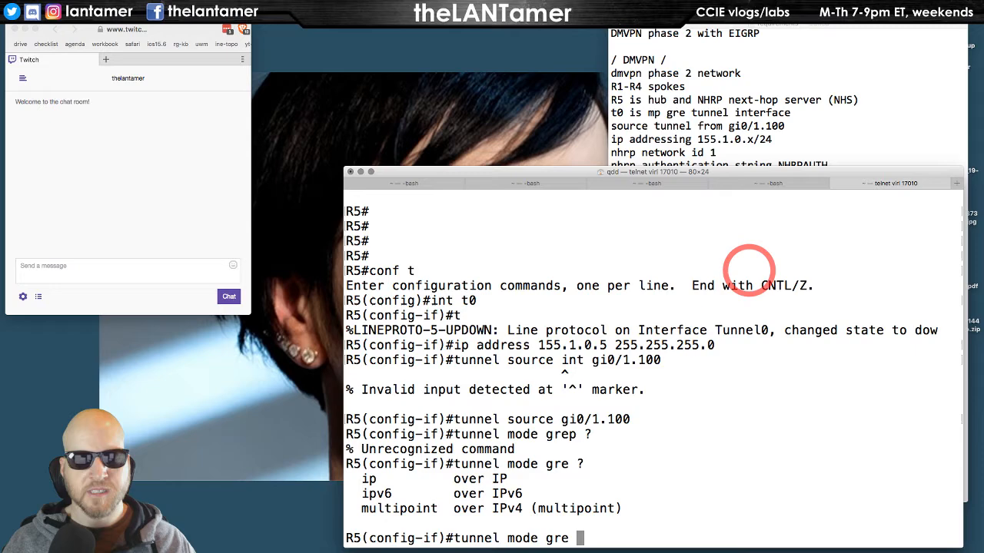
{"action": "type", "text": "multipoint"}
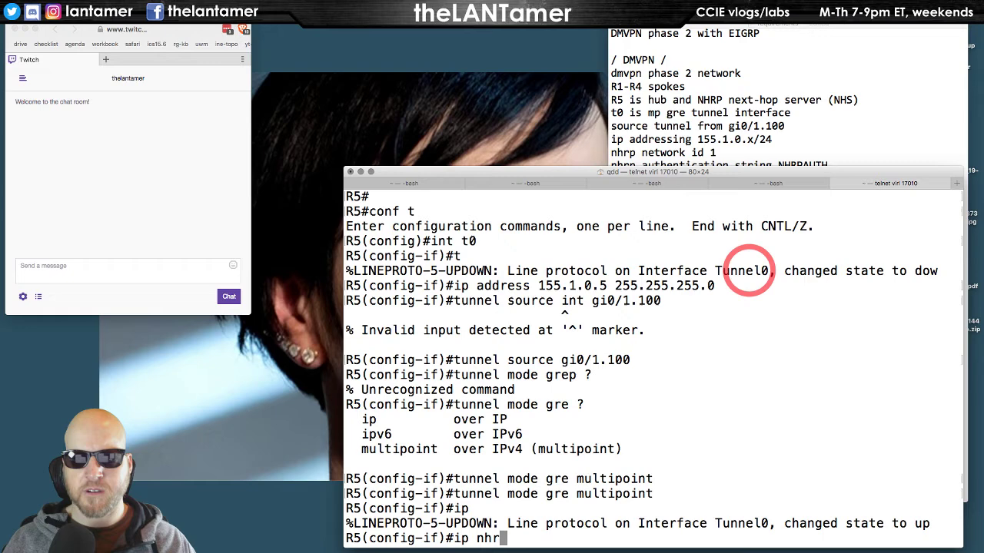
{"action": "type", "text": "nhrp network-id 1"}
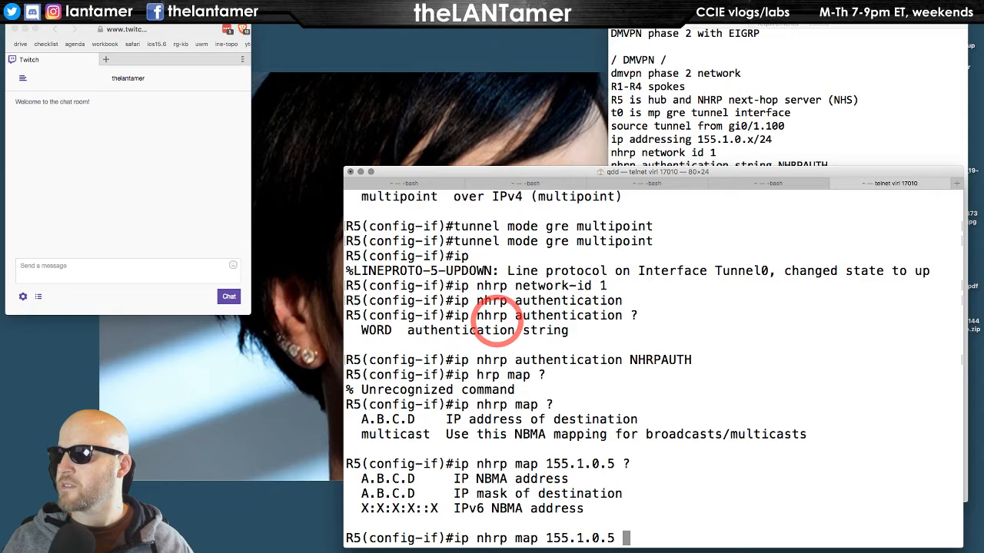
- Check interface addresses, then begin adding NHRP authentication to Tunnel0
{"action": "type", "text": "do show ip int br | ex unas"}
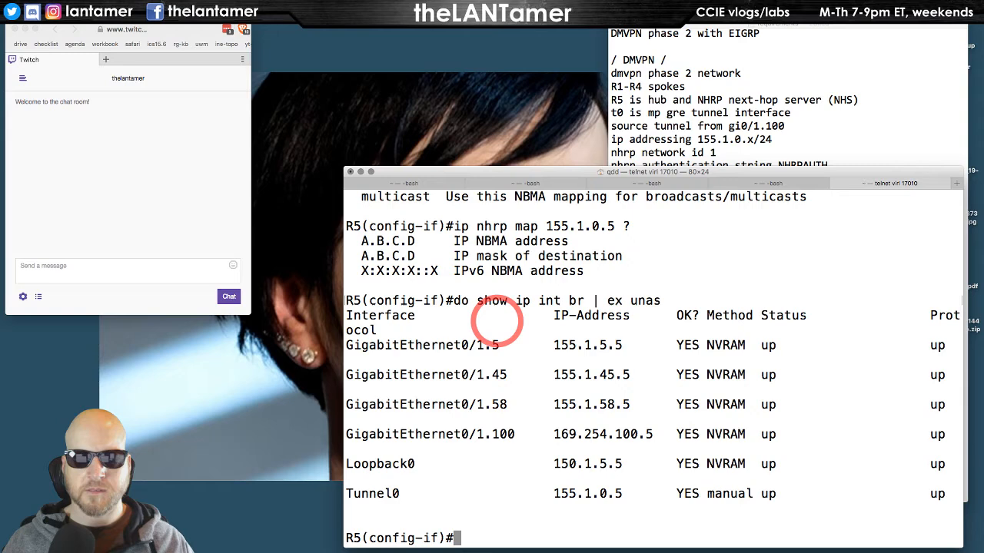
{"action": "type", "text": "ip nhrp"}
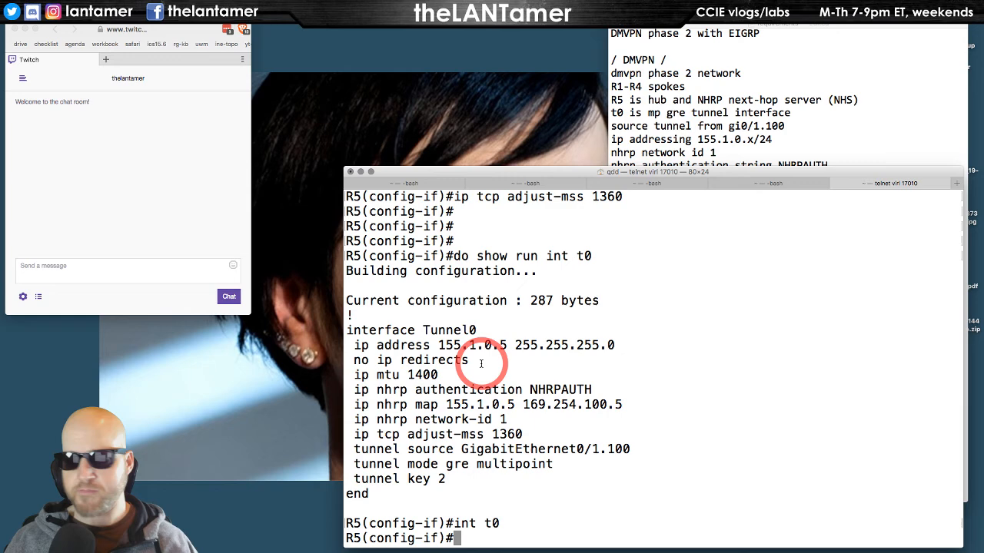
- Create EIGRP instance DMVPN AS 100 on R5 with af-interface default passive and Tunnel0 active
{"action": "type", "text": "exit"}
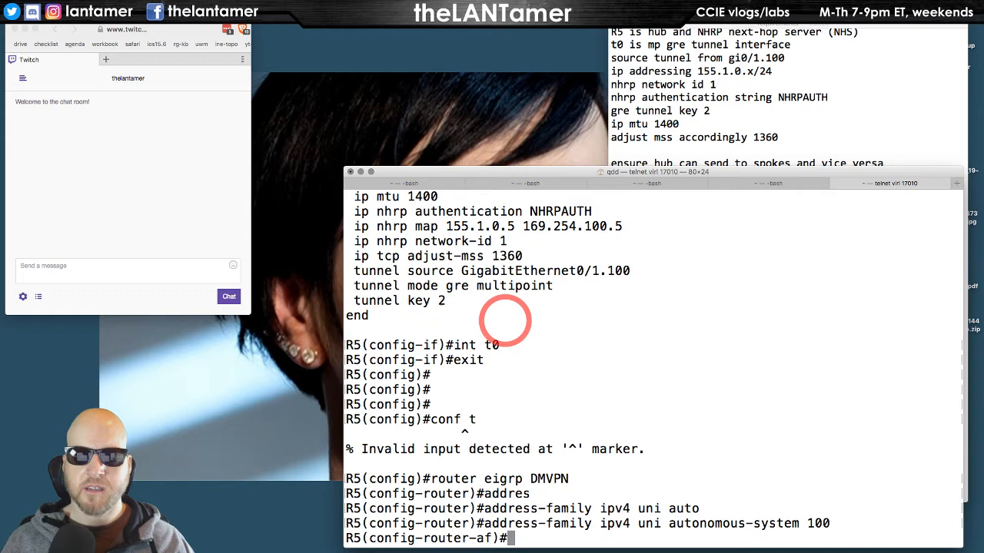
{"action": "type", "text": "af-interface default"}
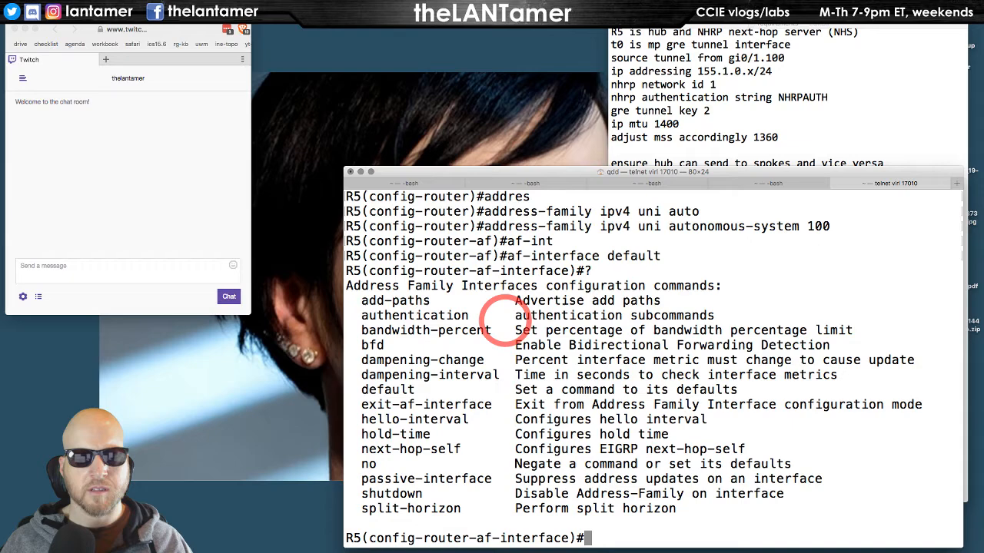
{"action": "type", "text": "passive-interface"}
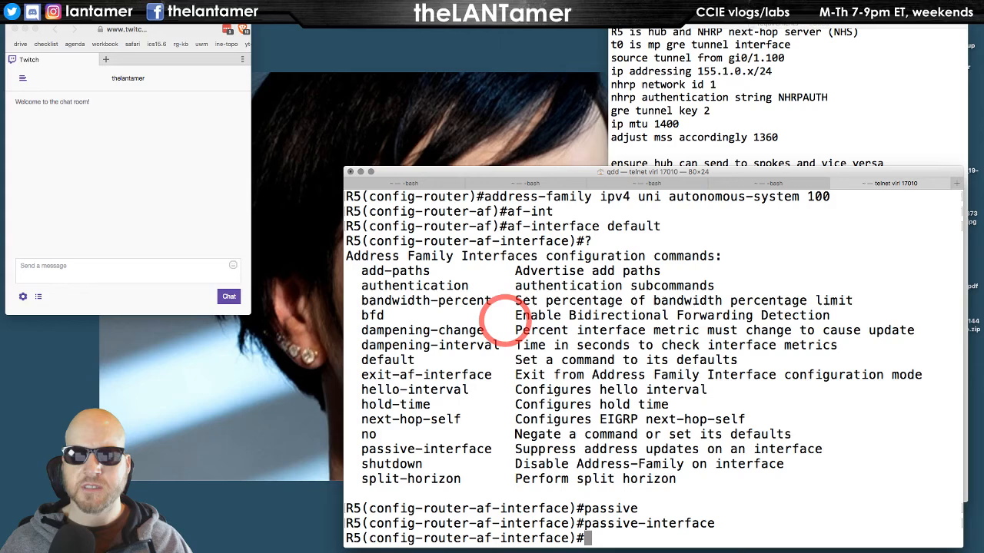
{"action": "type", "text": "no next-hop-self"}
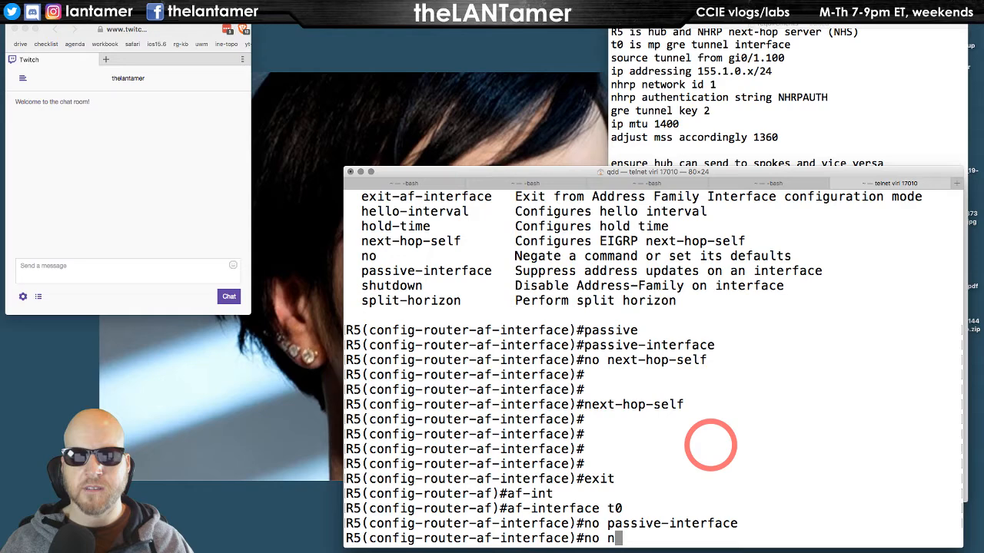
- Disable next-hop-self and split-horizon on Tunnel0 and advertise network 150.1.0.0 0.0.255.255
{"action": "type", "text": "no next-hop-self"}
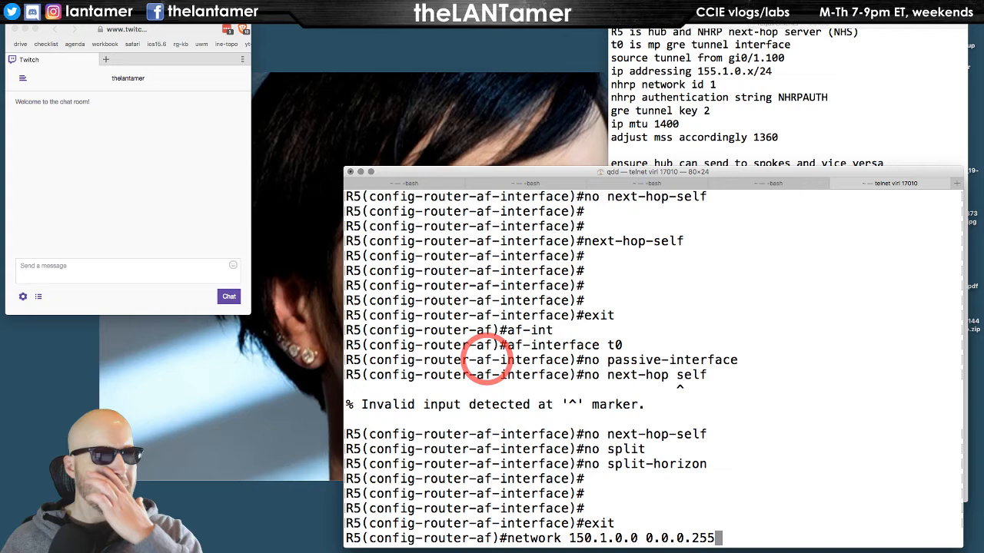
{"action": "key", "text": "Return"}
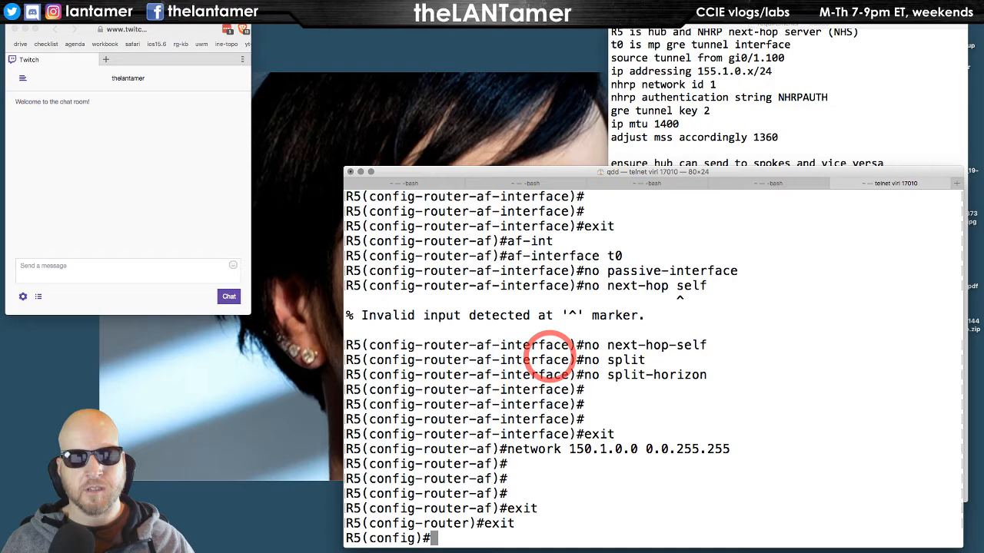
{"action": "type", "text": "crypto isakmp ?"}
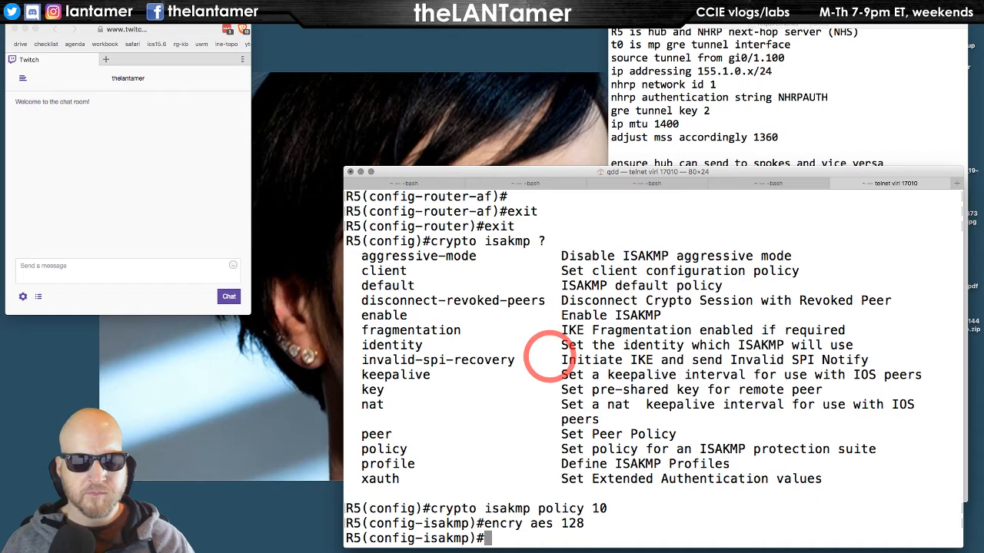
{"action": "type", "text": "hash sha256"}
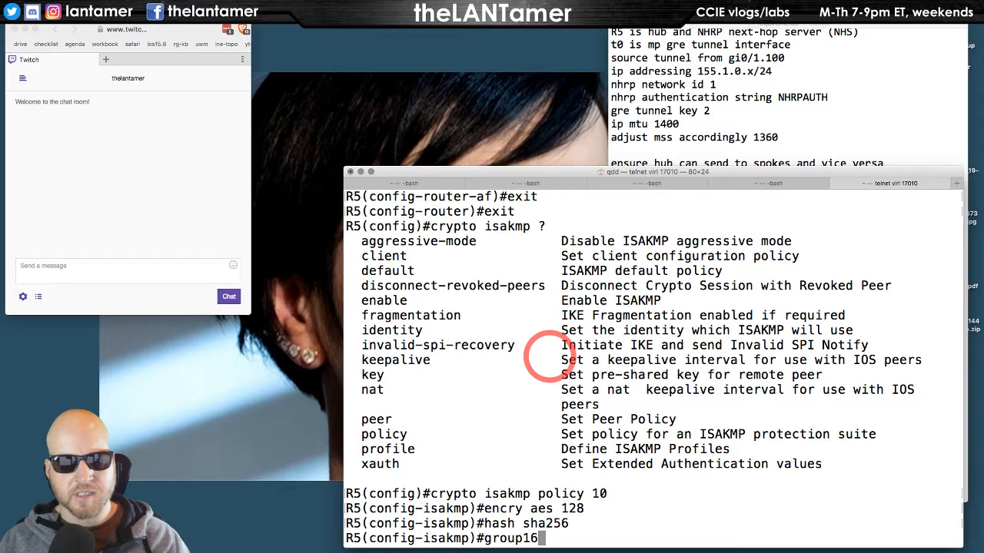
{"action": "type", "text": "authentication pre-share"}
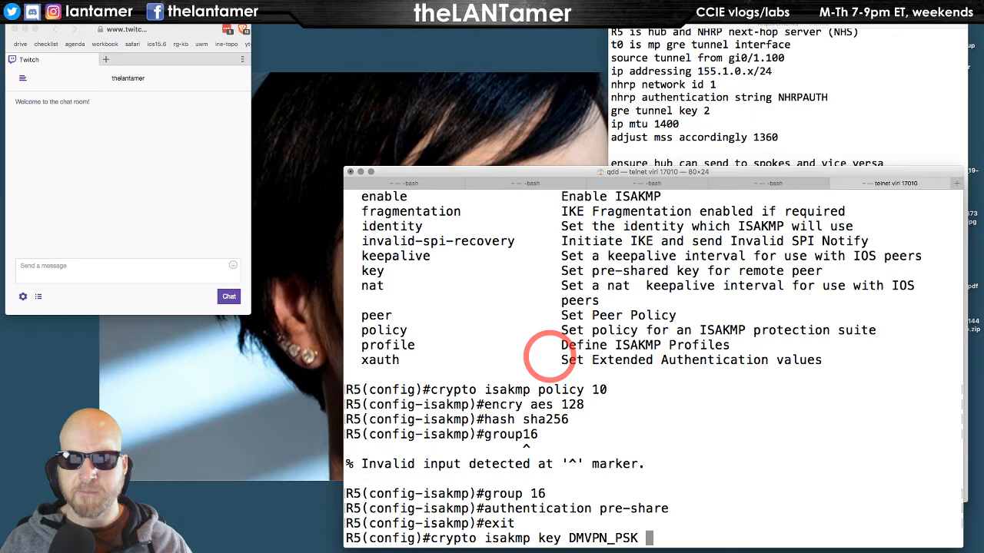
{"action": "type", "text": "address 169.254.100"}
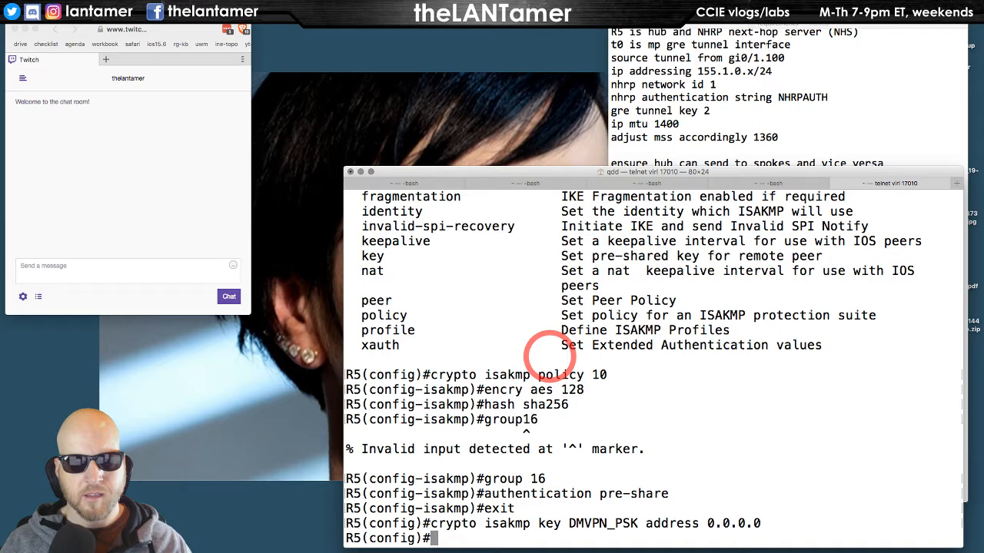
{"action": "type", "text": "crypto ipsec transform-set"}
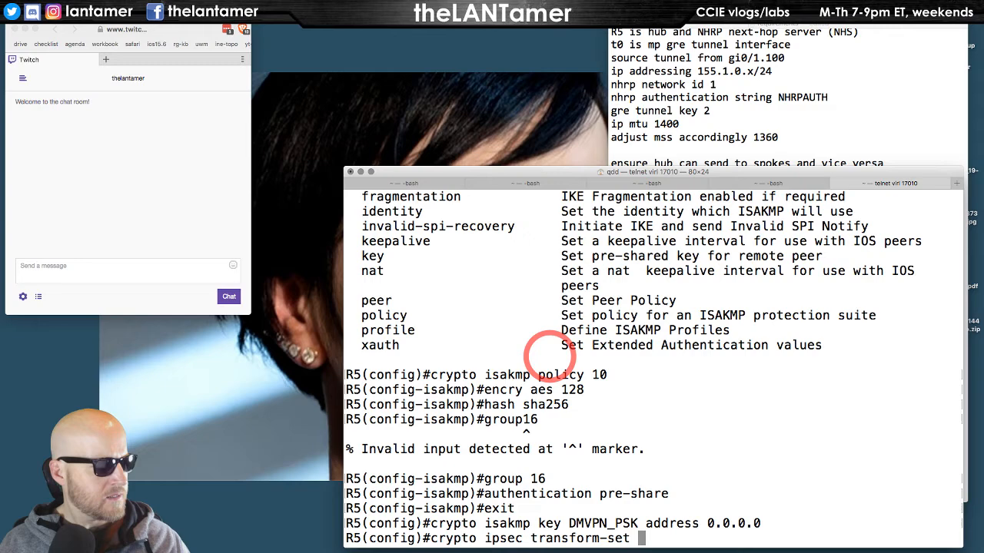
- Add transport-mode transform set ESP-AES-256-SHA-512 inside IPsec profile DMVPN_PROFILE, then return to config mode
{"action": "type", "text": "ESP-AES-256-"}
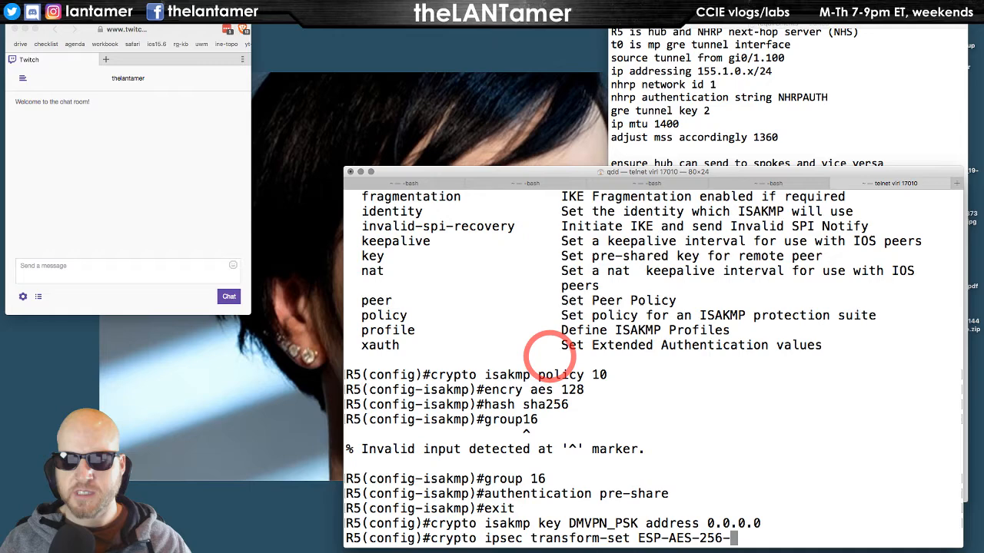
{"action": "type", "text": "-SHA-512 esp-aes 256 esp-sha512-hma"}
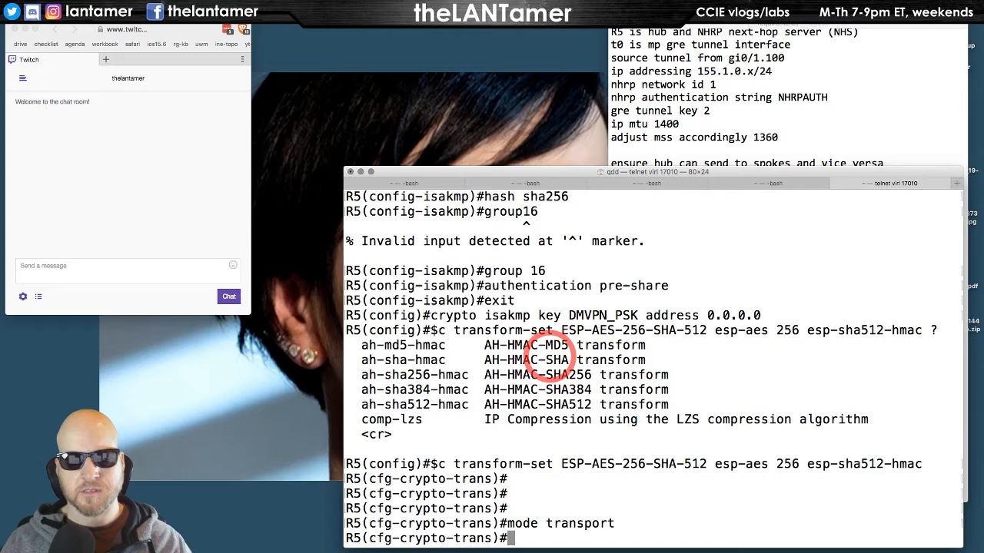
{"action": "type", "text": "crypto ipsec profile DMVPN_PROFIL"}
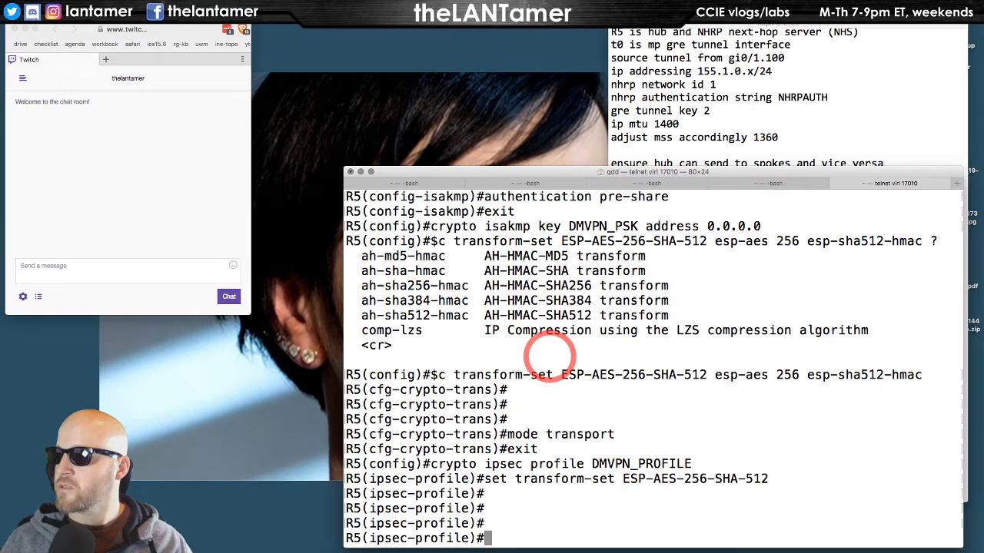
{"action": "type", "text": "EXIT"}
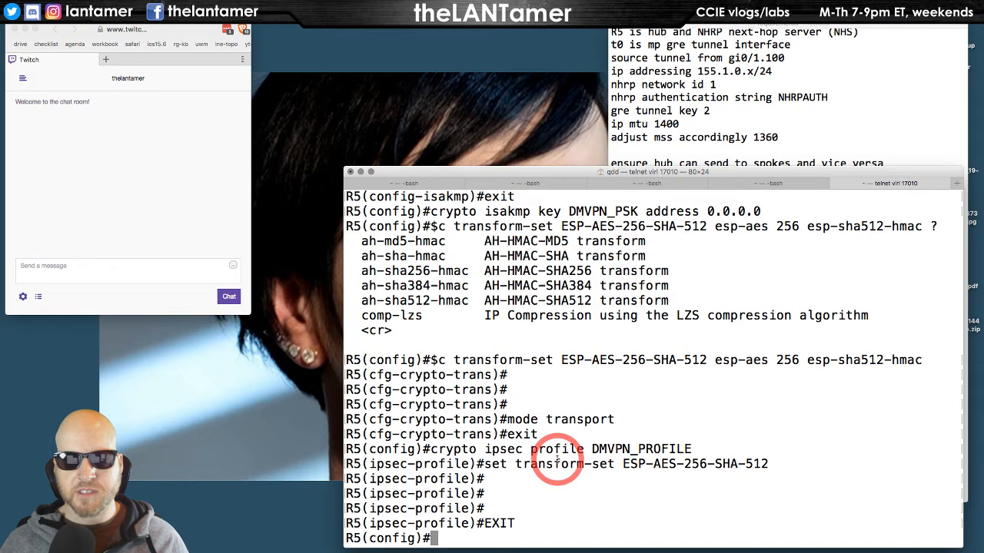
{"action": "type", "text": "CONF T"}
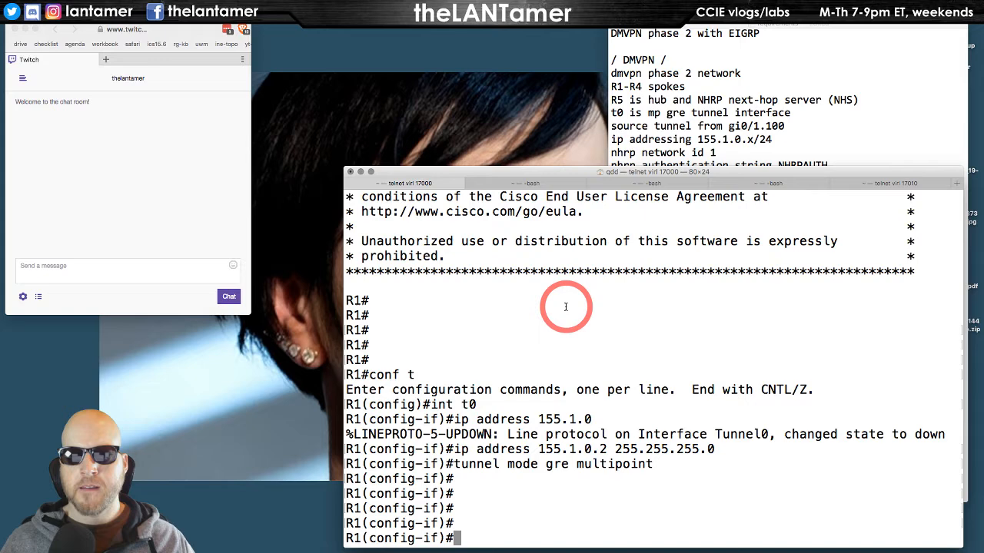
- On R1's Tunnel0 set NHRP network-id 1, map the NHS 155.1.0.5 via 169.254.x and start NHRP authentication
{"action": "type", "text": "nhrp network-id 1"}
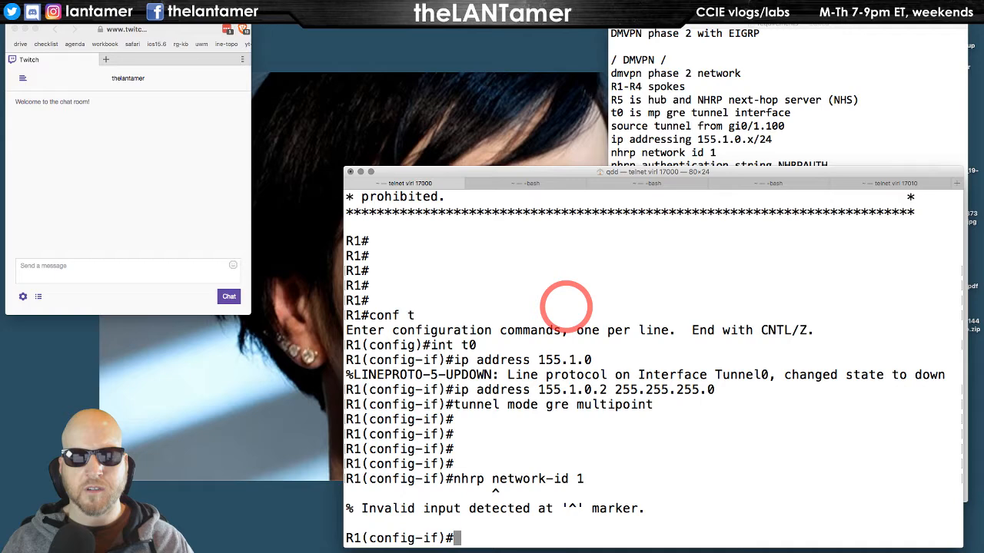
{"action": "type", "text": "ip nhrp network-id 1"}
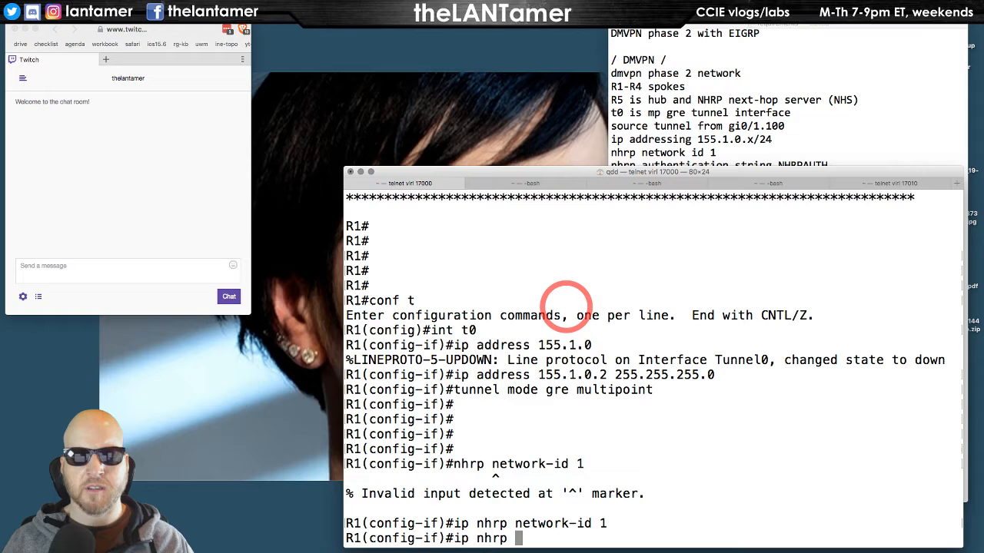
{"action": "left_click", "coordinate": [864, 185]}
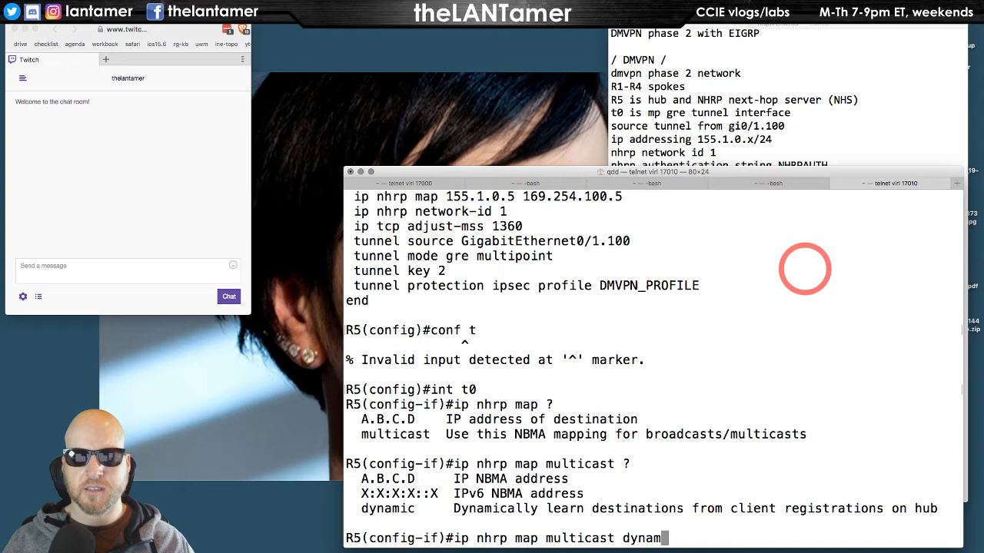
{"action": "left_click", "coordinate": [403, 183]}
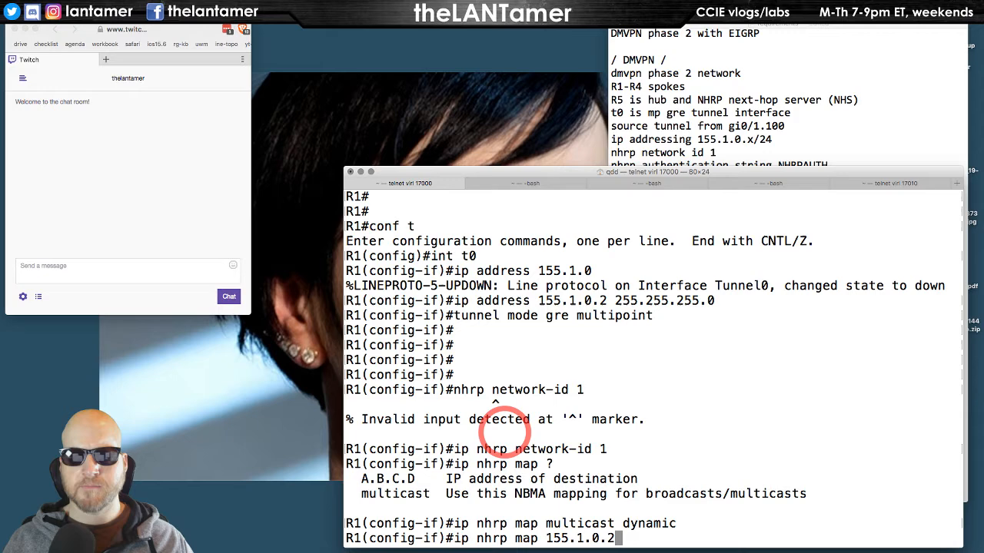
{"action": "type", "text": "169.254.100.2"}
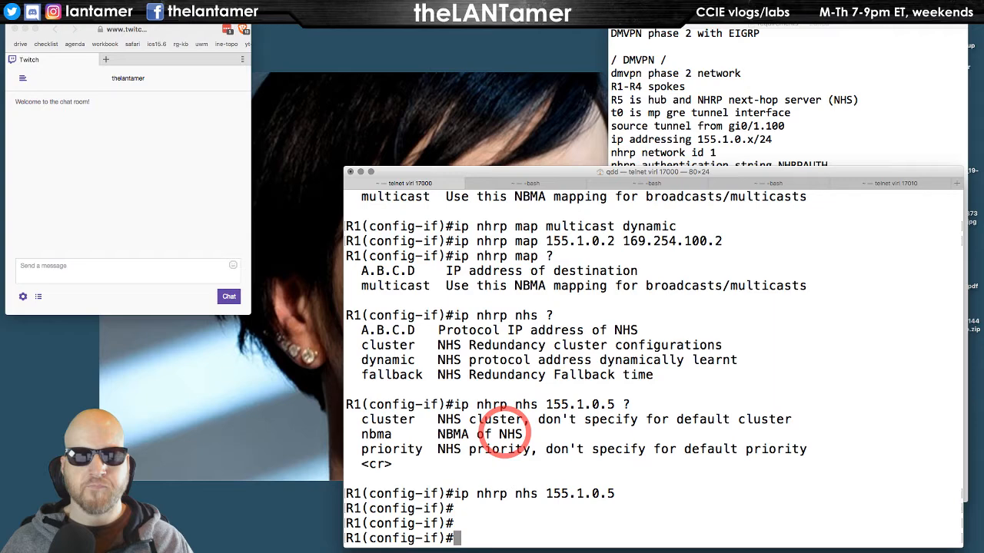
{"action": "type", "text": "ip nhrp authentic"}
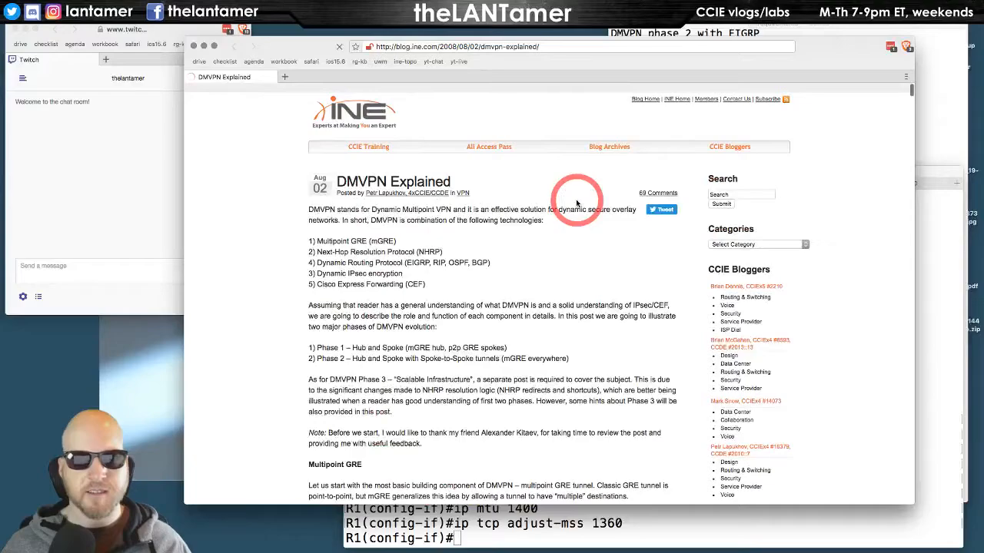
- Scroll the DMVPN Explained article down to its mGRE + NHRP Phase 1 + EIGRP hub and spoke configs
{"action": "scroll", "scroll_direction": "down", "scroll_amount": 3}
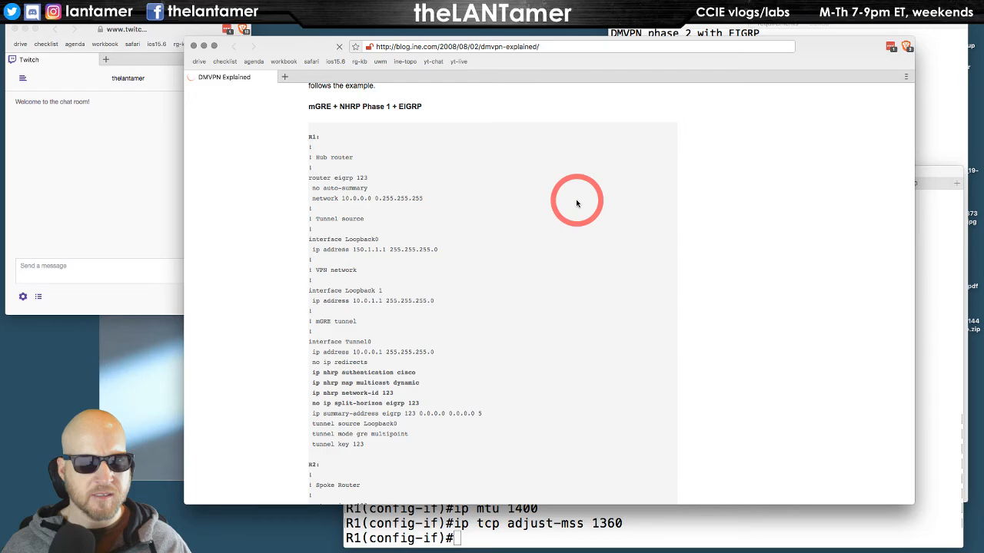
{"action": "scroll", "scroll_direction": "down", "scroll_amount": 3}
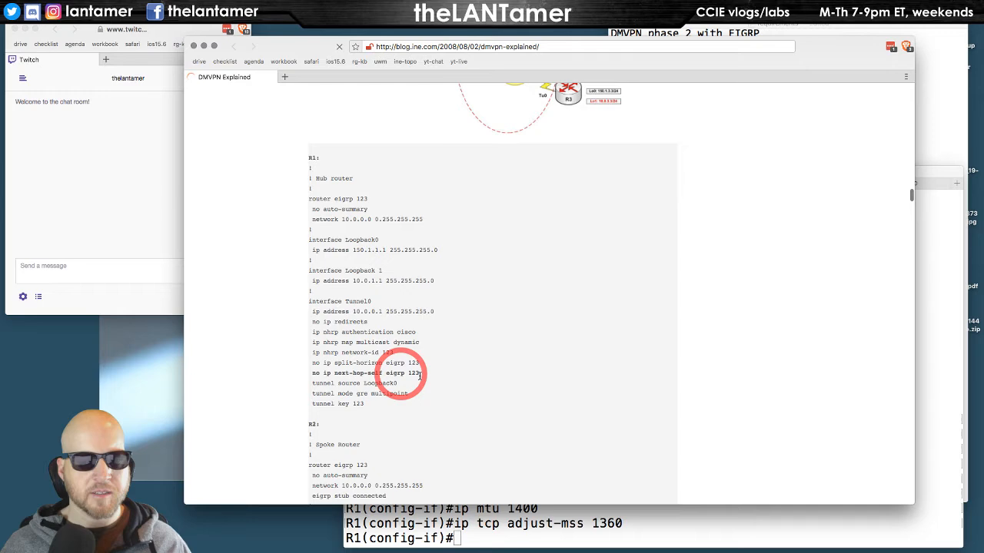
{"action": "scroll", "scroll_direction": "down", "scroll_amount": 3}
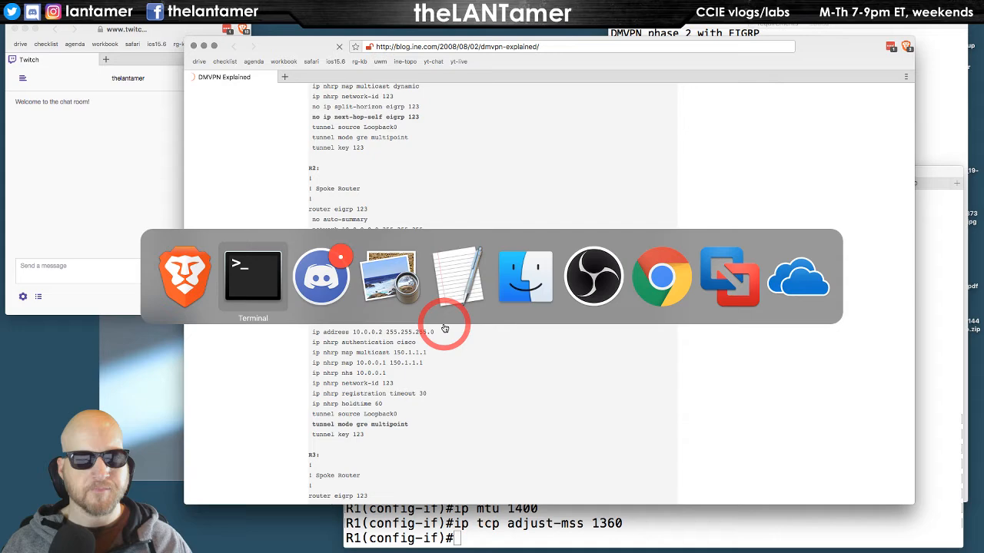
- Return to the R1 console and finish Tunnel0 with NHRPAUTH, tunnel key 2, MTU 1400, MSS 1360 and source gi0/1.100
{"action": "left_click", "coordinate": [252, 275]}
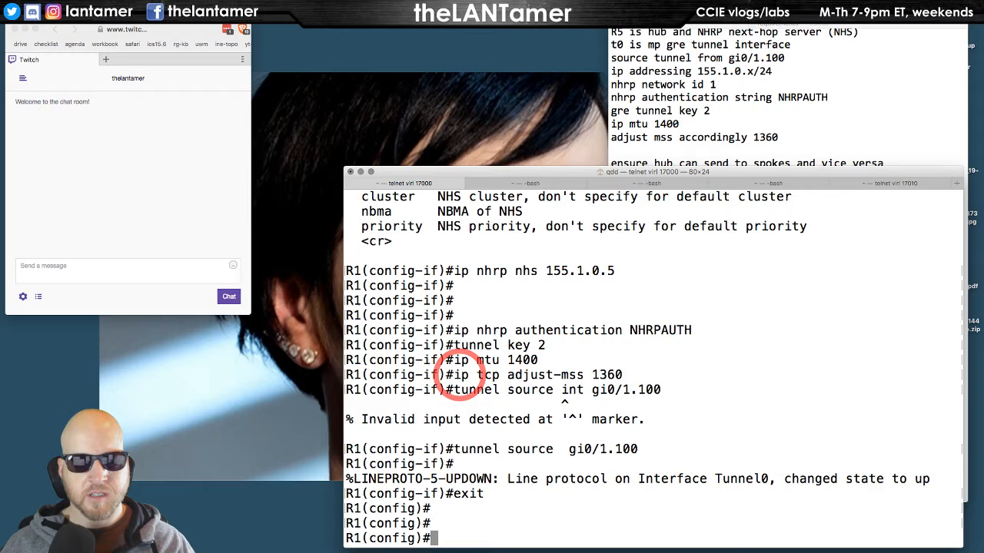
- Create R1's EIGRP instance DMVPN AS 100, passive by default with Tunnel0 active, advertising 150.1.0.0/16
{"action": "type", "text": "router eigrp DMVPN"}
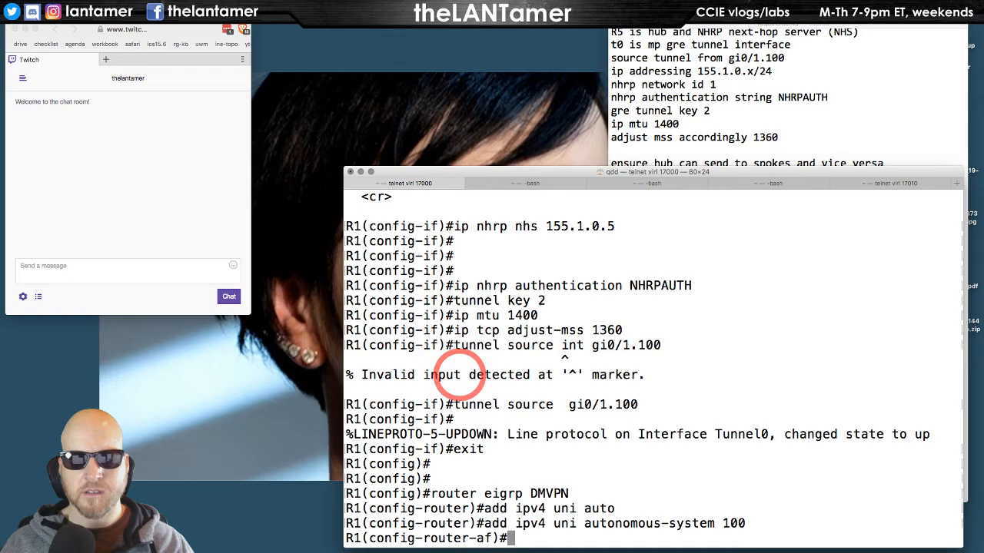
{"action": "type", "text": "af-interface default"}
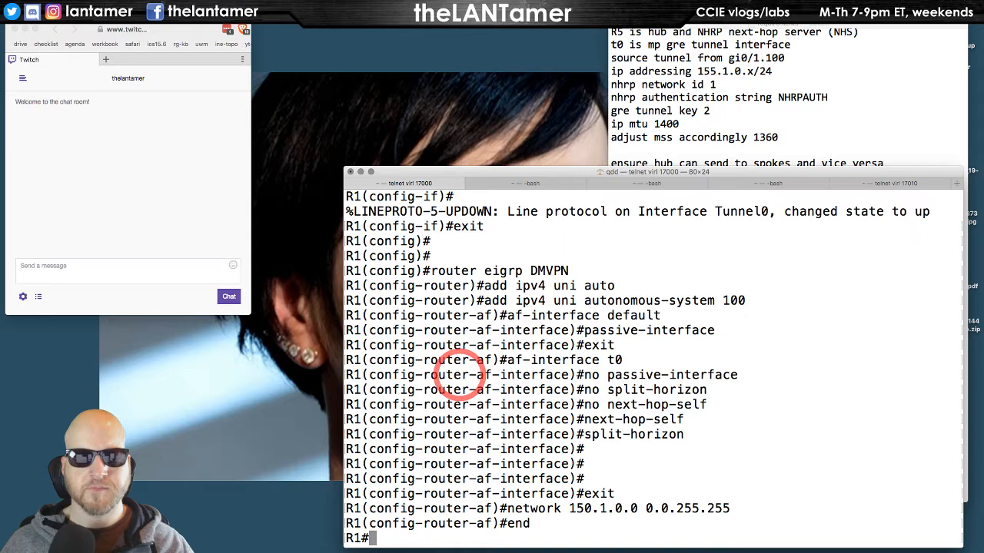
{"action": "key", "text": "Return"}
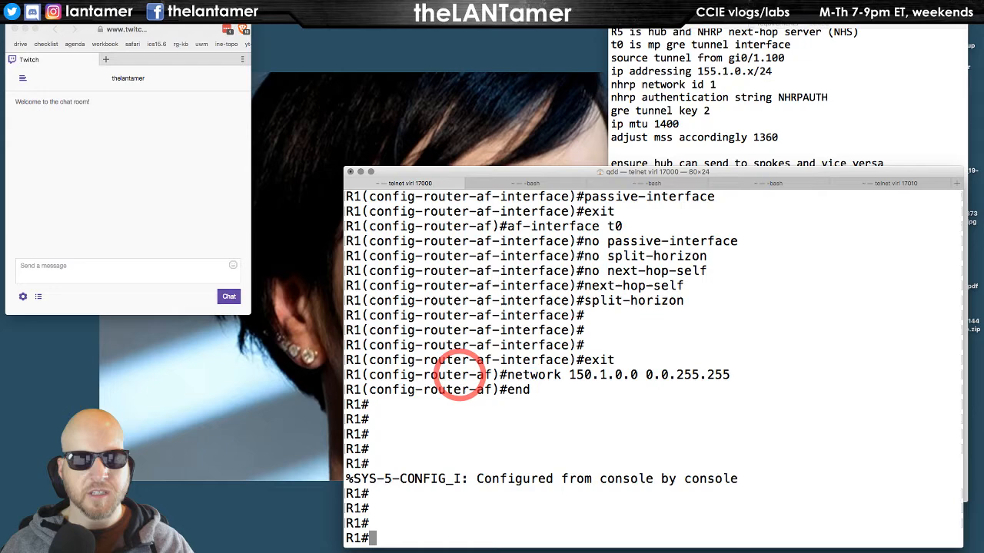
- Give R1 ISAKMP policy 10 with SHA-256, transform set ESP-AES-256-SHA-512 in transport mode and IPsec profile DMVPN_PROFILE
{"action": "type", "text": "crypto isakmp policy 10"}
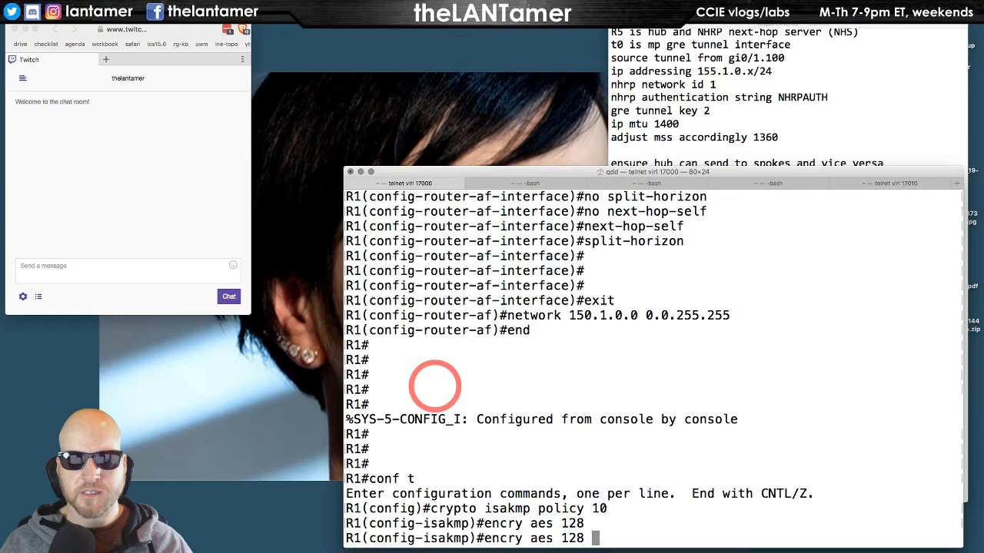
{"action": "type", "text": "hash sha256"}
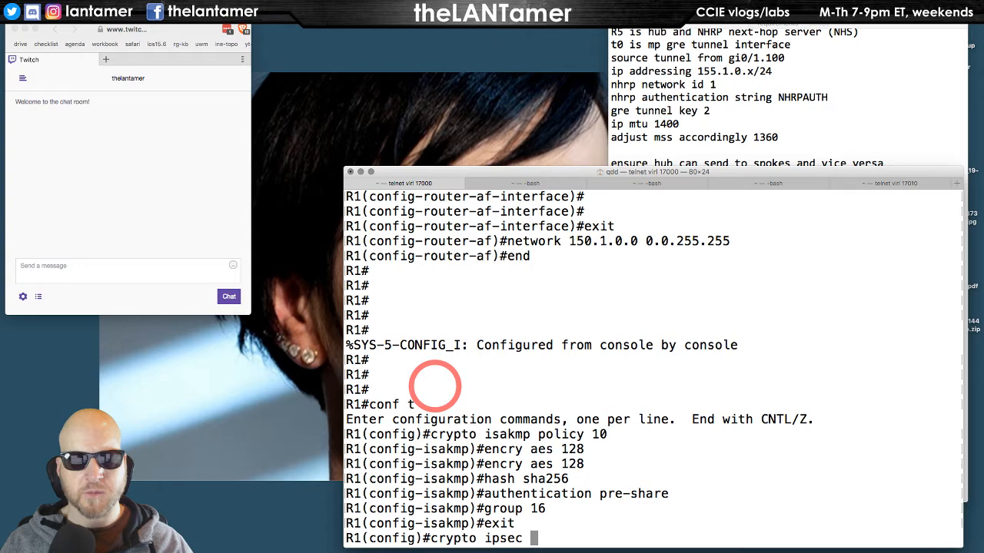
{"action": "type", "text": "transform-set ESP-AES-256-SHA-512 esp-aes 256 esp-sha512-hma"}
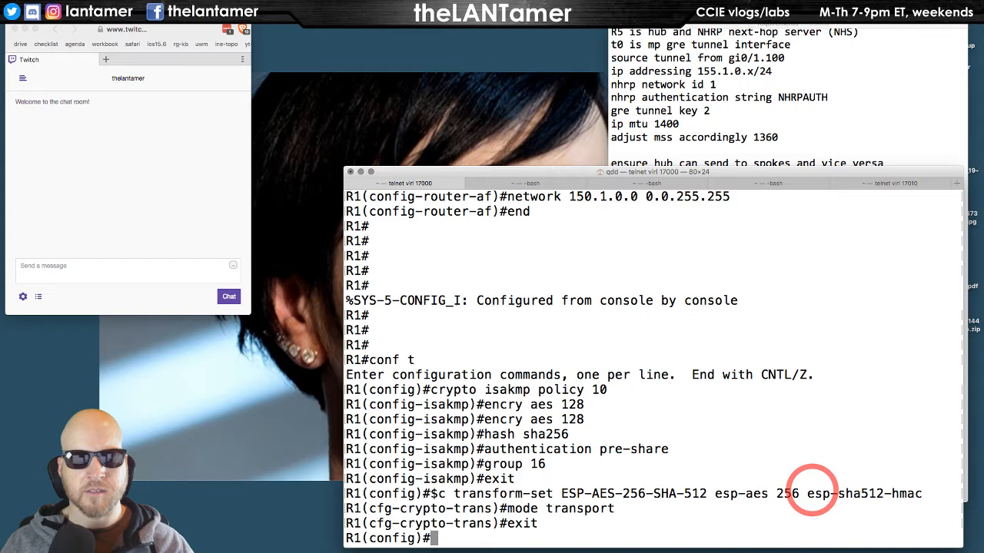
{"action": "type", "text": "crypto ipsec profile DMVPN_PROFILE"}
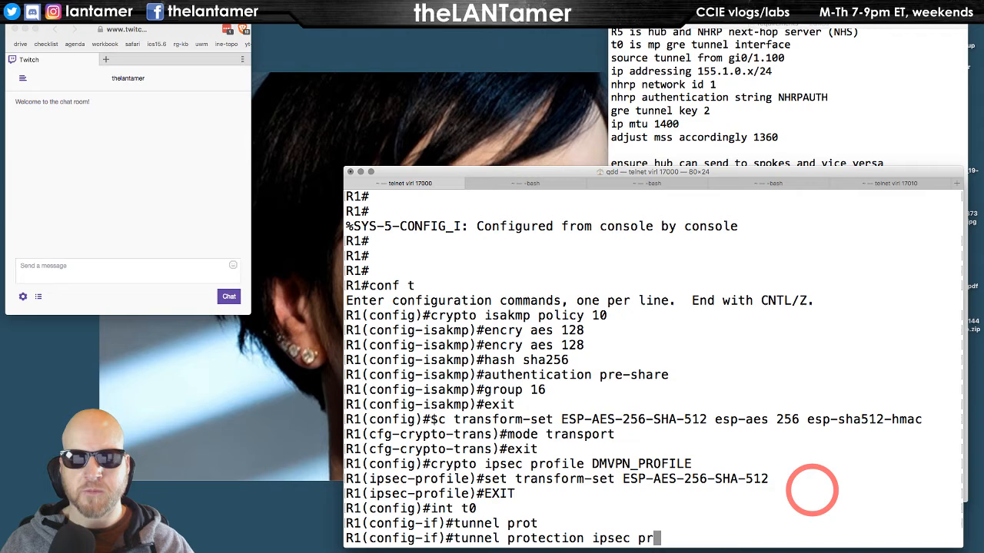
- Protect R1's tunnel 0 with DMVPN_PROFILE and begin the DMVPN_PSK pre-shared ISAKMP key
{"action": "type", "text": "ofile DMVPN_PROFILE"}
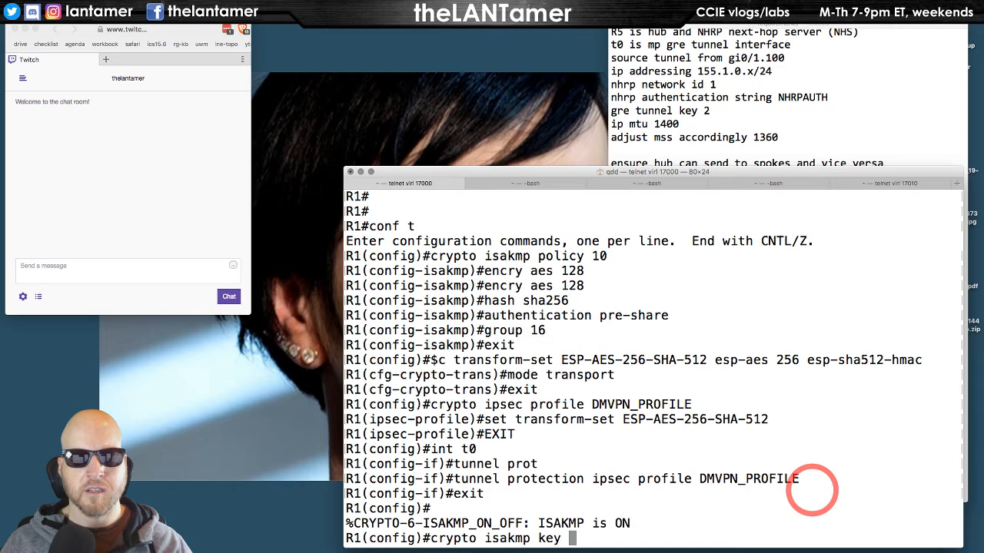
{"action": "type", "text": "DMVPN_PSK"}
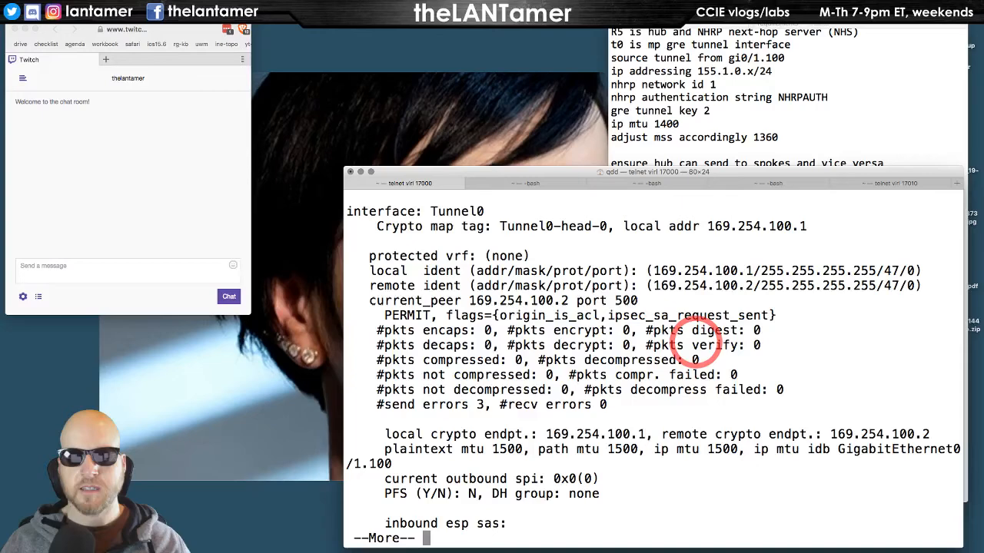
- Page through R1's IPsec SA output showing zero packets encrypted or decrypted
{"action": "key", "text": "space"}
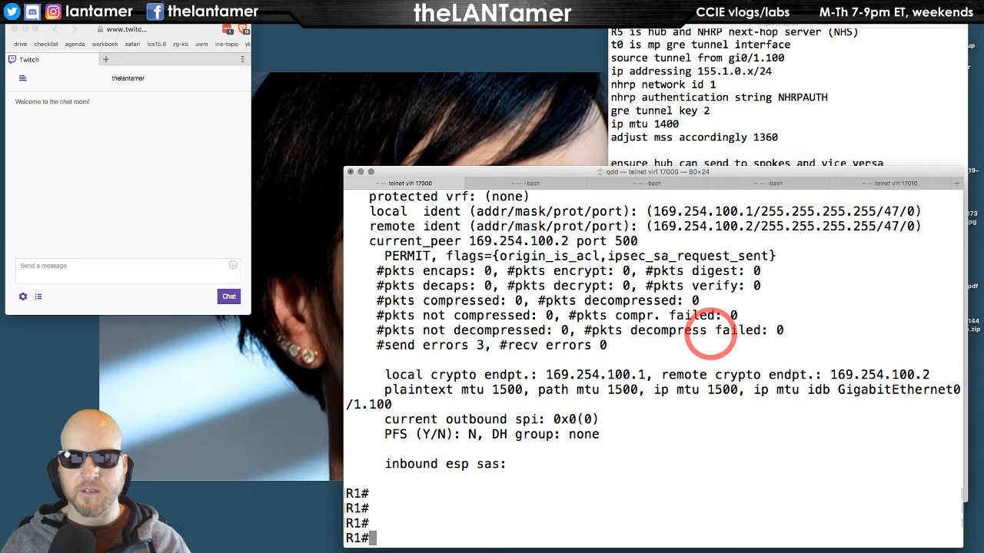
- Ping 155.1.0.5 from R1's tunnel 0 (0/5) and show Tunnel0's running config
{"action": "type", "text": "ping 155.1.0.5 source t0"}
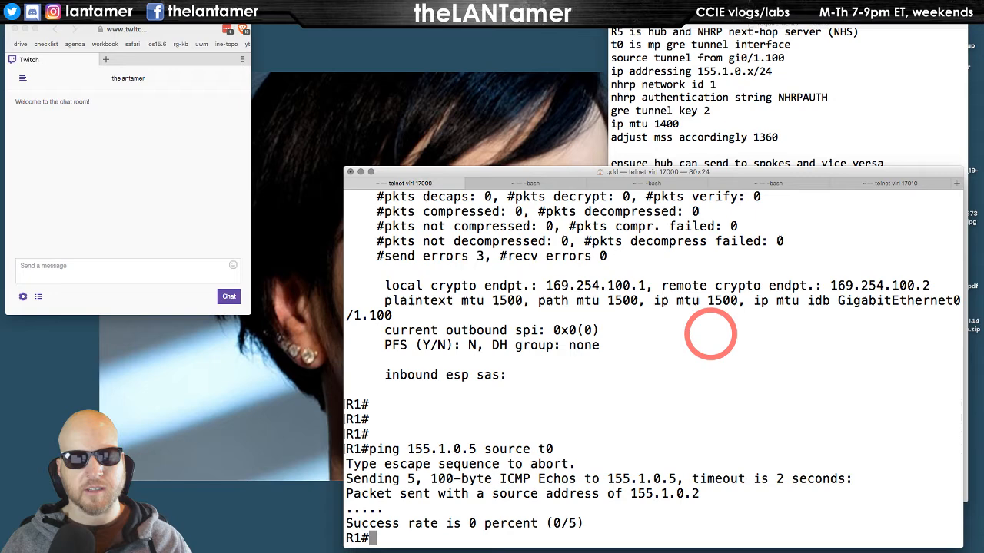
{"action": "type", "text": "show run int t0"}
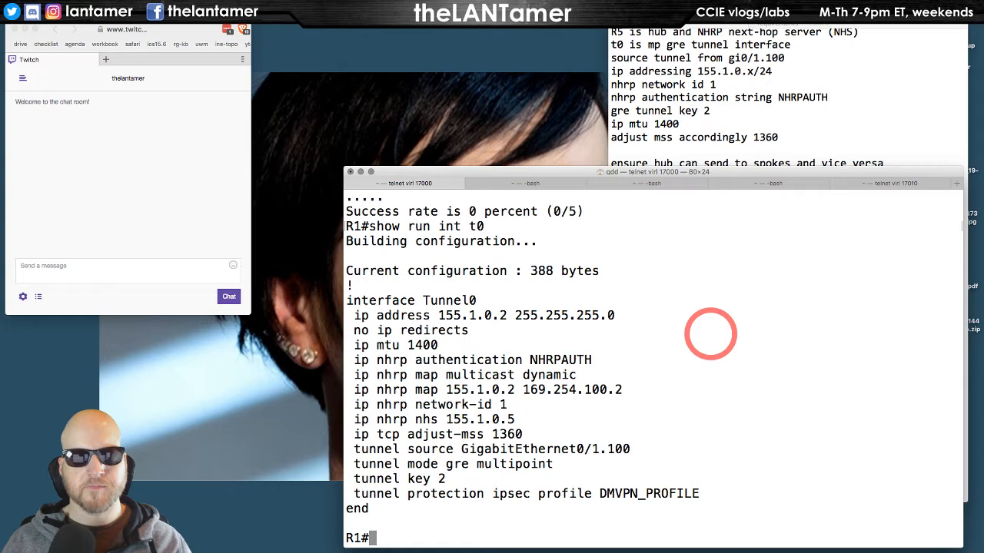
- Enter R1 config mode on Tunnel0 to readdress it as 155.1.0.1 with NHRP map 169.254.100.1
{"action": "type", "text": "conf t"}
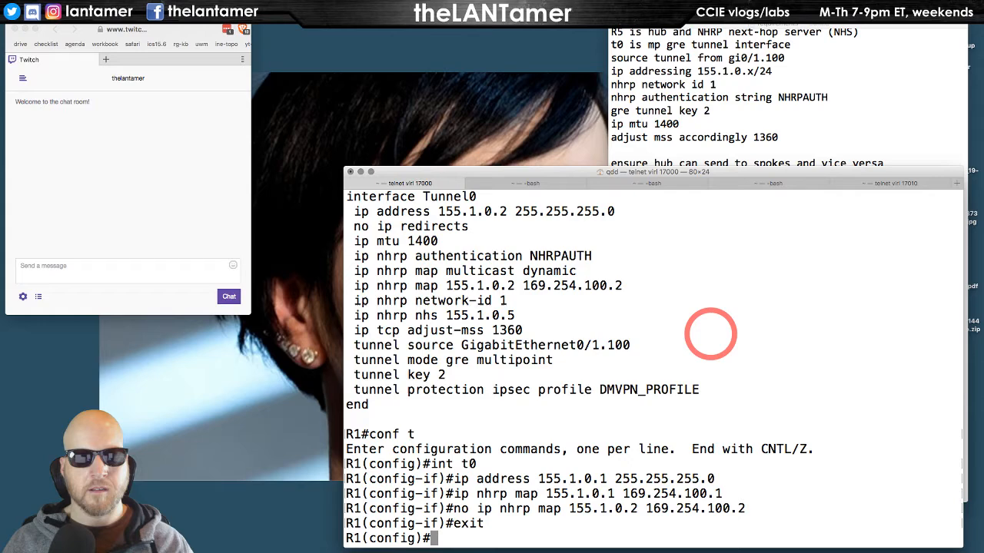
{"action": "type", "text": "int t0"}
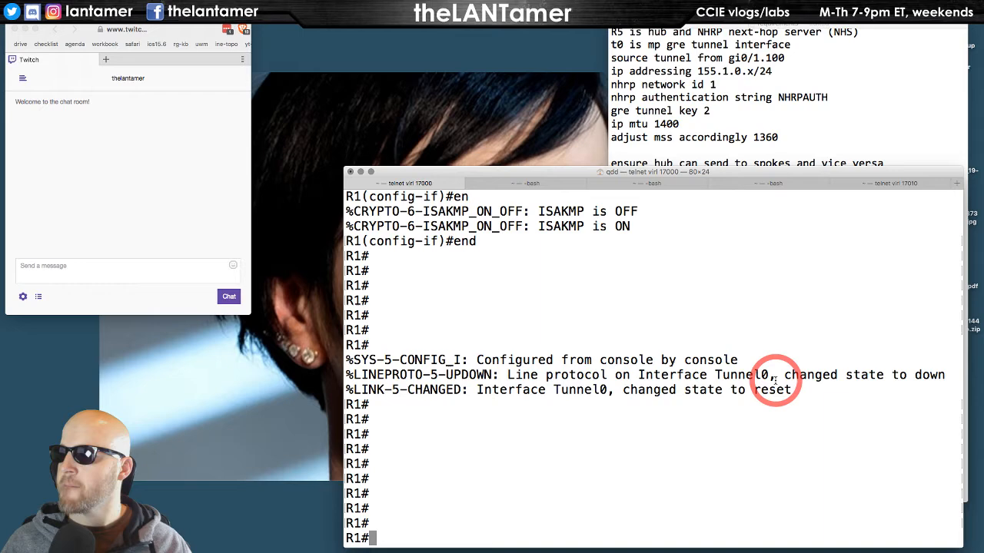
- Ping 155.1.0.5 from Tunnel0, which fails as the interface is down, then show R1's state
{"action": "type", "text": "ping 155.1.0.5 source t0"}
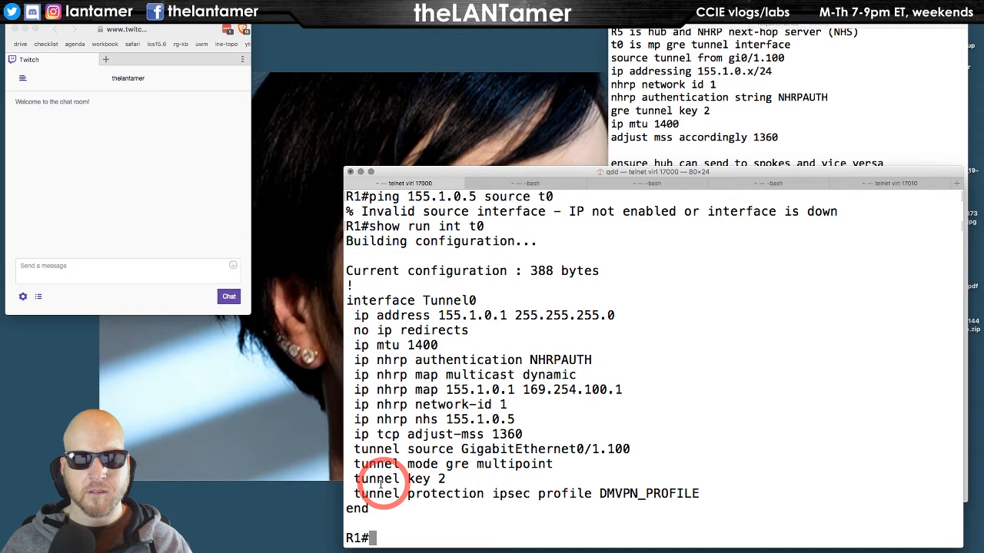
{"action": "mouse_move", "coordinate": [510, 359]}
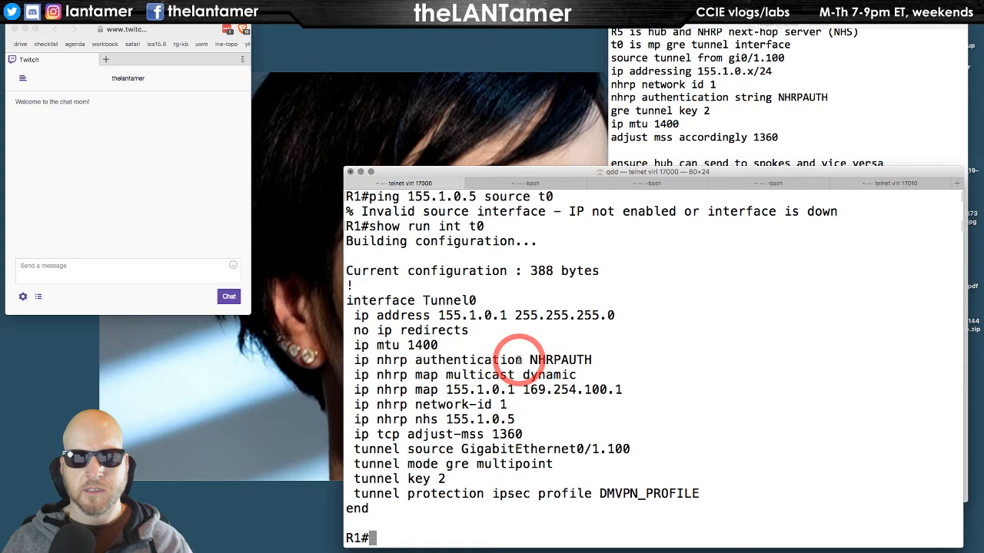
{"action": "type", "text": "show crypto ipsec sa"}
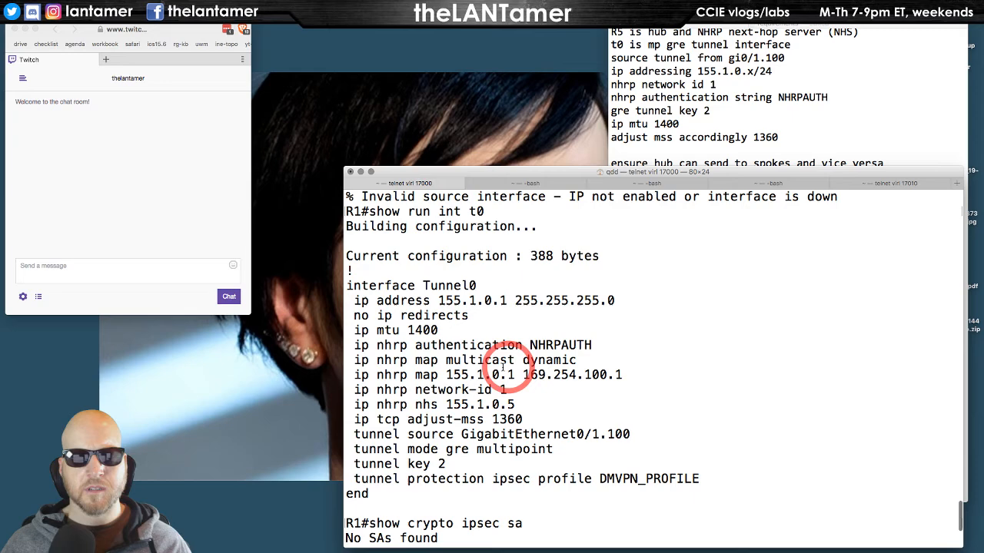
- List R1's crypto section and Tunnel0 config before copying it to a note and deleting it
{"action": "type", "text": "show run | sec crypto"}
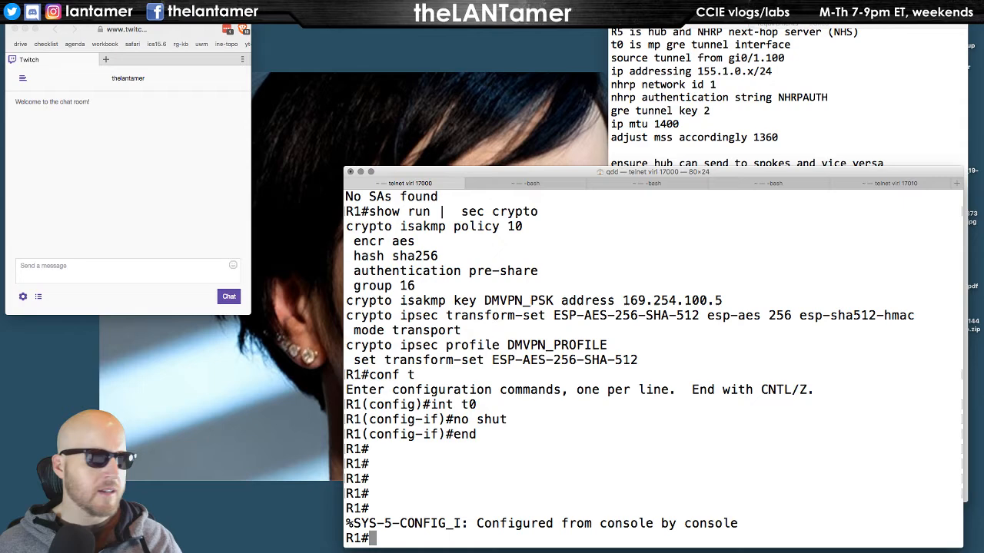
{"action": "type", "text": "show run int t0"}
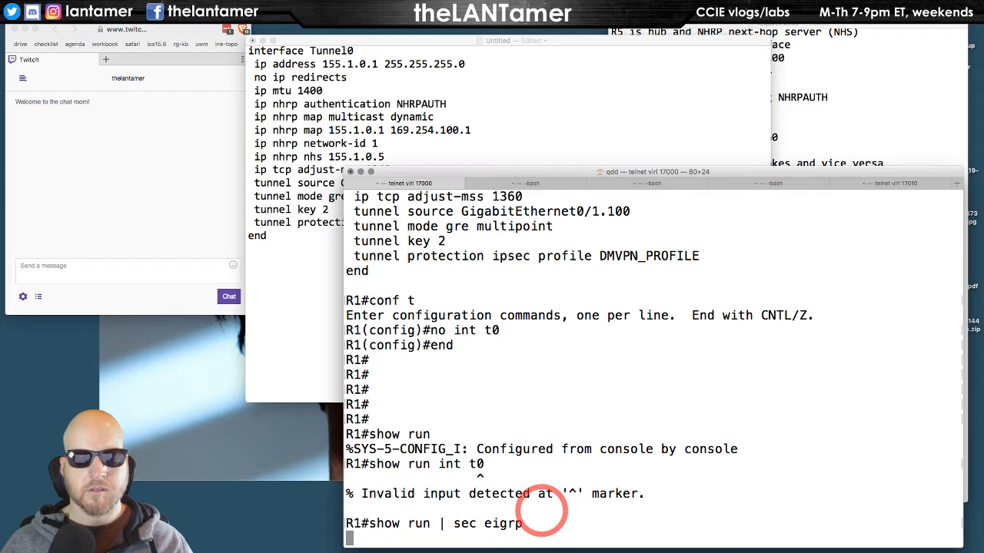
- Paste the saved Tunnel0 config back into R1 and start a debug command
{"action": "key", "text": "Return"}
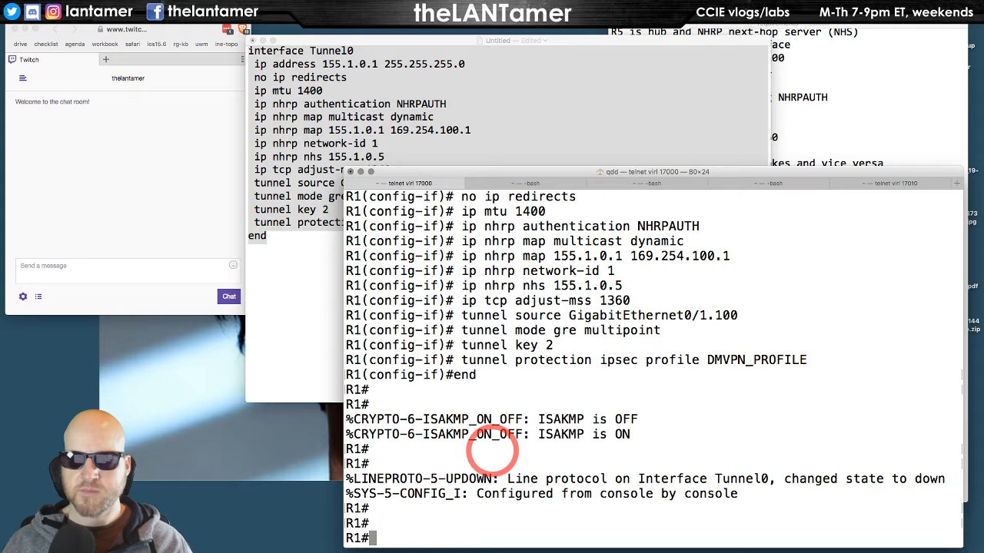
{"action": "type", "text": "debug"}
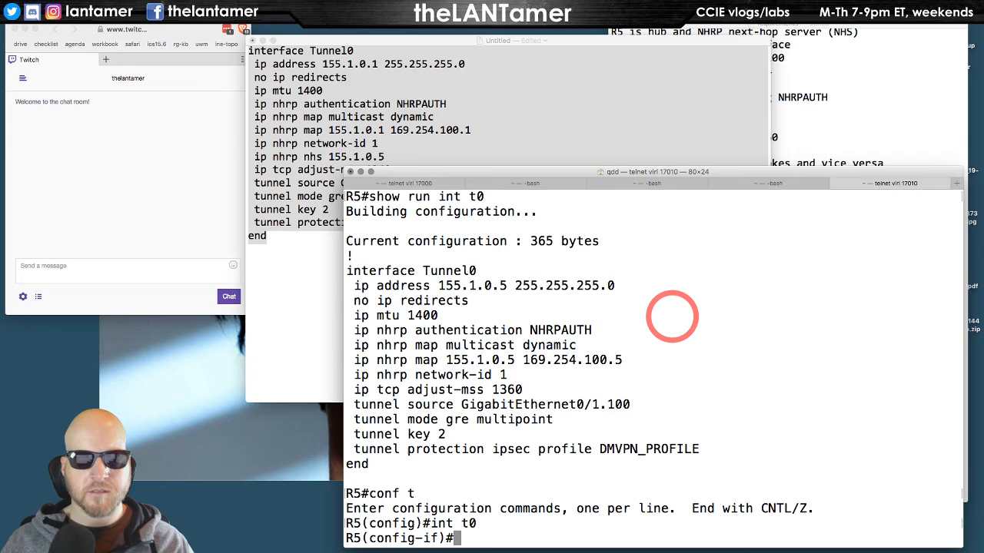
- Remove tunnel protection ipsec profile from Tunnel0 on R5 and R1 so the tunnel comes up
{"action": "type", "text": "no tunnel protection ipsec profile DMVPN_RP"}
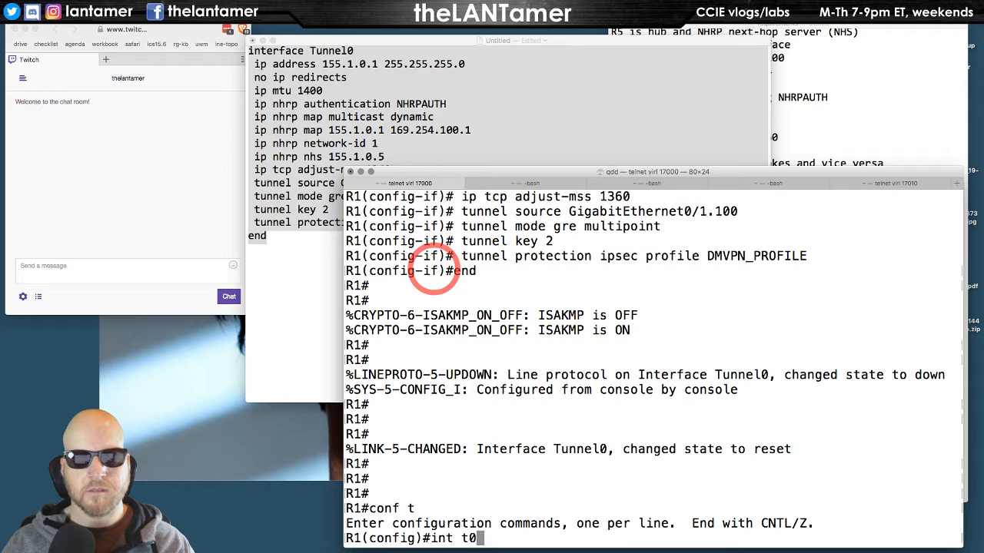
{"action": "type", "text": "no tunnel protection"}
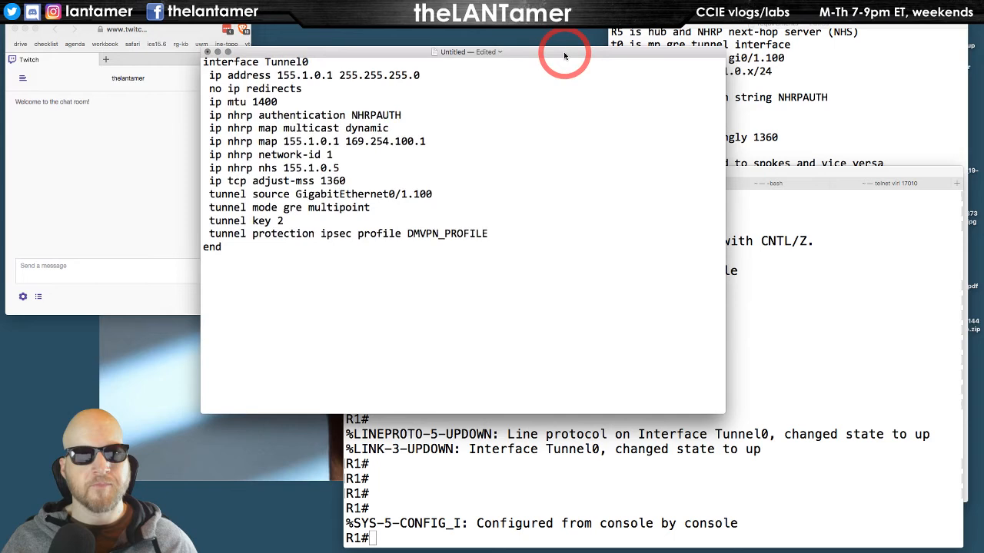
{"action": "mouse_move", "coordinate": [463, 264]}
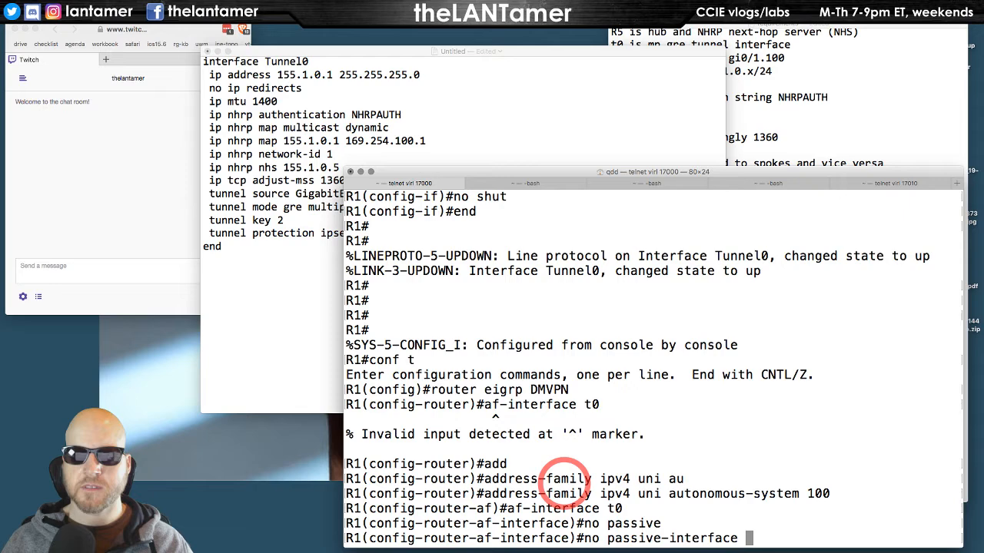
- Apply no passive-interface to t0 in EIGRP AS 100 and check show dmvpn lists peer 169.254.100.1
{"action": "key", "text": "Enter"}
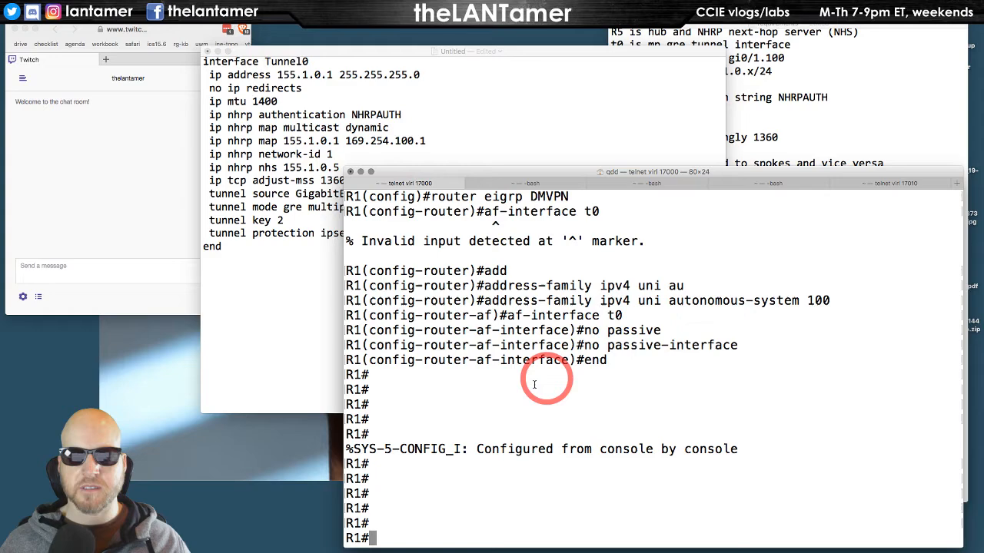
{"action": "type", "text": "show dmvpn"}
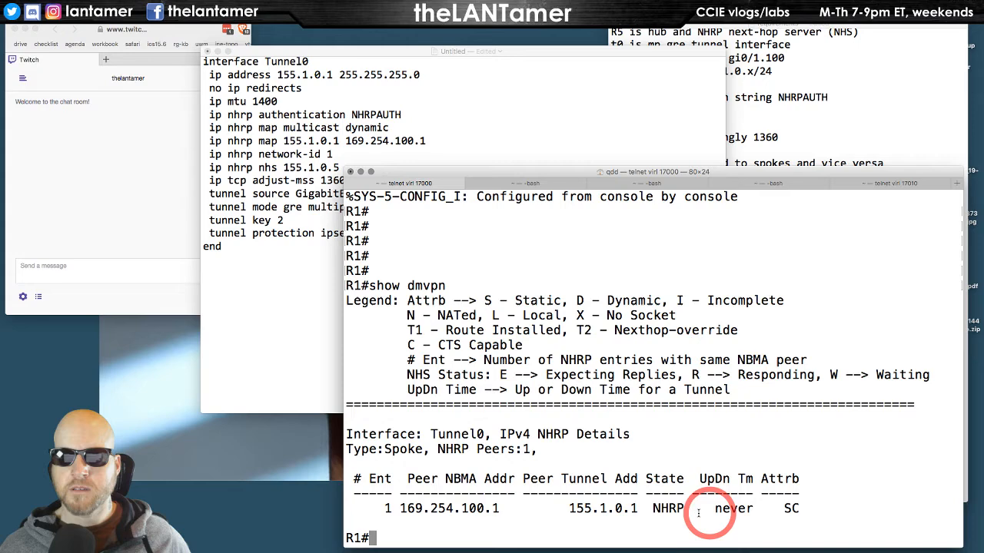
{"action": "mouse_move", "coordinate": [645, 470]}
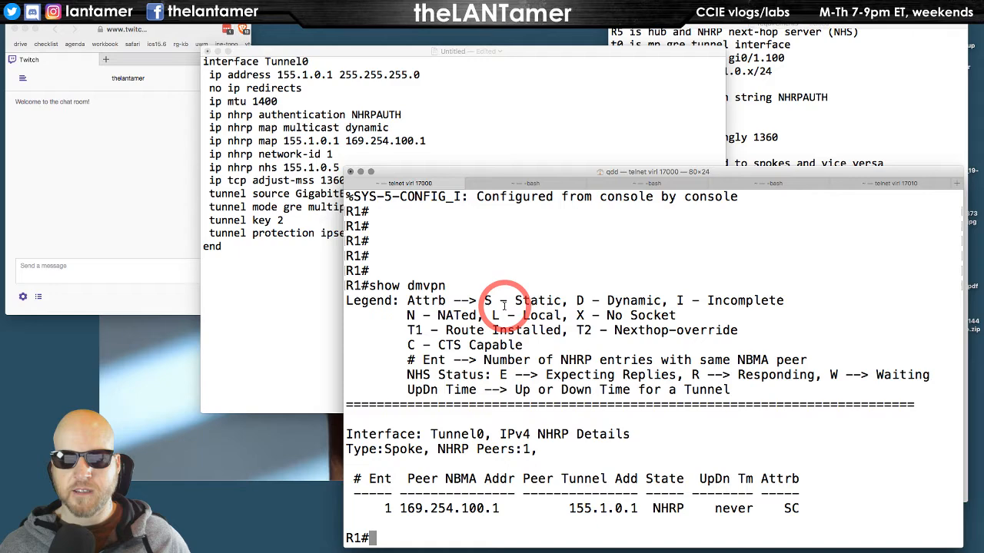
- Ping 155.1.0.5 from R1 with NHRP debugging, failing 0/3
{"action": "type", "text": "ping 15"}
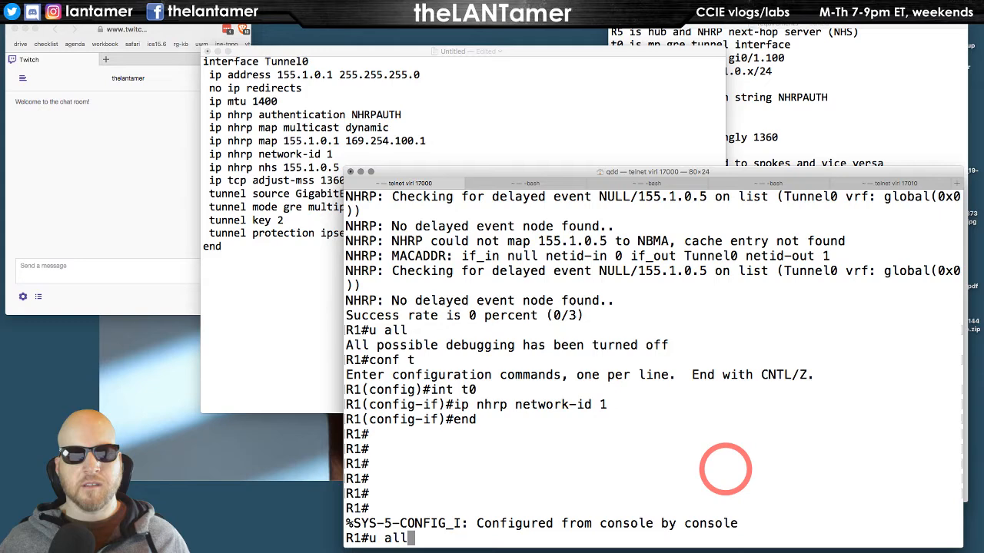
- Ping 155.1.0.5 sourced from Tunnel0 on R1, which still fails
{"action": "type", "text": "ping 155.1.0.5 source t0"}
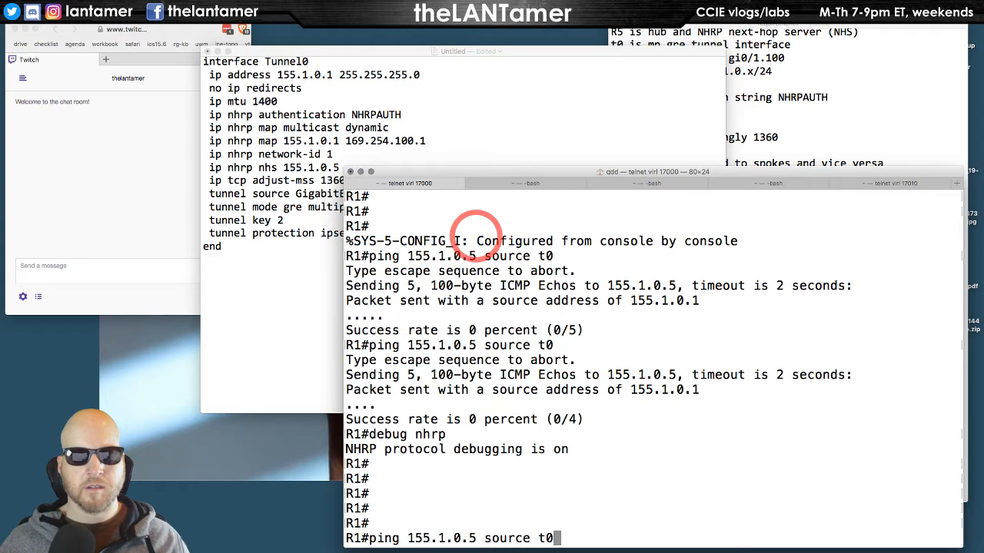
- Rerun the Tunnel0 ping to 155.1.0.5 with NHRP debug revealing no NBMA mapping
{"action": "key", "text": "Return"}
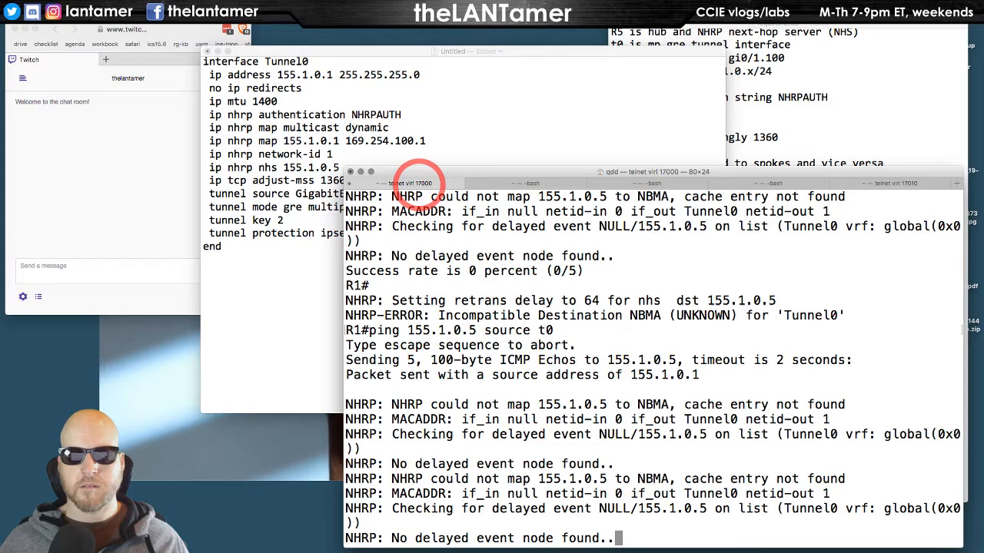
{"action": "scroll", "scroll_direction": "down", "scroll_amount": 3}
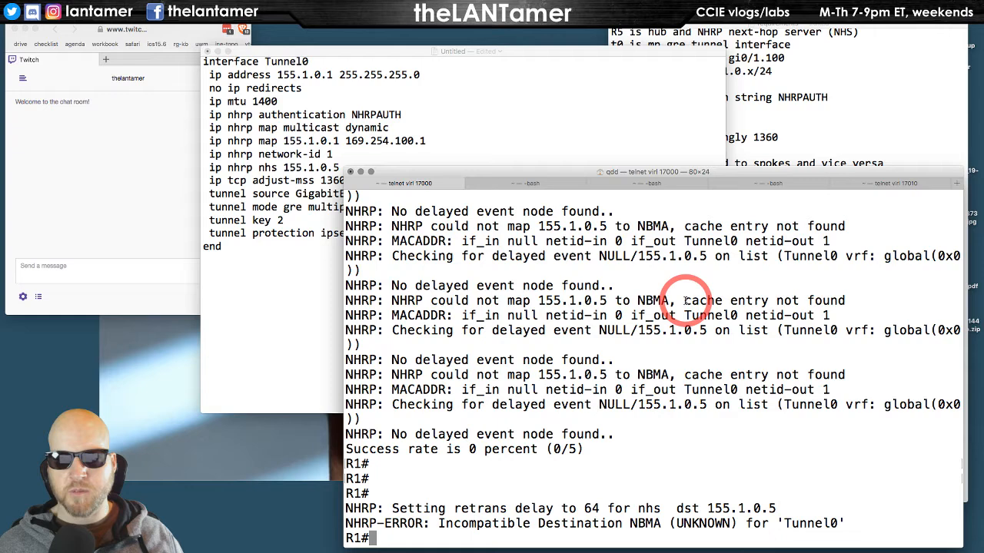
{"action": "mouse_move", "coordinate": [746, 261]}
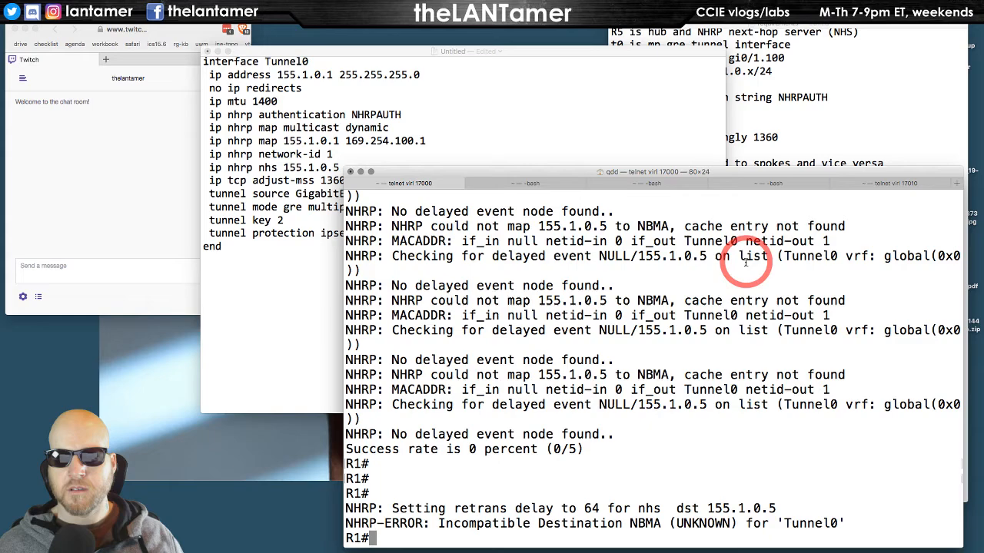
{"action": "mouse_move", "coordinate": [618, 255]}
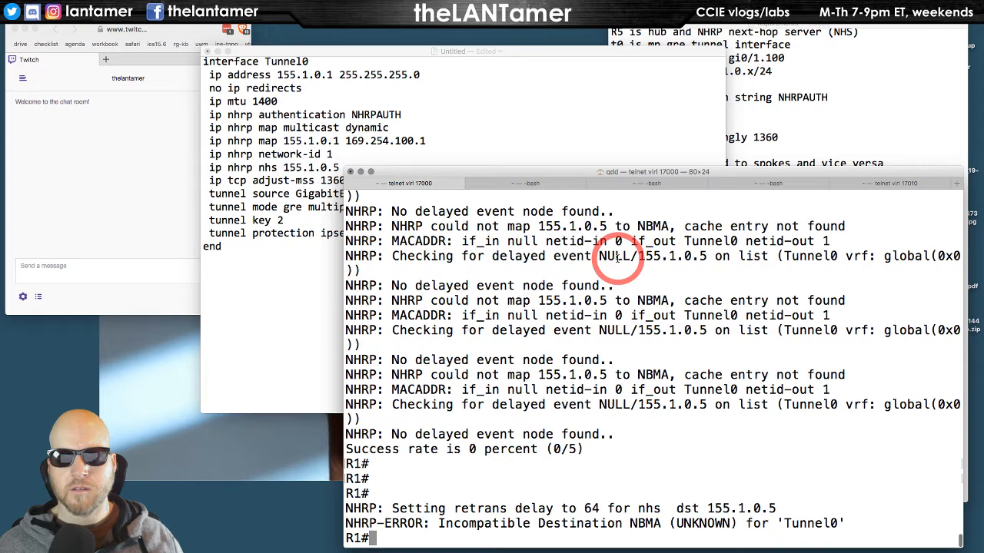
{"action": "mouse_move", "coordinate": [859, 230]}
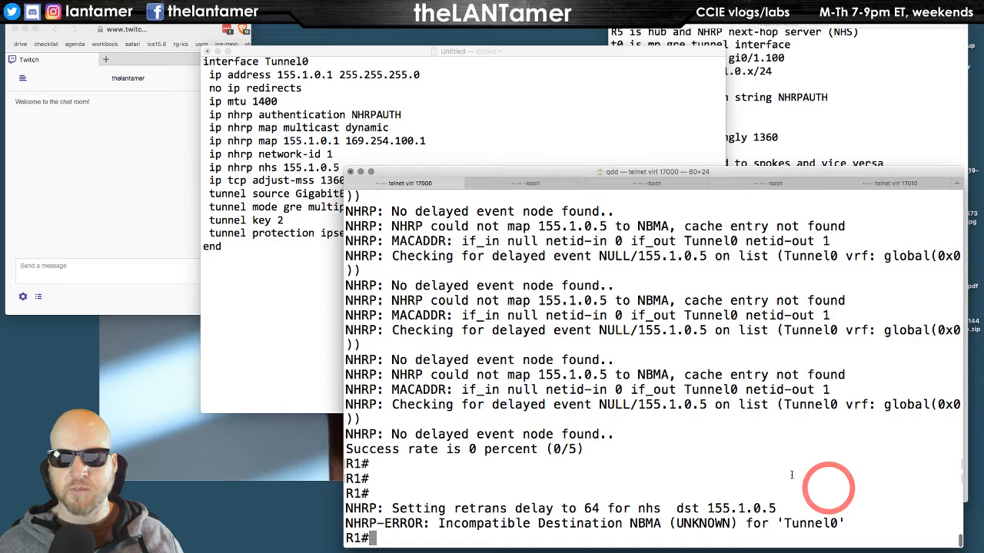
- Display R1's Tunnel0 running config and its interface IP address summary
{"action": "type", "text": "show run int t0"}
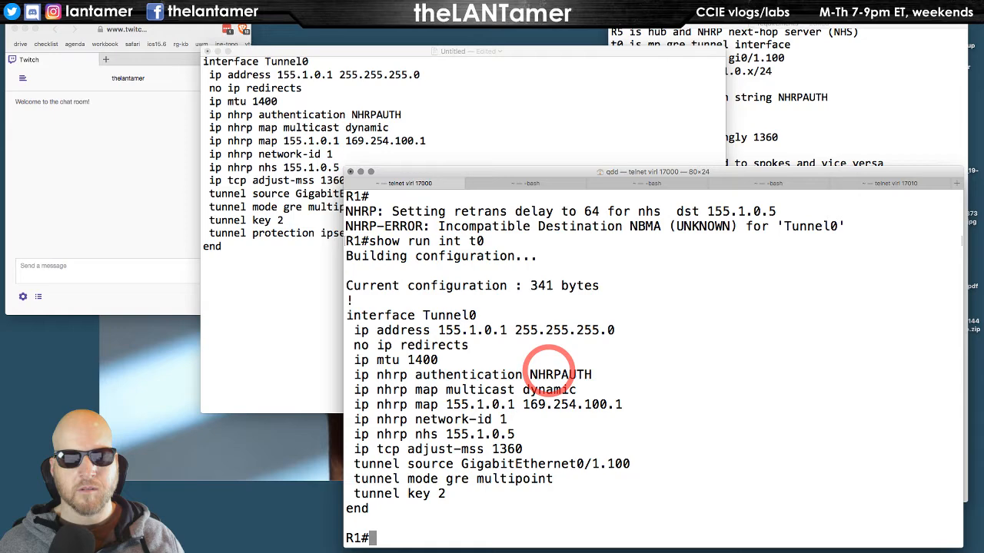
{"action": "mouse_move", "coordinate": [559, 437]}
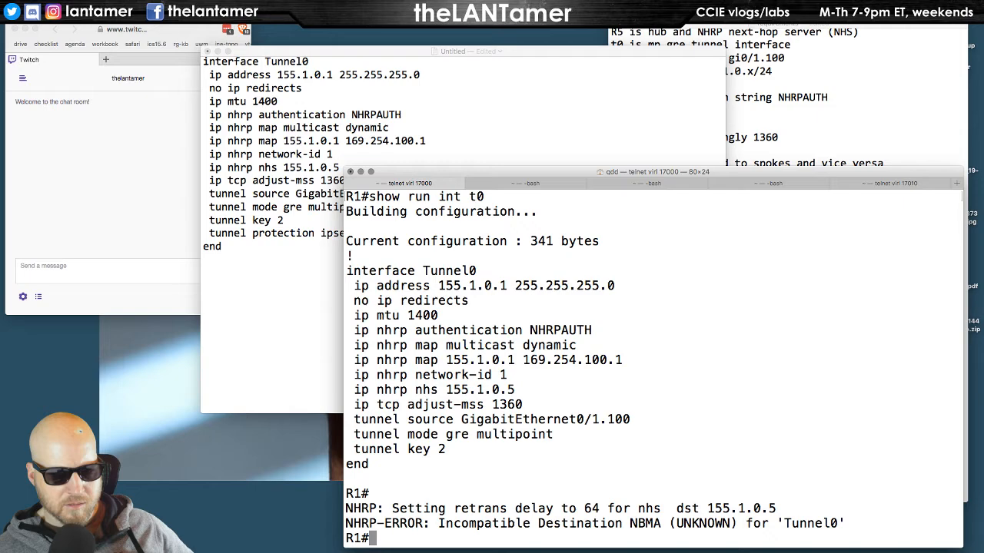
{"action": "left_click", "coordinate": [541, 361]}
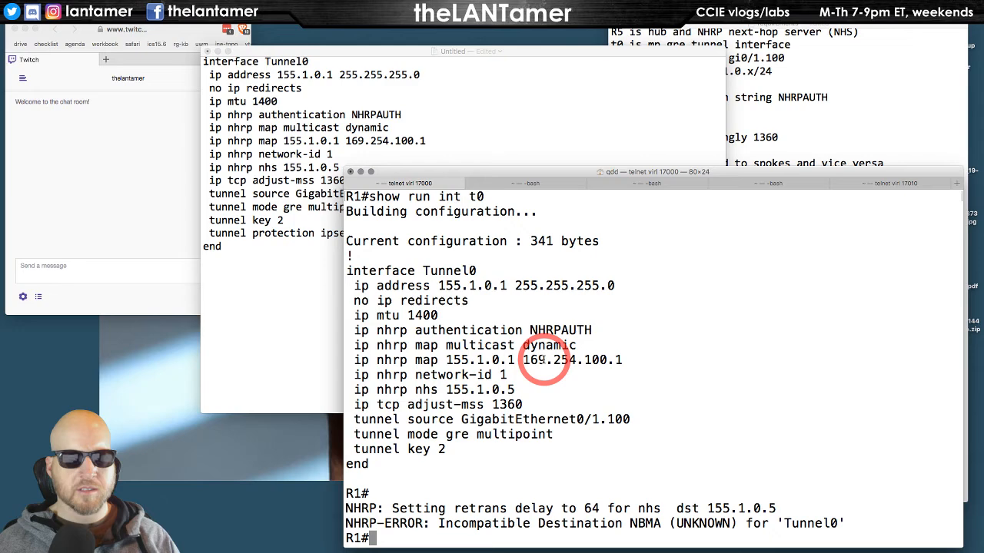
{"action": "type", "text": "show ip int"}
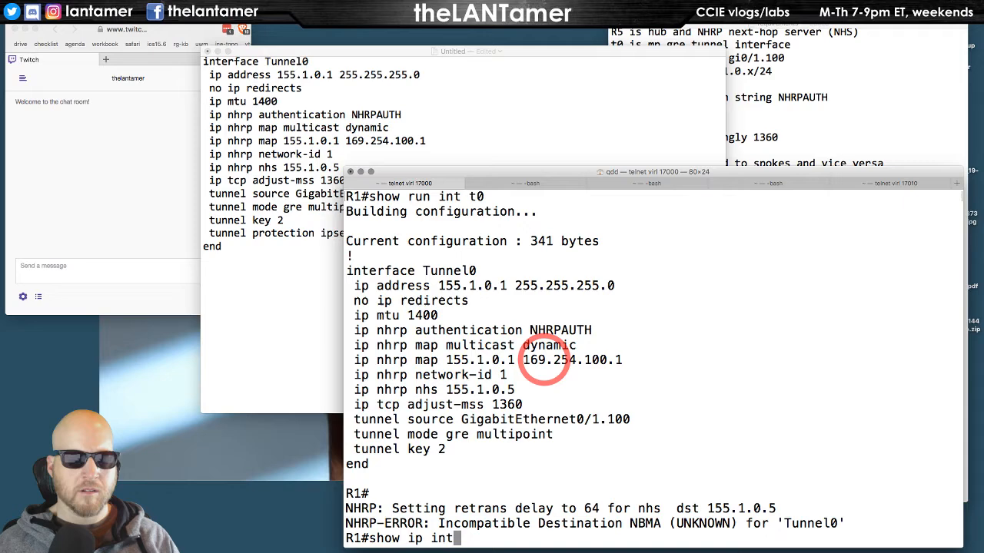
{"action": "key", "text": "Return"}
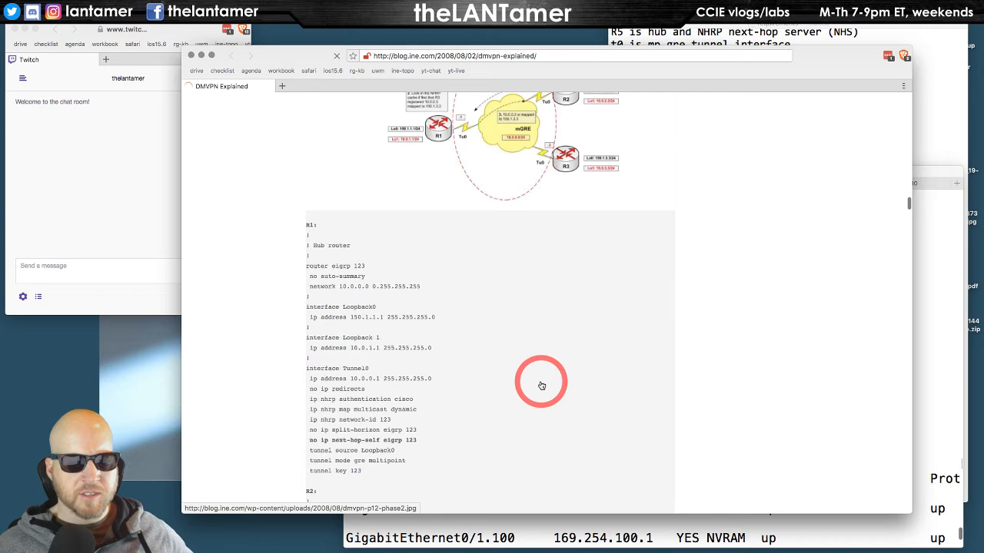
- Scroll the INE DMVPN Explained post down to the R1 hub tunnel config
{"action": "scroll", "scroll_direction": "down", "scroll_amount": 3}
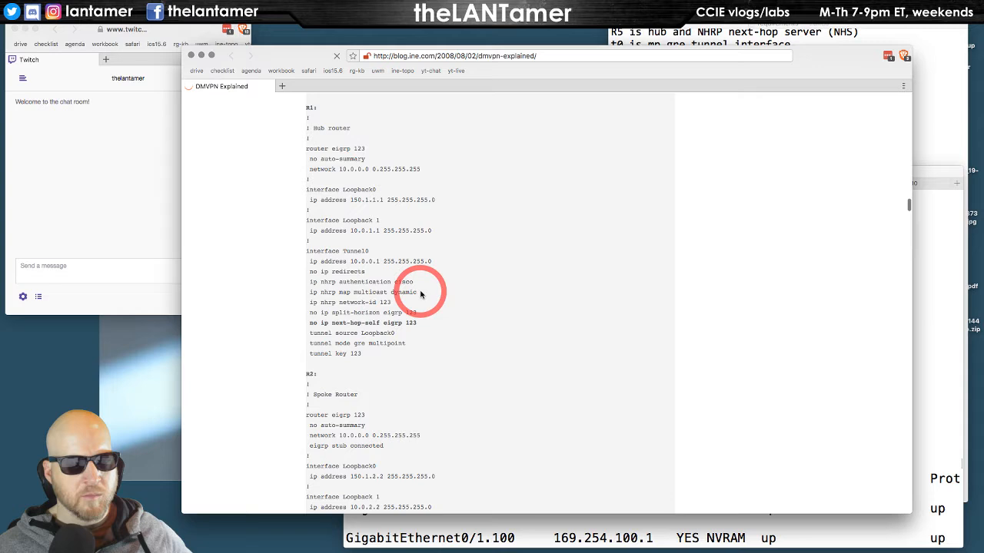
{"action": "scroll", "scroll_direction": "down", "scroll_amount": 3}
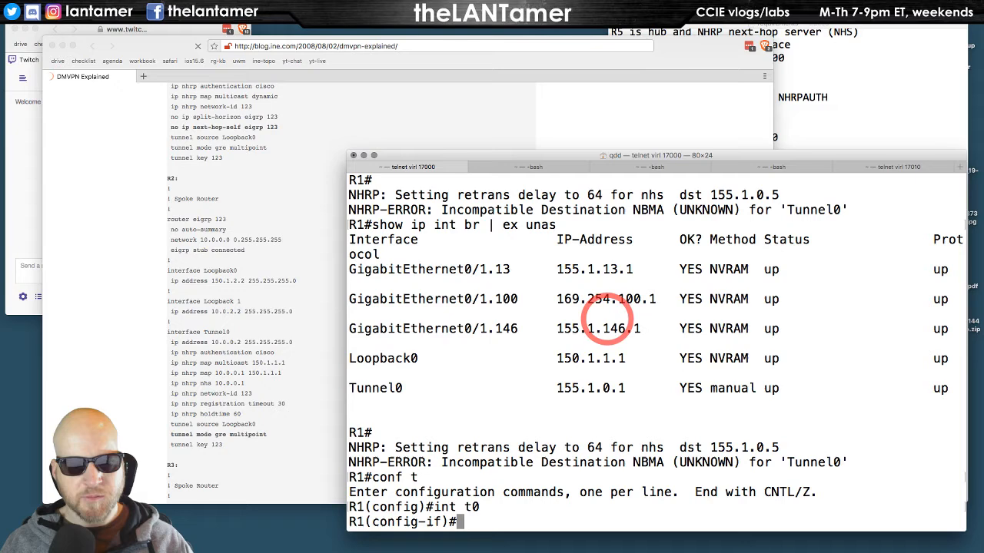
- Add multicast map 150.1.0.5 on Tunnel0 and remove the old map of 155.1.0.1 to 169.254.100.1
{"action": "type", "text": "ip nhrp map multicast 150"}
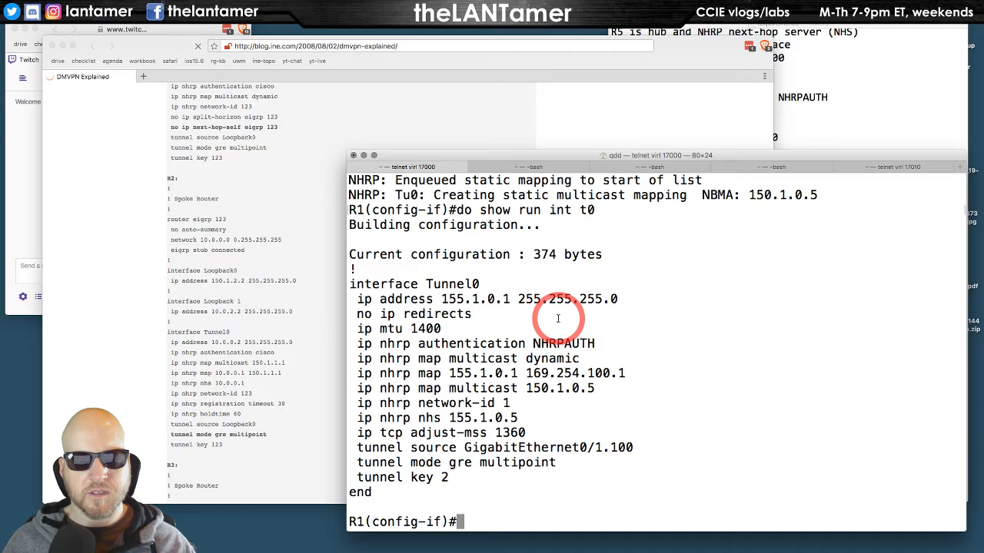
{"action": "type", "text": "no ip nhrp map 155.1.0.1 169.254.100.1"}
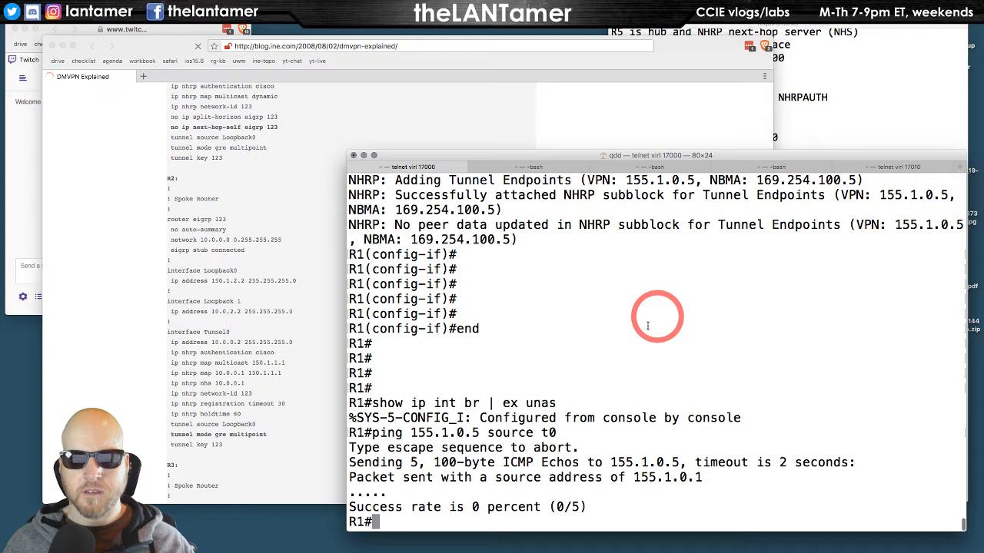
- Ping NBMA 169.254.100.5 successfully and recheck R1's Tunnel0 config
{"action": "type", "text": "ping 169.254"}
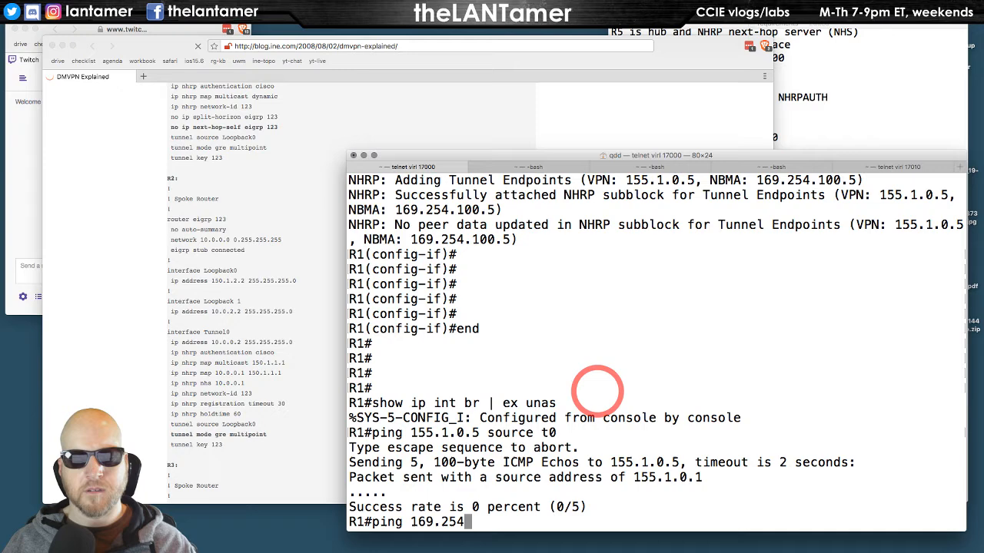
{"action": "key", "text": "Return"}
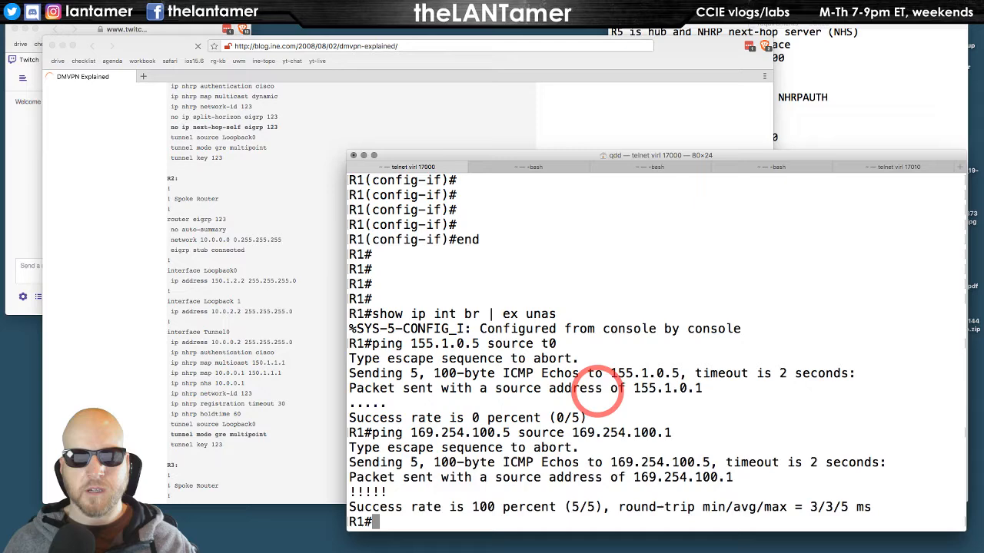
{"action": "type", "text": "show run int t0"}
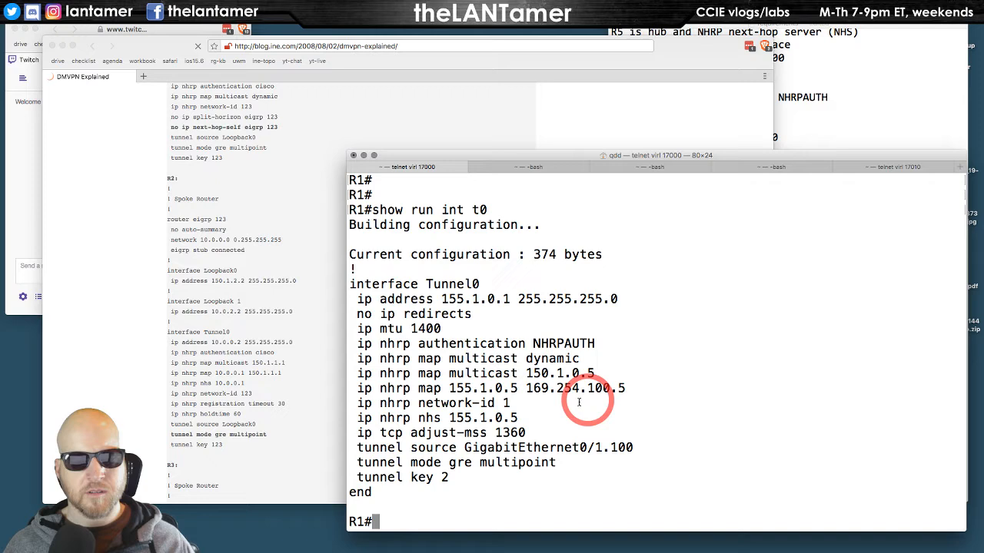
- Remove 'ip nhrp map multicast dynamic' from R1's Tunnel0
{"action": "double_click", "coordinate": [464, 359]}
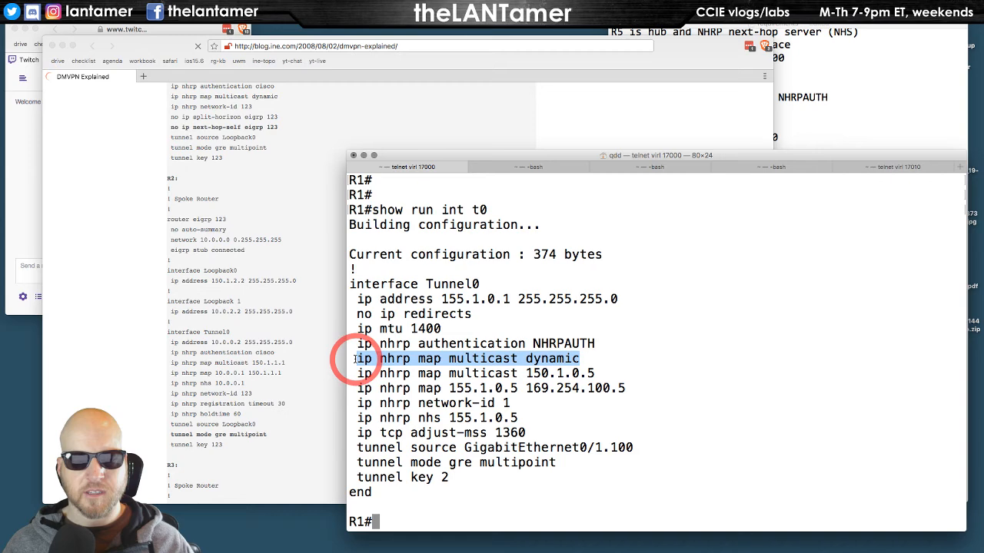
{"action": "type", "text": "no ip nhrp map multicast dynamic"}
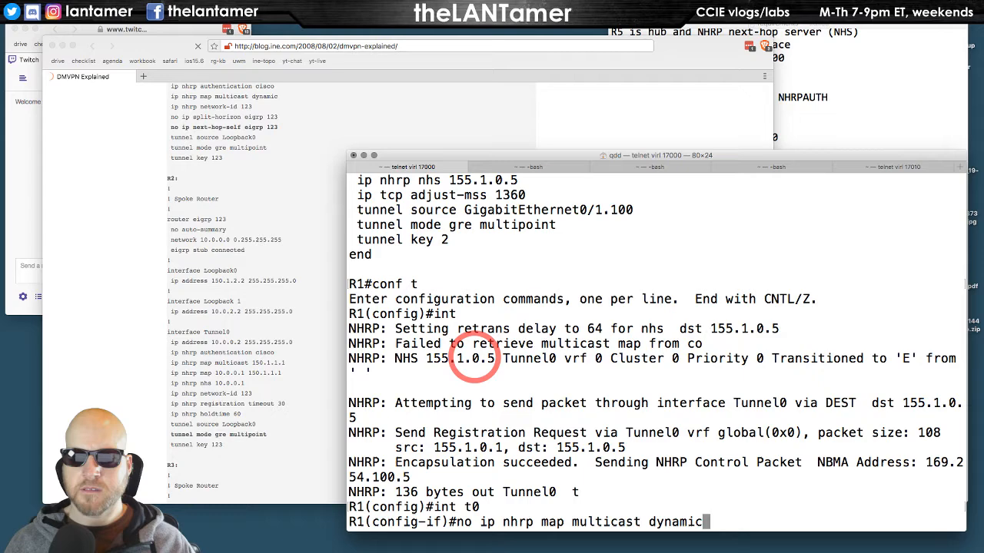
{"action": "key", "text": "Return"}
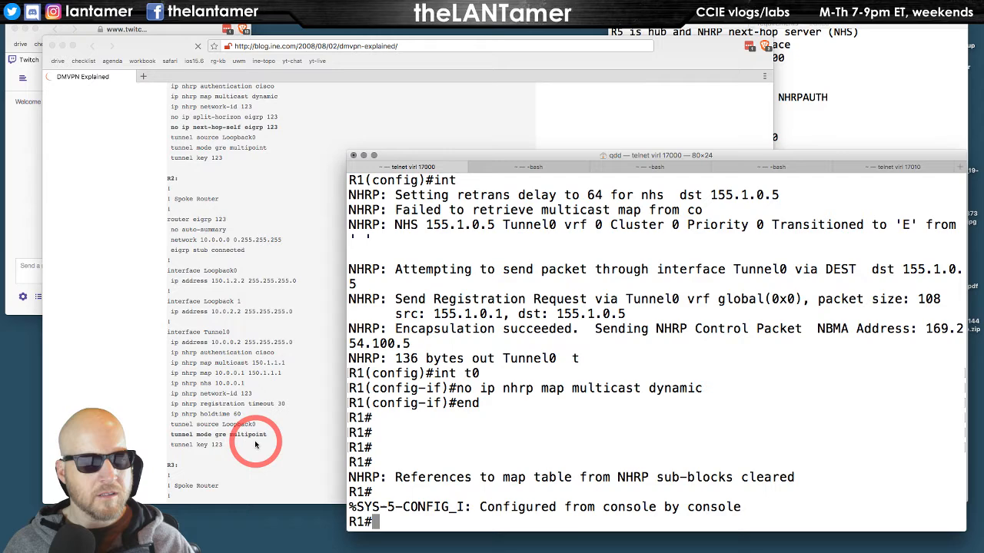
{"action": "type", "text": "conf t"}
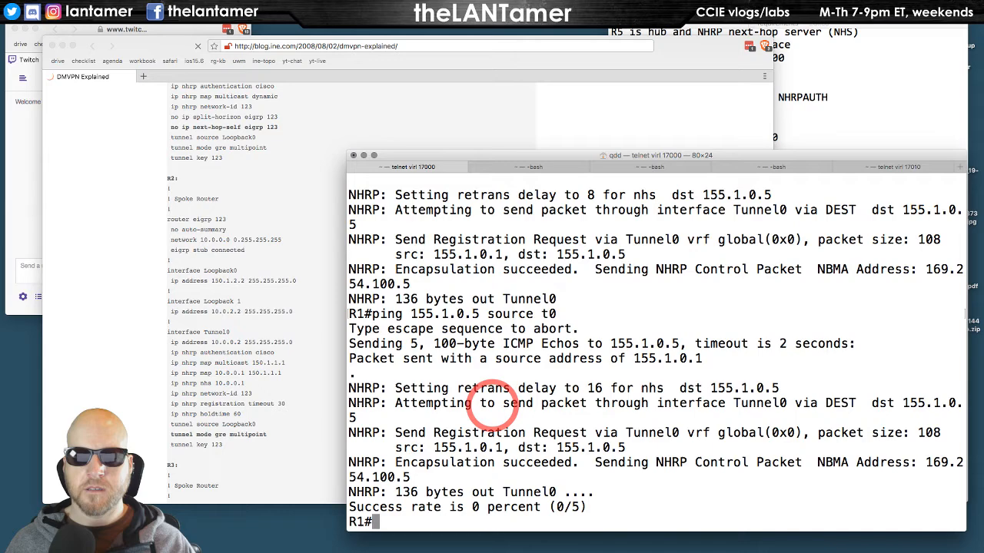
- On R5, view Tunnel0 config, clear the NHRP cache and ping 155.1.0.1 from Tunnel0
{"action": "type", "text": "show run int t0"}
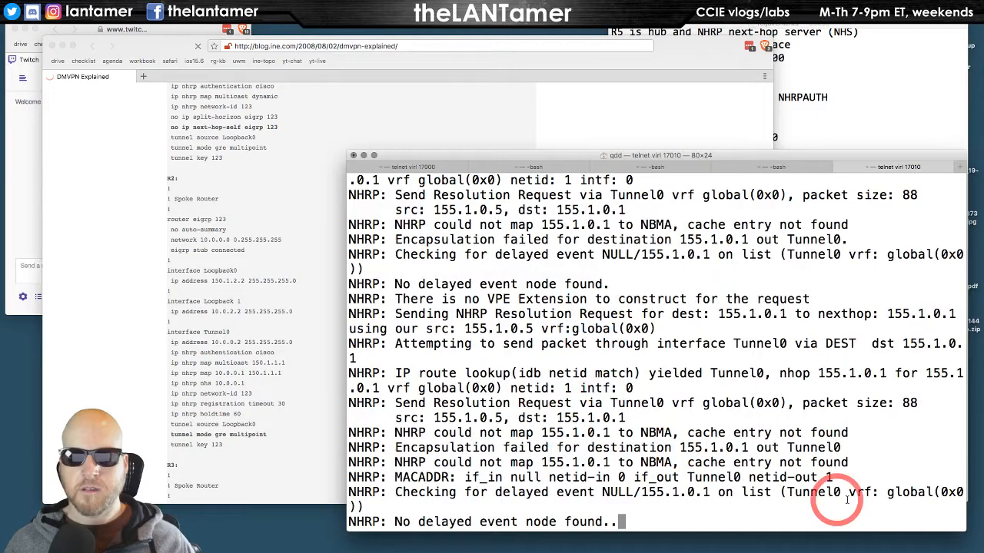
{"action": "scroll", "scroll_direction": "down", "scroll_amount": 3}
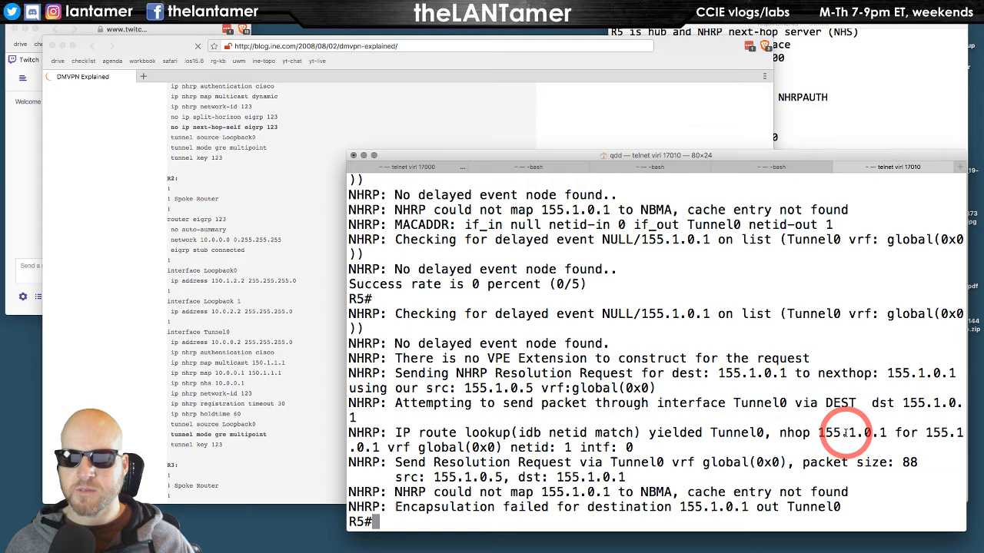
{"action": "type", "text": "clear ip nhrp"}
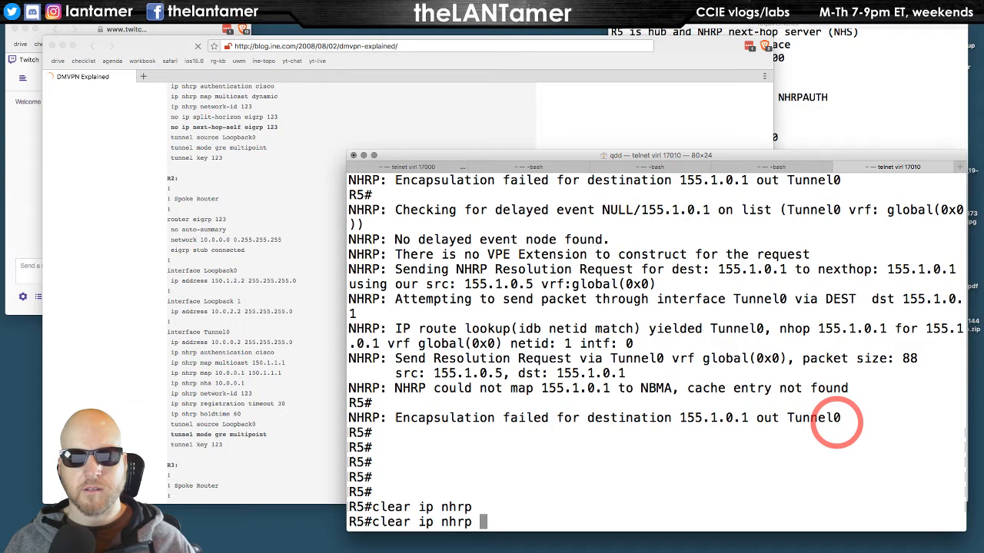
{"action": "type", "text": "ping 155.1.0.1 source t0"}
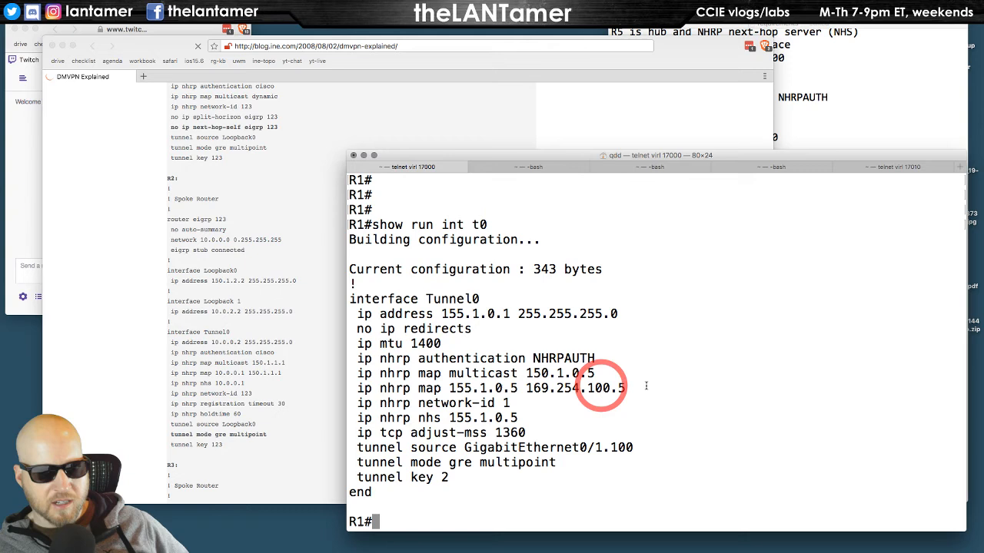
- Enter config mode on R1 and pick the multicast map line to replace with 169.254.100.5
{"action": "type", "text": "conf t"}
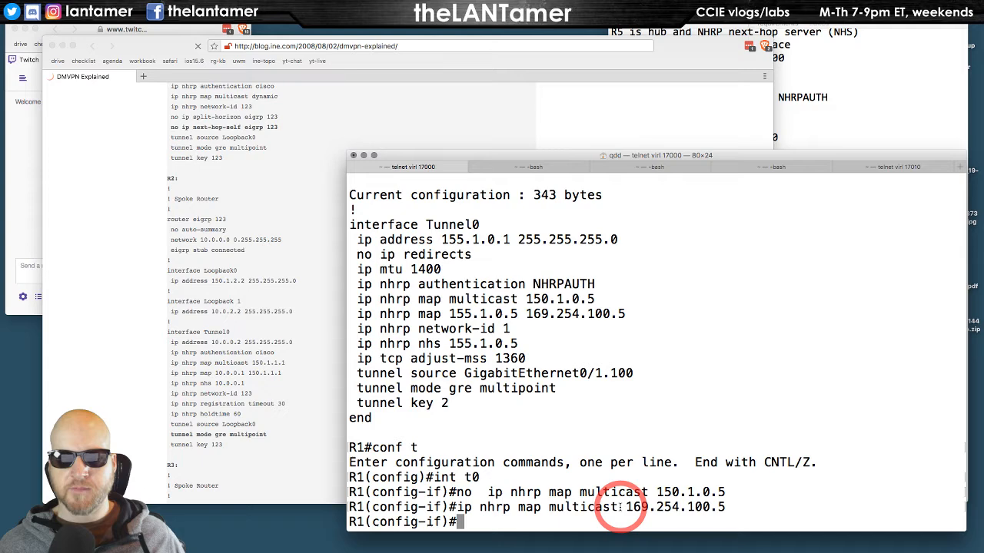
{"action": "double_click", "coordinate": [574, 507]}
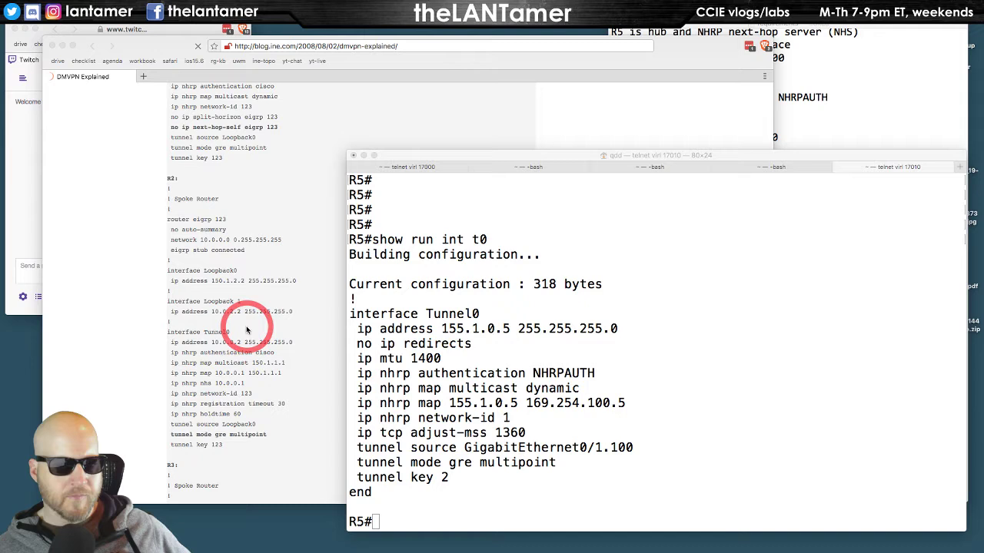
{"action": "mouse_move", "coordinate": [649, 385]}
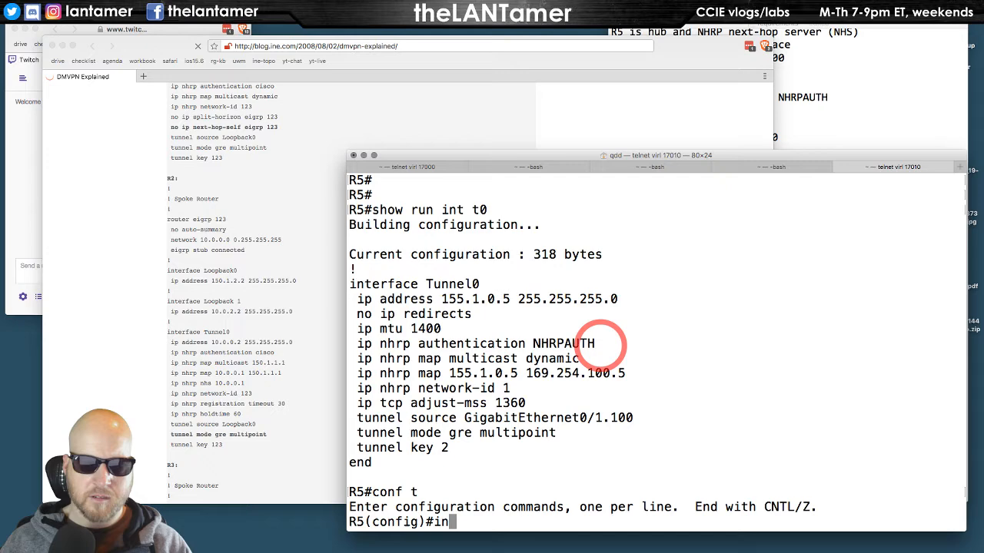
- Enter Tunnel0 config on R5 to remove the static NHRP map for 155.1.0.5
{"action": "type", "text": "int t0"}
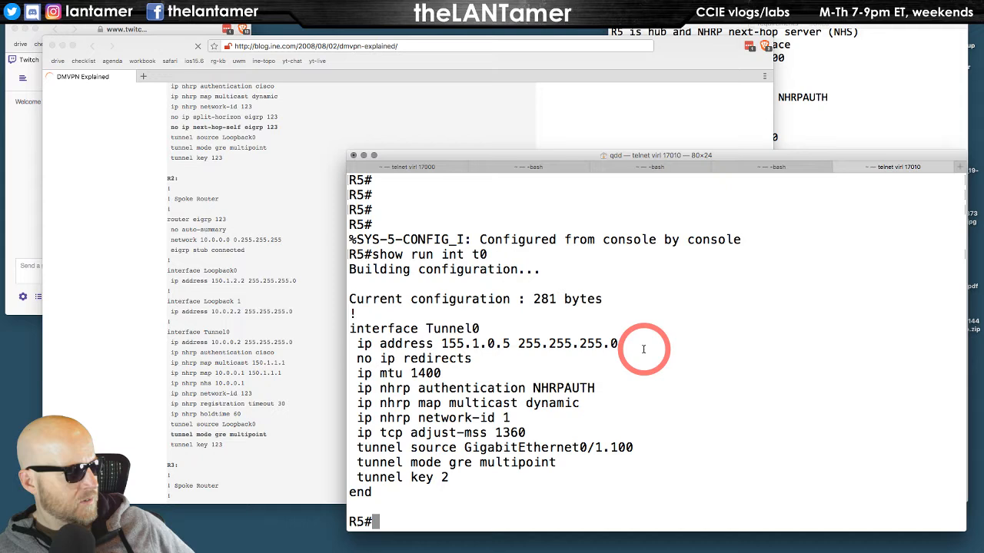
{"action": "mouse_move", "coordinate": [615, 399]}
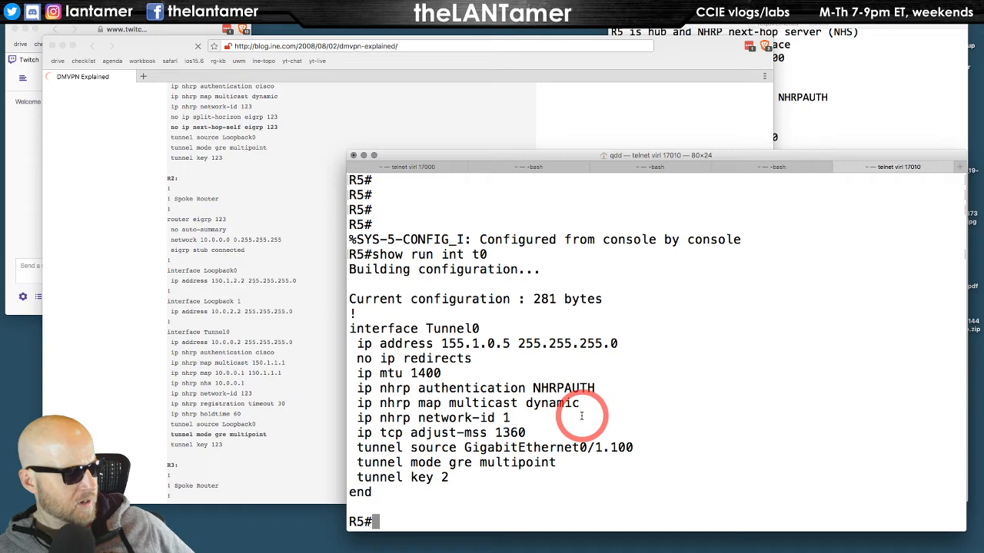
{"action": "mouse_move", "coordinate": [882, 378]}
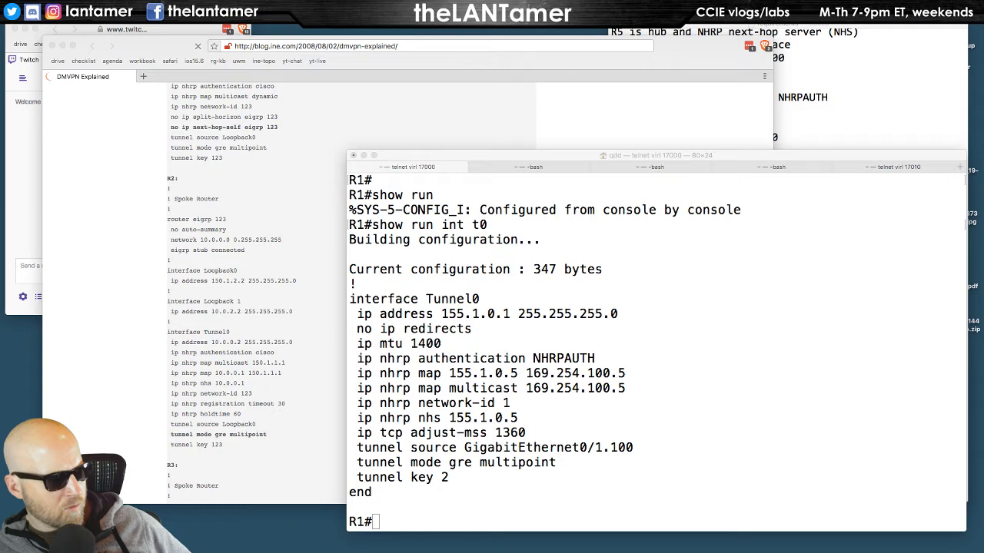
- From R1's Tunnel0, ping the hub 155.1.0.5 again
{"action": "left_click", "coordinate": [490, 337]}
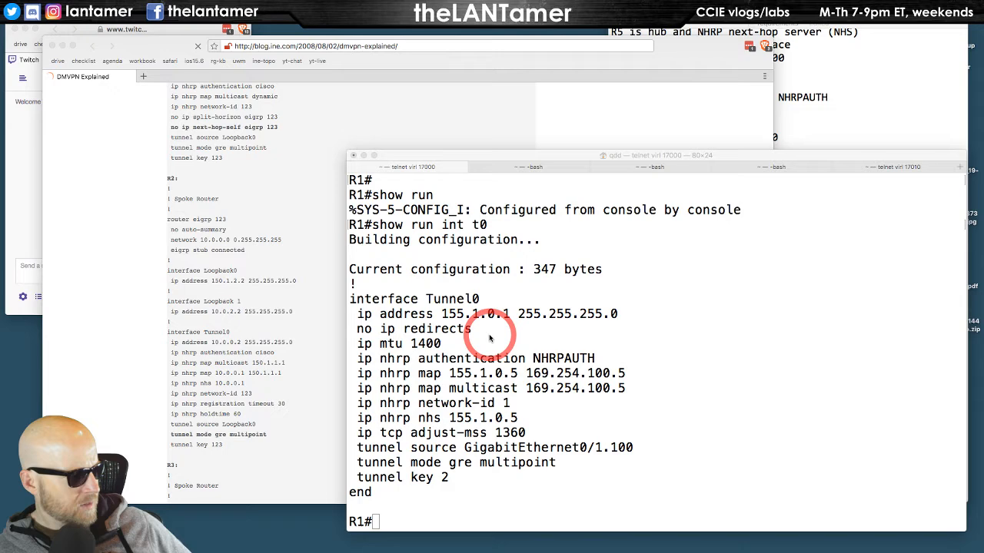
{"action": "mouse_move", "coordinate": [633, 388]}
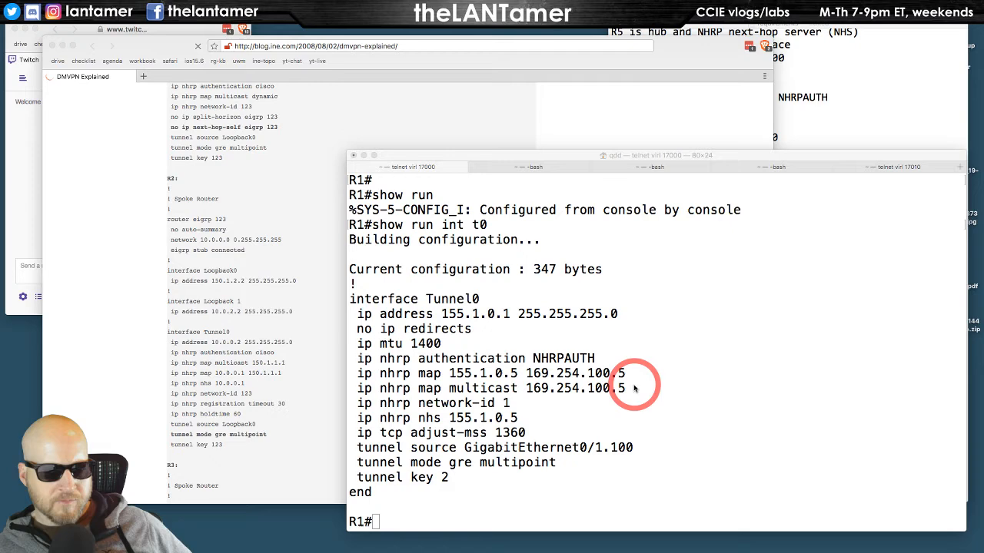
{"action": "mouse_move", "coordinate": [540, 421]}
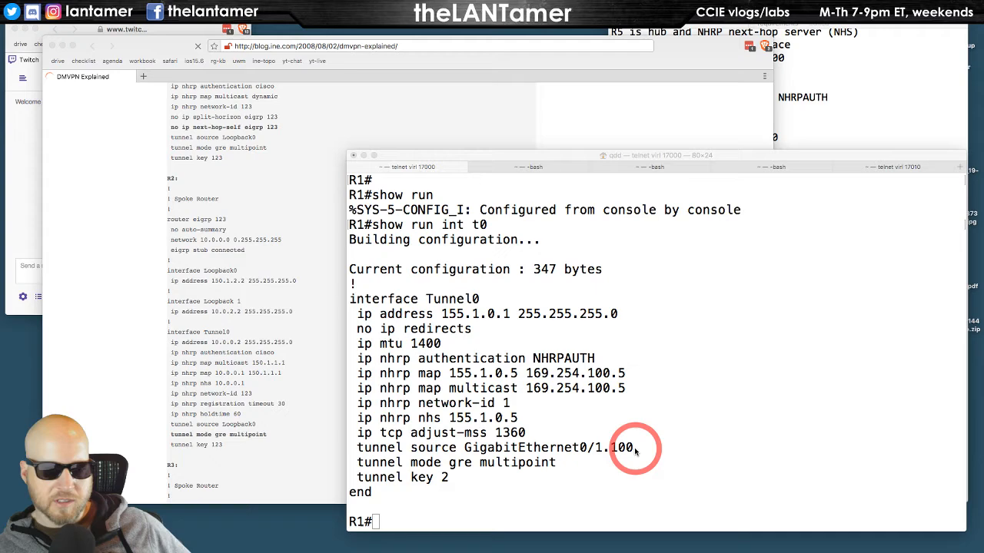
{"action": "type", "text": "ping 155.1.0.5 source t0"}
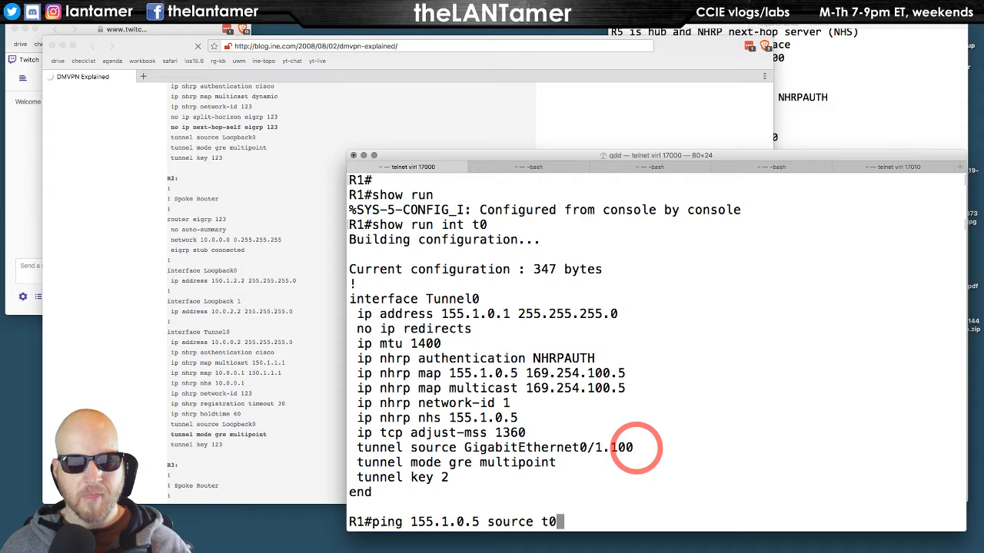
{"action": "key", "text": "Return"}
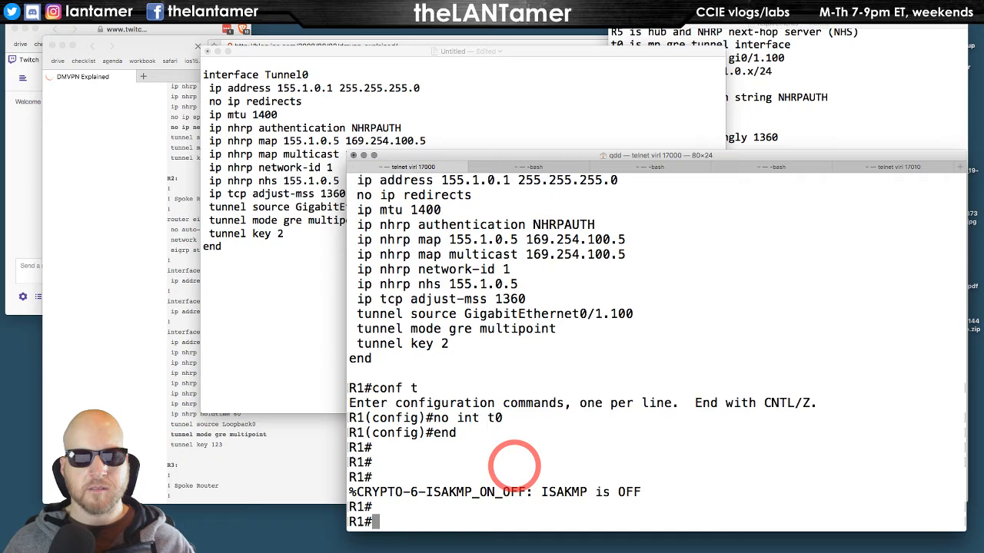
- Show R5's Tunnel0 running config, remove the tunnel interface, and re-check DMVPN status
{"action": "type", "text": "show run int t0"}
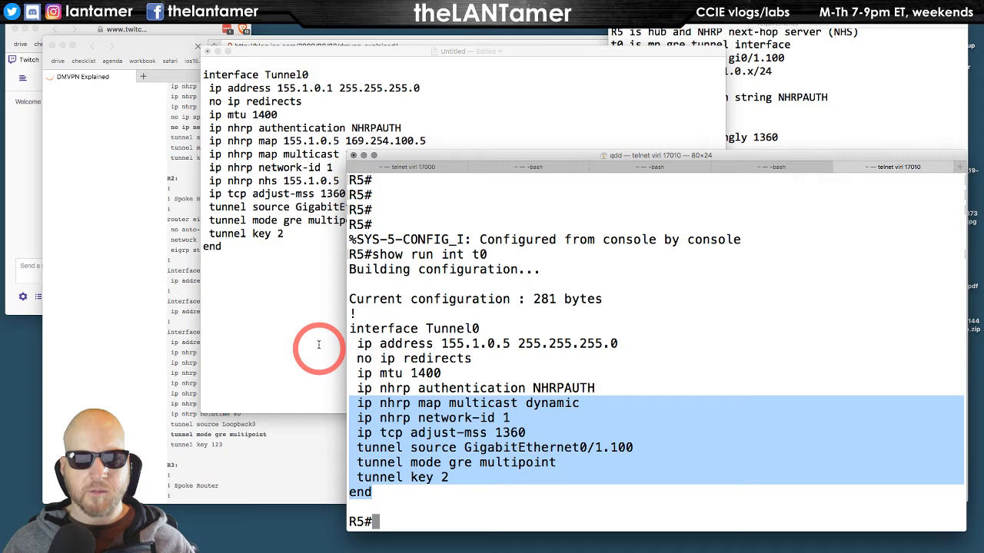
{"action": "type", "text": "conf t"}
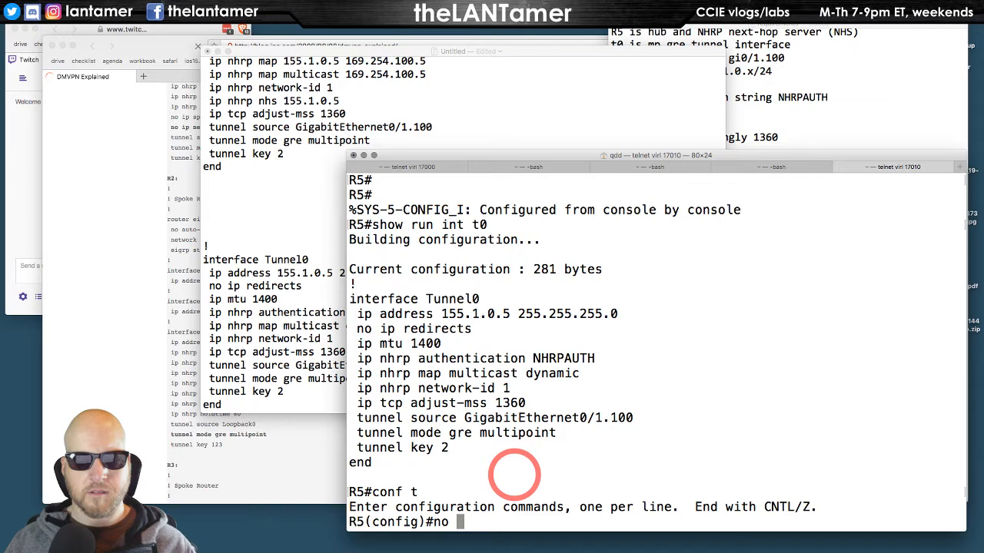
{"action": "key", "text": "Return"}
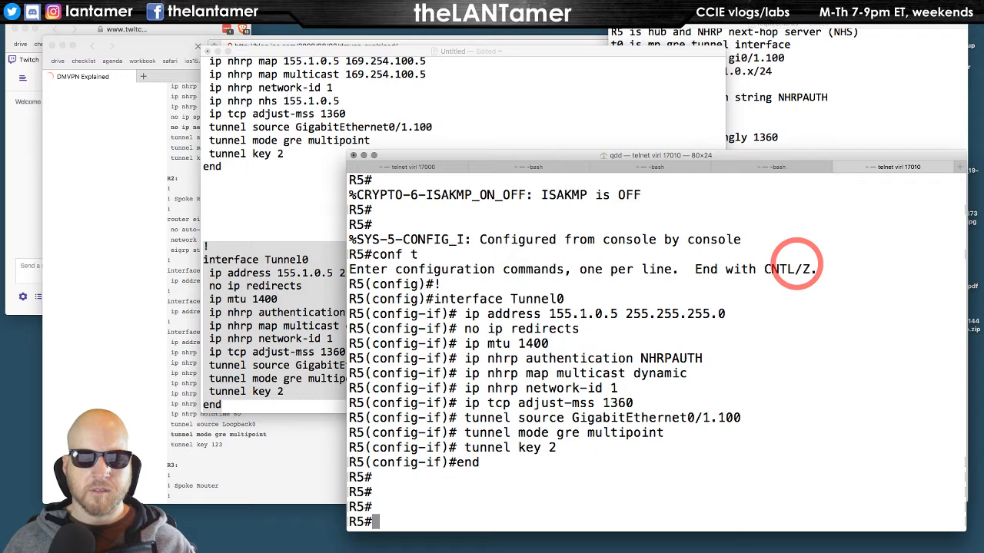
{"action": "type", "text": "show dmvpn"}
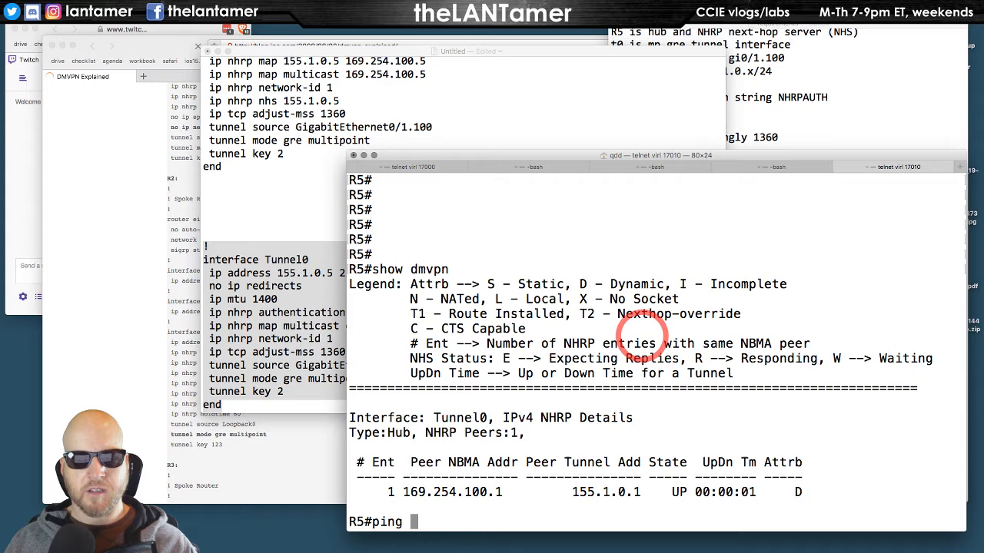
- Start a ping from R5's Tunnel0 to spoke 155.1.0.1
{"action": "type", "text": "155.1.0.1 source t0"}
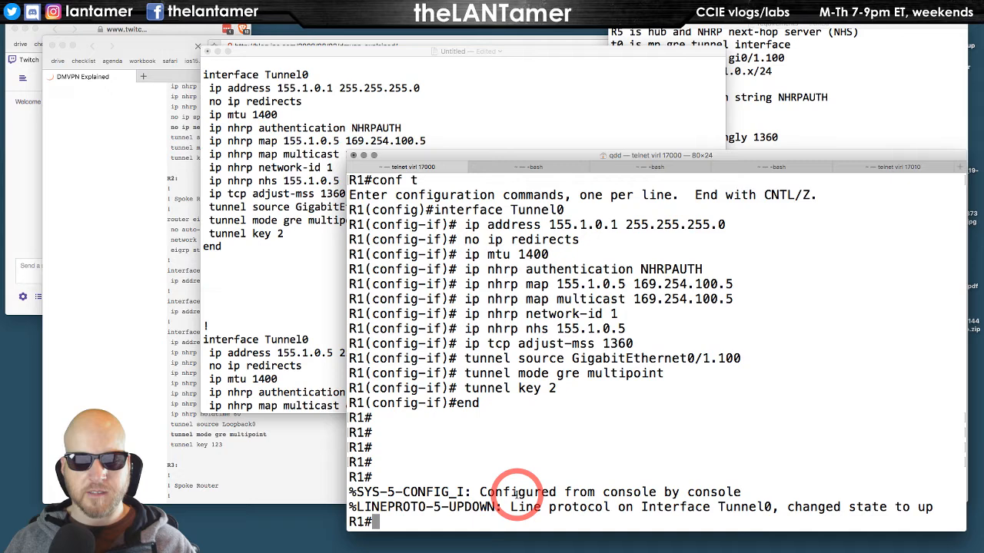
- Enable EIGRP DMVPN address-family ipv4 unicast AS 100 on R1's tunnel
{"action": "type", "text": "router eigrp DMVPN"}
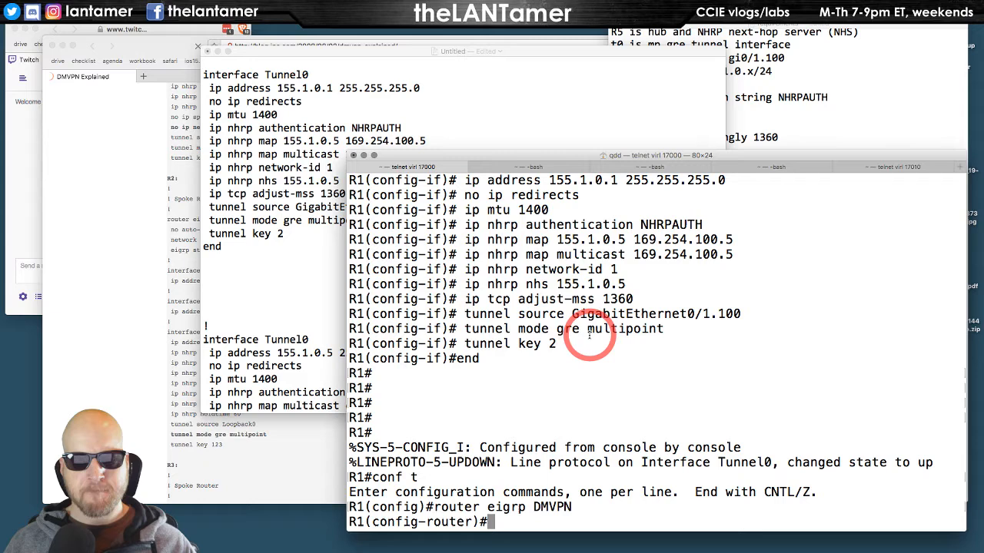
{"action": "type", "text": "address-family ipv4 uni"}
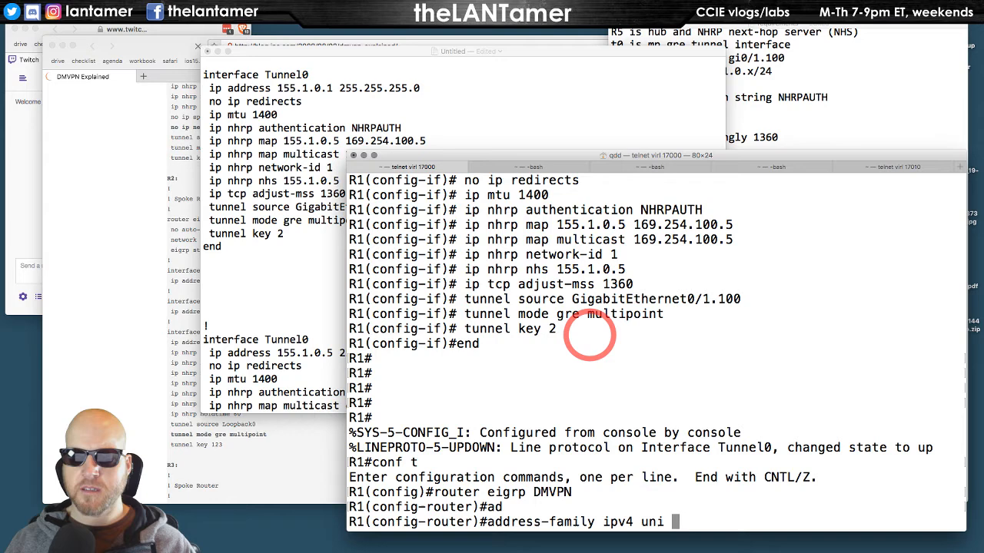
{"action": "type", "text": "aut 200"}
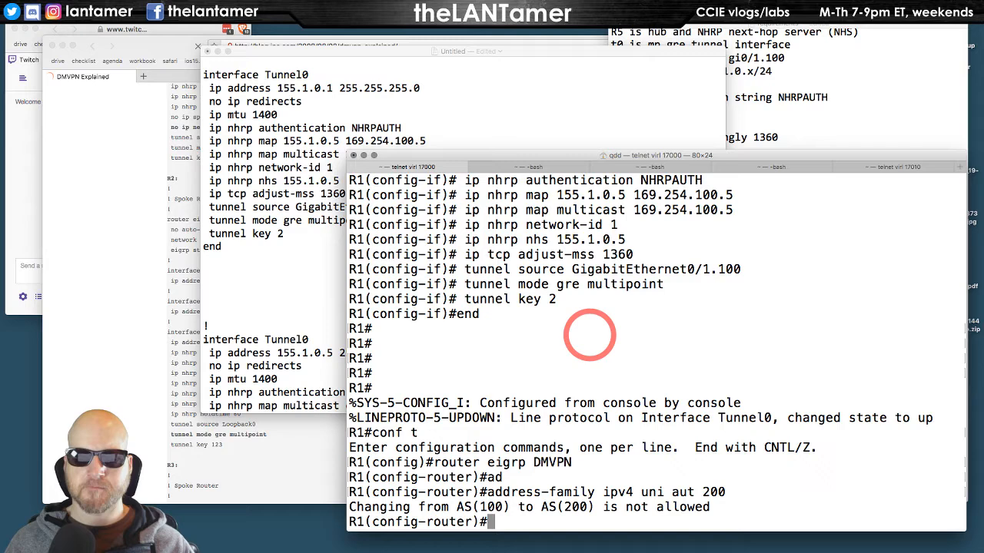
{"action": "type", "text": "address-family ipv4 uni aut 100"}
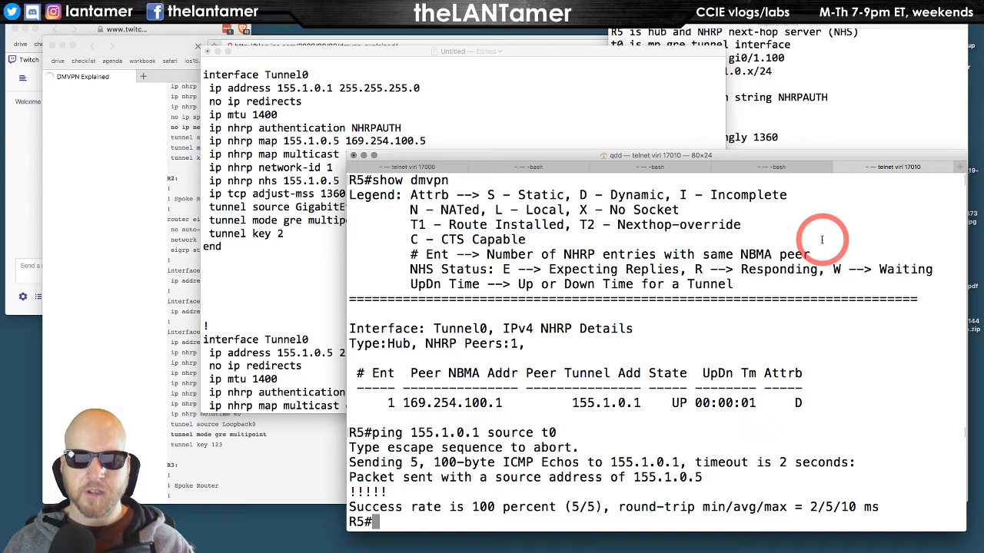
- Under R5's EIGRP DMVPN af-interface Tunnel0, disable passive-interface, split-horizon and next-hop-self
{"action": "type", "text": "conf t\\nrouter eigrp DMVPN\\nadd"}
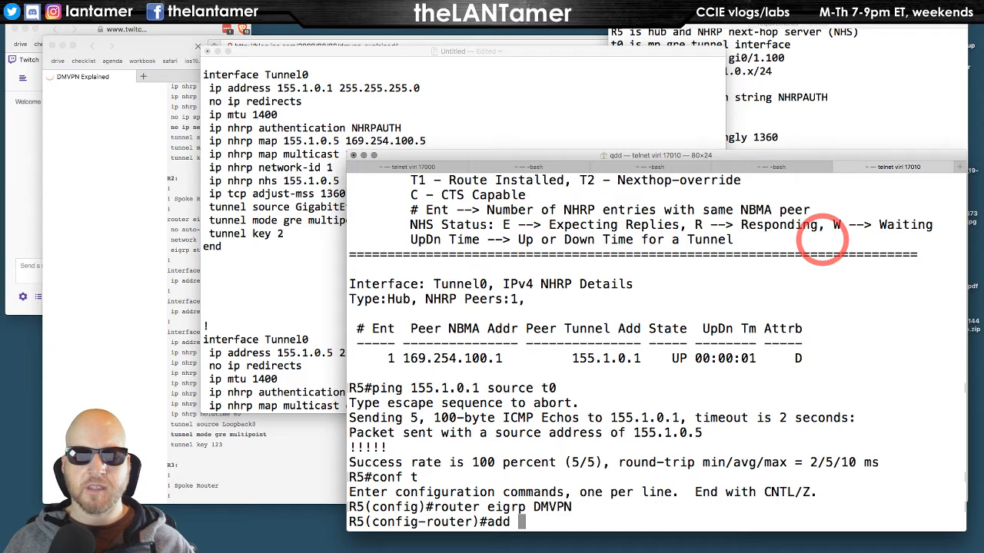
{"action": "type", "text": "ipv4 uni au 100"}
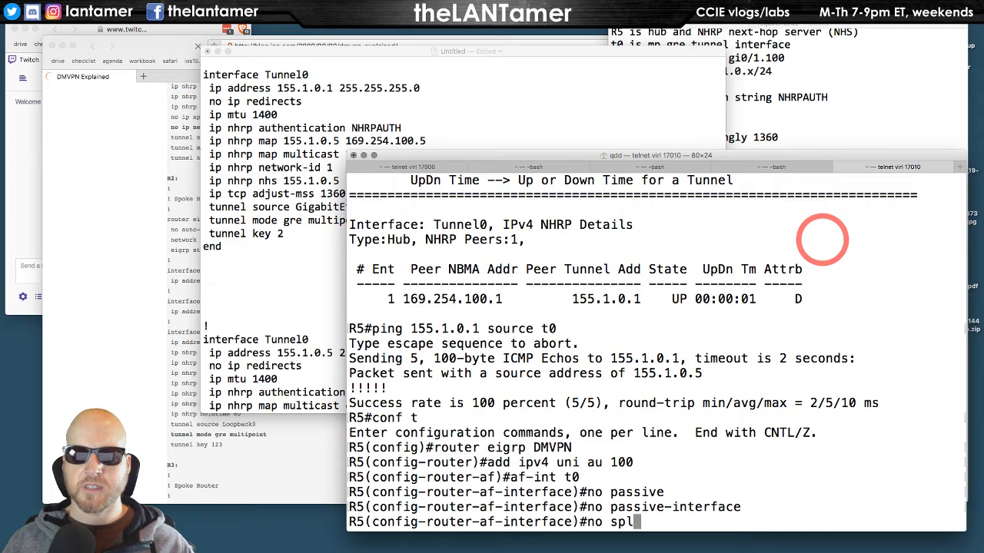
{"action": "type", "text": "split-horizon"}
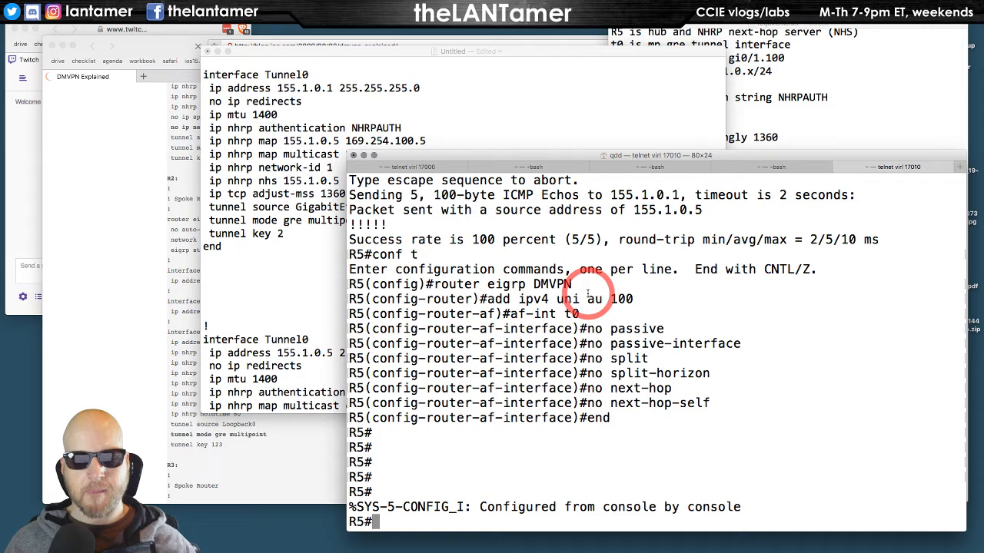
{"action": "type", "text": "show ip"}
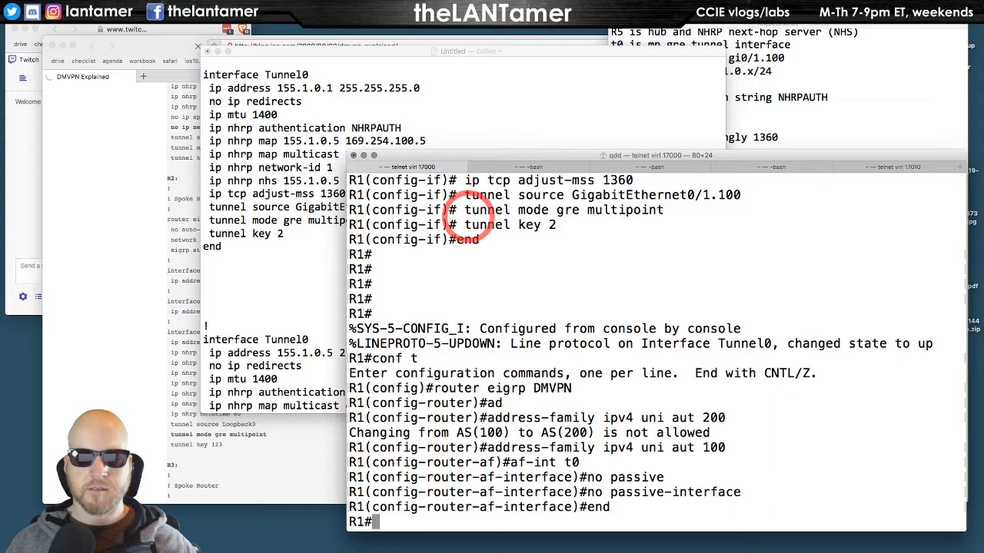
- Review the EIGRP running config and neighbors on R1 and R5, then return to R1
{"action": "type", "text": "show run | se"}
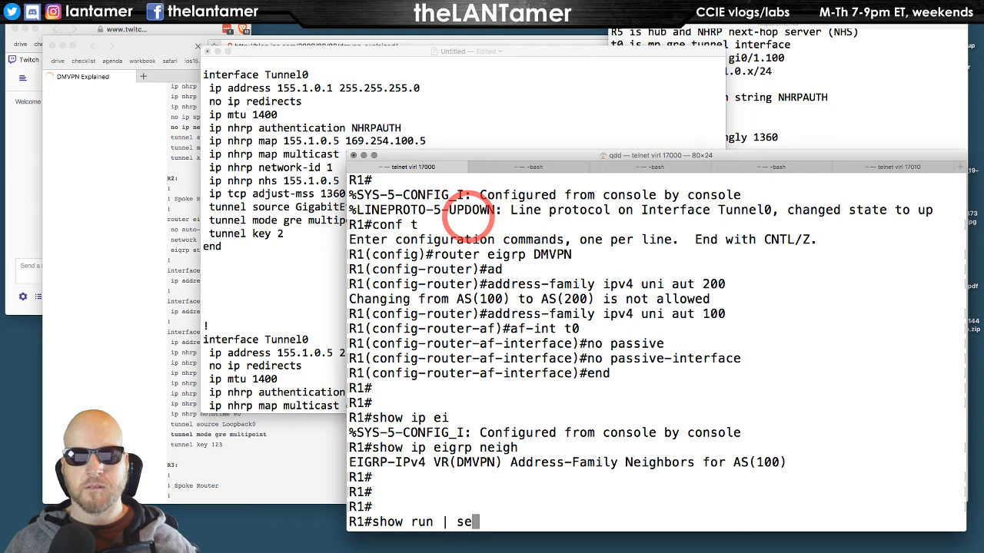
{"action": "key", "text": "Return"}
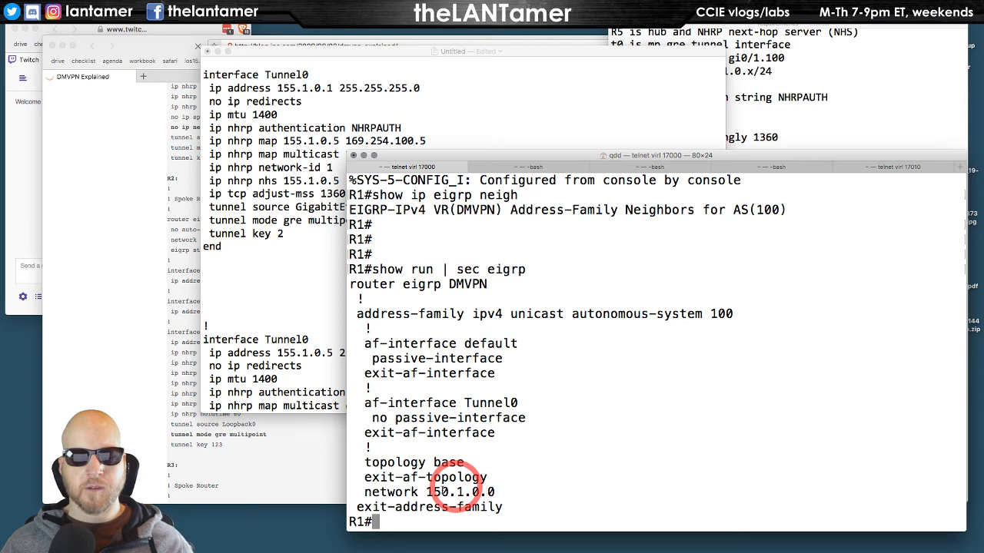
{"action": "mouse_move", "coordinate": [528, 352]}
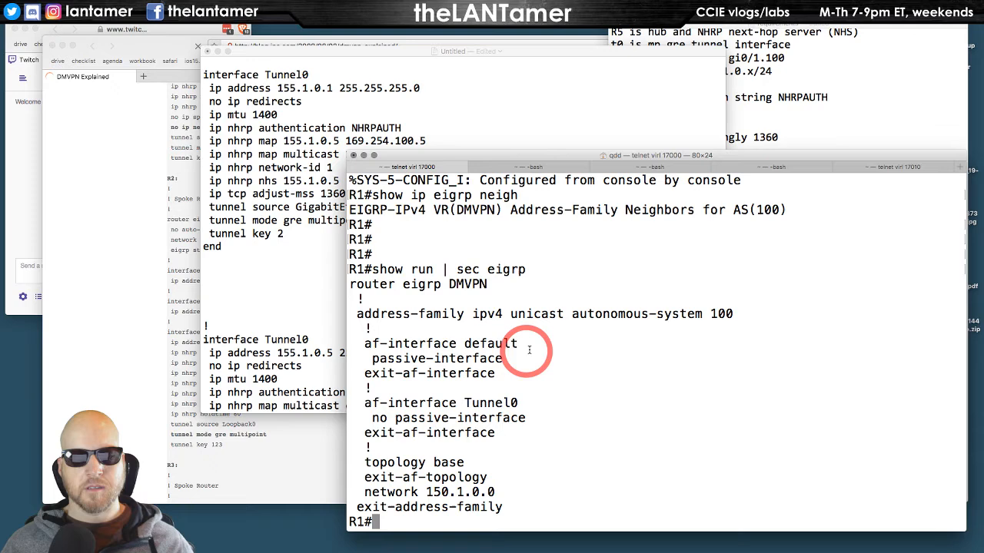
{"action": "mouse_move", "coordinate": [913, 172]}
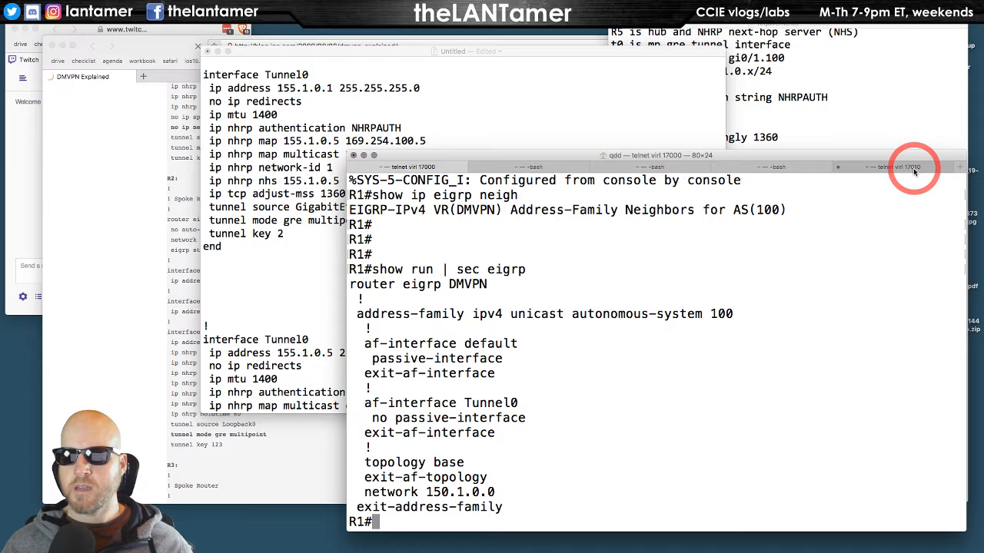
{"action": "left_click", "coordinate": [913, 166]}
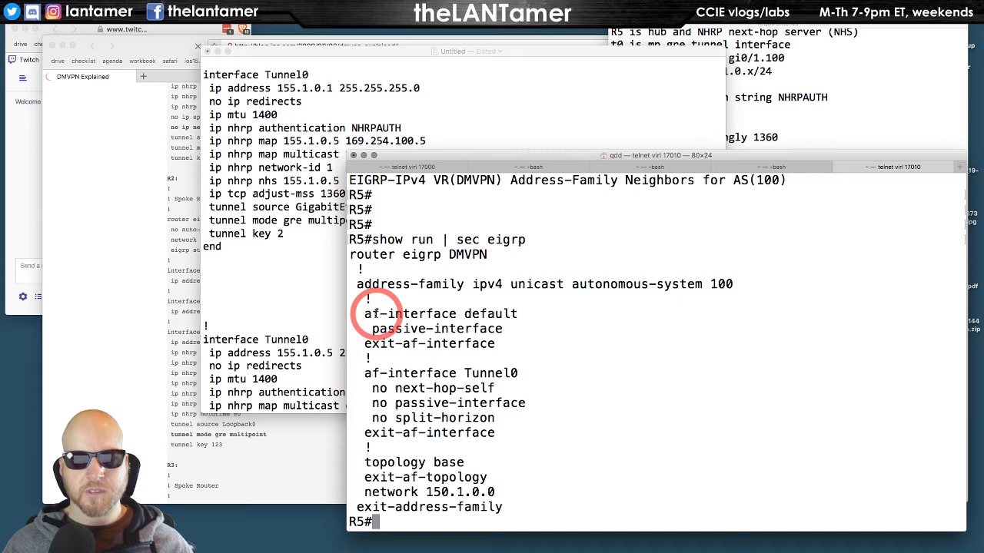
{"action": "mouse_move", "coordinate": [530, 371]}
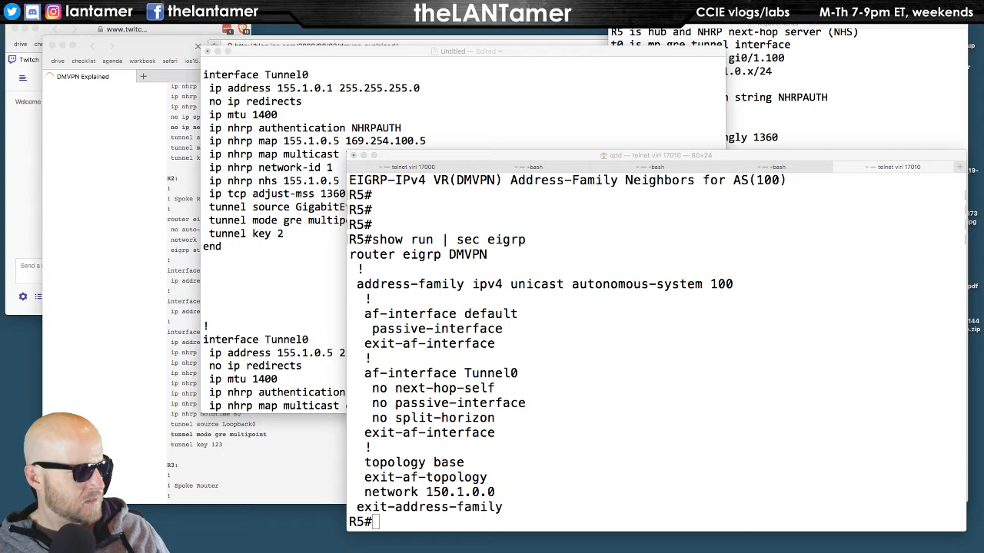
{"action": "left_click", "coordinate": [427, 166]}
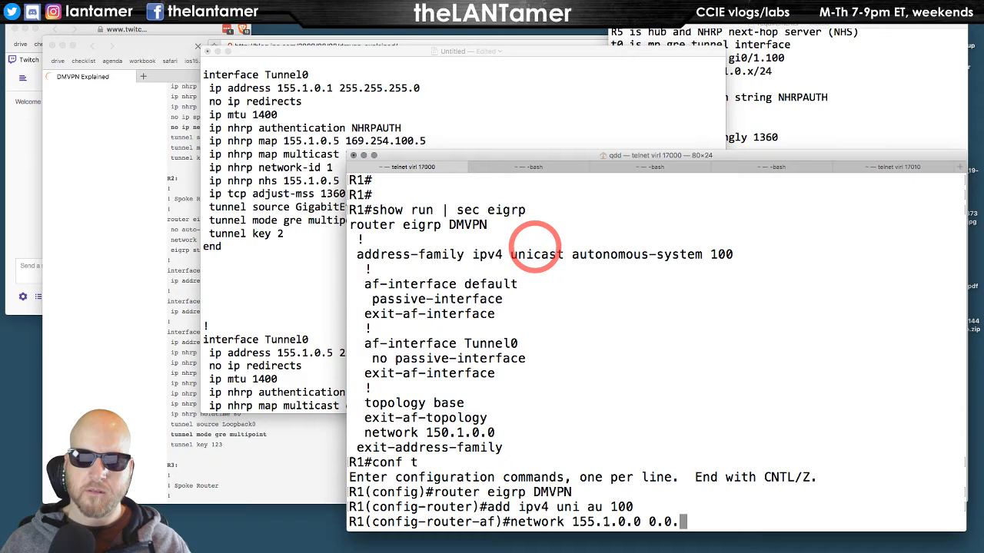
- Add network 155.1.0.0 0.0.0.255 under EIGRP AS 100 so R1 and R5 form an adjacency
{"action": "left_click", "coordinate": [899, 166]}
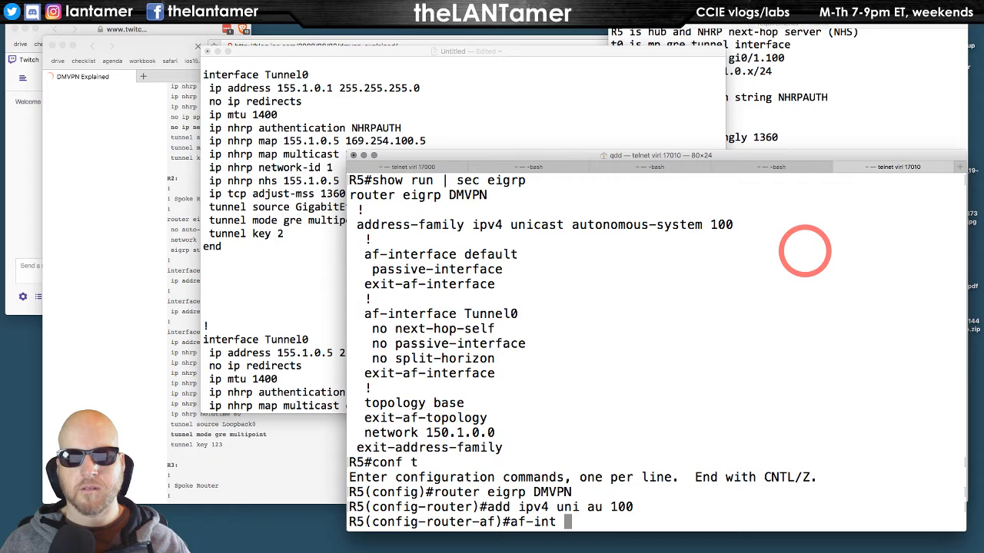
{"action": "type", "text": "network 155.1.0.0 0.0.0.255"}
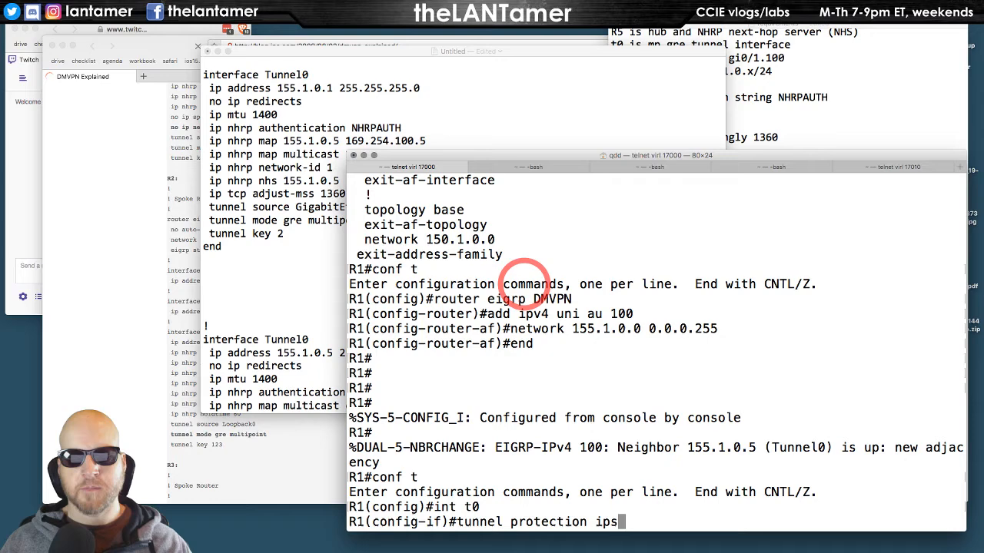
- Apply tunnel protection ipsec profile DMVPN_PROFILE on R1's Tunnel0 and start it on R5's
{"action": "type", "text": "ec profile DMVPN_PROFILE"}
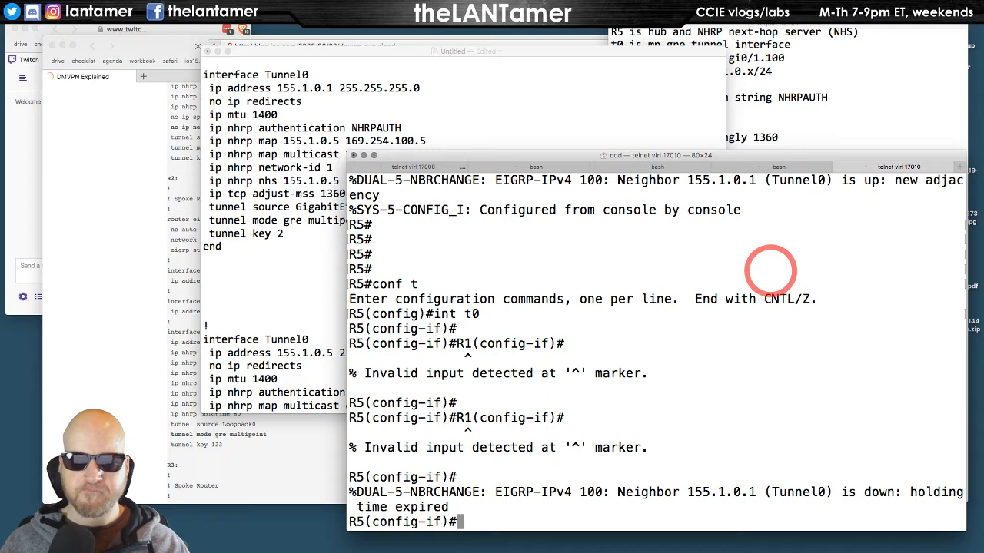
{"action": "type", "text": "tunnel prote"}
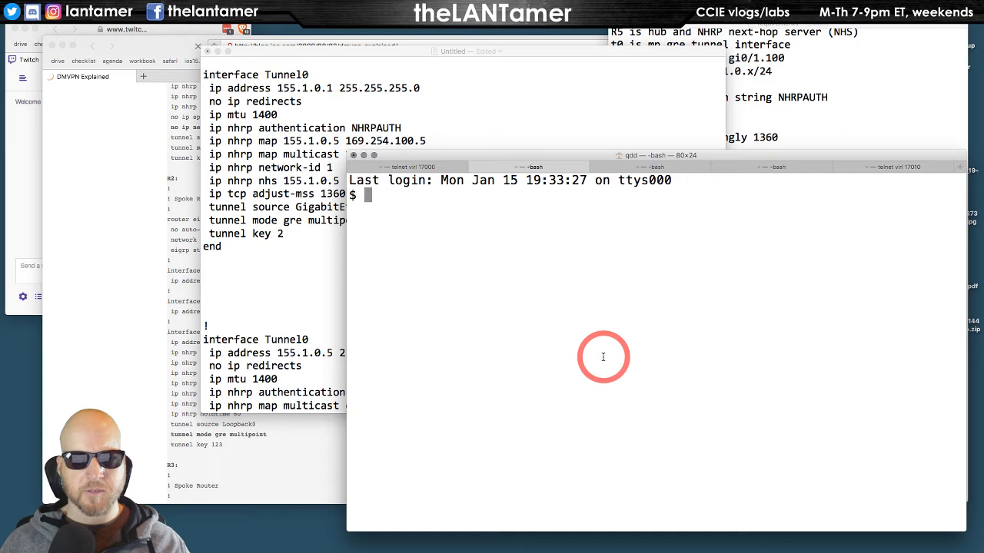
- Telnet to R2 and give Tunnel0 its NHRP map to 155.1.0.5/169.254.100.5 and source gi0/1.100
{"action": "type", "text": "telnet virl 17004"}
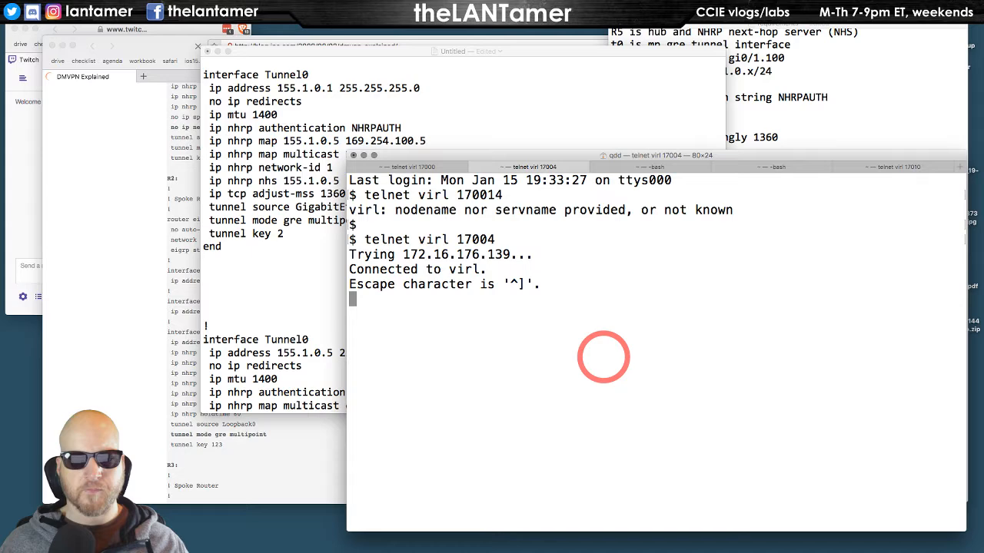
{"action": "type", "text": "conf t"}
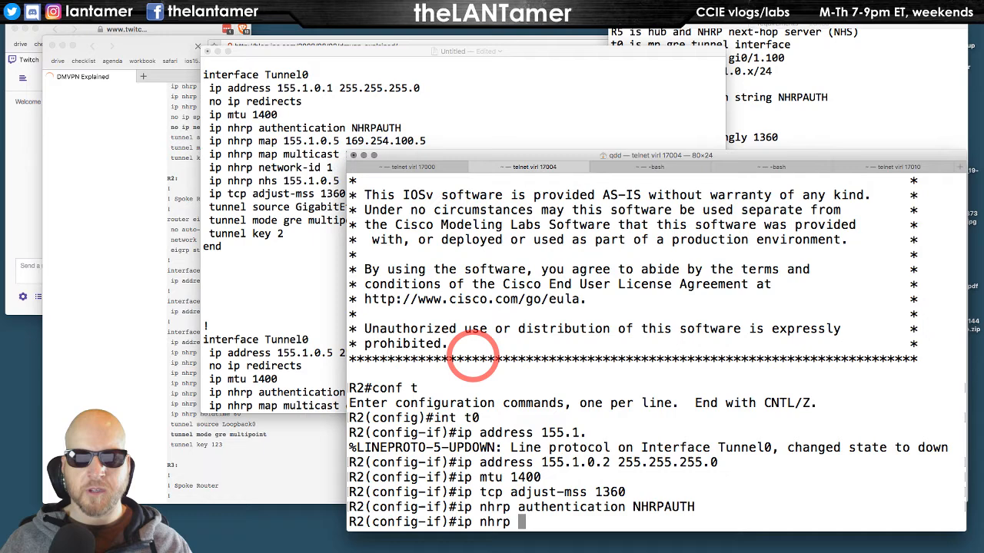
{"action": "type", "text": "nhrp map 155.1.0.5 169.254.100.5"}
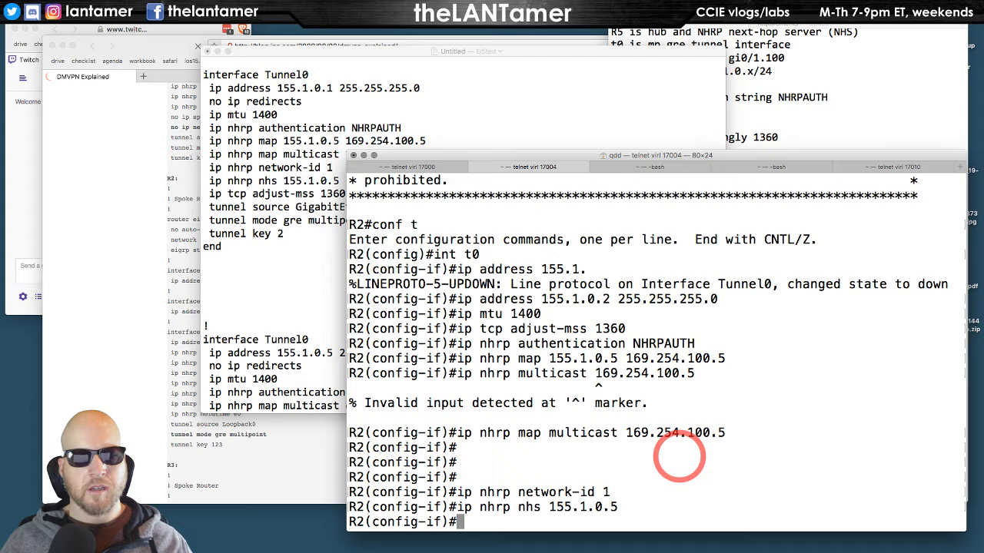
{"action": "type", "text": "tunnel source gi0/1.100"}
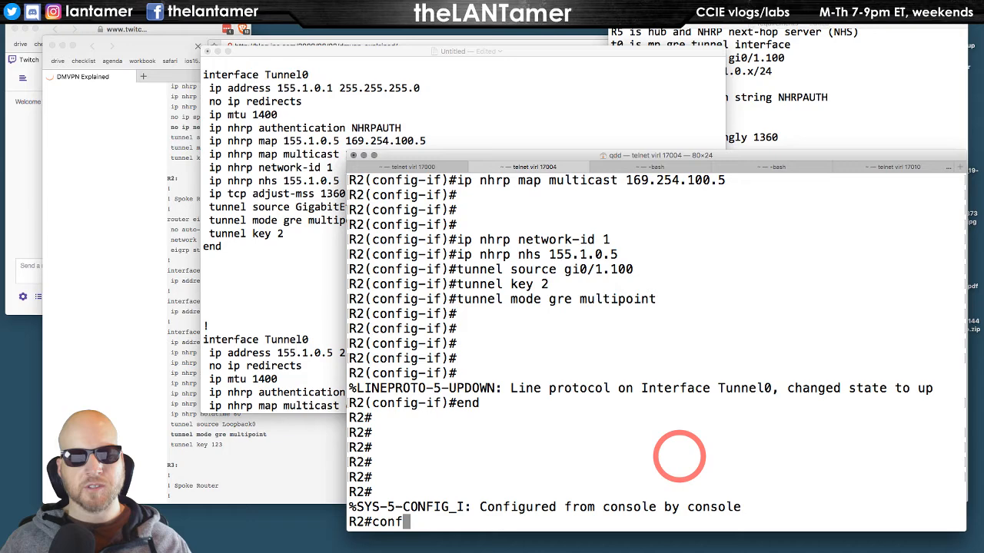
- Create ISAKMP policy 10 on R2 with AES 128, SHA256, pre-share auth and group 16
{"action": "type", "text": "crypto isakmp policy 10"}
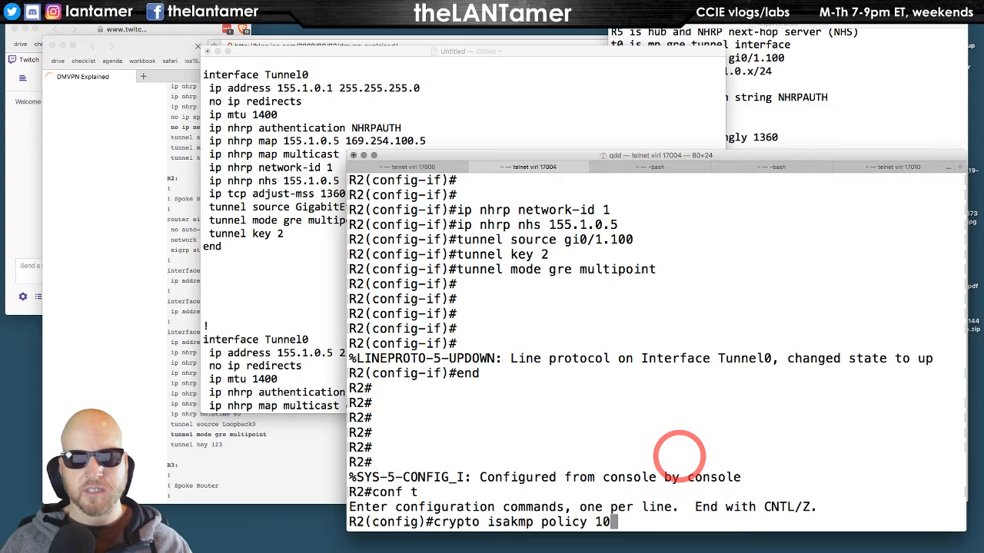
{"action": "type", "text": "encry aes 128"}
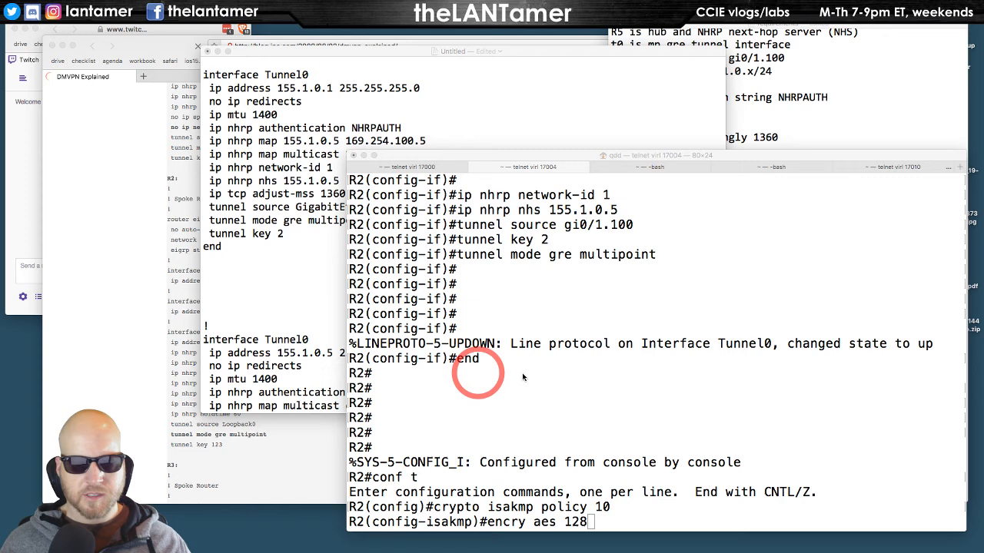
{"action": "type", "text": "has sha256"}
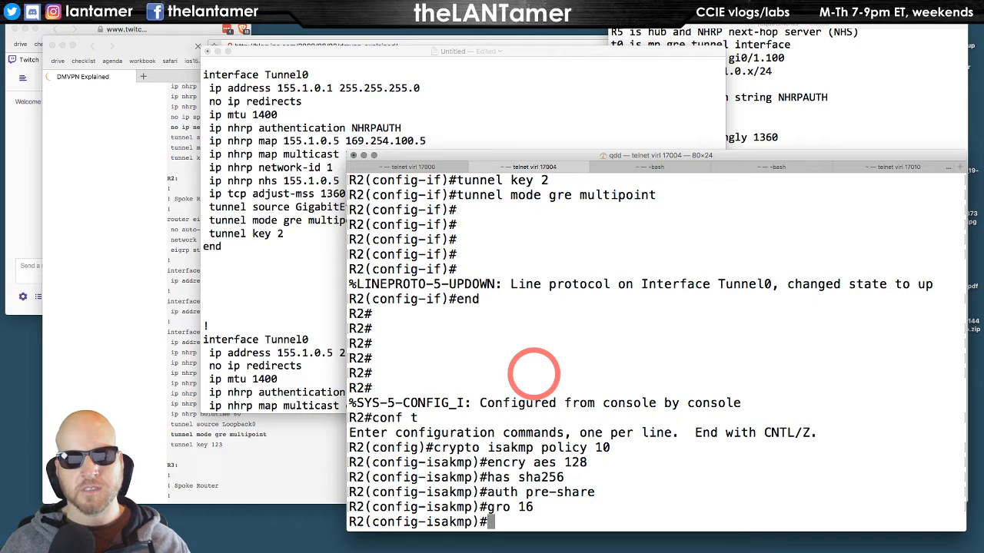
{"action": "type", "text": "exit"}
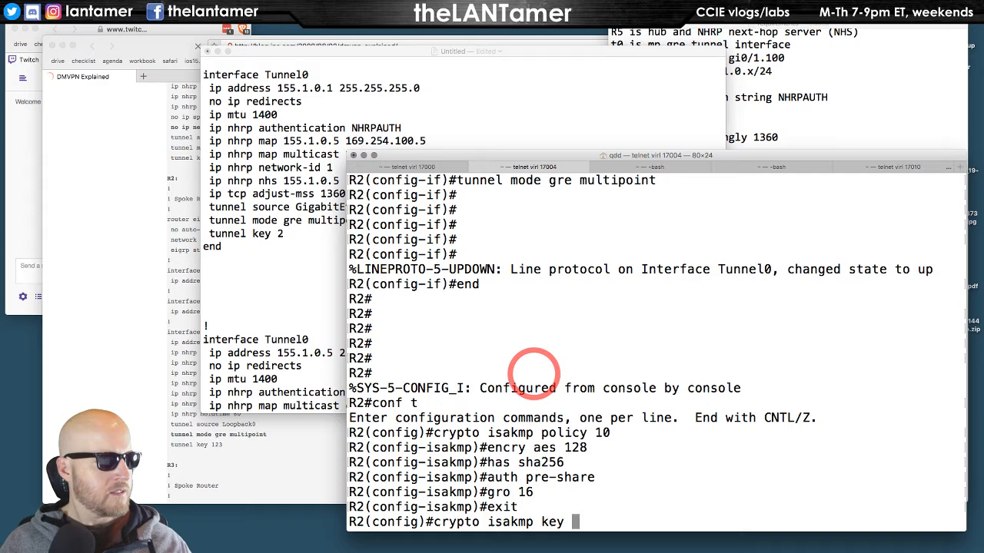
- Add the DMVPN_PSK key for 169.254.100.5 and a transport-mode transform set with the DMVPN_PROFILE IPsec profile
{"action": "type", "text": "DMVPN_PSK address 169.254.100.5"}
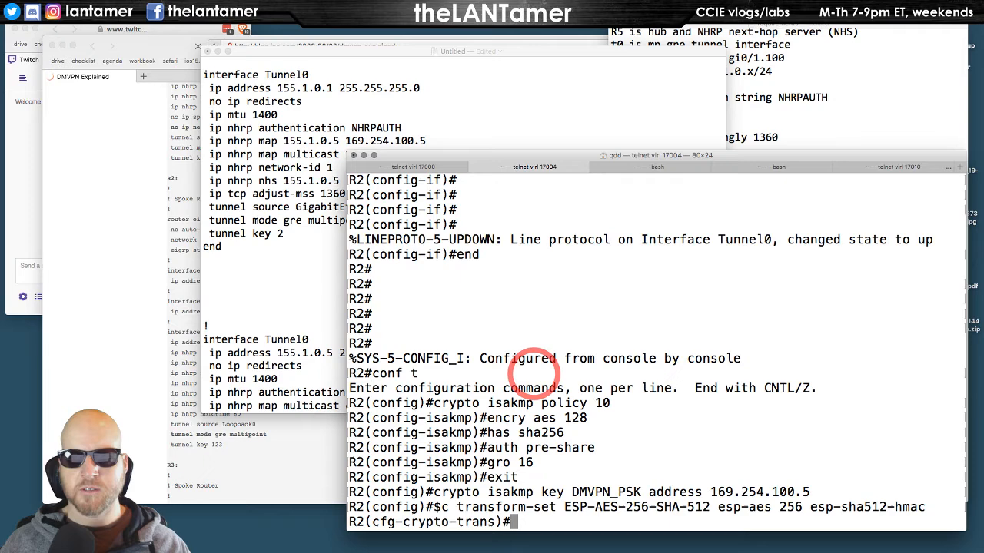
{"action": "type", "text": "mode transport"}
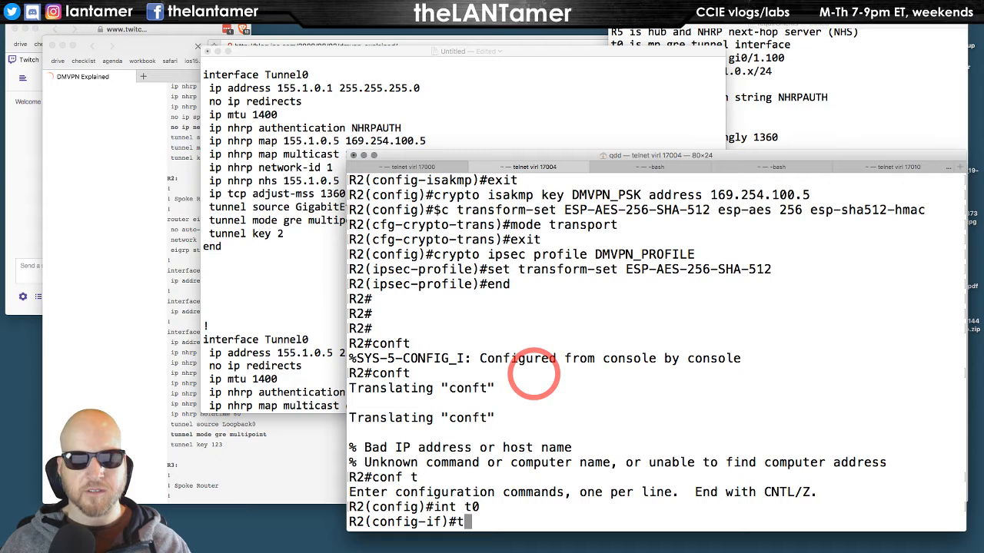
- Protect R2's Tunnel0 with IPsec profile DMVPN_PROFILE before pinging 155.1.0.5 and 155.1.0.1
{"action": "type", "text": "unnel protection ipsec profile DMVPN_PR"}
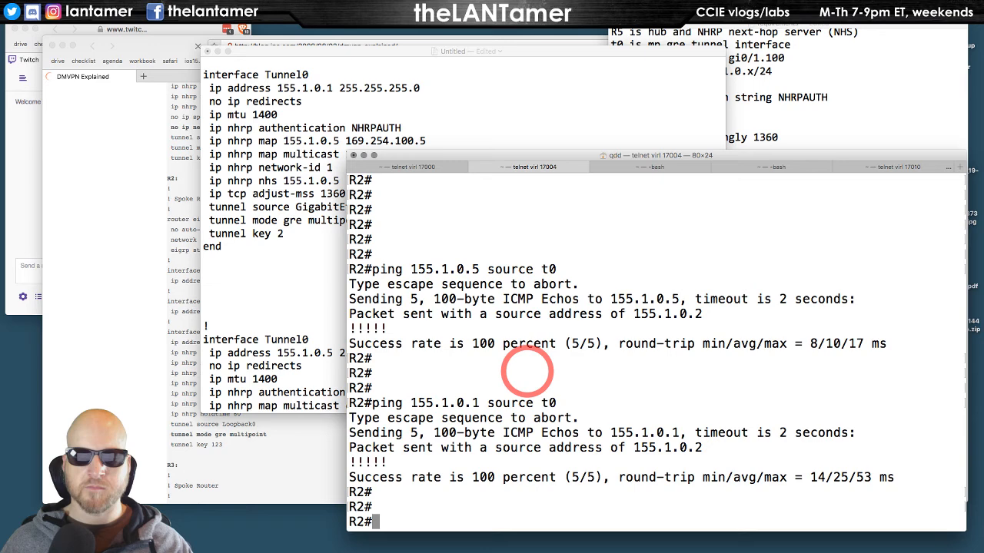
- Configure router eigrp DMVPN AS 100 on R2 with network 155.1.0.0 and check EIGRP neighbors
{"action": "type", "text": "router eigrp DMVPN"}
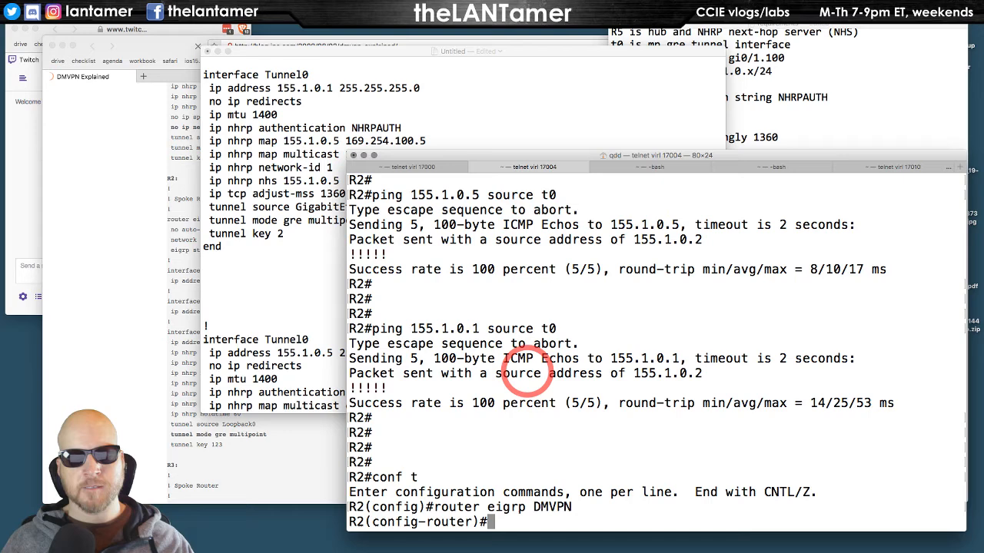
{"action": "type", "text": "add ipv4 uni au 100"}
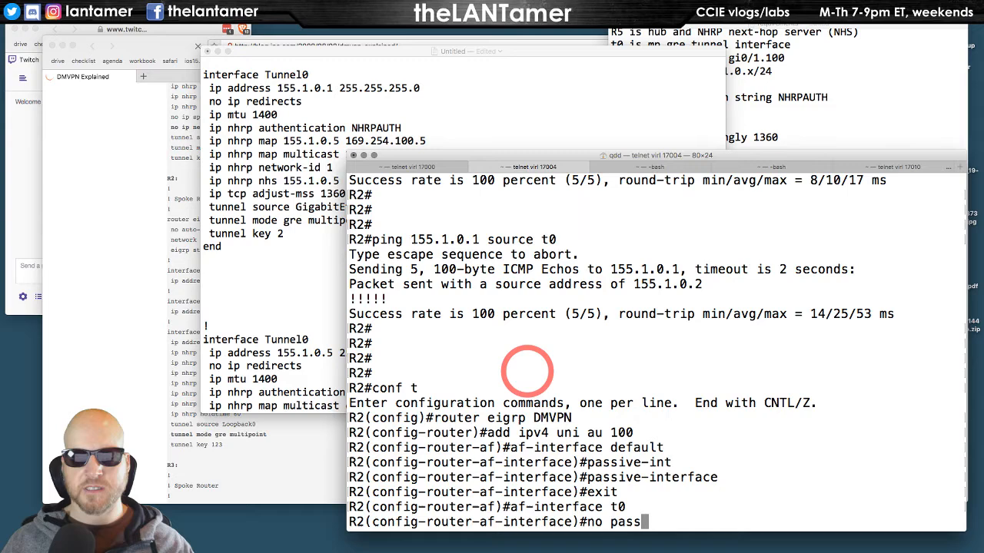
{"action": "type", "text": "network 155.1.0.0 0.0.0.255"}
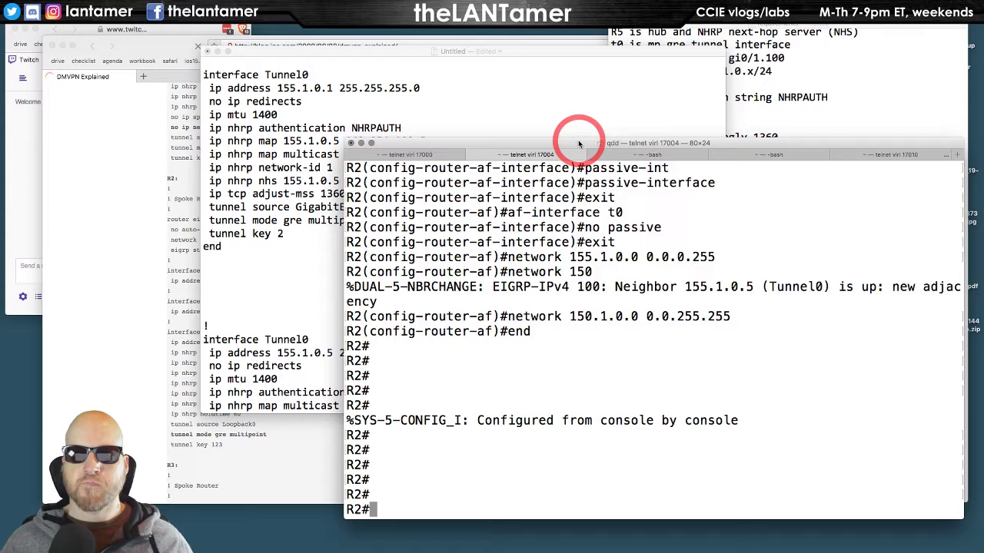
{"action": "type", "text": "show ip eigrp neigh"}
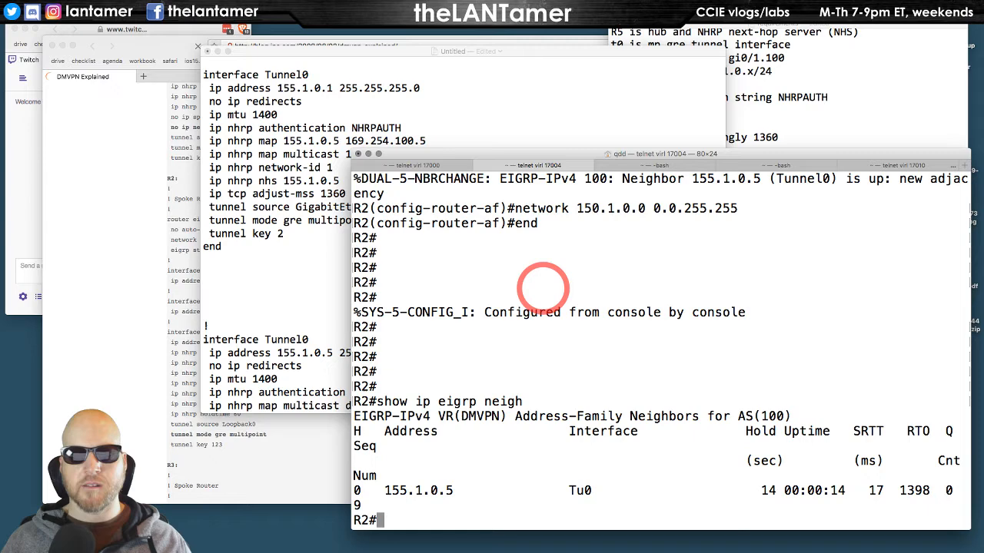
- Ping a 150.1.x loopback and show R2's EIGRP routes to 150.1.1.1 and 150.1.5.5 via Tunnel0
{"action": "type", "text": "ping 150."}
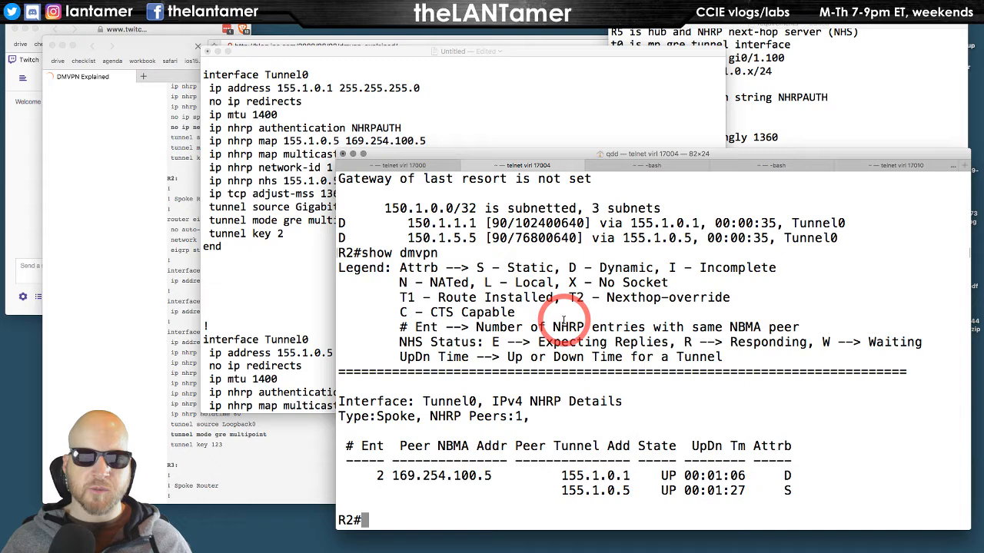
{"action": "type", "text": "show ip route eigrp"}
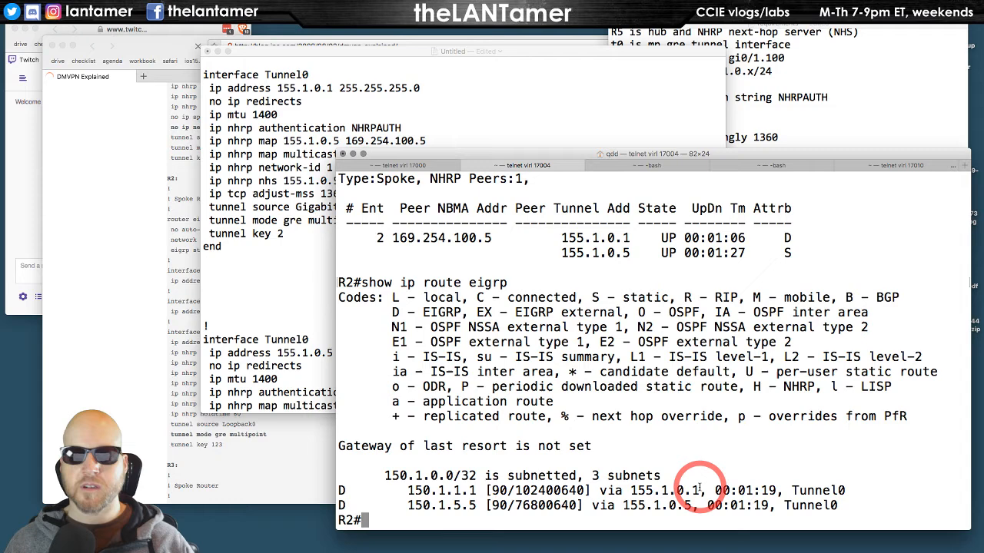
{"action": "type", "text": "sho"}
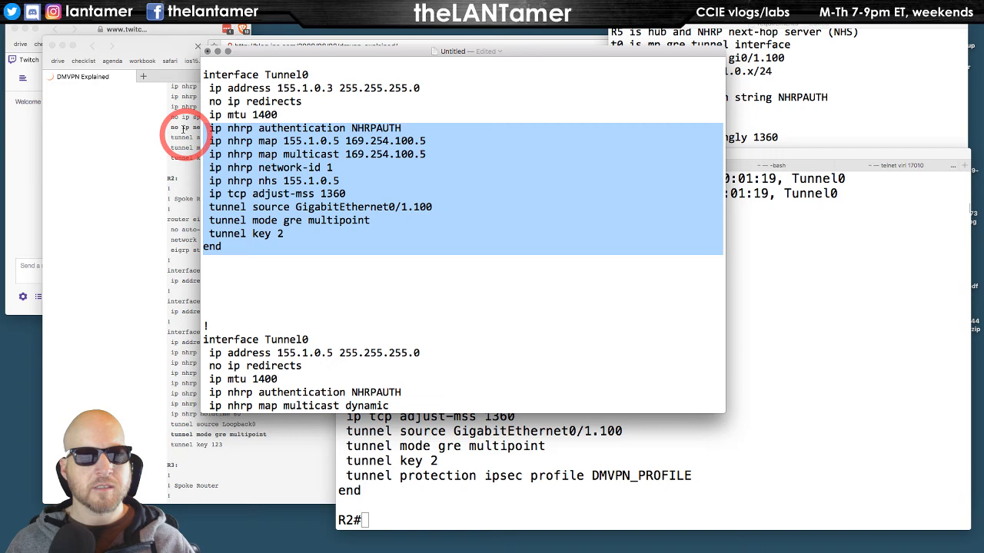
- On R1 run show run | sec crypto to verify DMVPN_PROFILE protection, then move to R3's session
{"action": "left_click", "coordinate": [655, 164]}
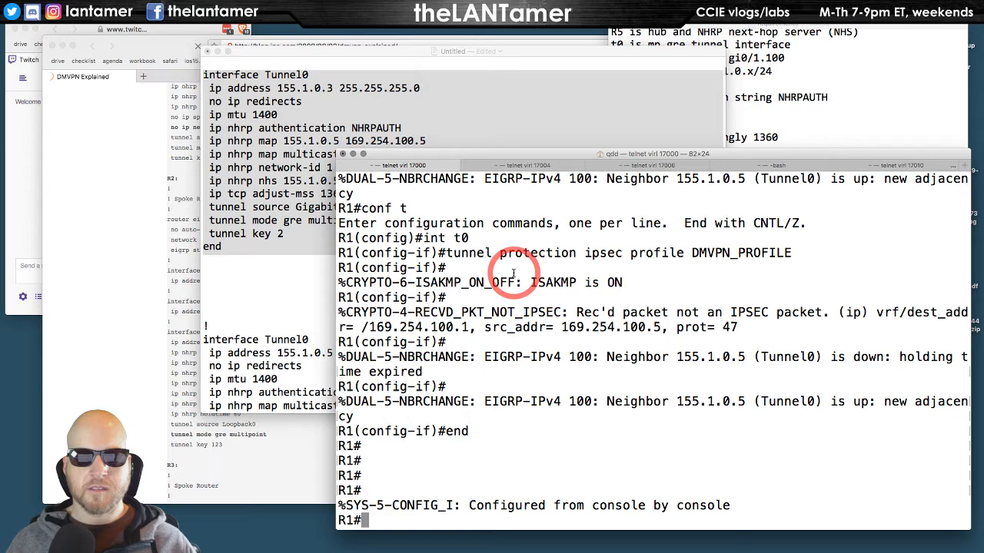
{"action": "type", "text": "show run | sec crypto"}
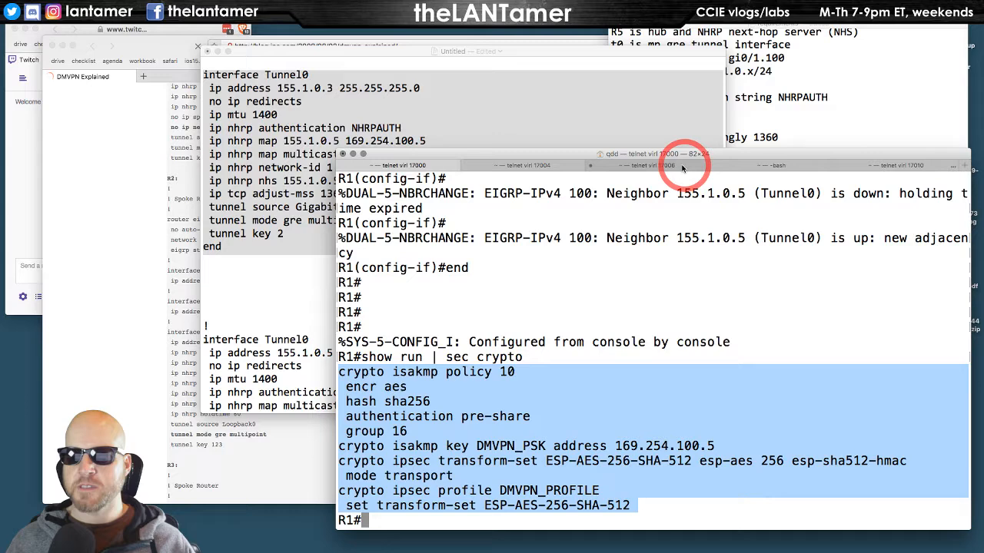
{"action": "left_click", "coordinate": [649, 164]}
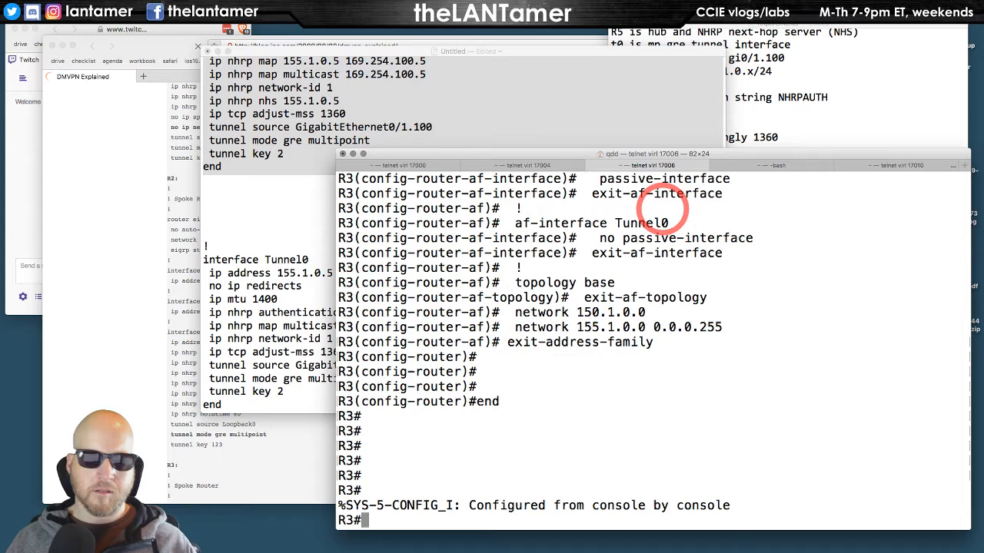
- From R3, ping 150.1.2.2 sourced from Loopback0 (fails 0/5)
{"action": "type", "text": "ping 150"}
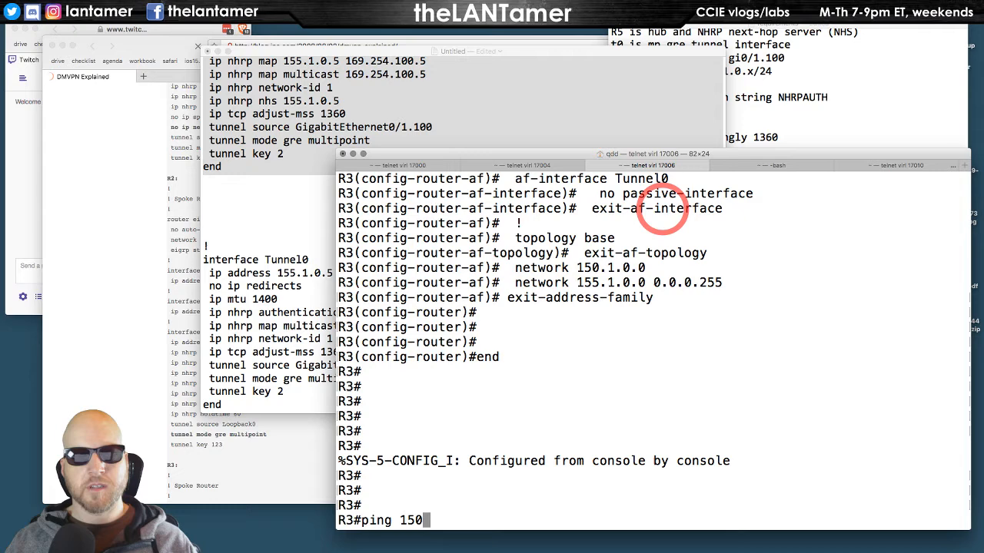
{"action": "type", "text": "150.1.2.2 source l0"}
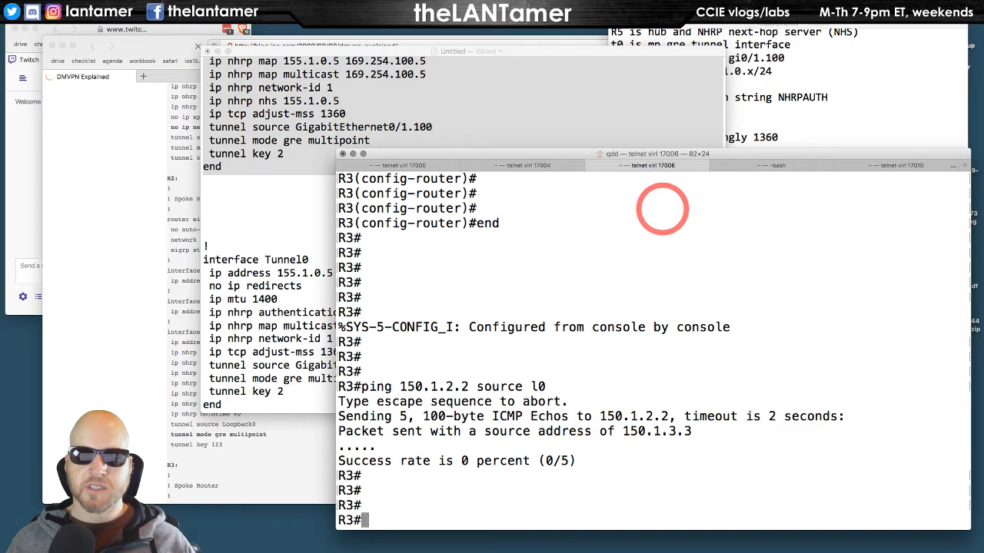
- On R3 check show ip nhrp, ping 155.1.0.x over the tunnel, and show crypto ipsec sa
{"action": "type", "text": "pin"}
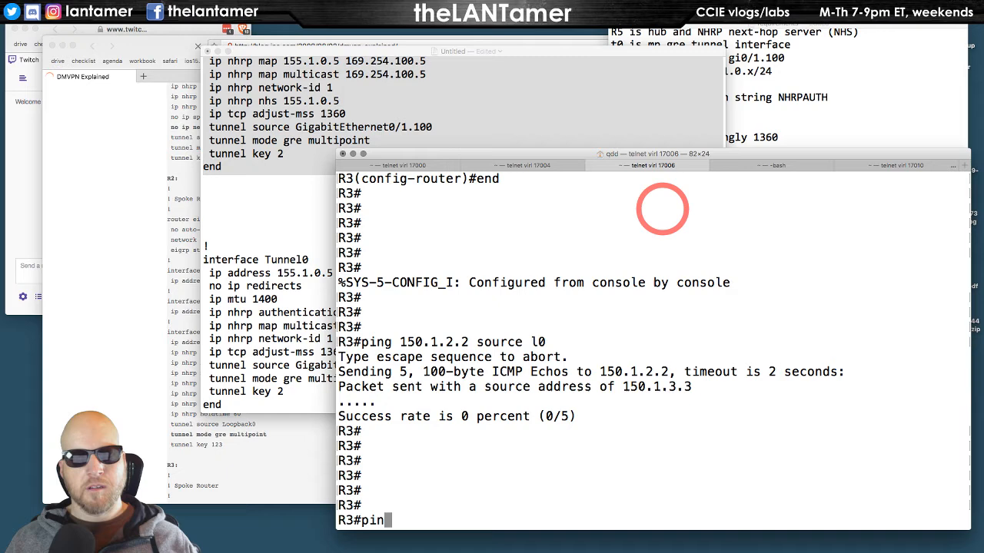
{"action": "type", "text": "show ip nhrp"}
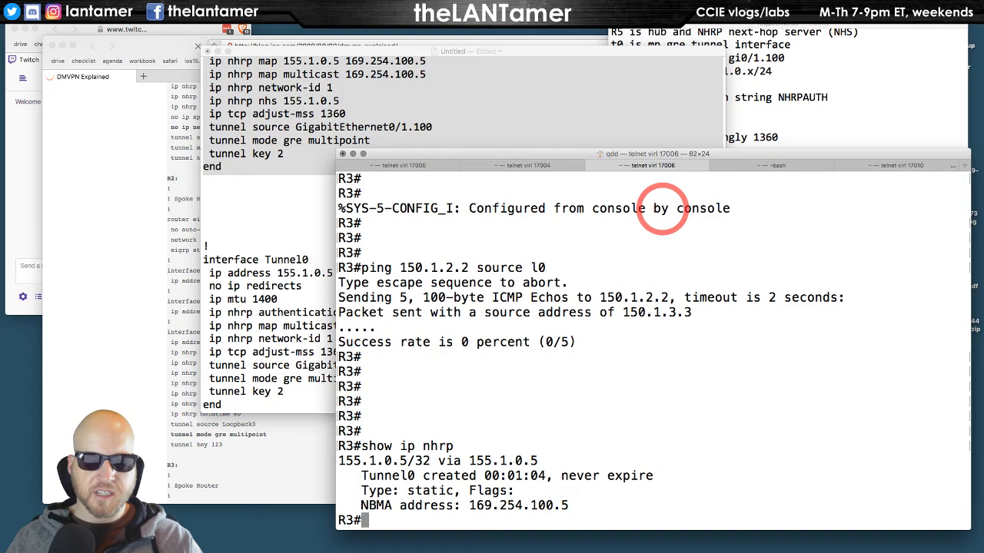
{"action": "type", "text": "ping 155.1.0.2"}
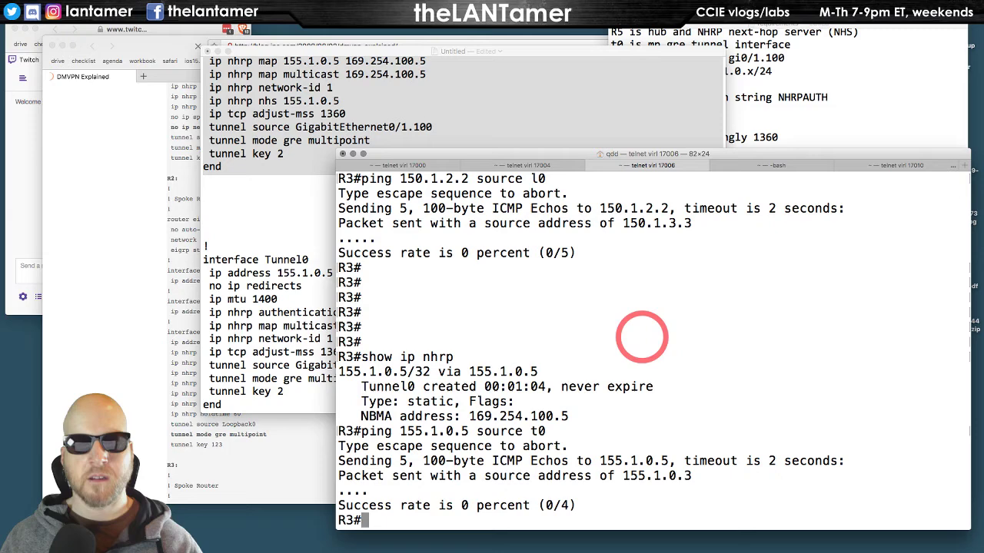
{"action": "type", "text": "show crypto ipsec sa"}
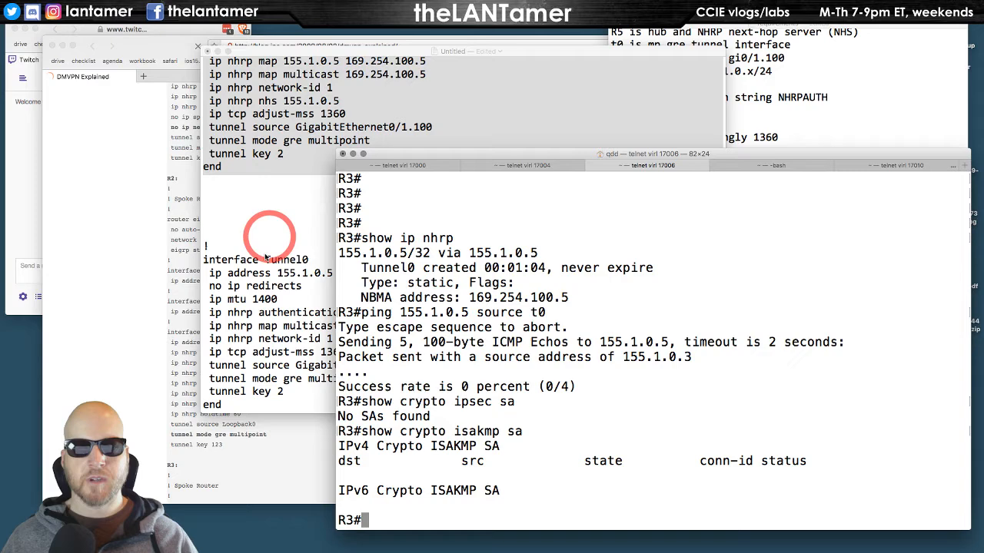
- Run show run | sec crypto on R3 to review its tunnel protection config
{"action": "type", "text": "show run | sec c"}
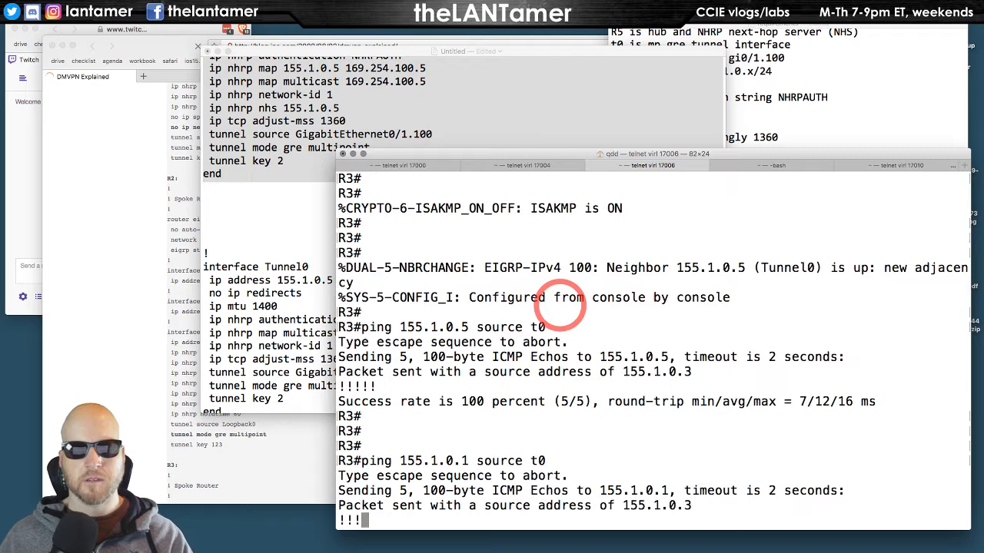
- On R3 run show ip route eigrp, show dmvpn and show ip eigrp neighbors to confirm peers 155.1.0.1 and 155.1.0.5
{"action": "type", "text": "show ip route e"}
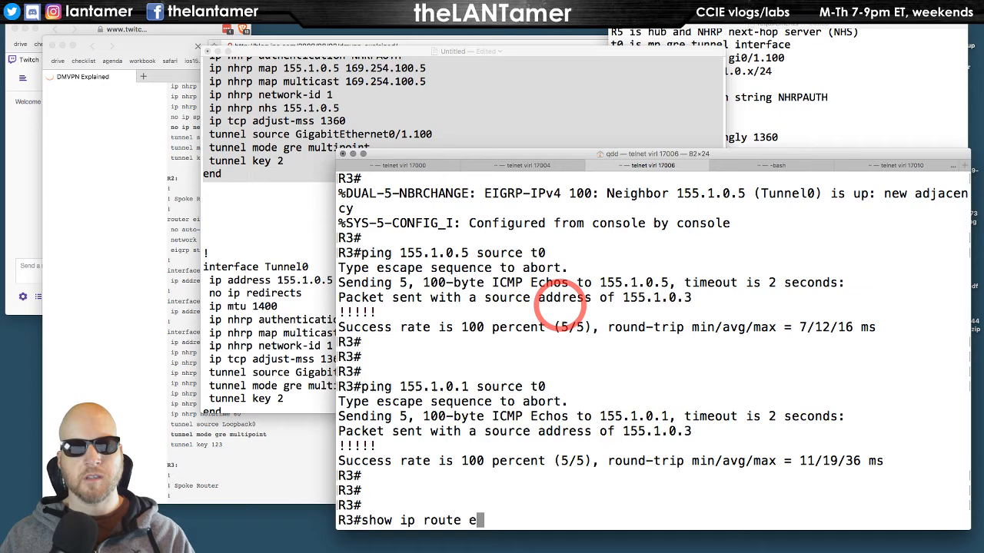
{"action": "type", "text": "show dmvpn"}
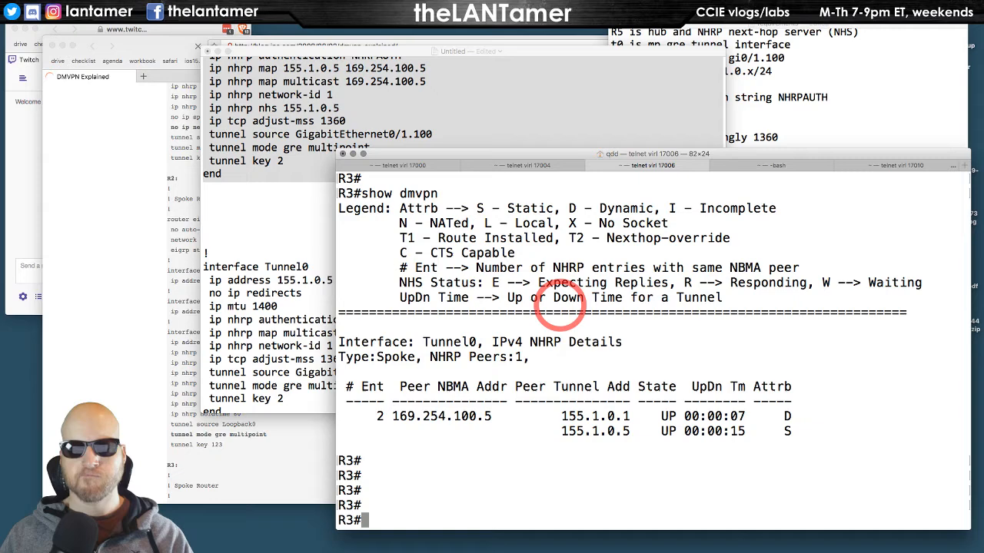
{"action": "type", "text": "show router eigrp"}
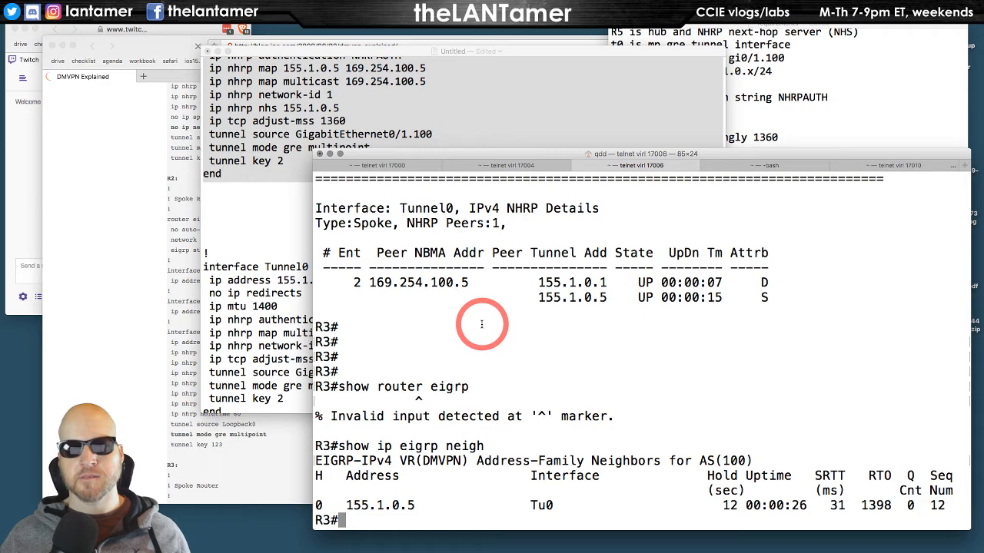
{"action": "mouse_move", "coordinate": [627, 154]}
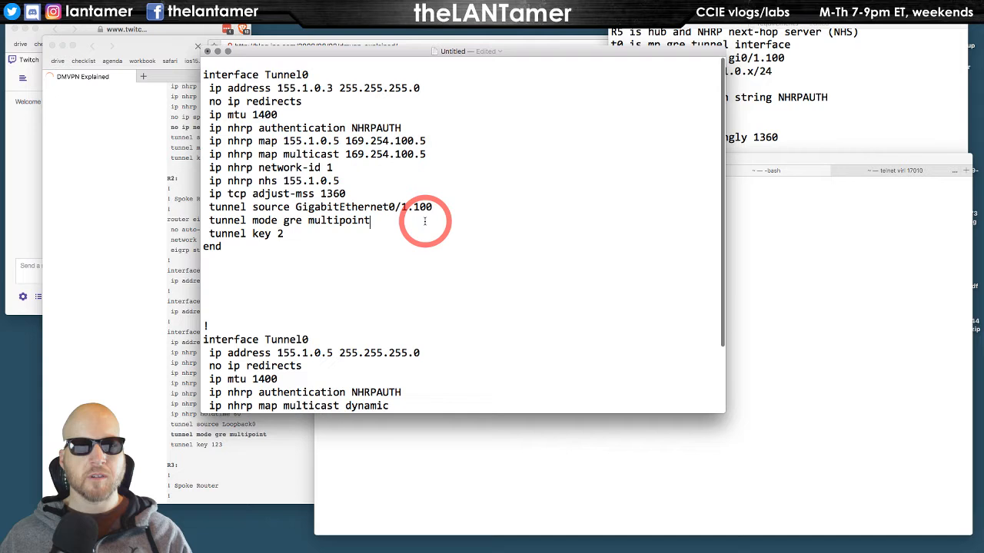
- Add 'tunnel protection ipsec profile DMVPN_PROFILE' to the spoke Tunnel0 notes
{"action": "type", "text": "tunnel protection ipsec p"}
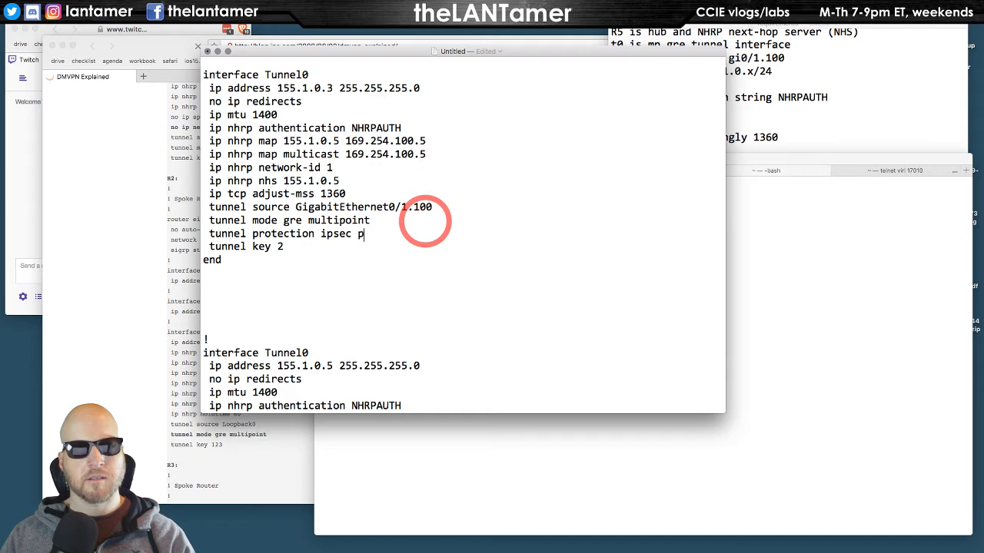
{"action": "type", "text": "rofile DMVPN_PROFILE"}
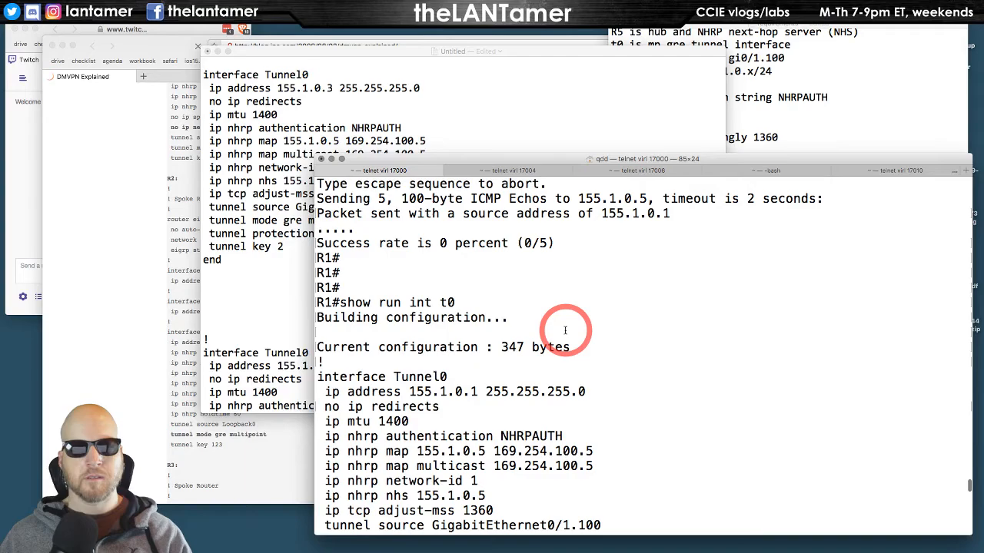
- Run show run | sec eigrp on R4, then switch to the R5 hub session to watch adjacencies
{"action": "type", "text": "show run | sec eigrp"}
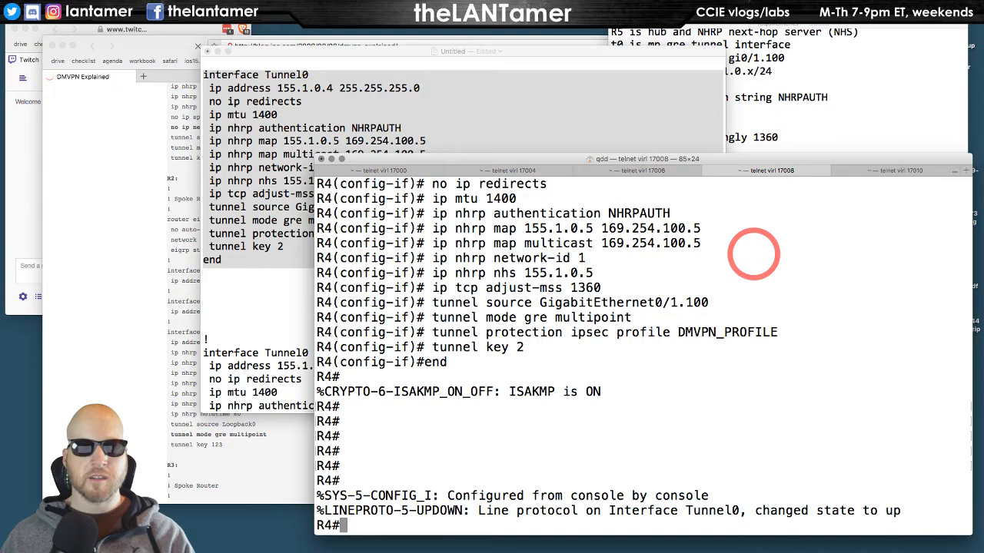
{"action": "left_click", "coordinate": [528, 169]}
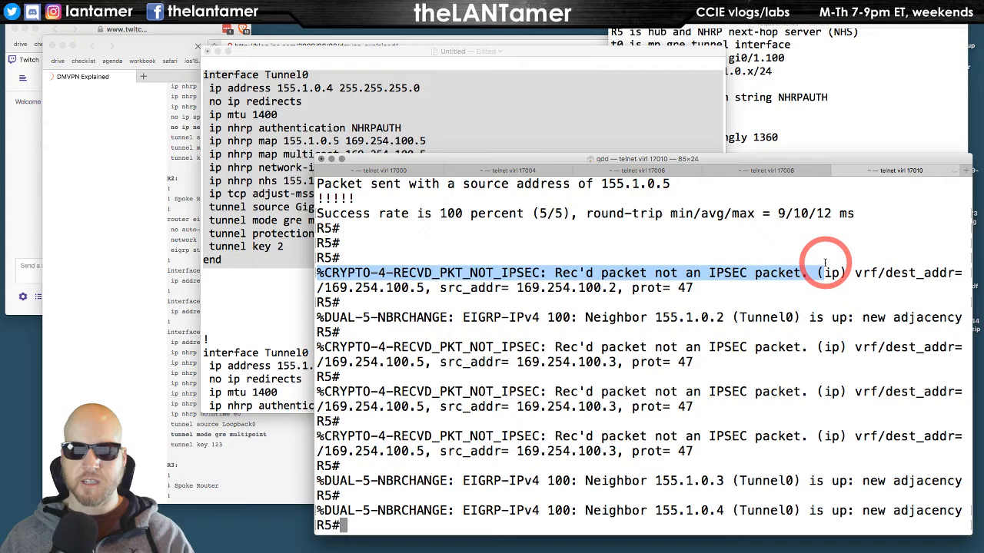
- On R5 show ip eigrp neigh, check show ip cef for the tunnel prefix, then switch to R1's tab
{"action": "type", "text": "show ip eigrp neigh"}
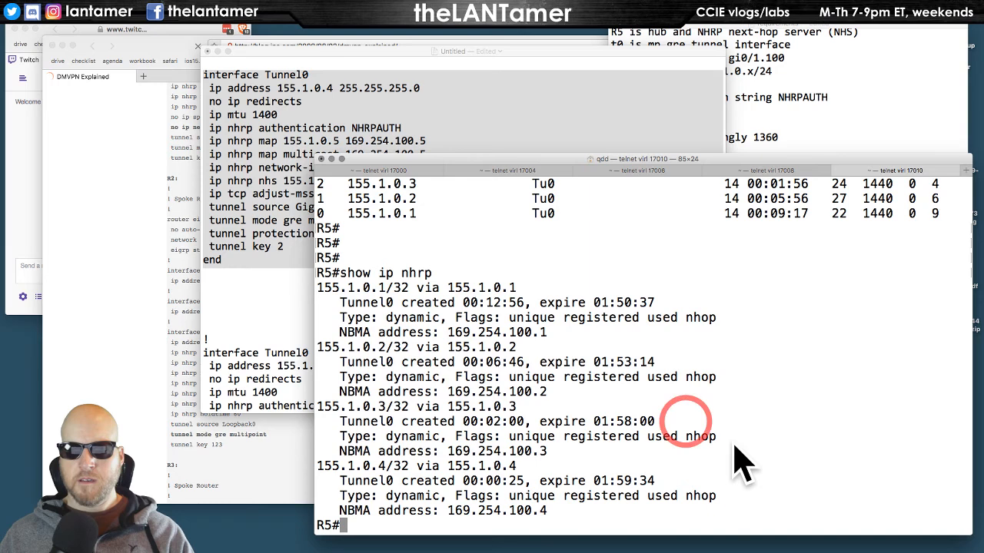
{"action": "type", "text": "show ip cef 155.1.0."}
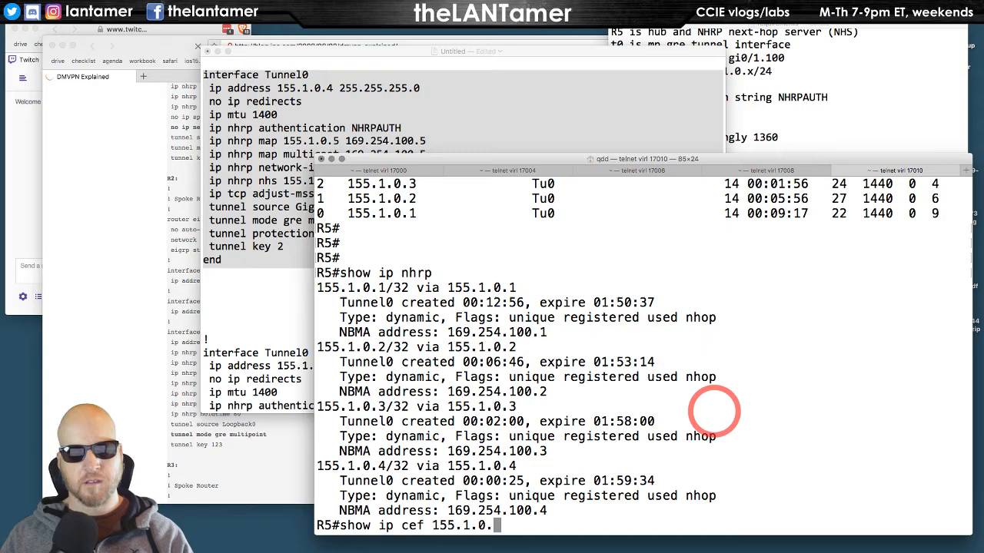
{"action": "left_click", "coordinate": [381, 169]}
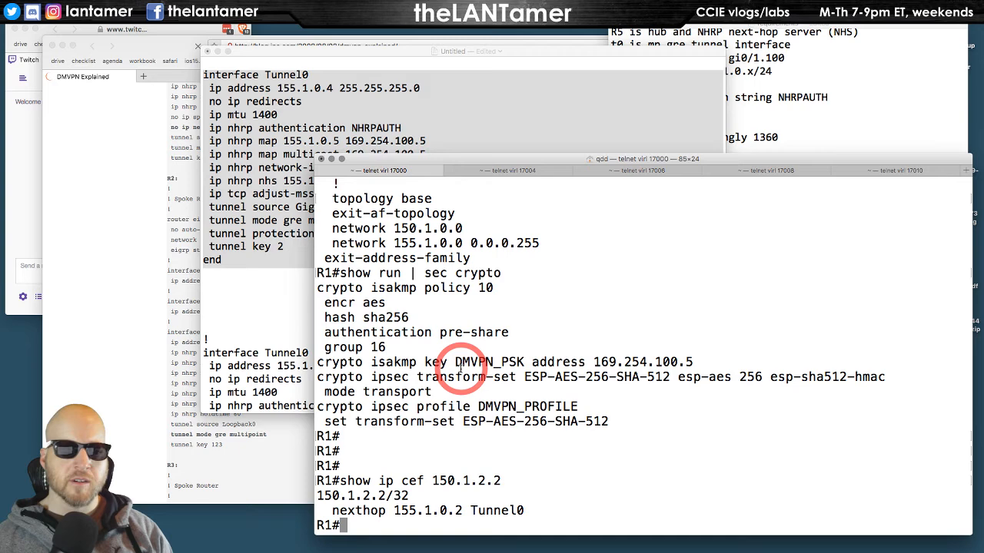
- Trace R1's path to 150.1.2.2 through hub 155.1.0.5 and begin 'show ip nhrp'
{"action": "type", "text": "show ip nhrp"}
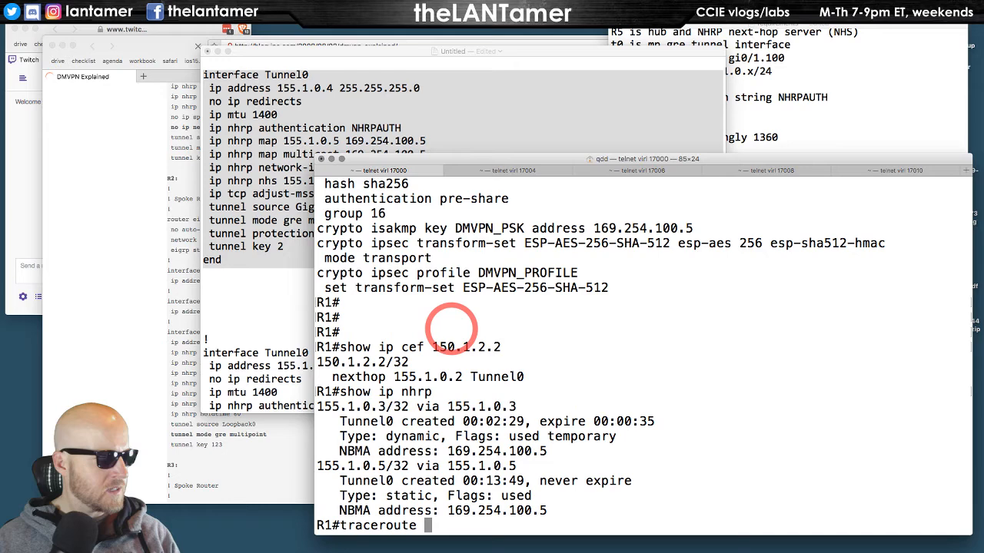
{"action": "type", "text": "150.1.2.2 source l0"}
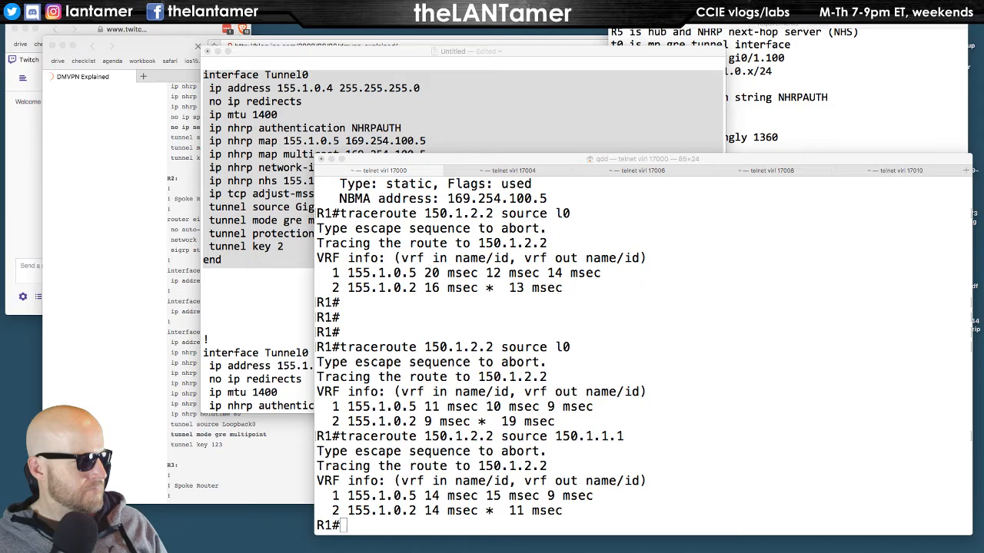
{"action": "left_click", "coordinate": [460, 347]}
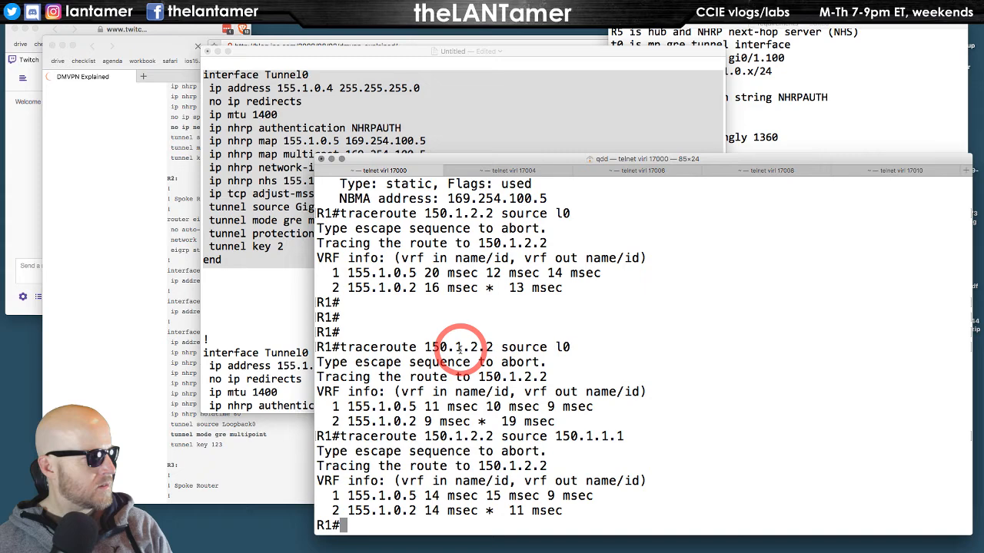
{"action": "type", "text": "show ip nhrp"}
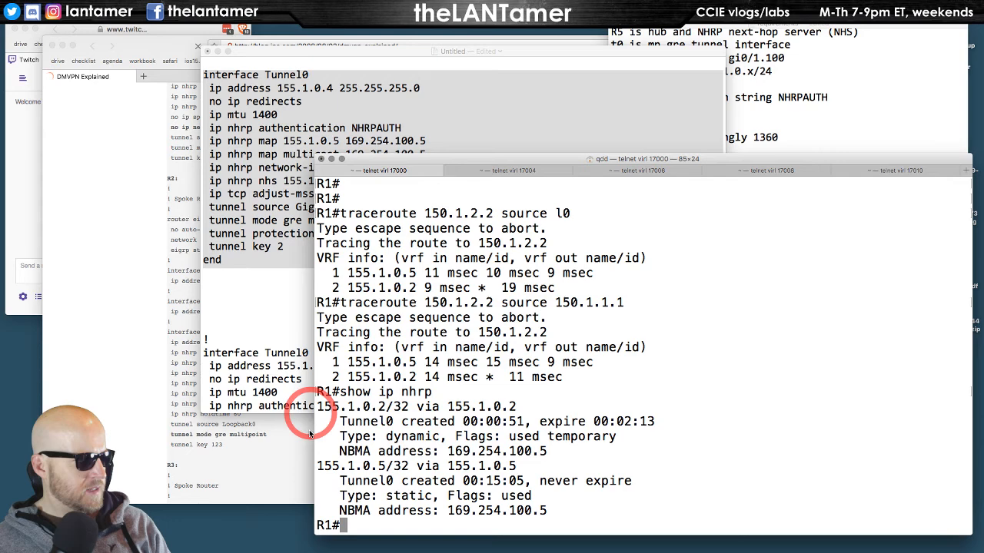
- Run R1's NHRP check and traceroute 150.1.2.2, also sourced from 150.1.1.1
{"action": "type", "text": "show crypto isakmp sa"}
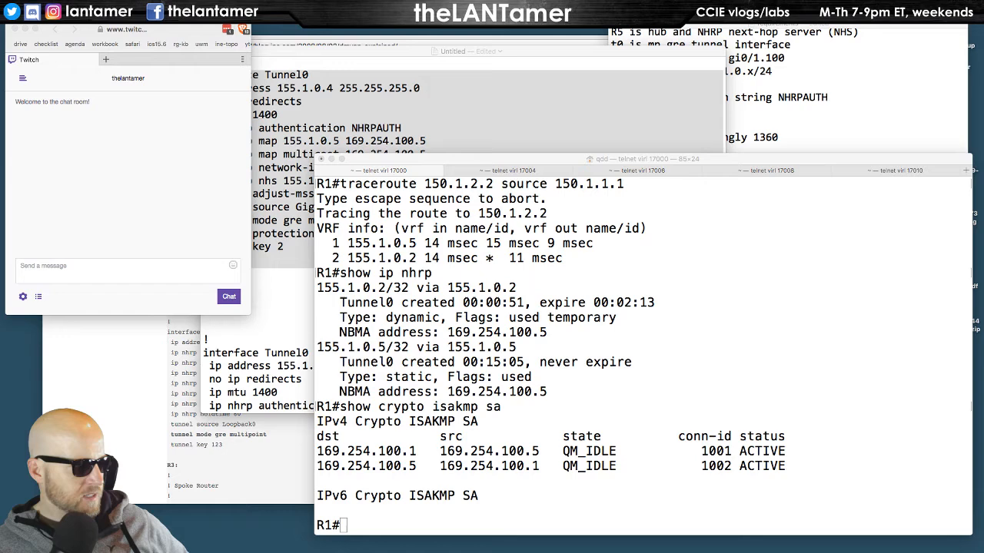
{"action": "left_click", "coordinate": [513, 406]}
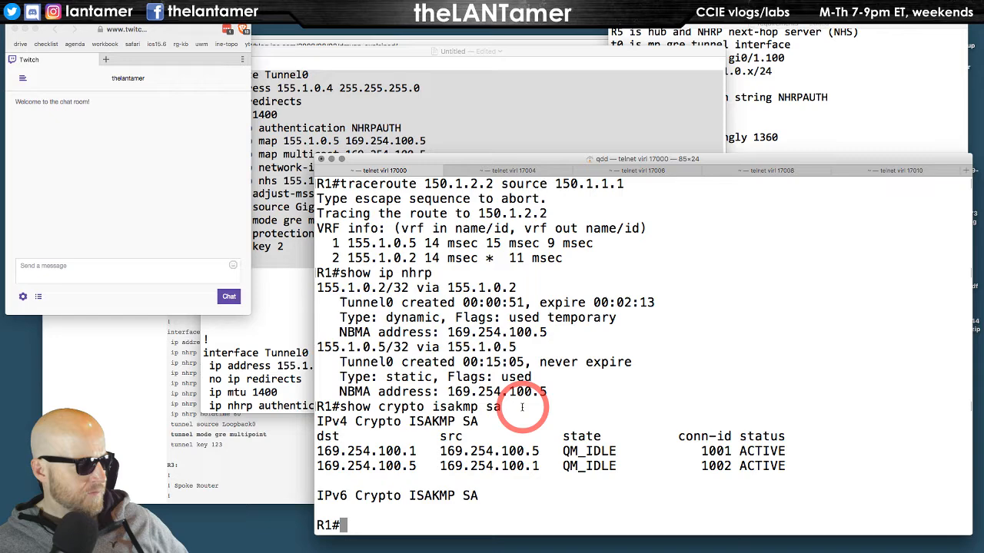
{"action": "type", "text": "traceroute 150.1.2.2"}
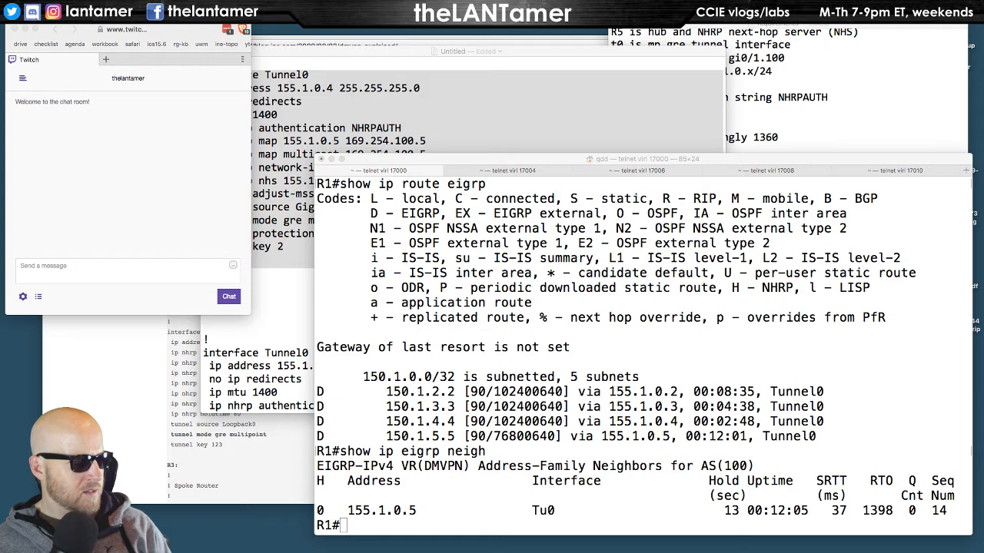
{"action": "type", "text": "traceroute 150.1.2.2 source 150.1.1.1"}
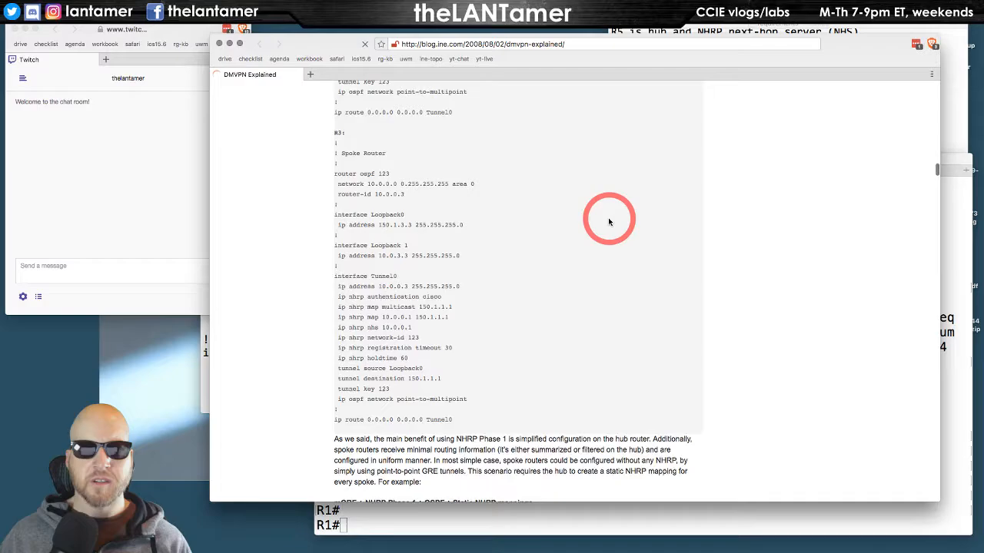
- Search the DMVPN Explained article for 'ospf' matches, then move to the Cisco IOS docs page
{"action": "scroll", "scroll_direction": "down", "scroll_amount": 3}
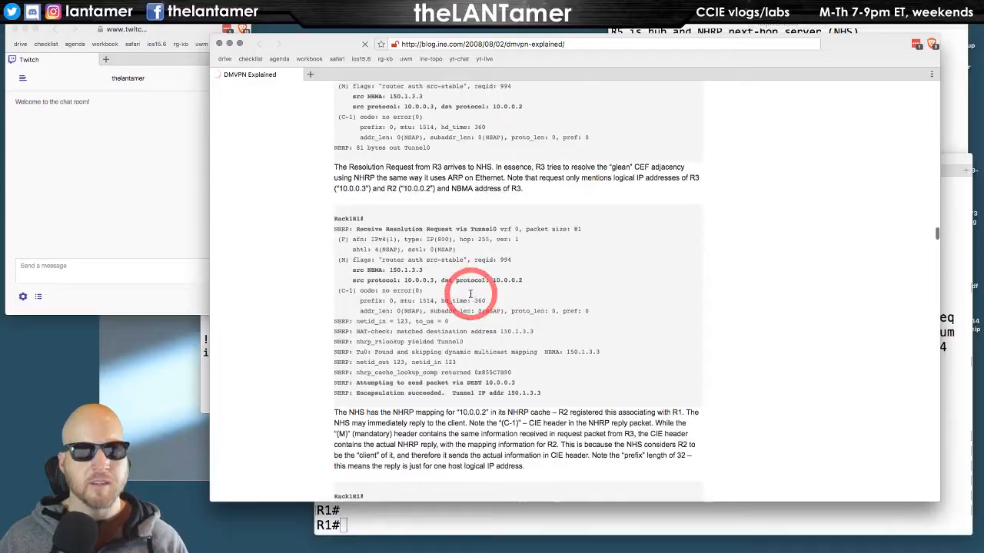
{"action": "scroll", "scroll_direction": "down", "scroll_amount": 3}
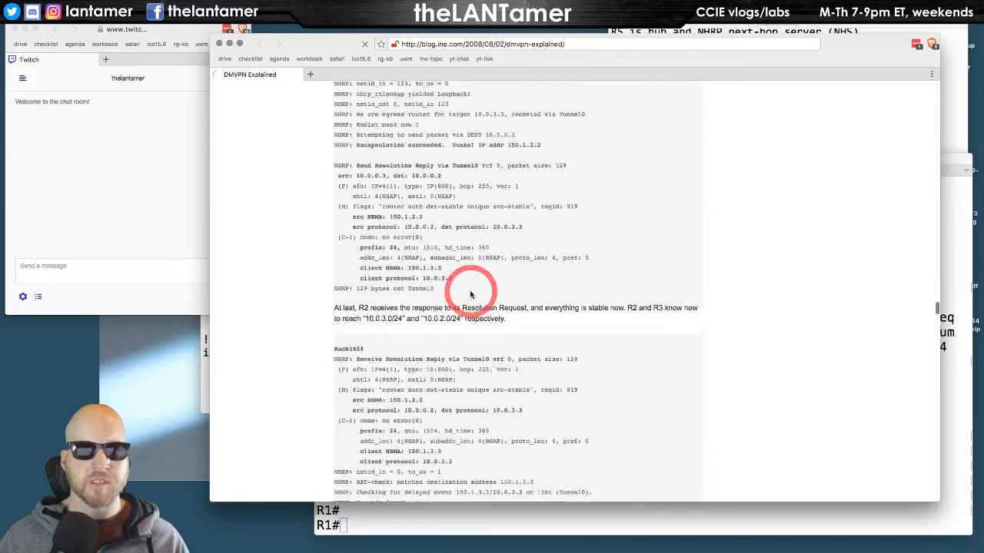
{"action": "scroll", "scroll_direction": "down", "scroll_amount": 3}
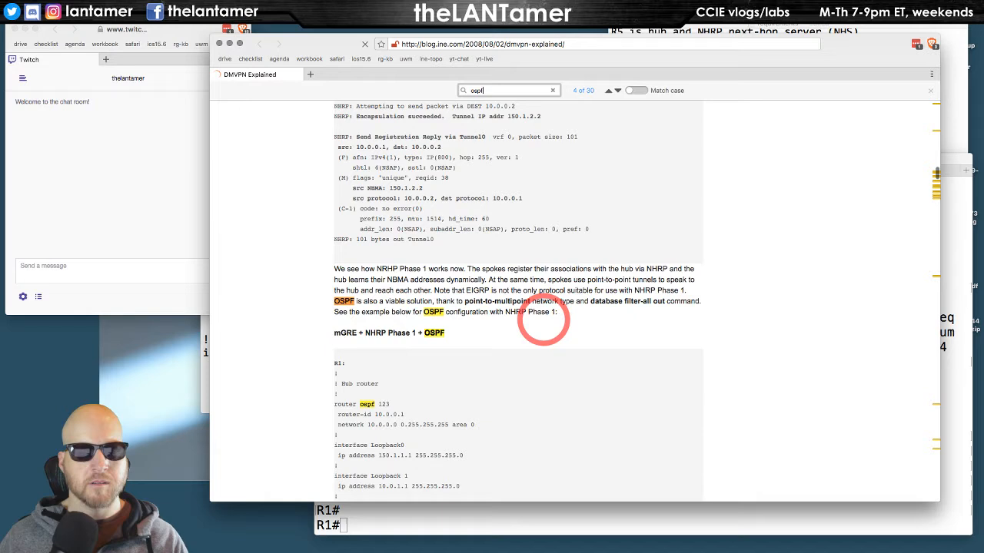
{"action": "left_click", "coordinate": [605, 89]}
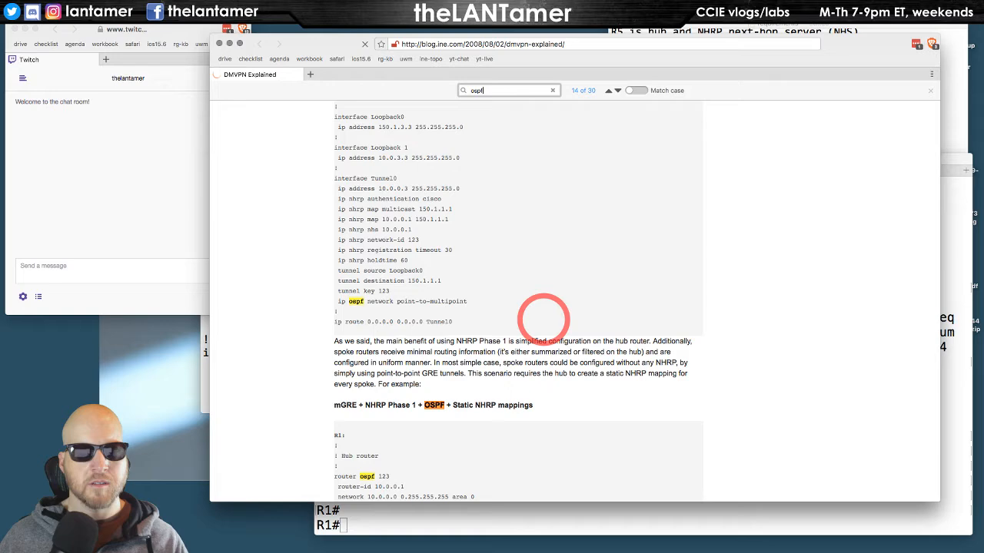
{"action": "left_click", "coordinate": [612, 89]}
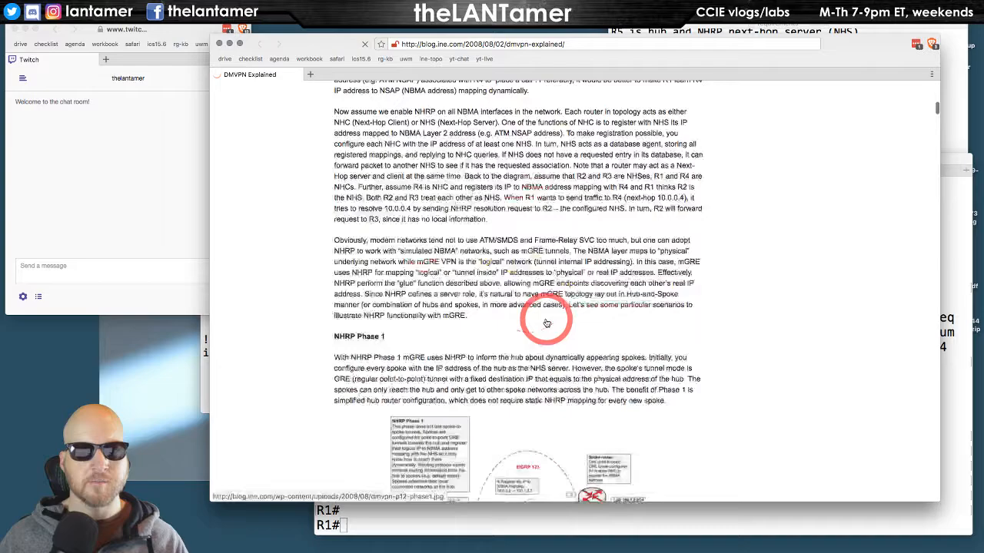
{"action": "left_click", "coordinate": [357, 58]}
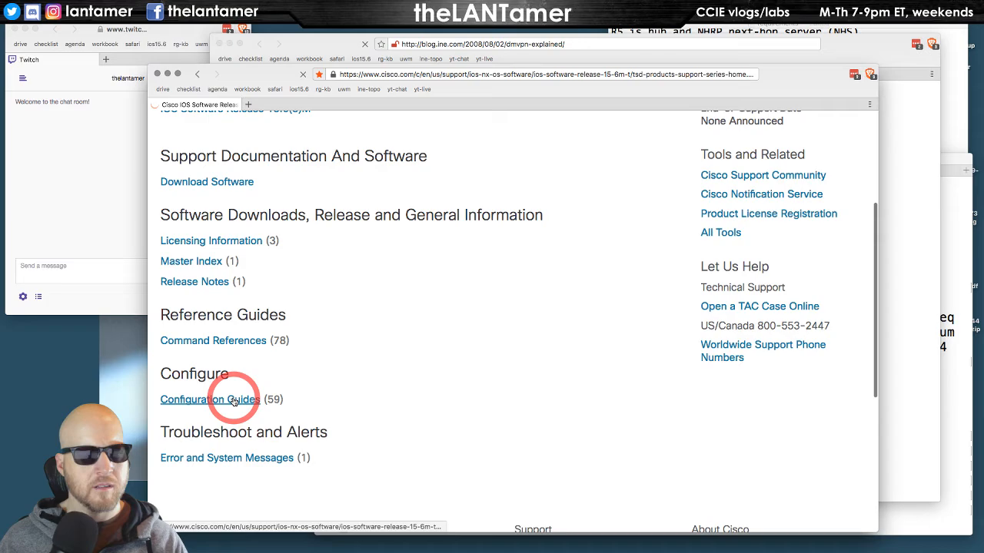
- Review the Dynamic Multipoint VPN chapter from the IOS 15M&T configuration guides
{"action": "left_click", "coordinate": [209, 399]}
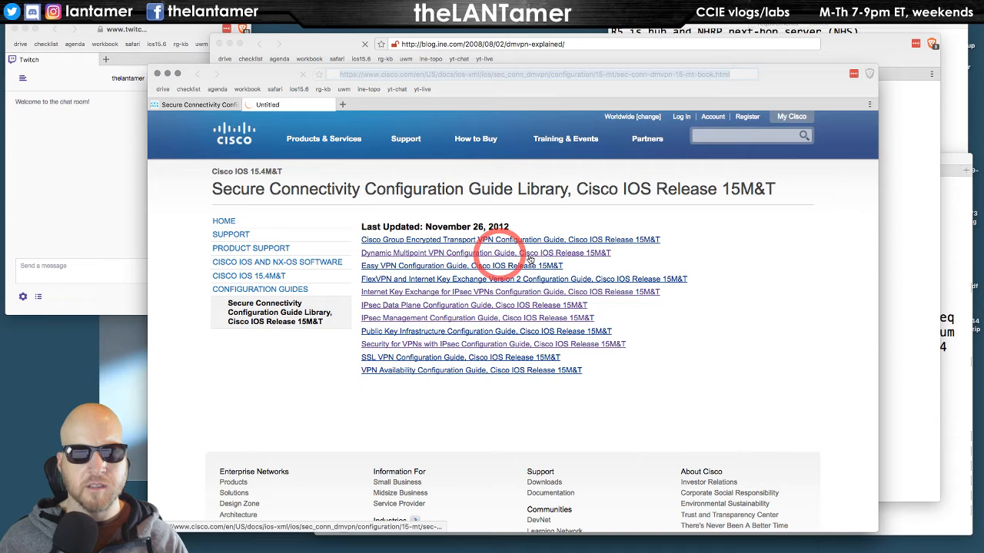
{"action": "left_click", "coordinate": [494, 252]}
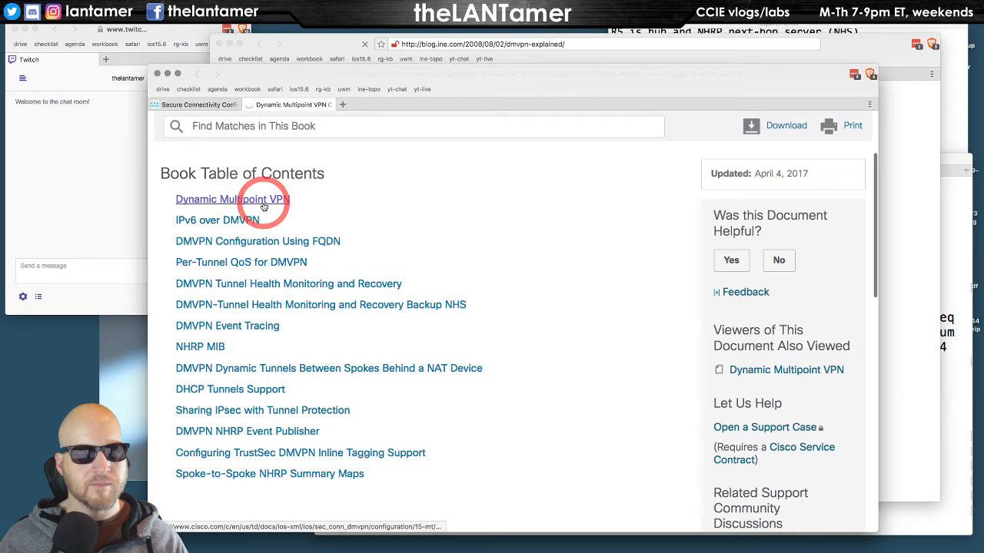
{"action": "left_click", "coordinate": [232, 200]}
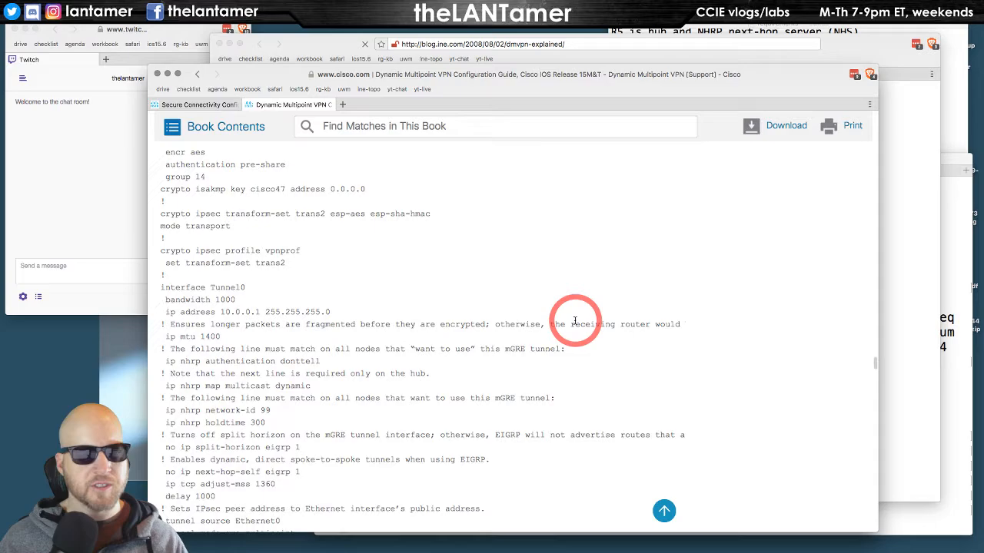
{"action": "scroll", "scroll_direction": "down", "scroll_amount": 3}
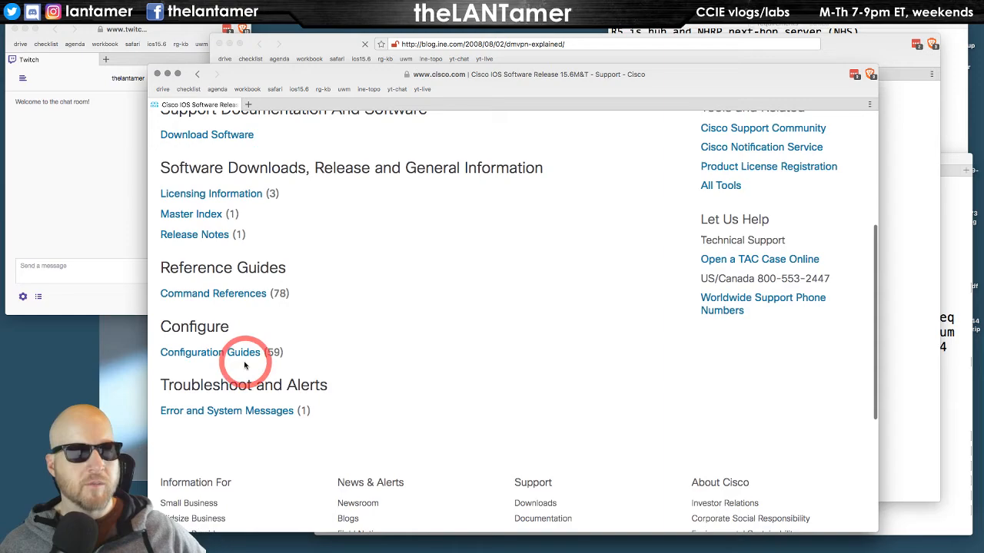
- Reach the Enabling OSPF steps in the IP Routing: OSPF configuration guide
{"action": "left_click", "coordinate": [209, 352]}
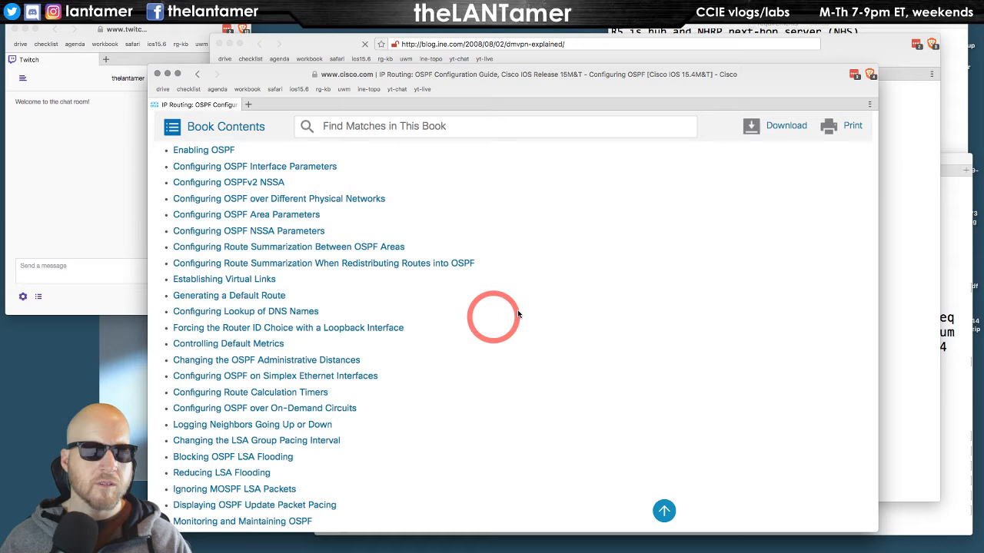
{"action": "scroll", "scroll_direction": "down", "scroll_amount": 3}
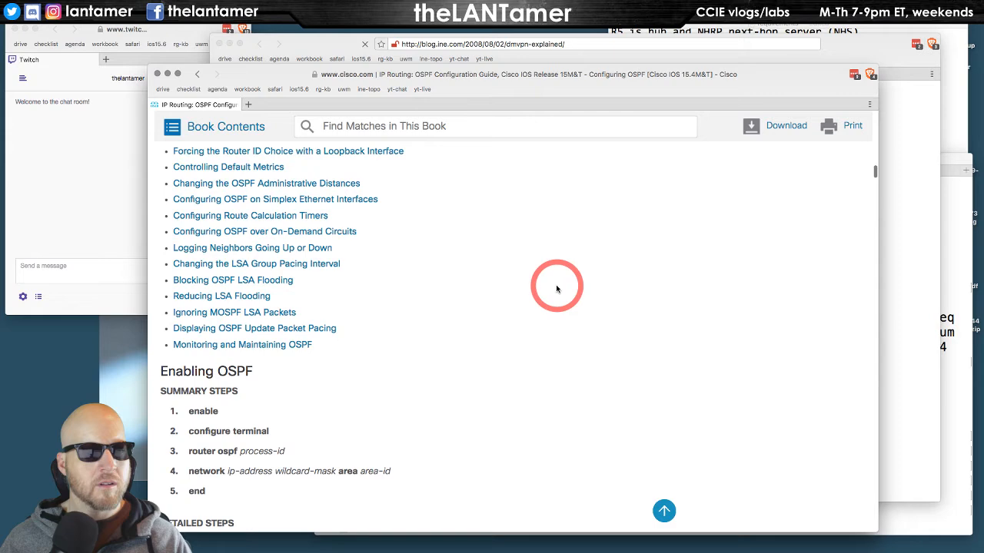
{"action": "scroll", "scroll_direction": "down", "scroll_amount": 3}
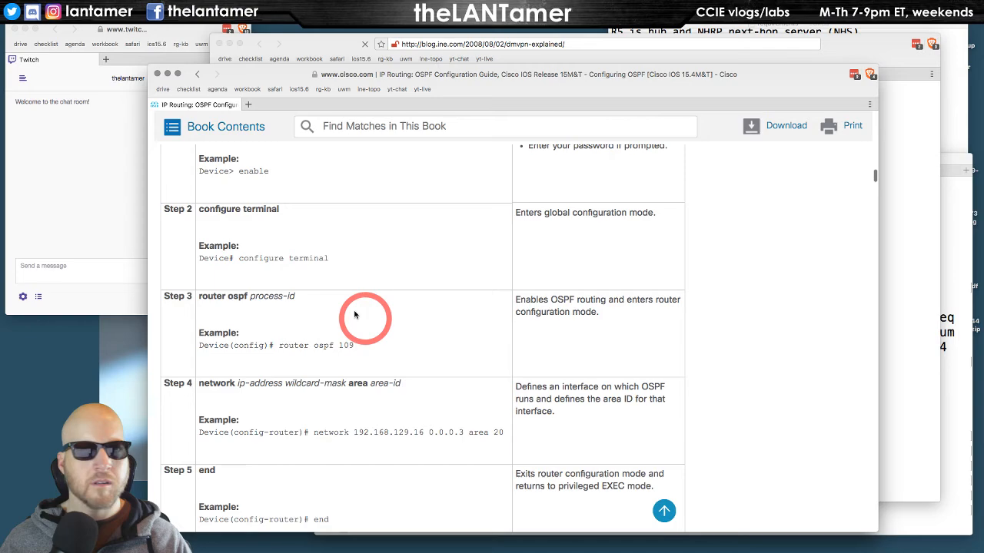
{"action": "mouse_move", "coordinate": [701, 271]}
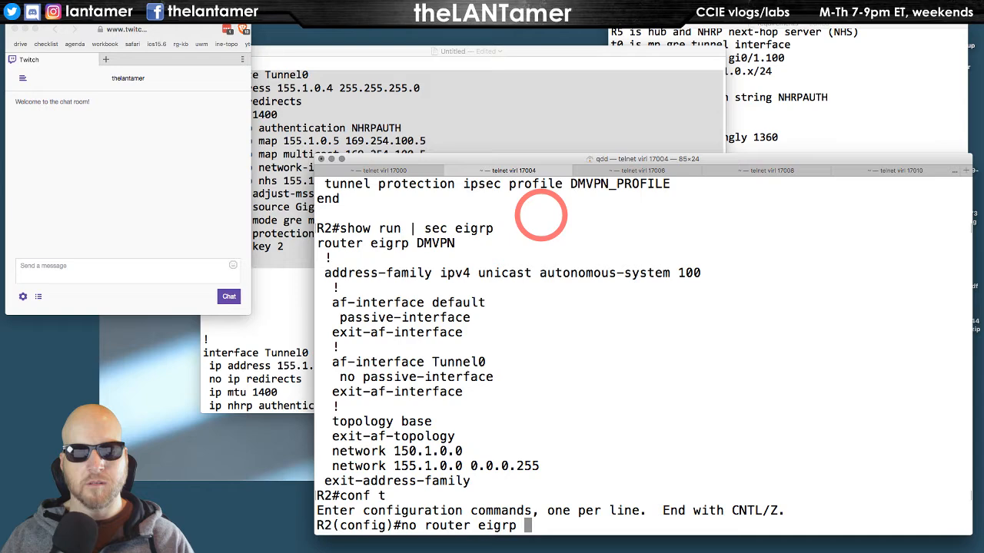
- Remove 'router eigrp DMVPN' on the next router and note 'enable ospf area 0'
{"action": "left_click", "coordinate": [629, 169]}
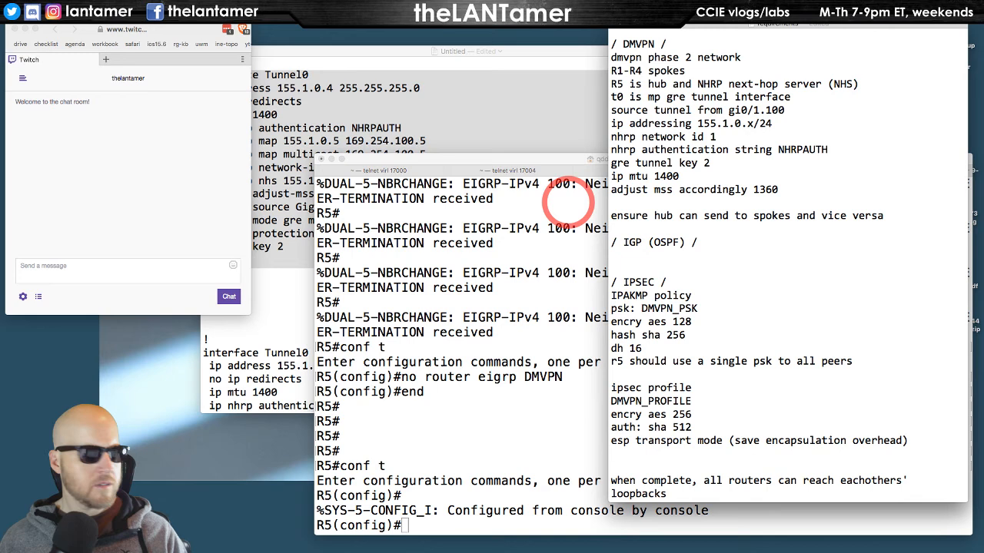
{"action": "type", "text": "enable ospf area 0"}
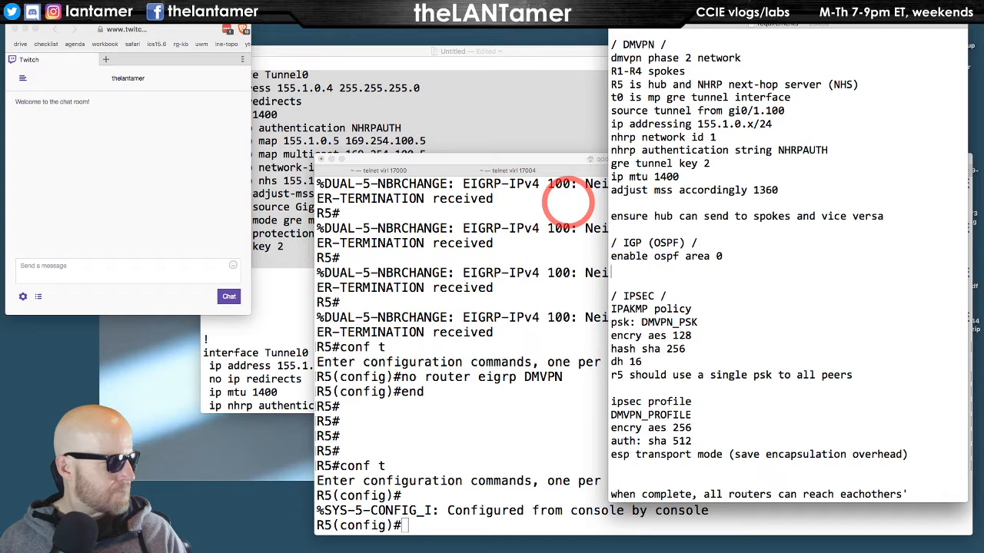
- Note under OSPF: advertise loopbacks and keep next-hop of routes between spokes unmodified
{"action": "type", "text": "advertise loopbacks"}
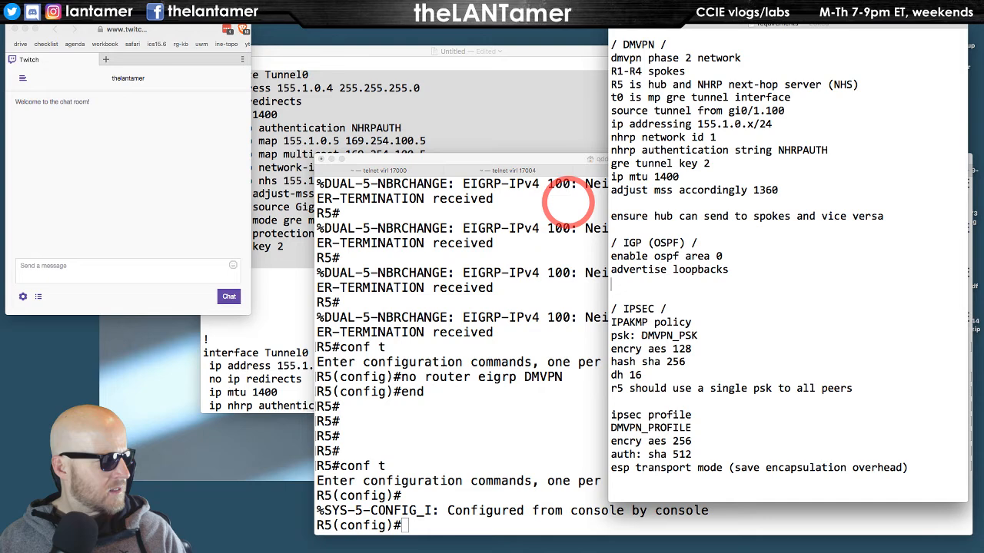
{"action": "type", "text": "configure so that next-hop value"}
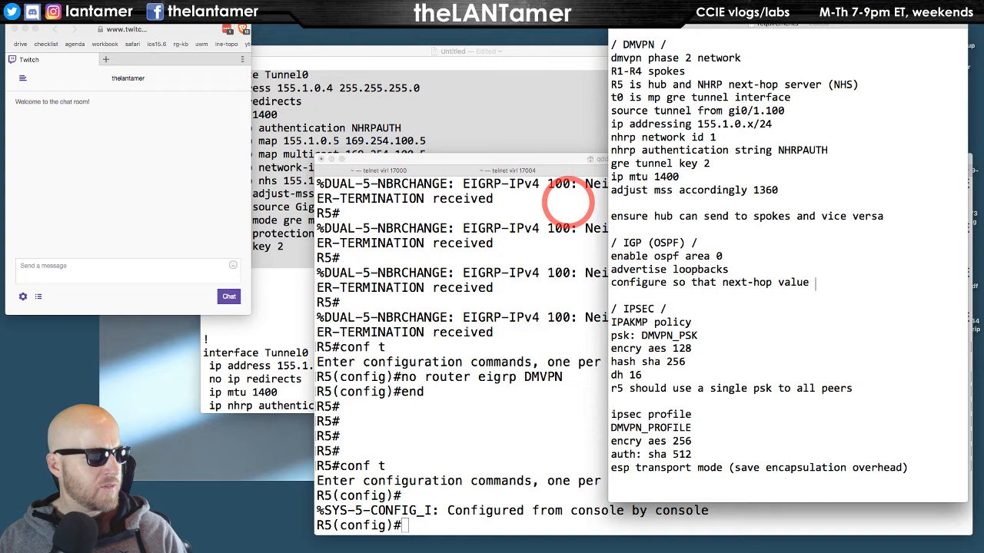
{"action": "type", "text": "of ospf routes advertised between spokes is not modified"}
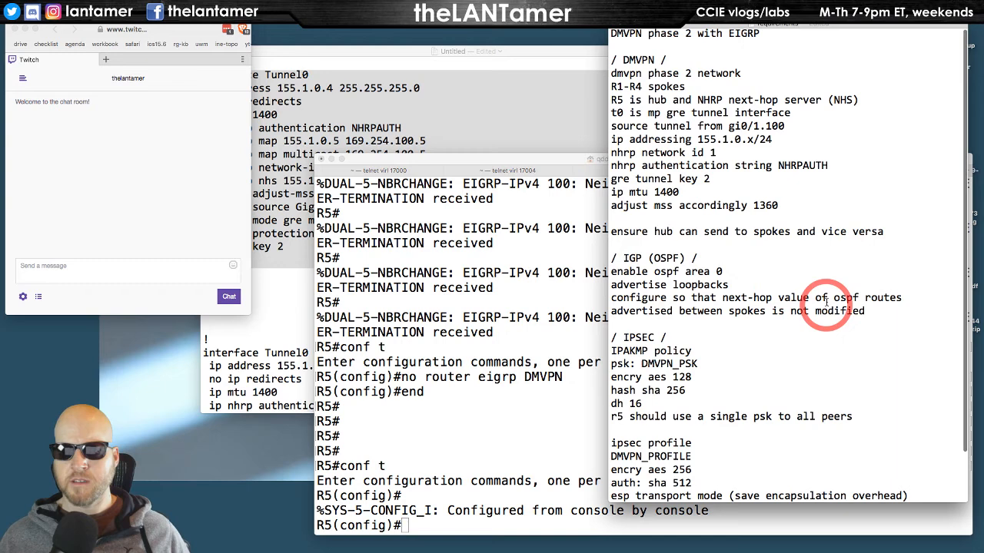
{"action": "left_click_drag", "start_coordinate": [612, 270], "coordinate": [864, 311]}
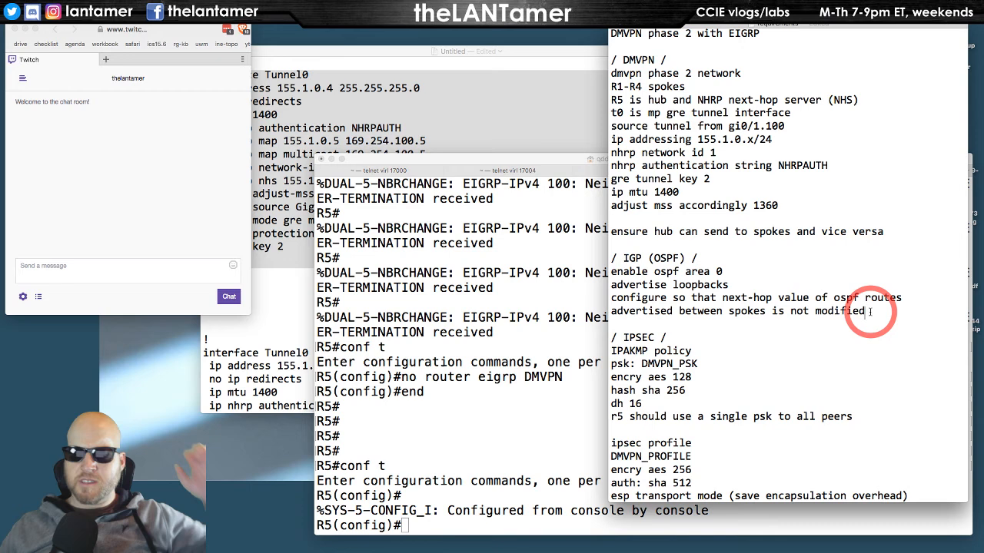
{"action": "double_click", "coordinate": [755, 298]}
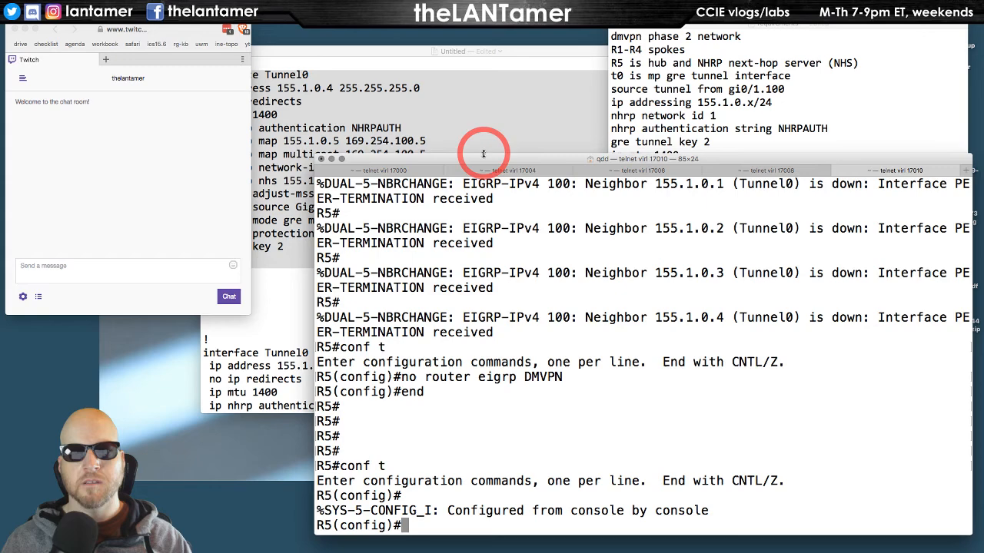
- Configure 'router ospf 1' on R5 with network 155.1.0.0 and 150.1.0.0 in area 0, then enter Tunnel0
{"action": "type", "text": "router ospf 1"}
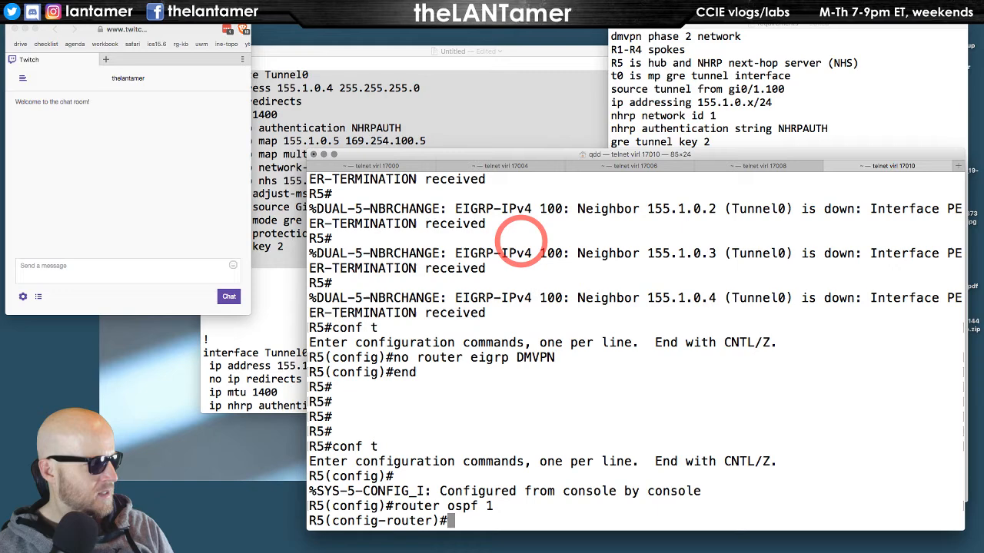
{"action": "type", "text": "network"}
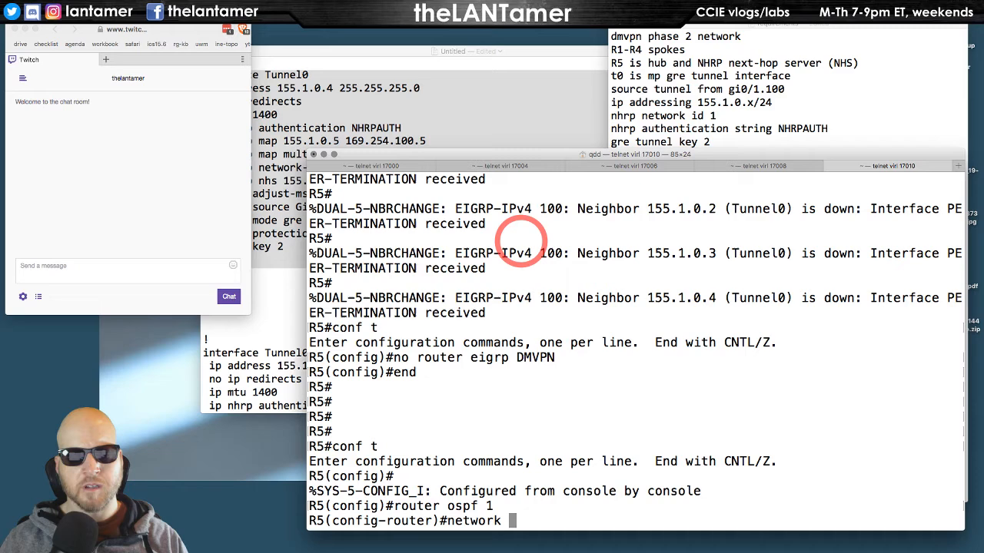
{"action": "type", "text": "155.1.0.0 0.0.0.255"}
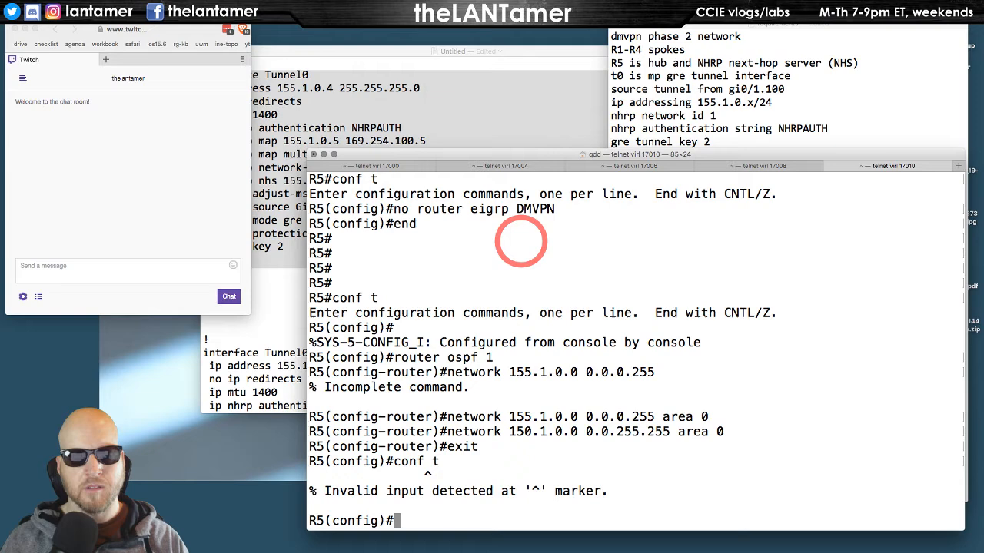
{"action": "type", "text": "int"}
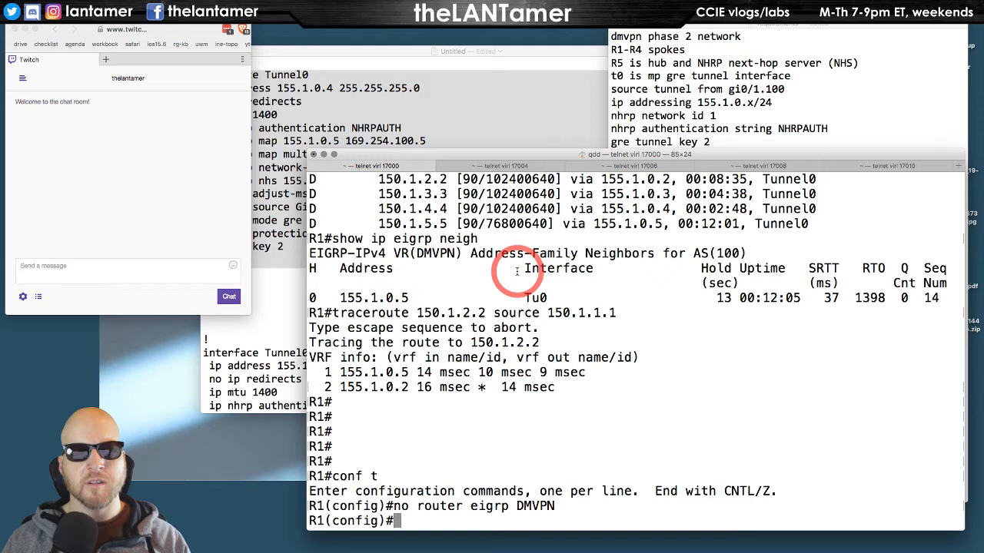
- Set R5's Tunnel0 to OSPF point-to-multipoint and confirm with 'show run | sec ospf'
{"action": "type", "text": "end"}
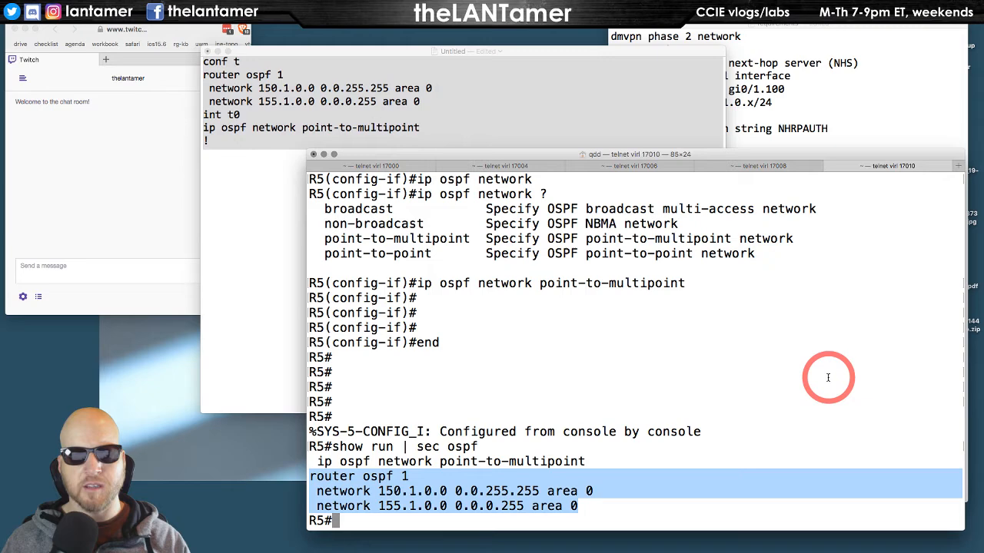
- Confirm R5's three FULL spoke neighbors and paste the same OSPF config onto R1
{"action": "left_click", "coordinate": [639, 166]}
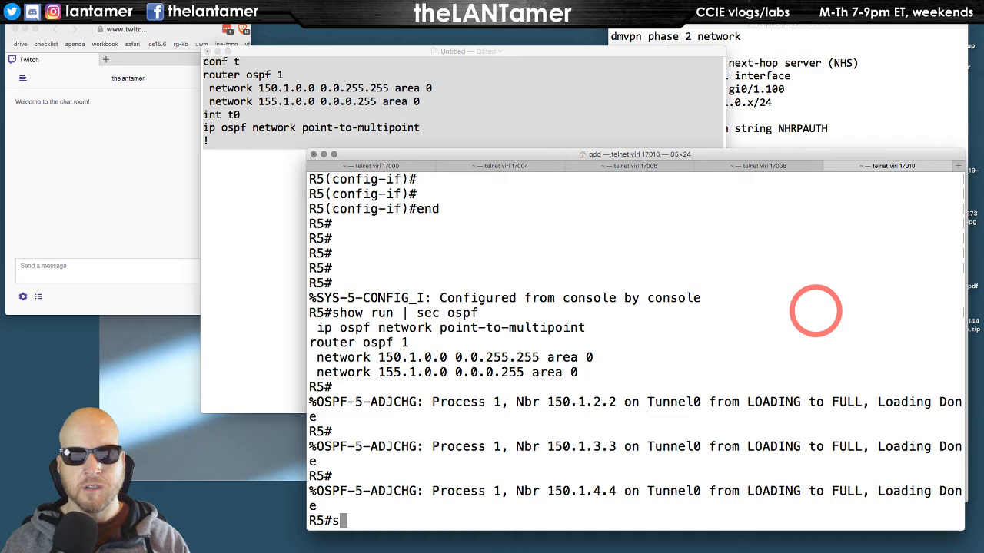
{"action": "left_click", "coordinate": [372, 166]}
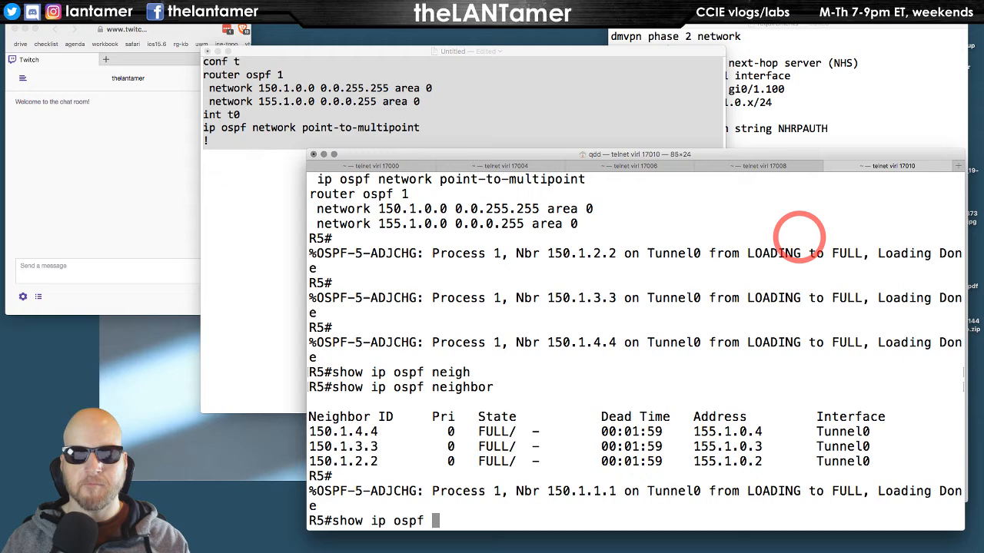
{"action": "left_click", "coordinate": [366, 166]}
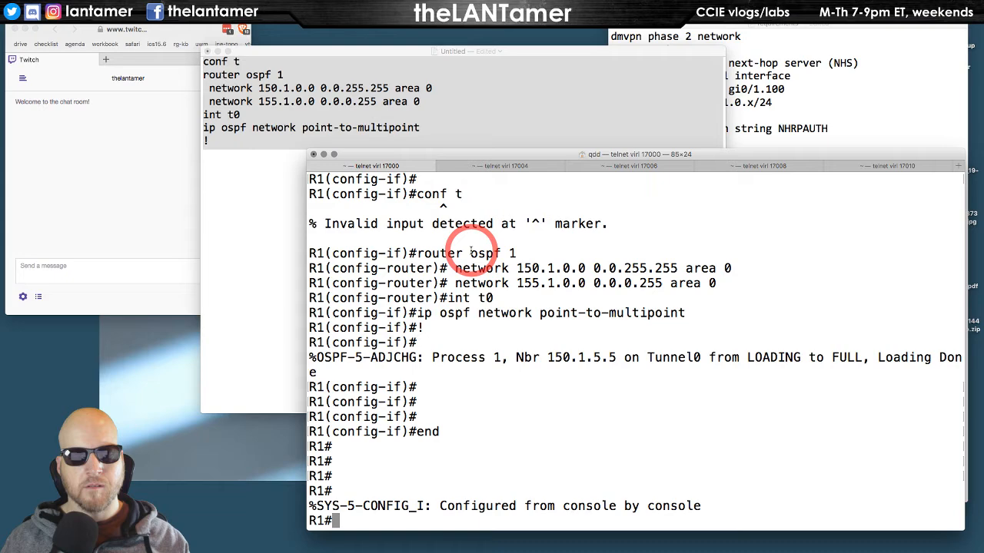
- Verify R1's FULL adjacency with 150.1.5.5 and OSPF routes to spoke loopbacks via 155.1.0.5
{"action": "type", "text": "show ip ospf neigh"}
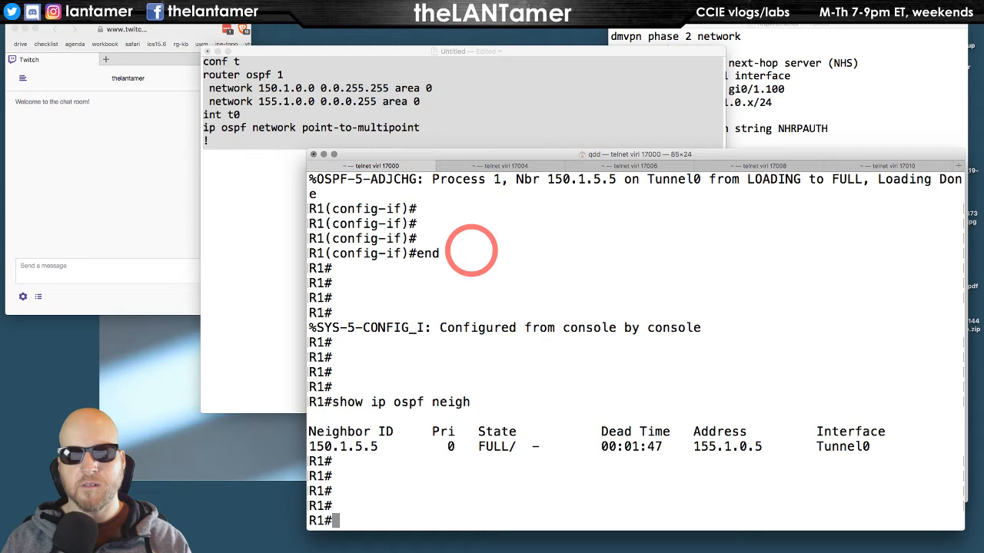
{"action": "type", "text": "show ip route ospf"}
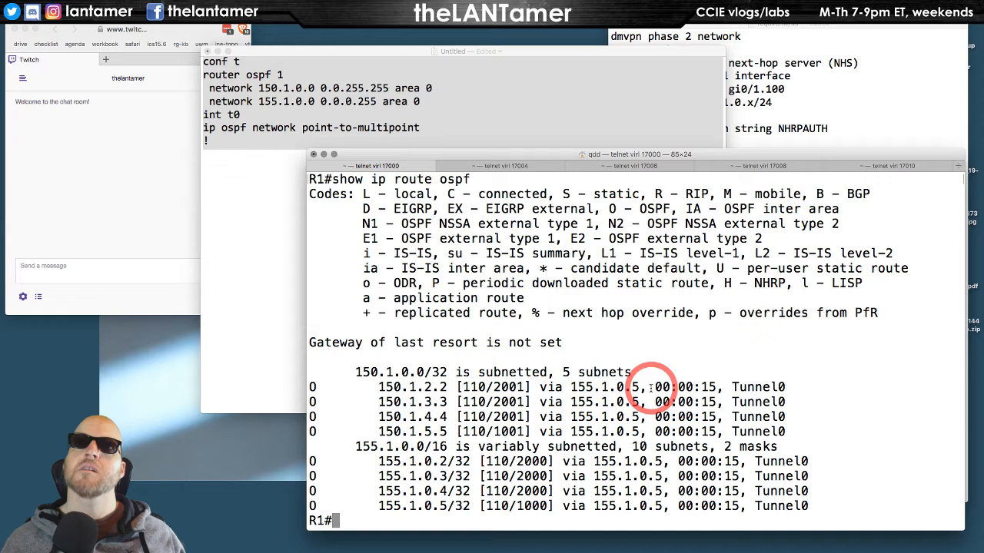
{"action": "mouse_move", "coordinate": [563, 402]}
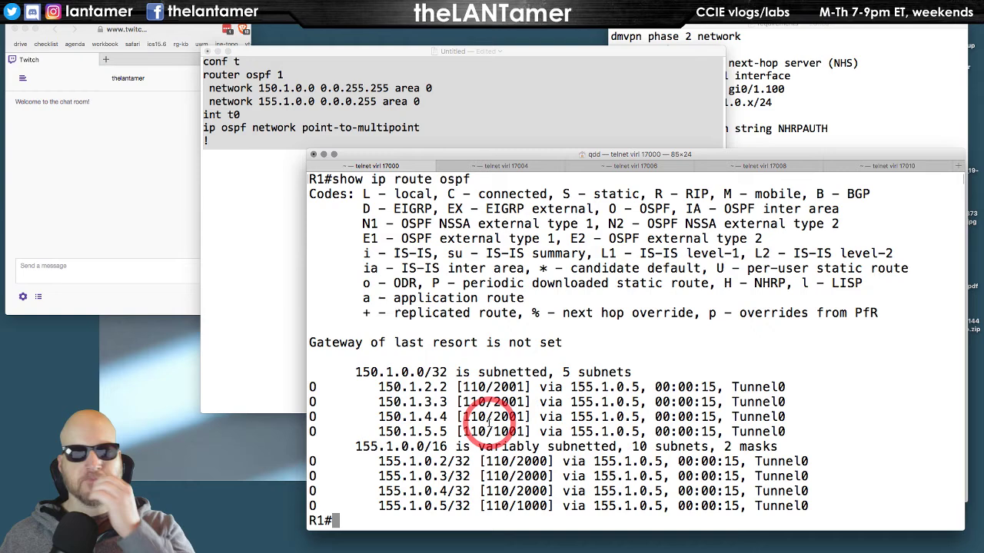
- List the router link states advertised by 150.1.1.1 in R1's OSPF database
{"action": "type", "text": "show ip ospf database"}
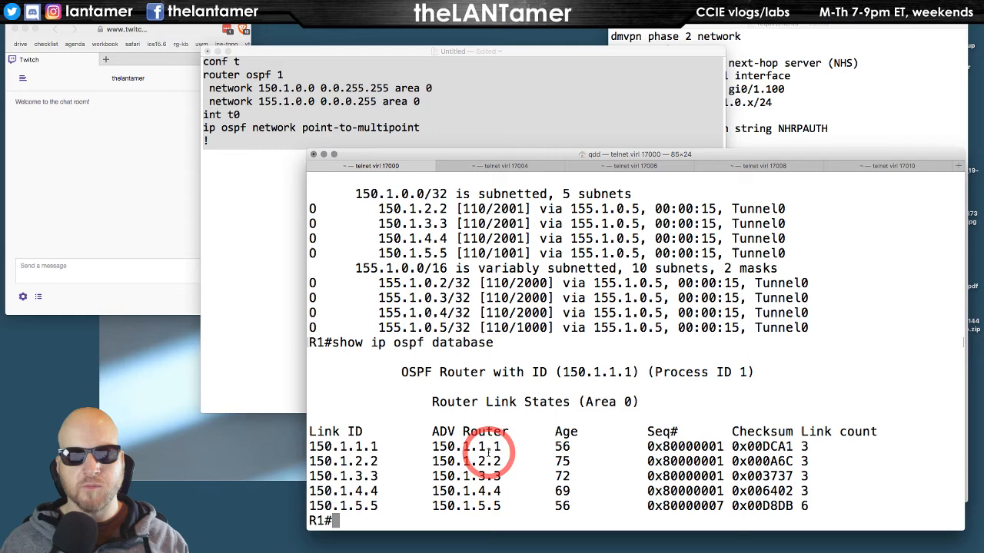
{"action": "type", "text": "show ip ospf databae 150.1.1.1"}
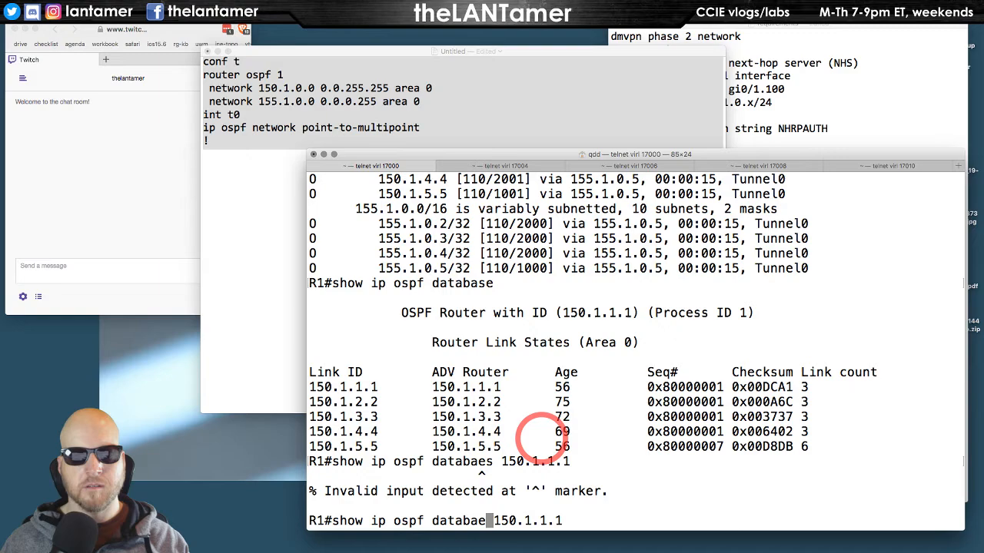
{"action": "key", "text": "Return"}
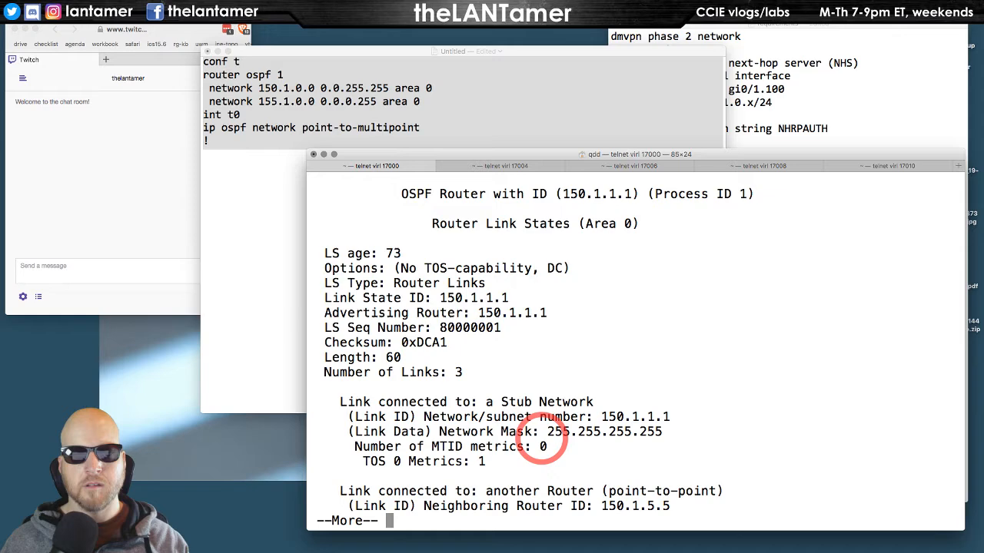
{"action": "mouse_move", "coordinate": [538, 474]}
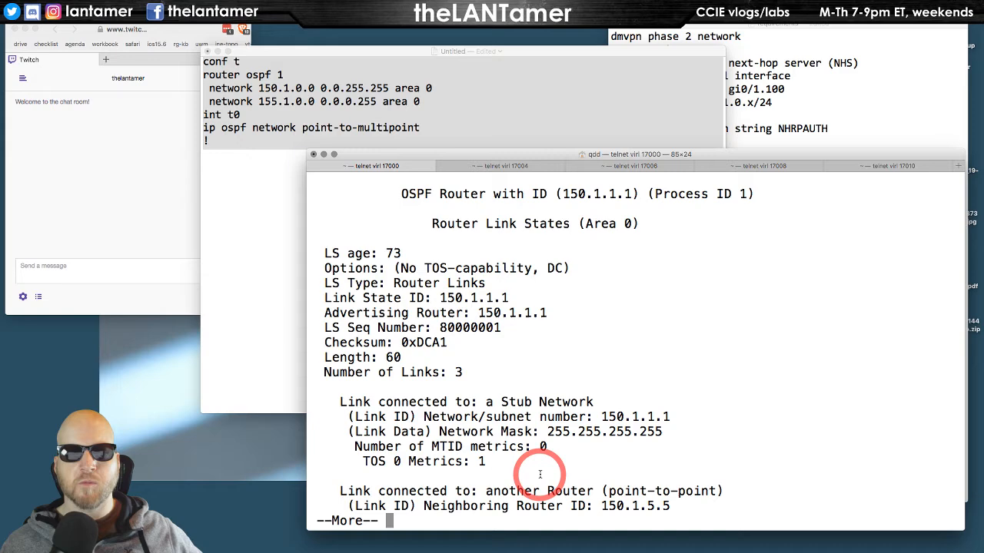
{"action": "key", "text": "space"}
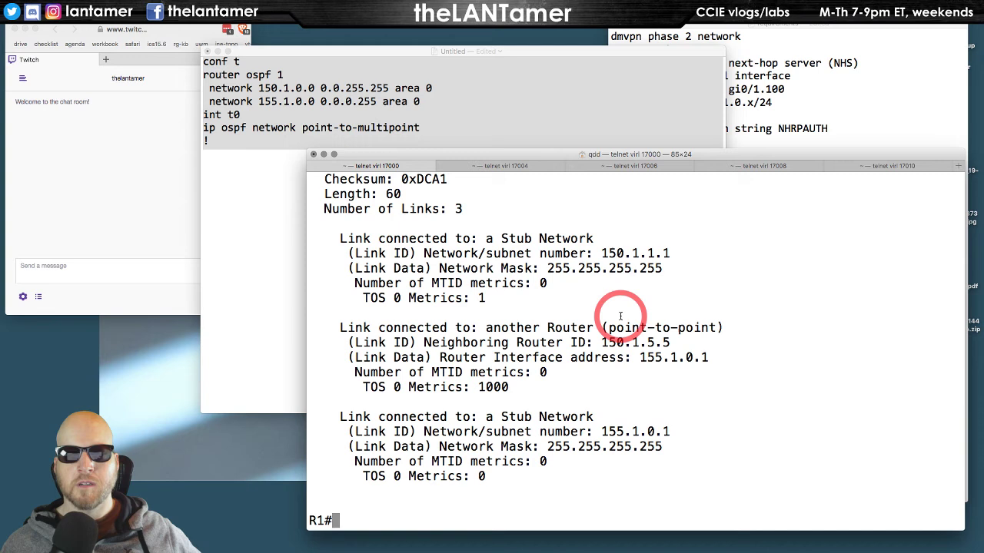
- List the router link states advertised by 150.1.2.2, then R1's full OSPF database
{"action": "type", "text": "show ip ospf database"}
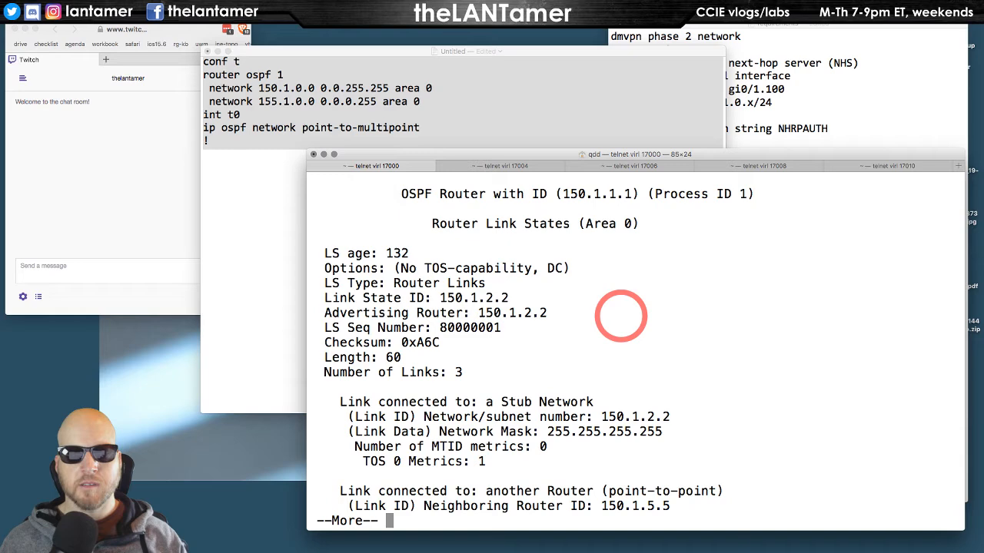
{"action": "key", "text": "space"}
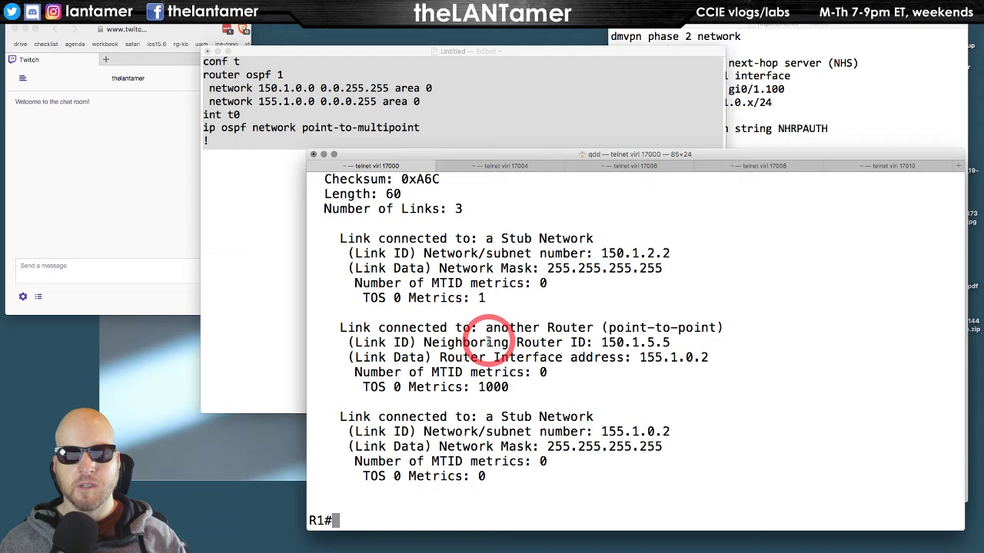
{"action": "type", "text": "show ip ospf database"}
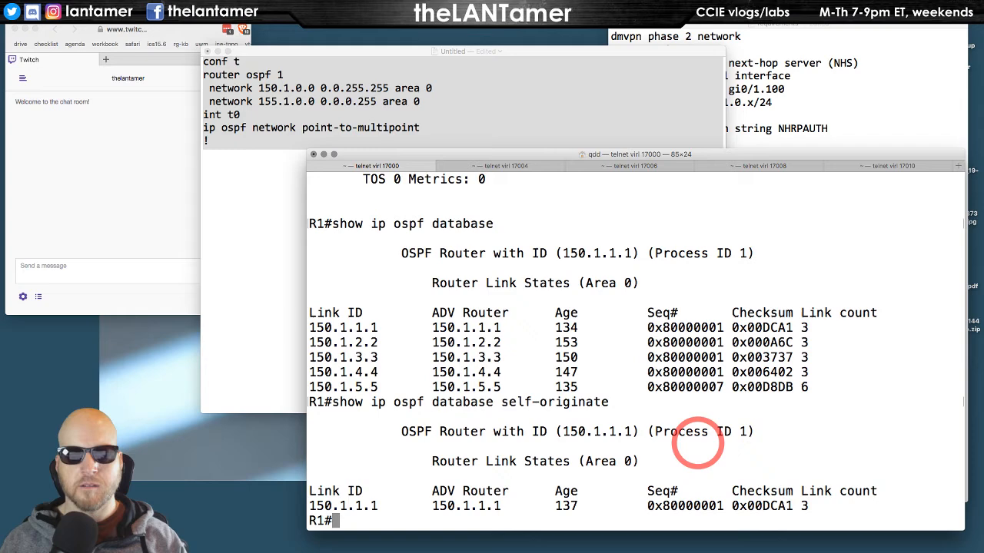
- Review hub 150.1.5.5's router LSA with links to all four spokes, then enter conf t on R1
{"action": "type", "text": "show ip ospf database router 150.1.2.2"}
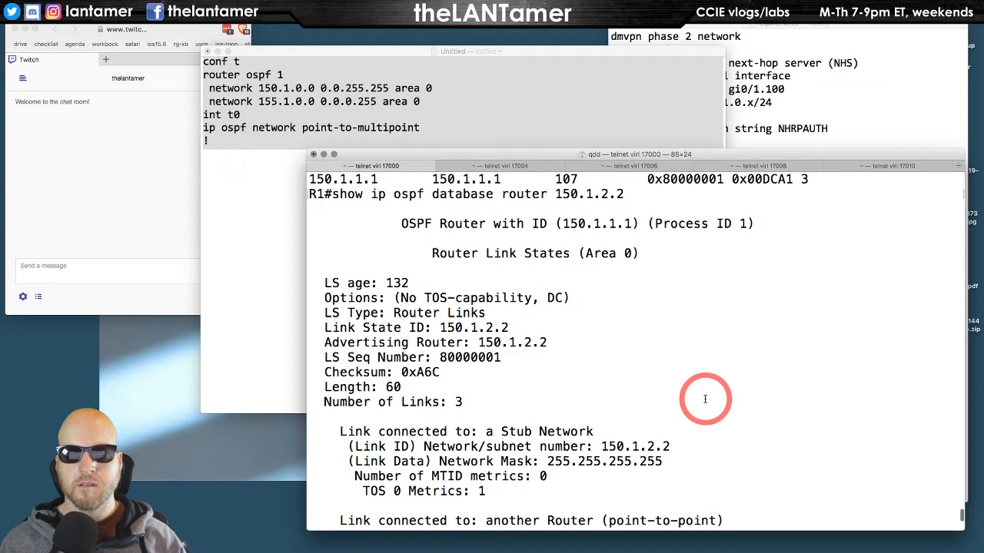
{"action": "scroll", "scroll_direction": "down", "scroll_amount": 3}
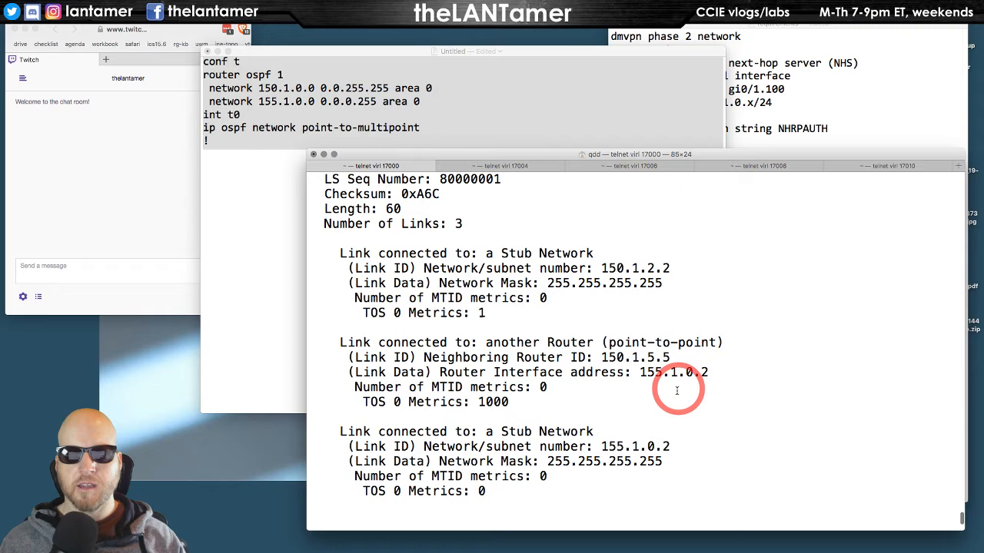
{"action": "double_click", "coordinate": [633, 357]}
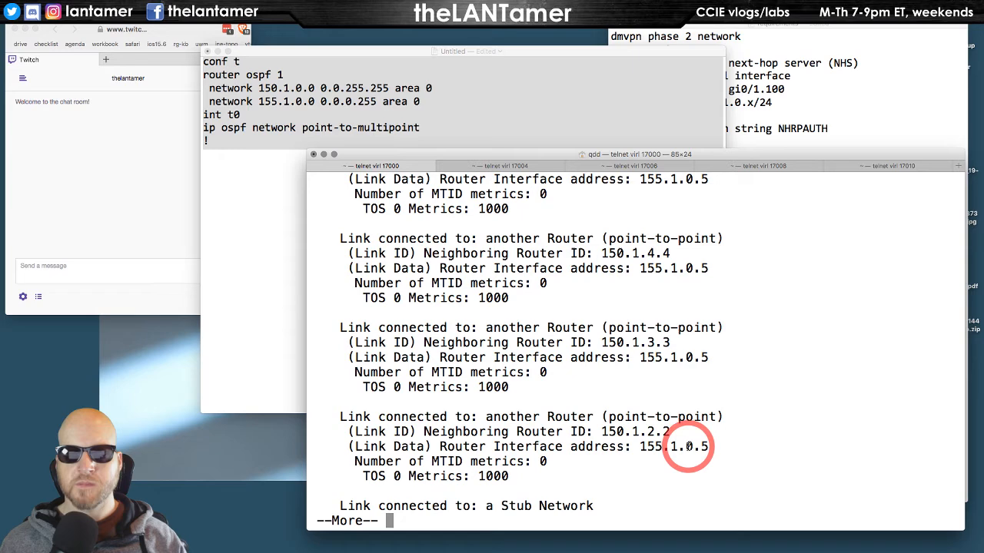
{"action": "key", "text": "space"}
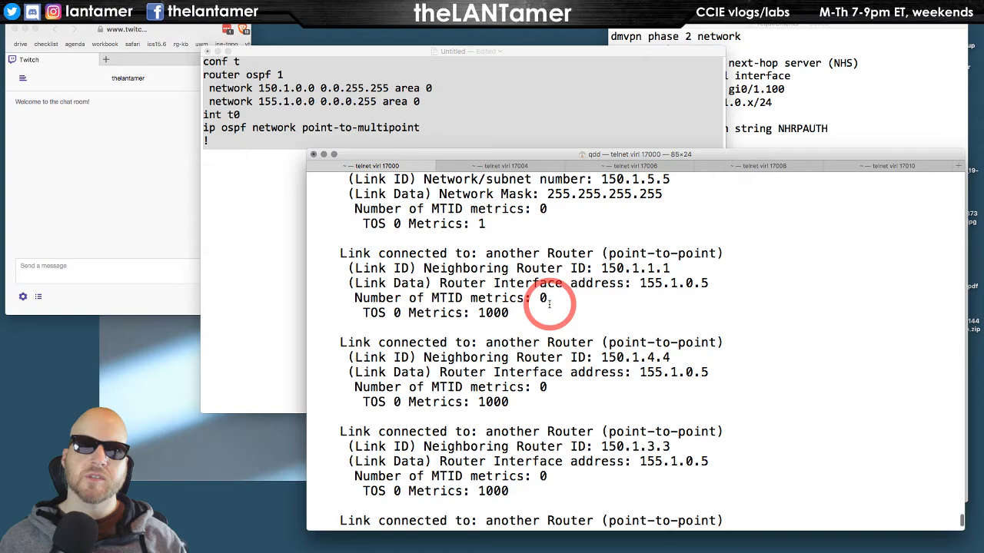
{"action": "scroll", "scroll_direction": "down", "scroll_amount": 3}
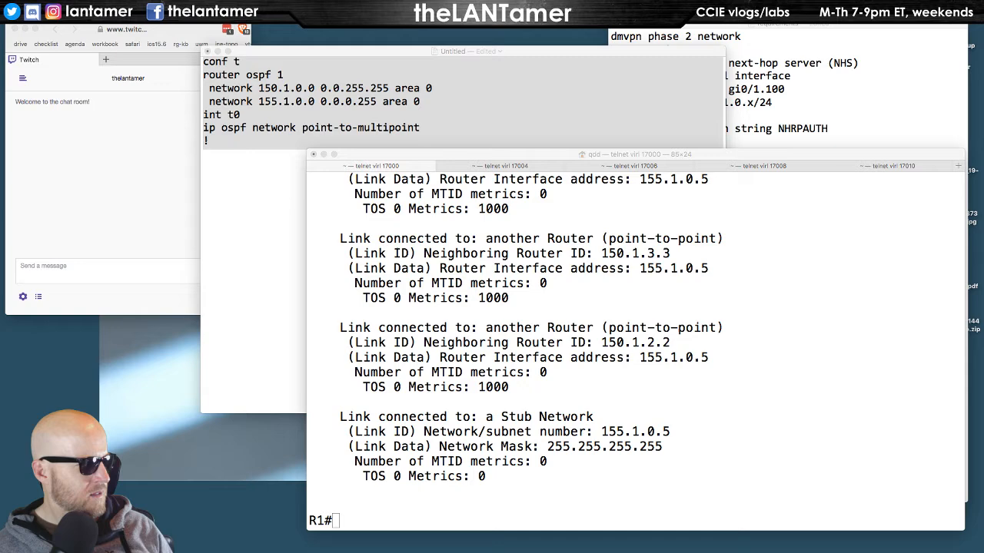
{"action": "type", "text": "conf t"}
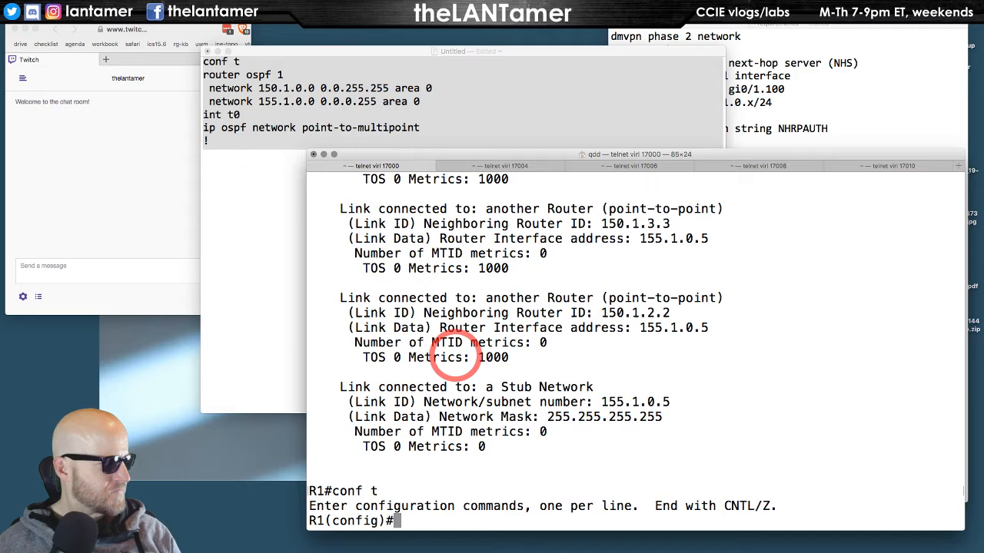
- Set R1's Tunnel0 to OSPF broadcast with priority 0 and move to the R2 session
{"action": "type", "text": "int t0"}
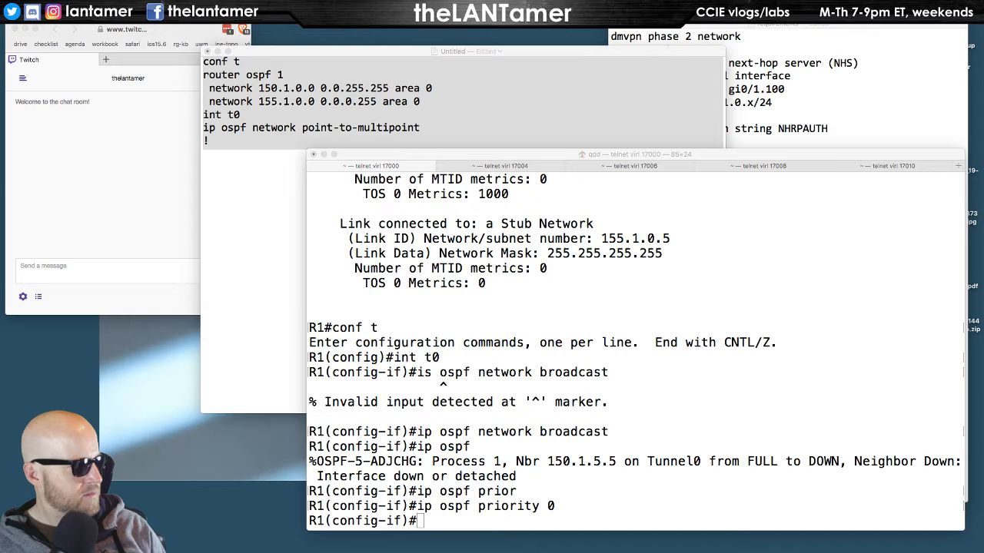
{"action": "left_click", "coordinate": [524, 166]}
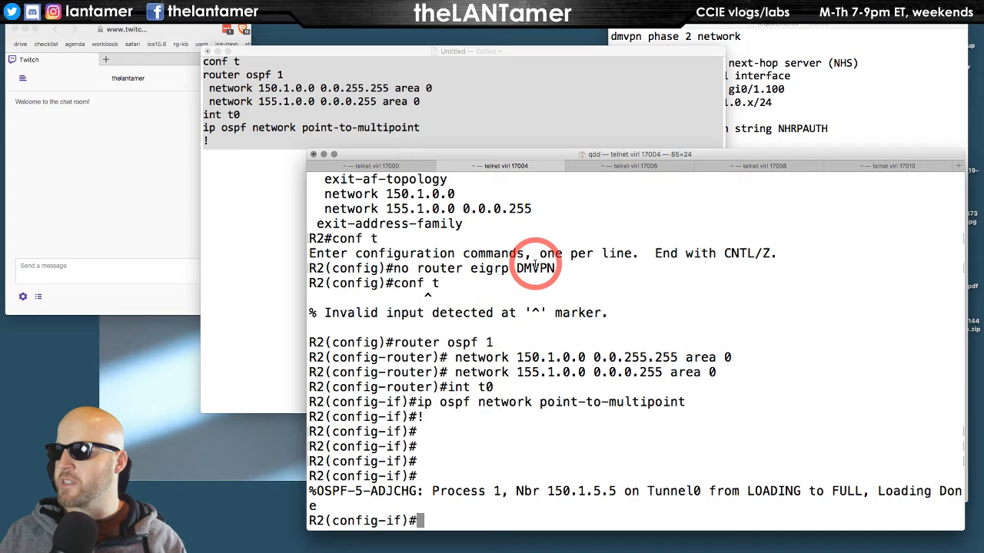
- Make spoke tunnels OSPF broadcast priority 0 and hub R5's Tunnel0 broadcast priority 255
{"action": "type", "text": "int t0"}
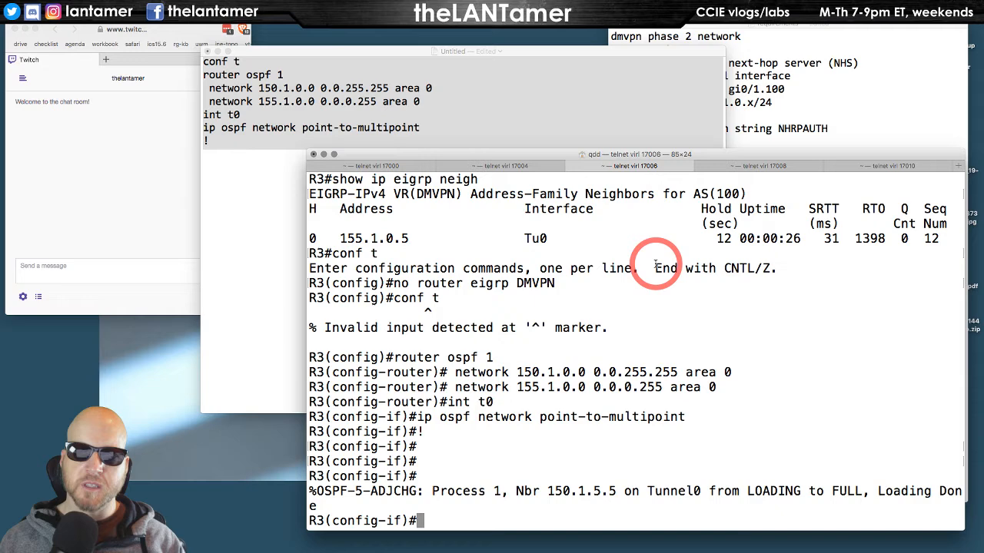
{"action": "type", "text": "int t0"}
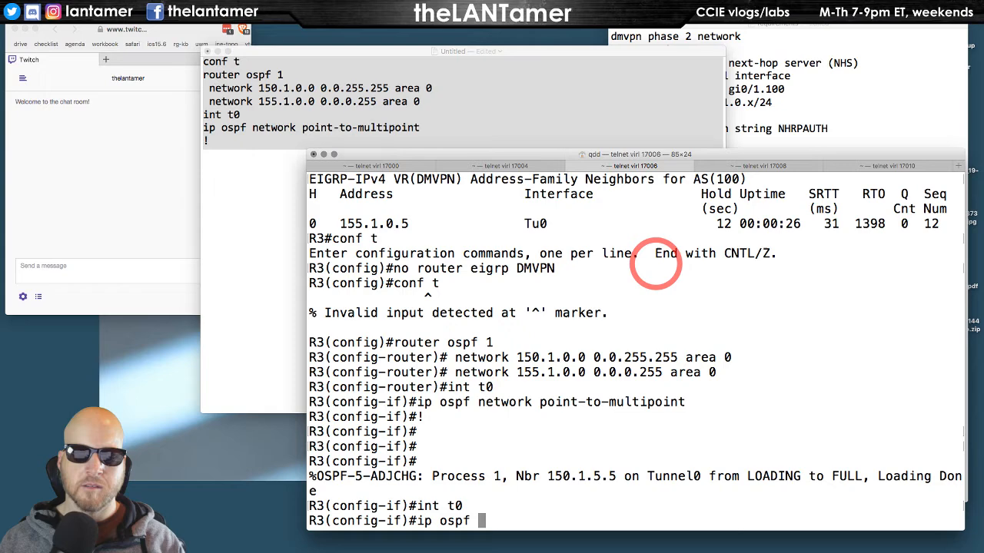
{"action": "type", "text": "ip ospf network broadcast"}
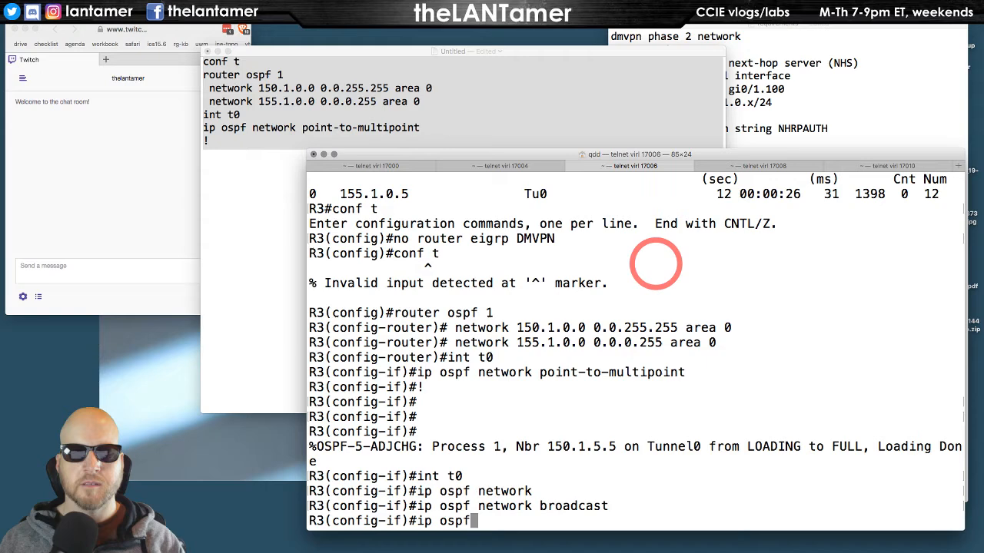
{"action": "type", "text": "ip ospf priority 255"}
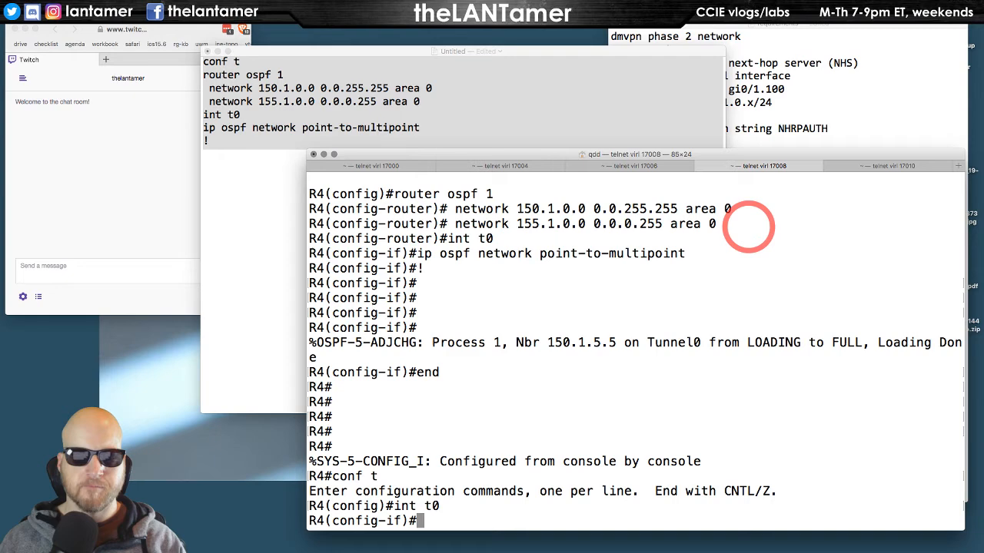
{"action": "type", "text": "ip ospf priority 0"}
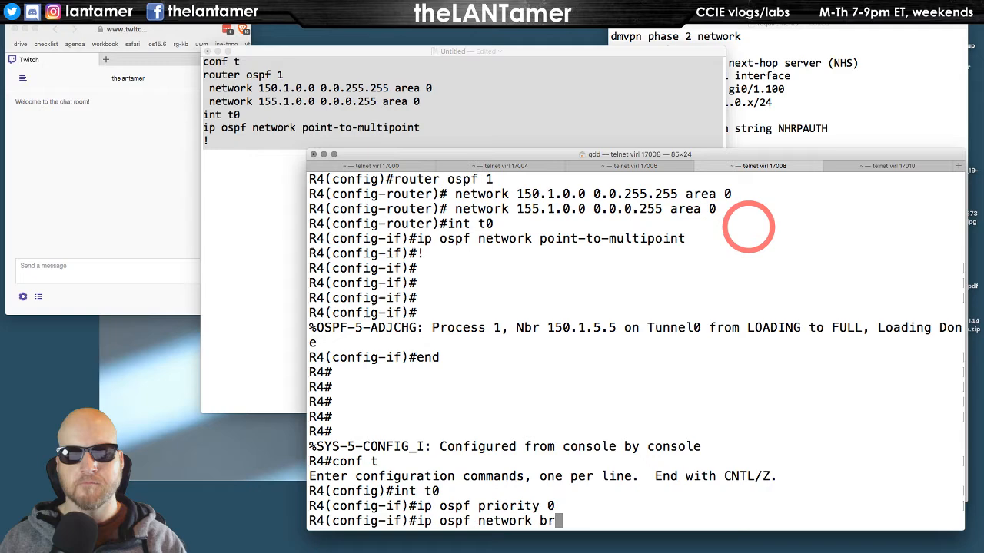
{"action": "left_click", "coordinate": [900, 166]}
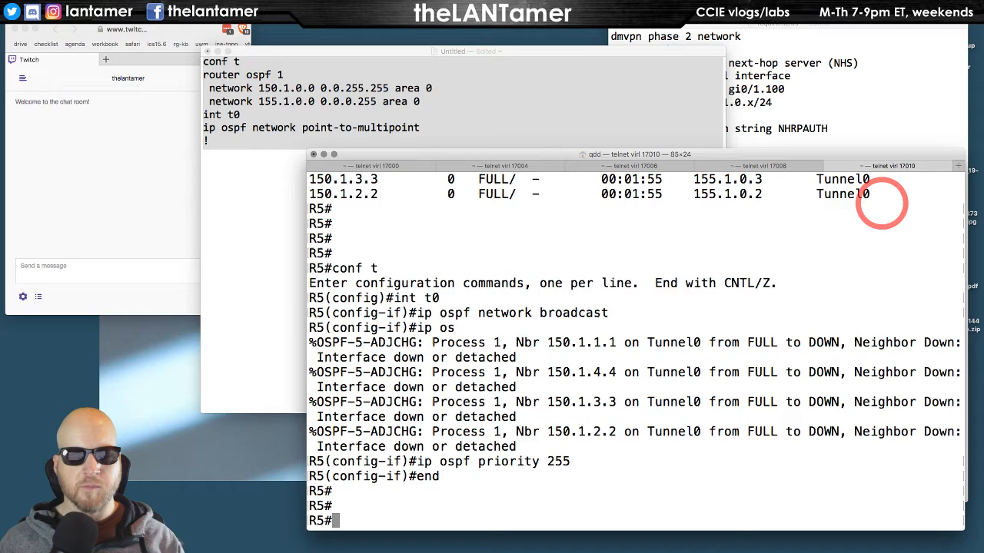
- Show R1's OSPF database with five router link states and one network link state
{"action": "type", "text": "show ip ospf neigh"}
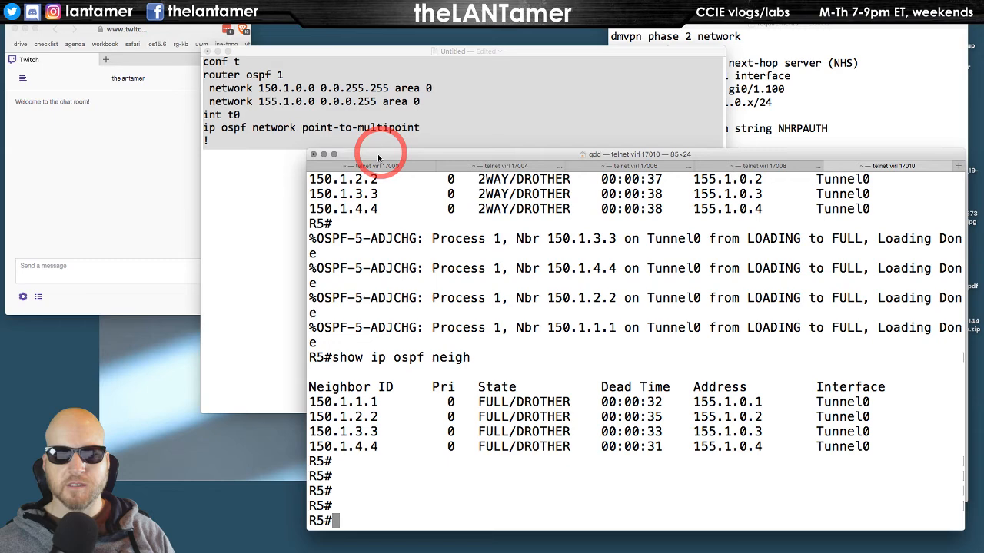
{"action": "left_click", "coordinate": [384, 166]}
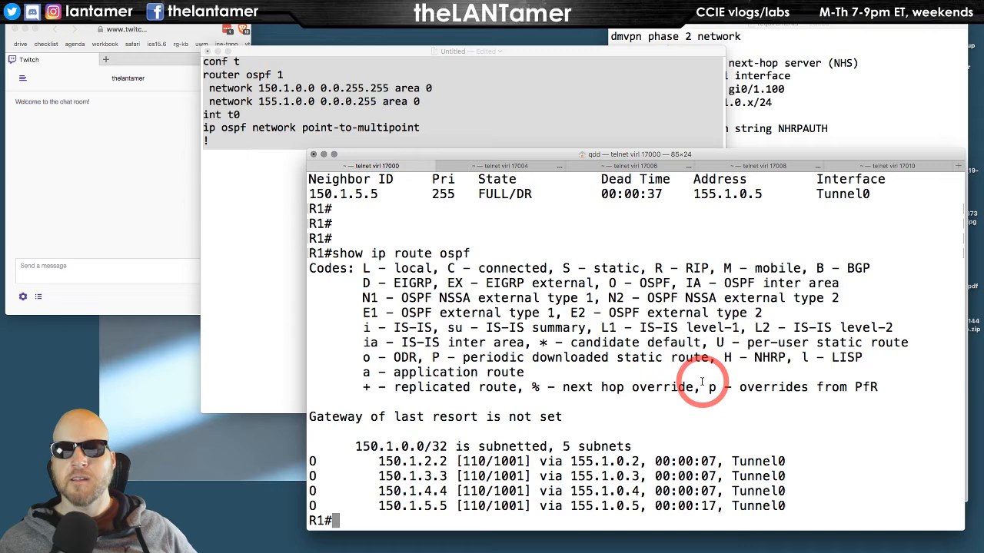
{"action": "mouse_move", "coordinate": [633, 243]}
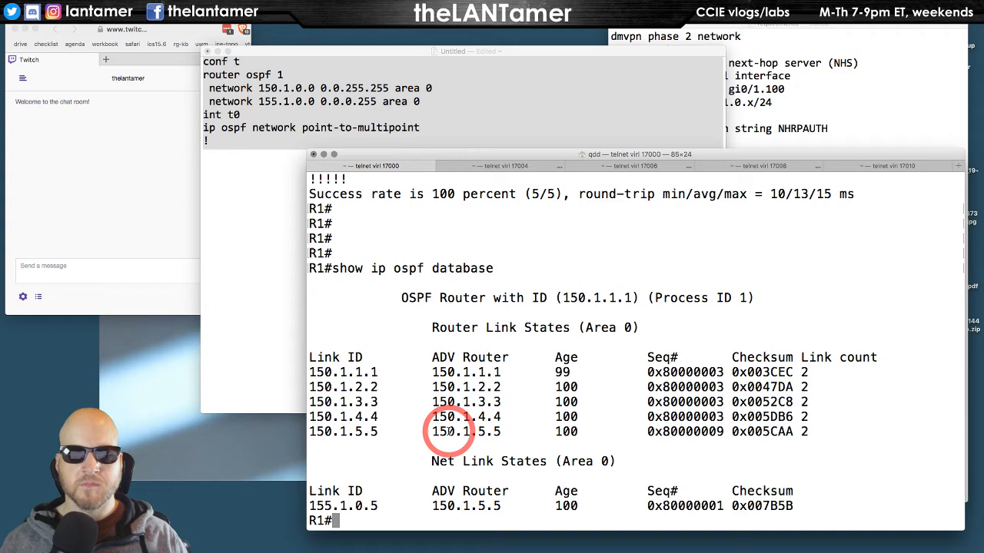
- Show the network LSA's attached routers and traceroute 150.1.2.2 from loopback 0 via the hub
{"action": "type", "text": "show ip ospf database network"}
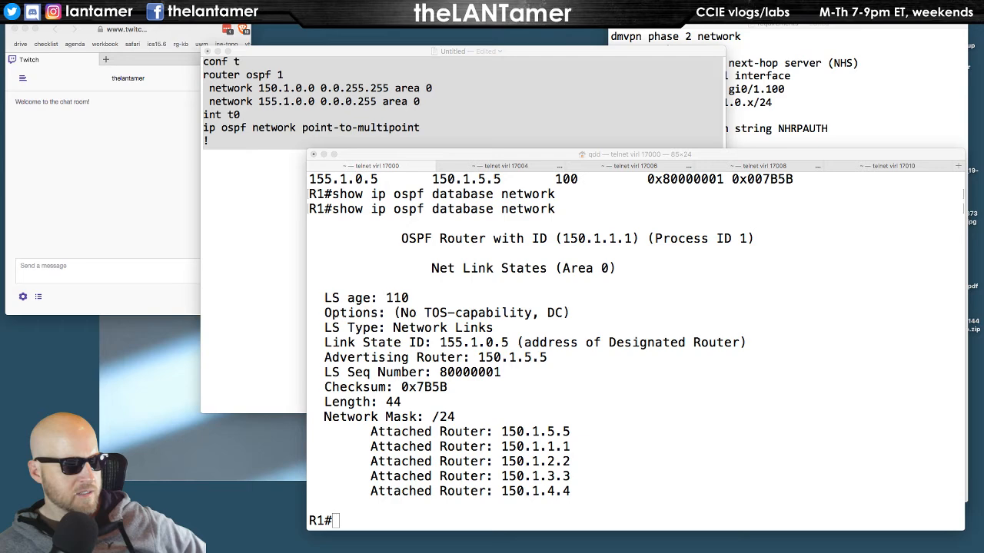
{"action": "type", "text": "traceroute 150.1.2.2 source l0"}
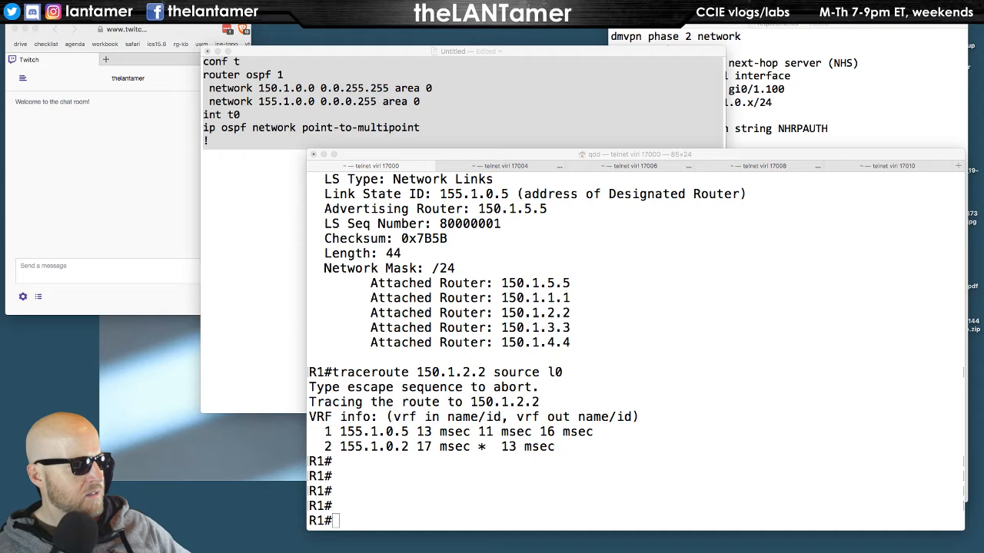
- Show R1's crypto IPsec SAs, with active ESP AES-256/SHA-512 outbound SAs on Tunnel0
{"action": "type", "text": "show crypt"}
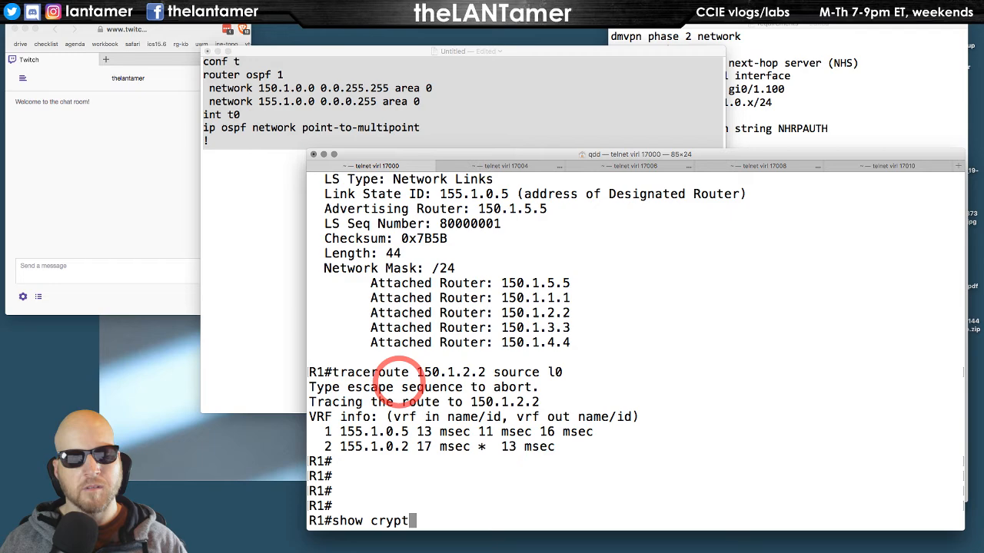
{"action": "key", "text": "Return"}
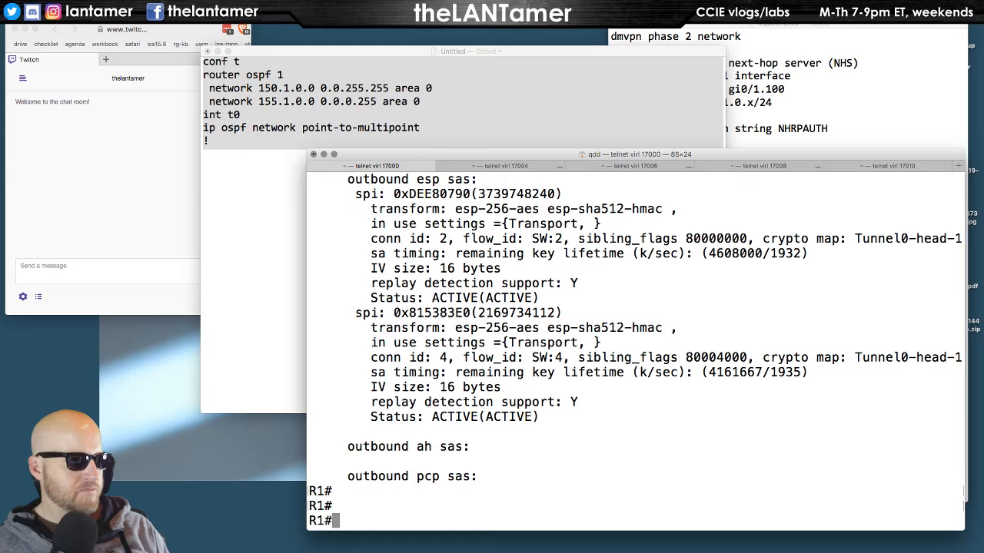
{"action": "left_click", "coordinate": [584, 328]}
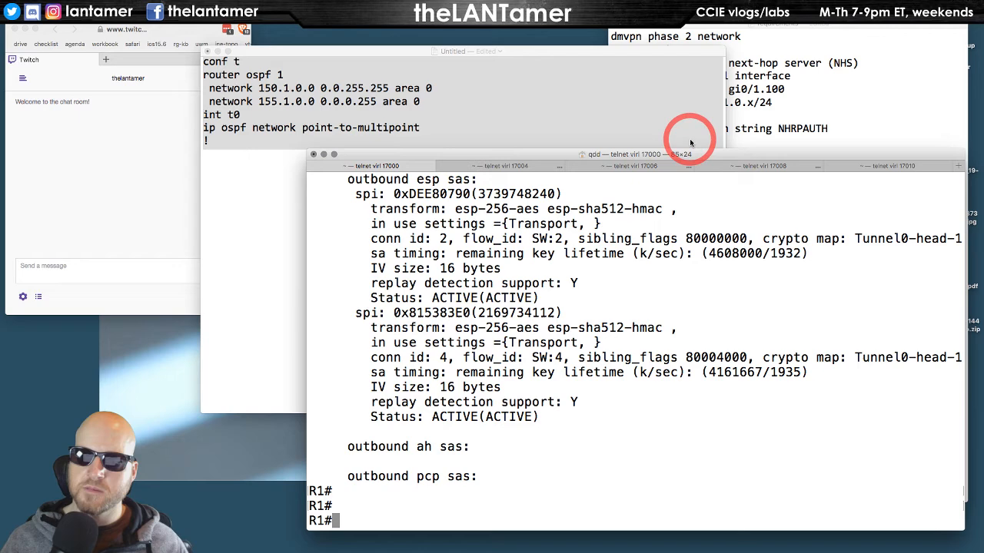
- Show R1's NHRP cache with dynamic entries for spokes 155.1.0.2 and 155.1.0.3
{"action": "type", "text": "show ip nhrp"}
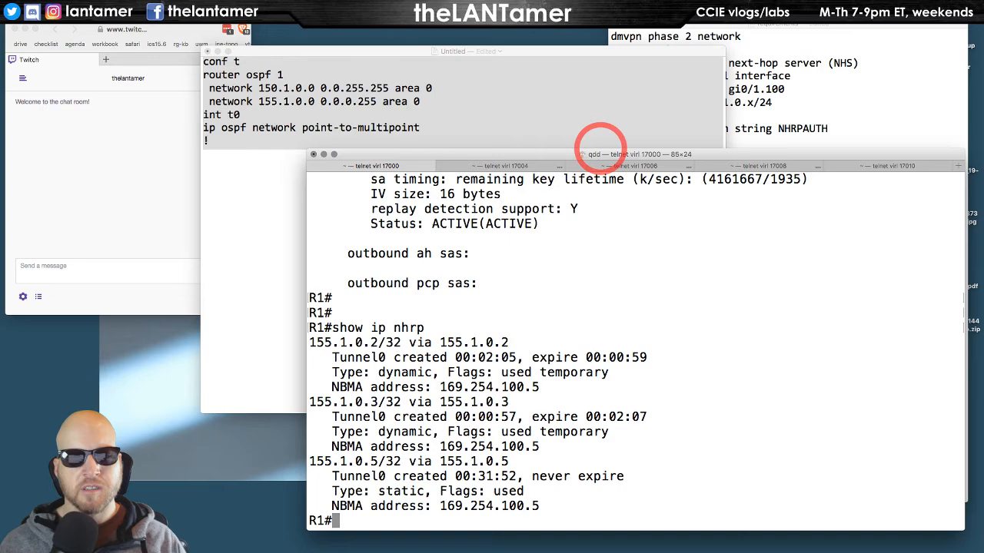
{"action": "mouse_move", "coordinate": [627, 463]}
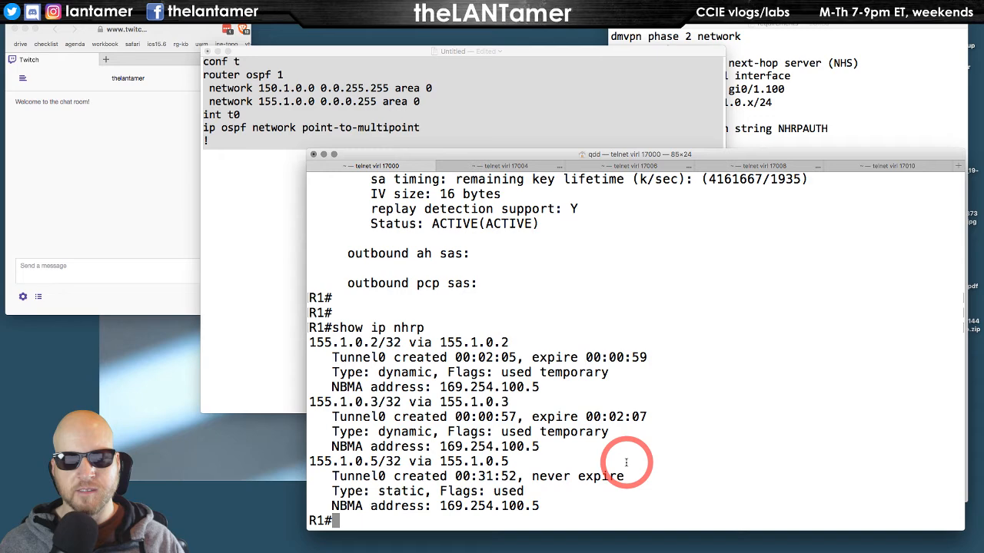
{"action": "left_click_drag", "start_coordinate": [315, 401], "coordinate": [538, 446]}
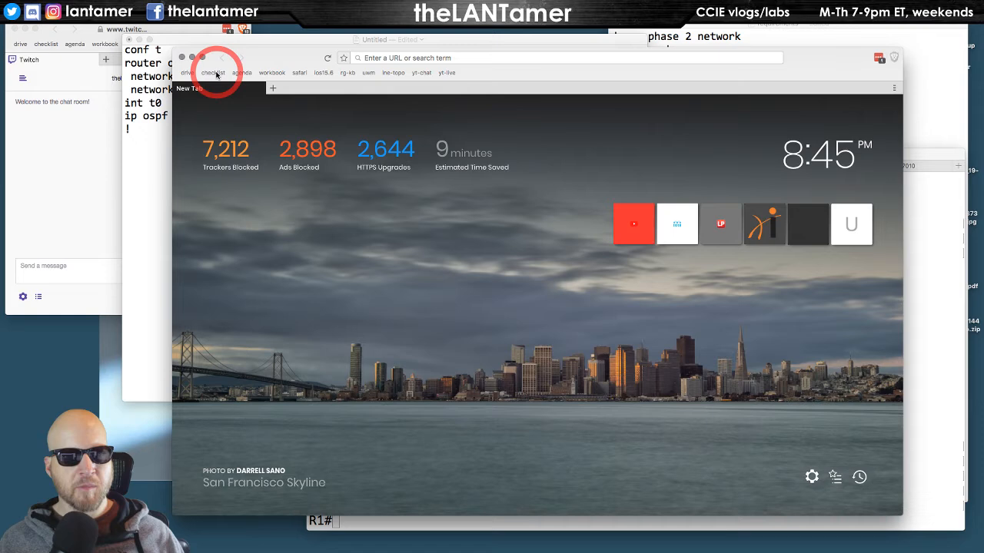
- Log 15/Jan/18 as the attempt date for both DMVPN Phase 2 labs in the topic checklist
{"action": "left_click", "coordinate": [212, 74]}
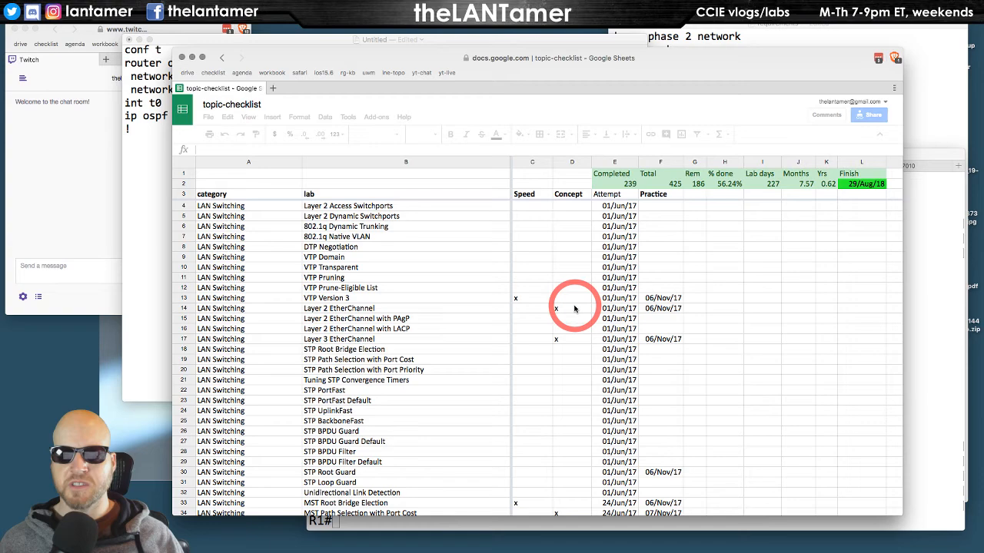
{"action": "scroll", "scroll_direction": "down", "scroll_amount": 3}
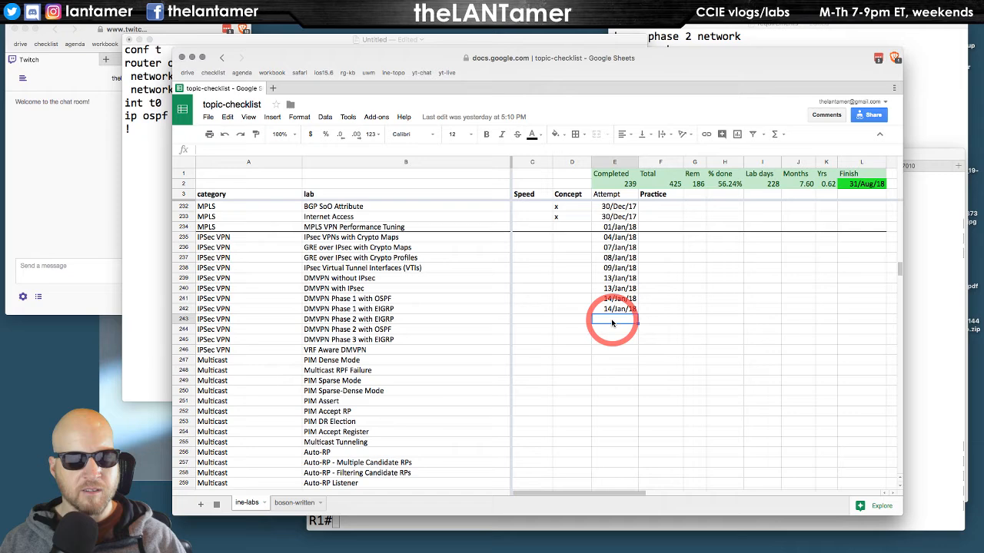
{"action": "type", "text": "15/Jan/18"}
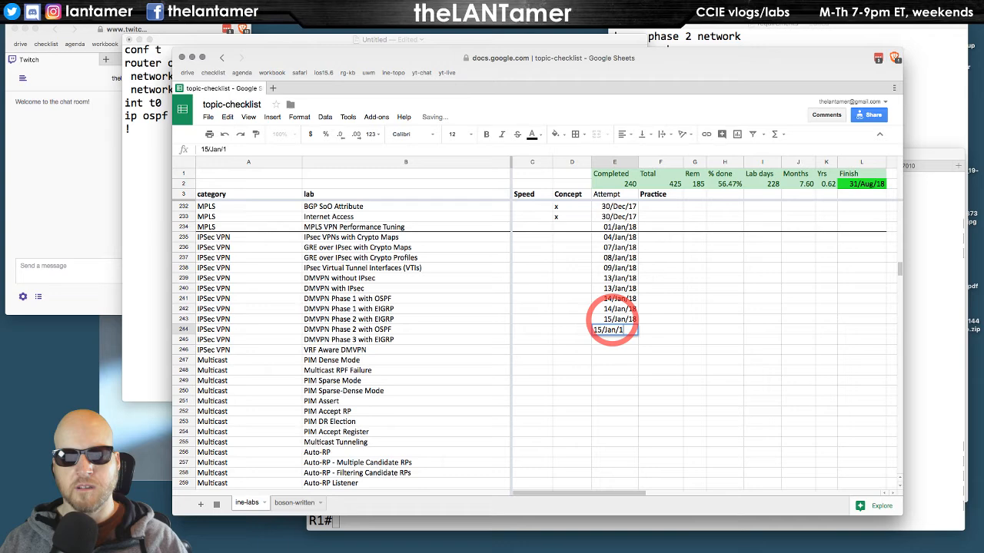
{"action": "left_click", "coordinate": [612, 183]}
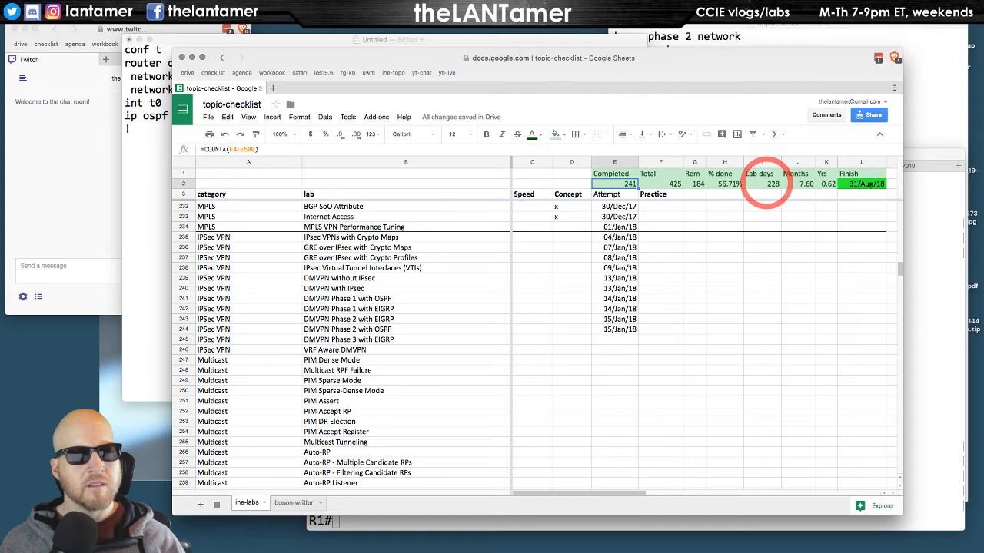
- Inspect the checklist's Total, remaining-labs and Finish date summary formulas
{"action": "left_click", "coordinate": [661, 185]}
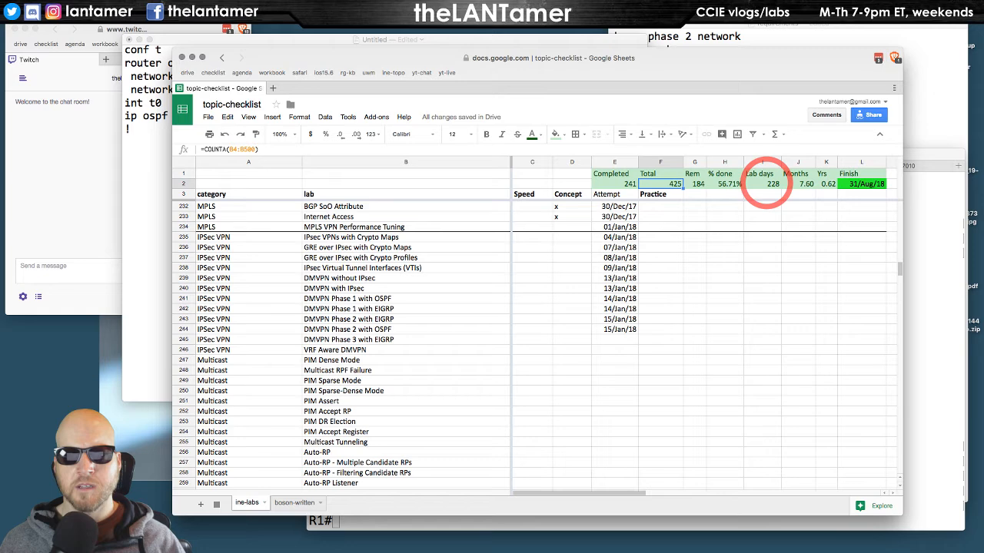
{"action": "left_click", "coordinate": [695, 184]}
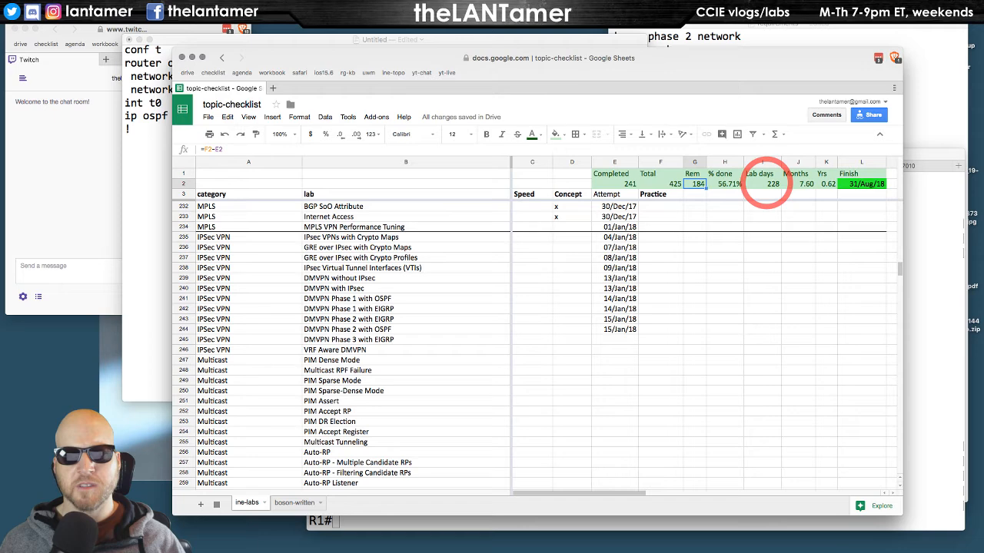
{"action": "left_click", "coordinate": [797, 184]}
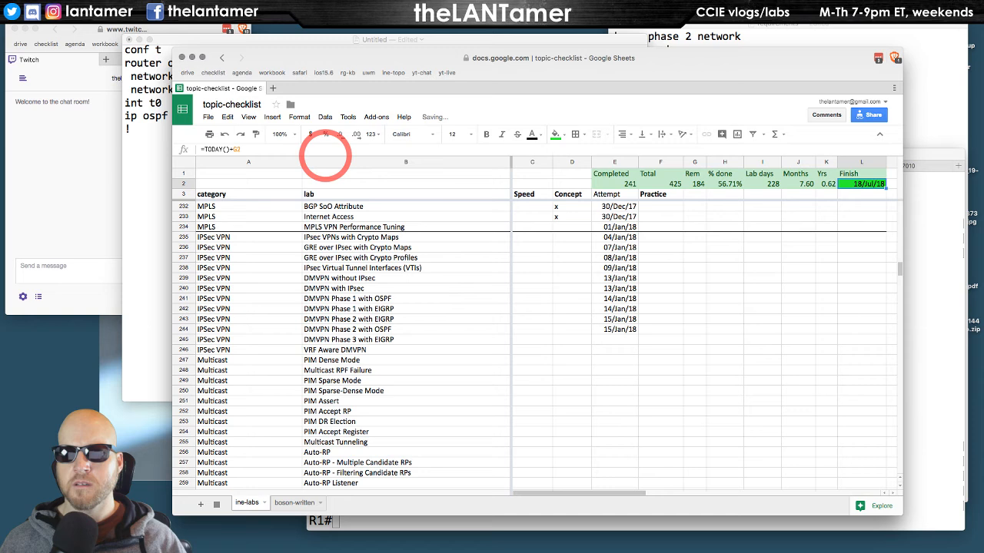
{"action": "left_click", "coordinate": [762, 185]}
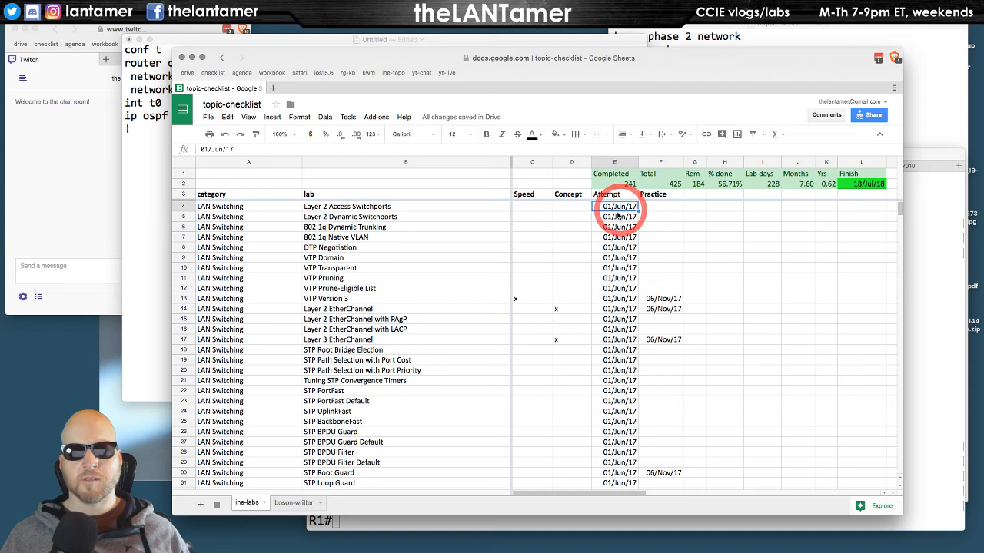
- Scroll to the MPLS, IPsec VPN and Multicast lab rows and inspect the lab days formula
{"action": "left_click", "coordinate": [769, 184]}
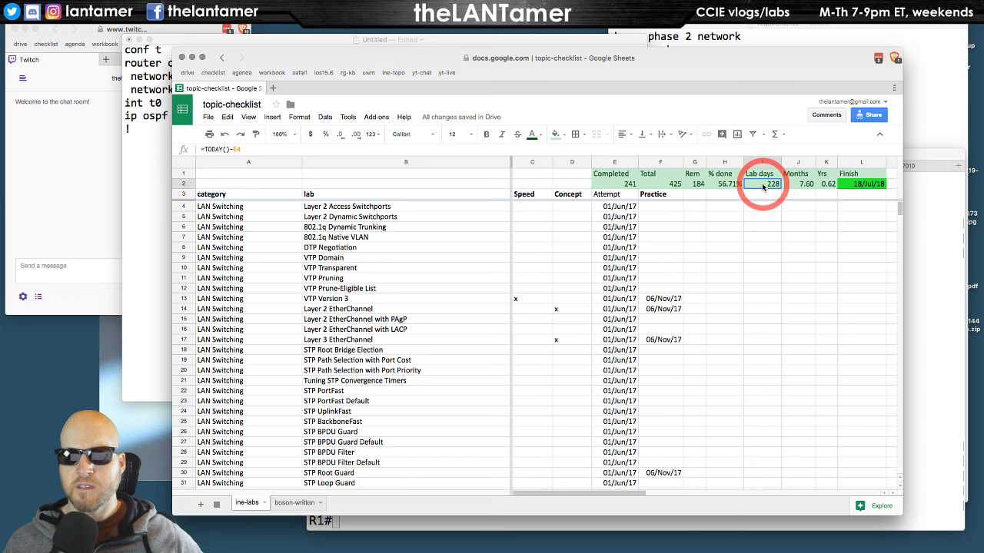
{"action": "left_click", "coordinate": [864, 184]}
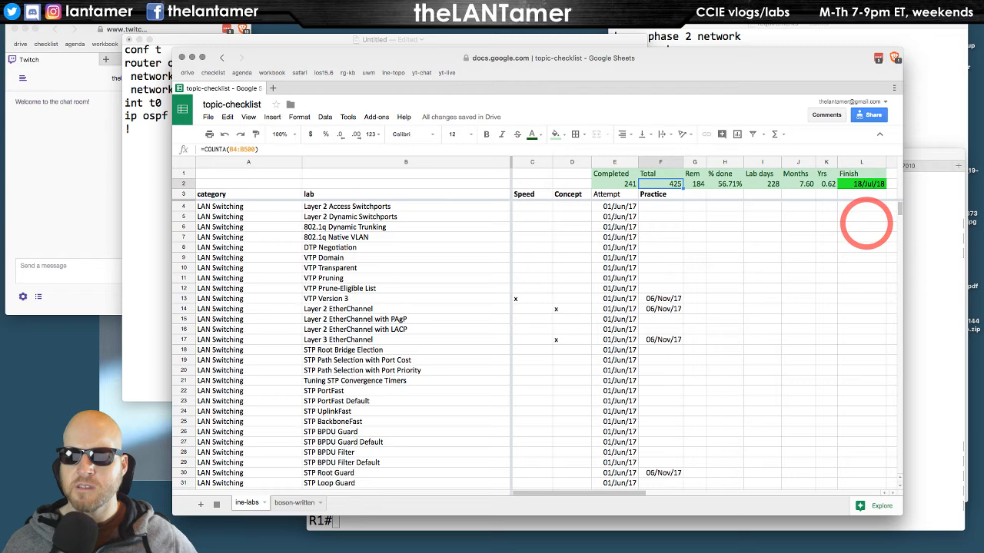
{"action": "left_click", "coordinate": [570, 194]}
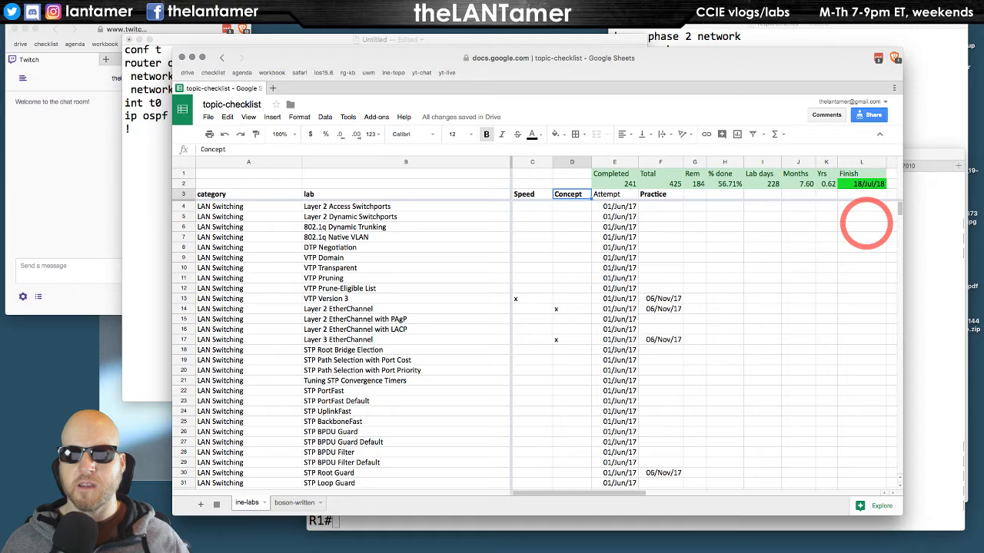
{"action": "scroll", "scroll_direction": "down", "scroll_amount": 3}
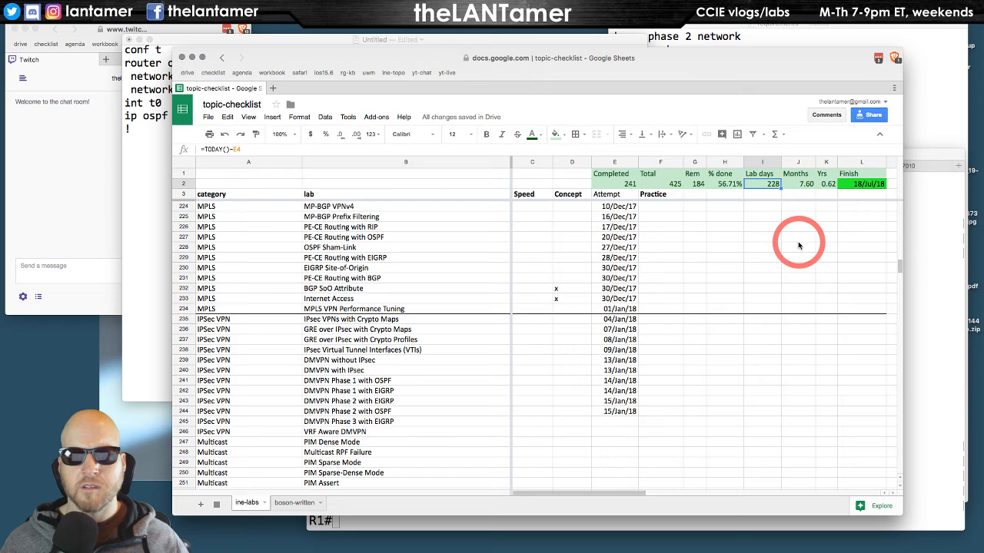
{"action": "left_click", "coordinate": [724, 185]}
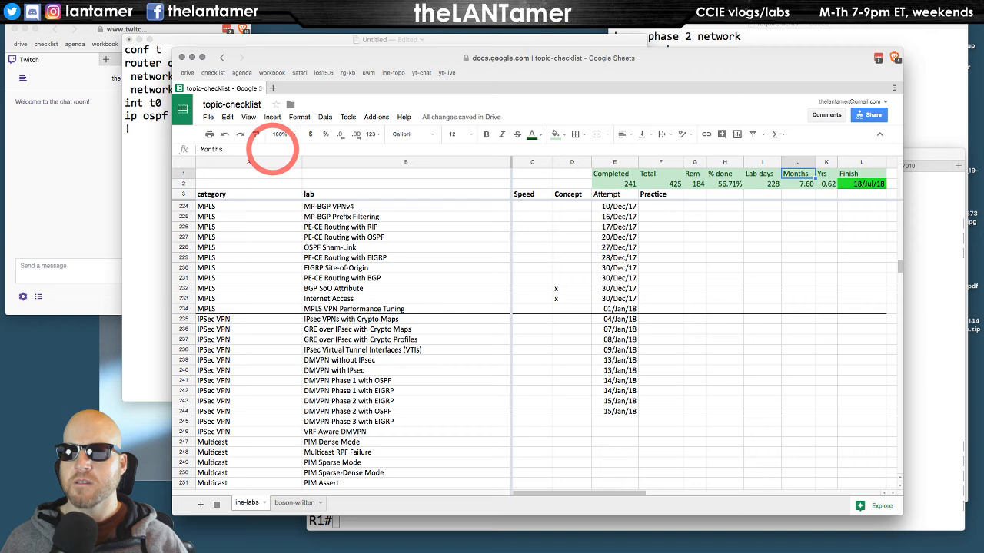
- Rename the Lab days header in I3 to 'Days I've labbed' and widen column I to fit it
{"action": "left_click", "coordinate": [761, 172]}
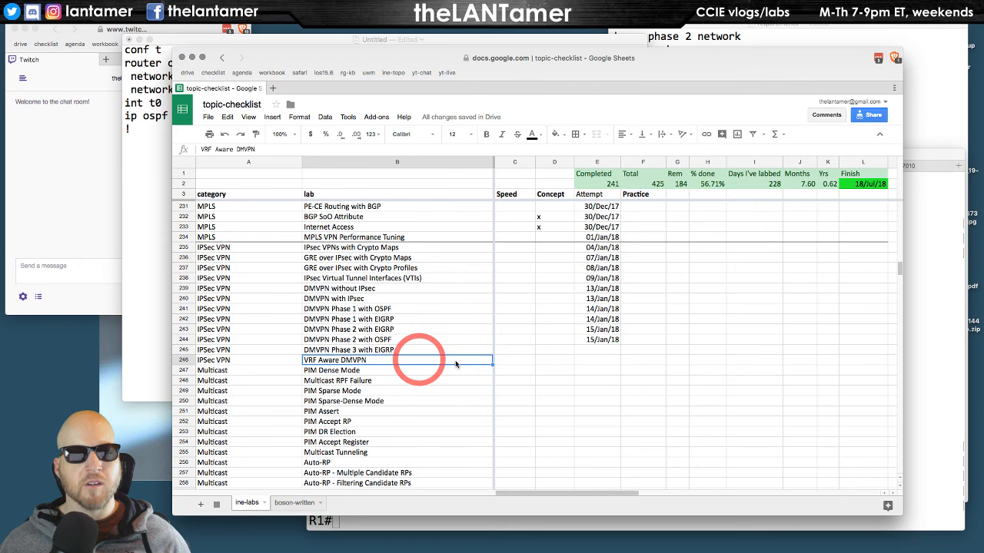
- Scroll past the IPsec VPN and Multicast labs, checking the VRF Aware DMVPN lab's category, down to the QoS and Security labs (rows 312-339)
{"action": "scroll", "scroll_direction": "down", "scroll_amount": 3}
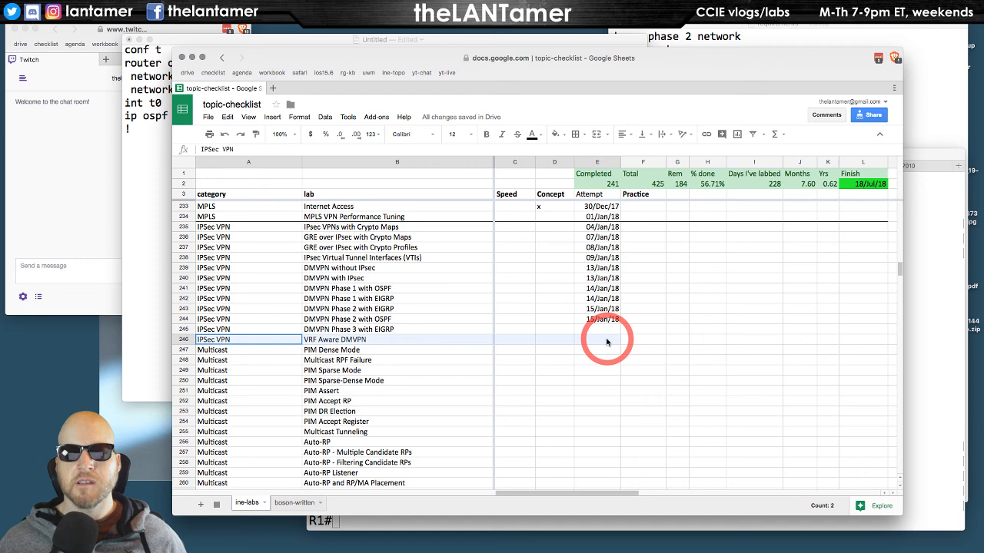
{"action": "left_click", "coordinate": [575, 135]}
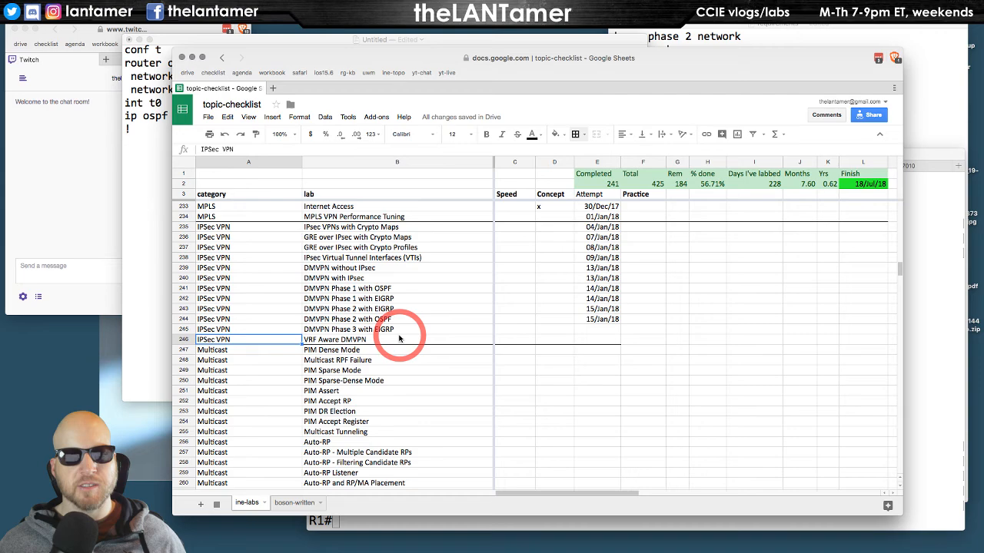
{"action": "scroll", "scroll_direction": "down", "scroll_amount": 3}
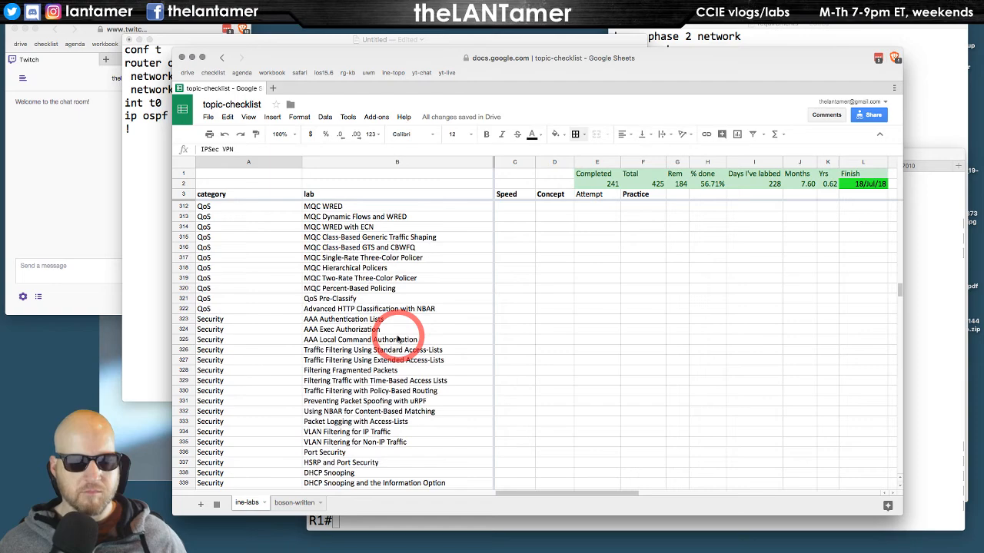